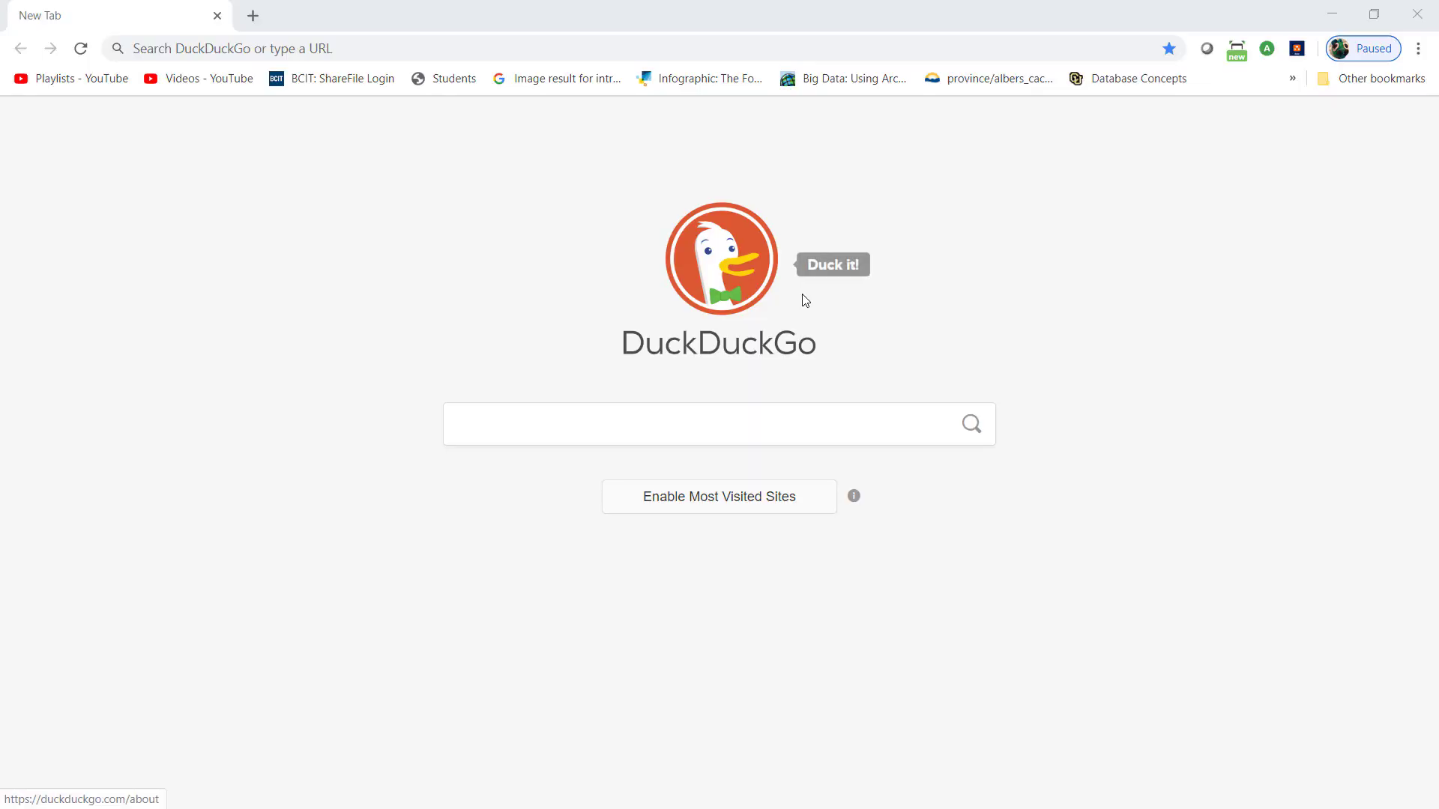
pyautogui.moveTo(5, 303)
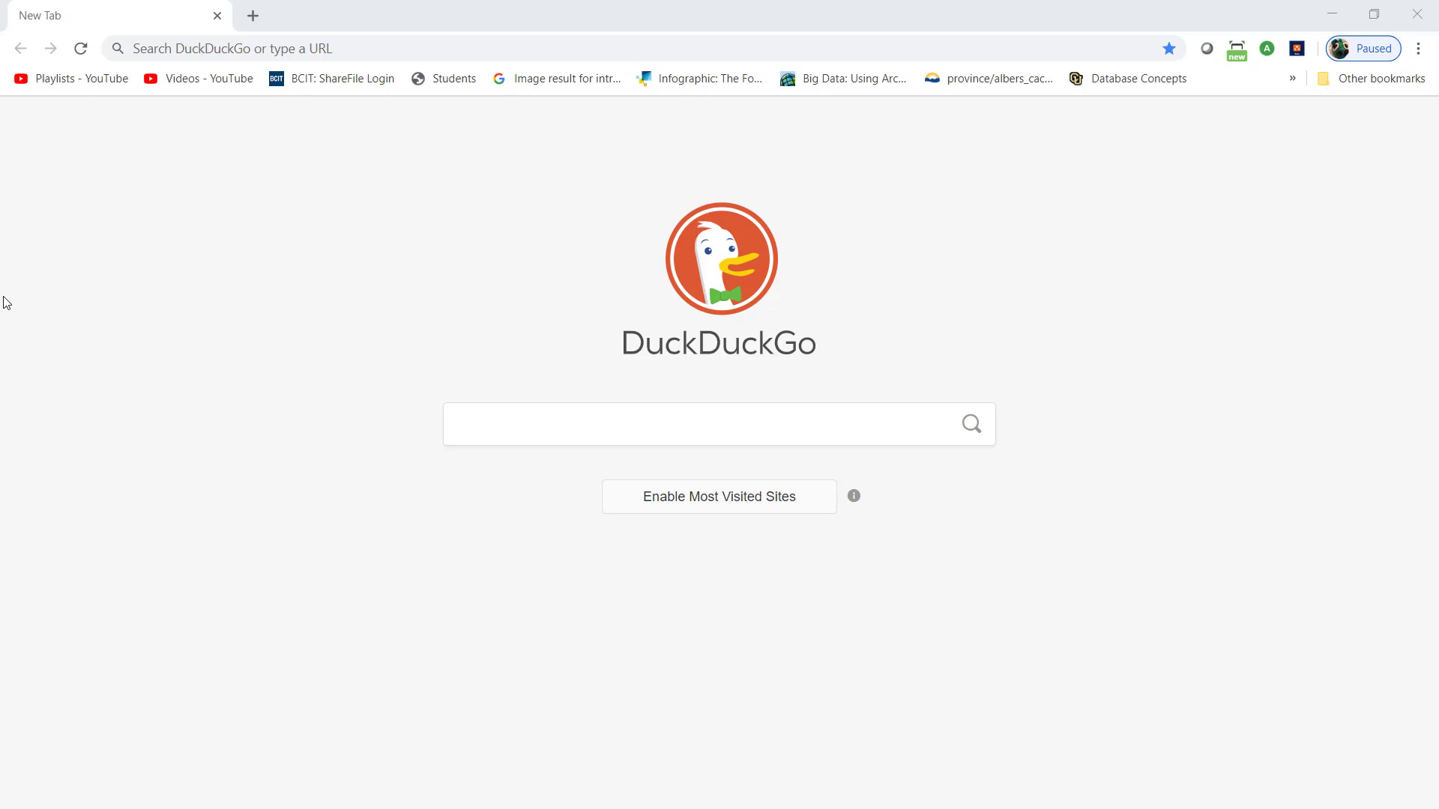
pyautogui.moveTo(217, 48)
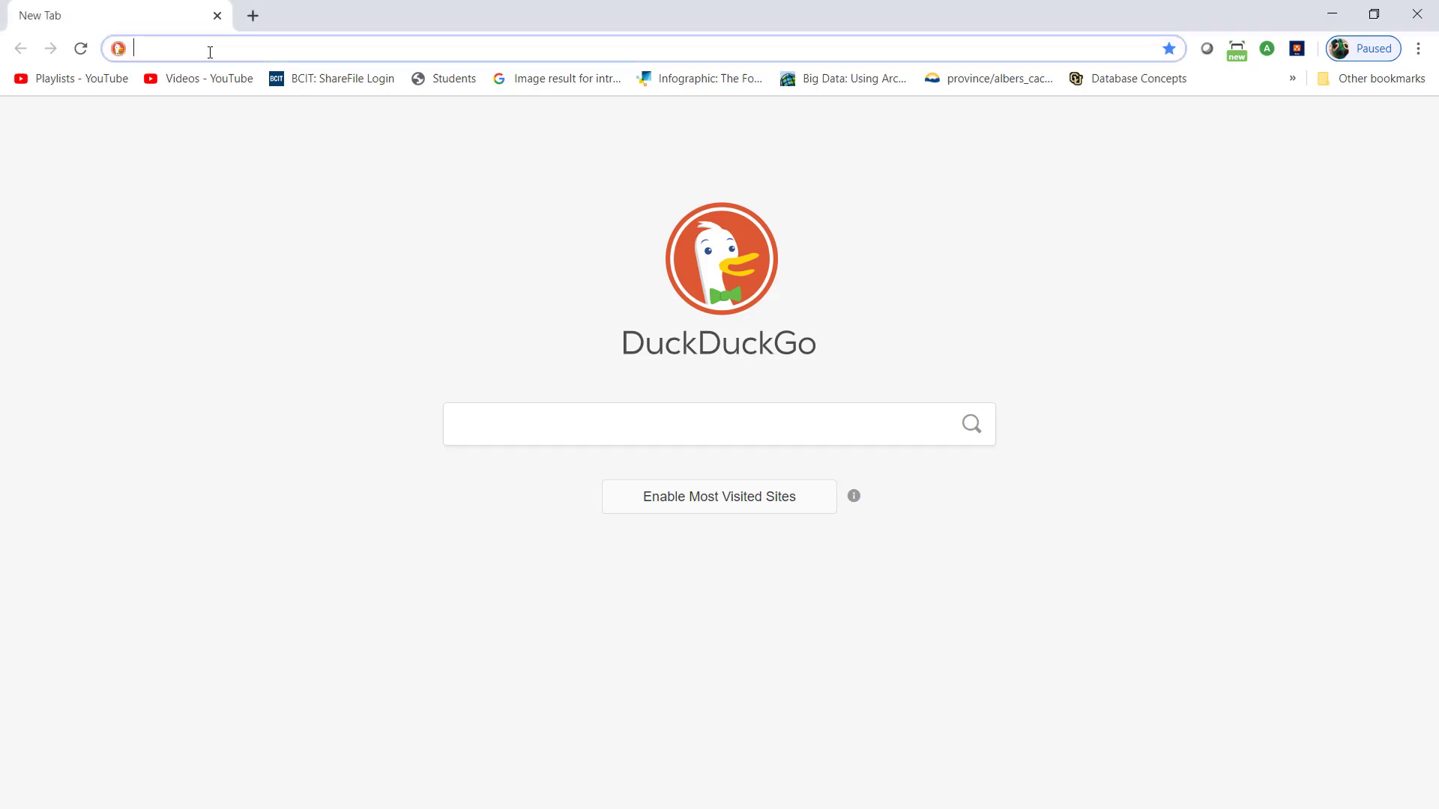
# - Load the draw.io website in a new Chrome tab
pyautogui.write('draw.io')
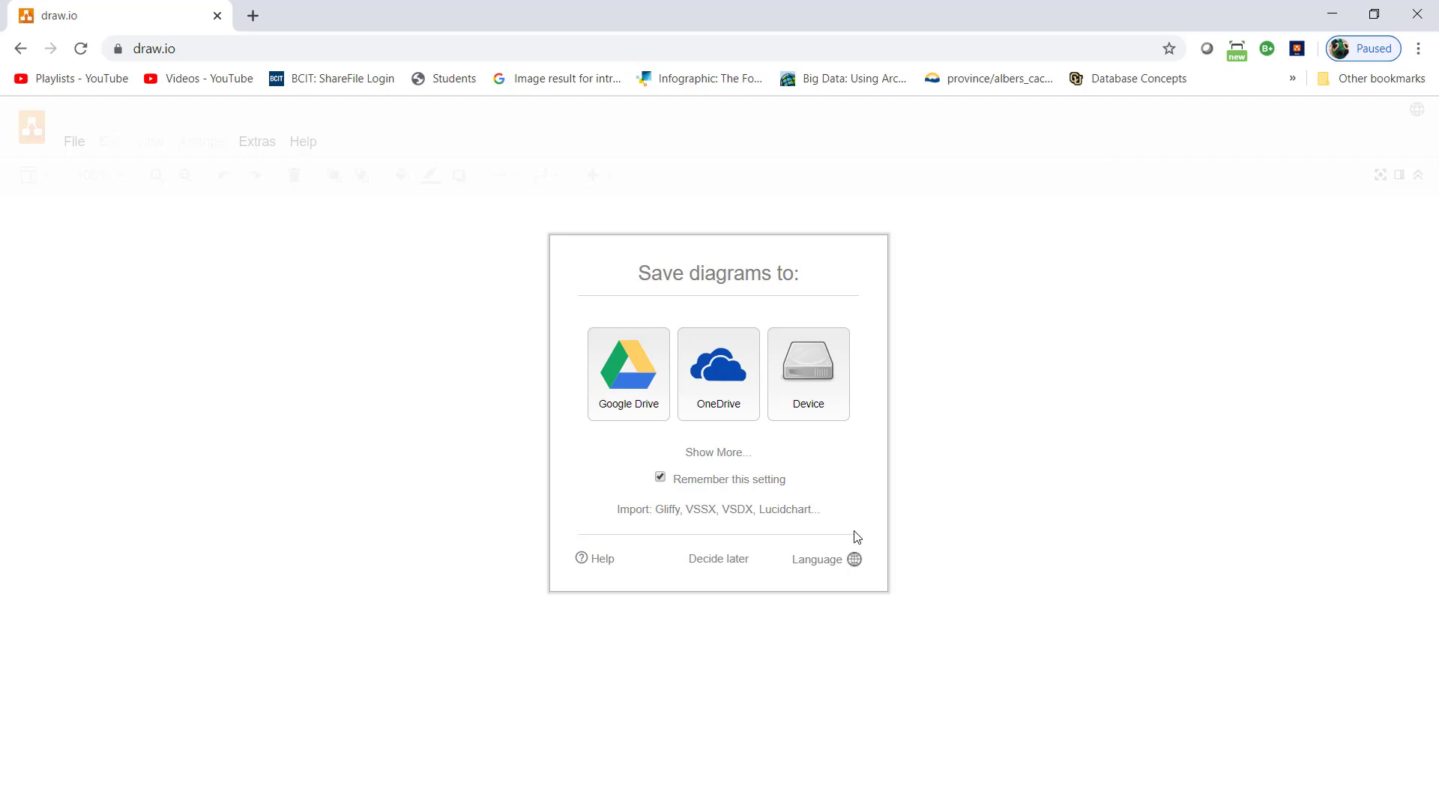
pyautogui.moveTo(822, 392)
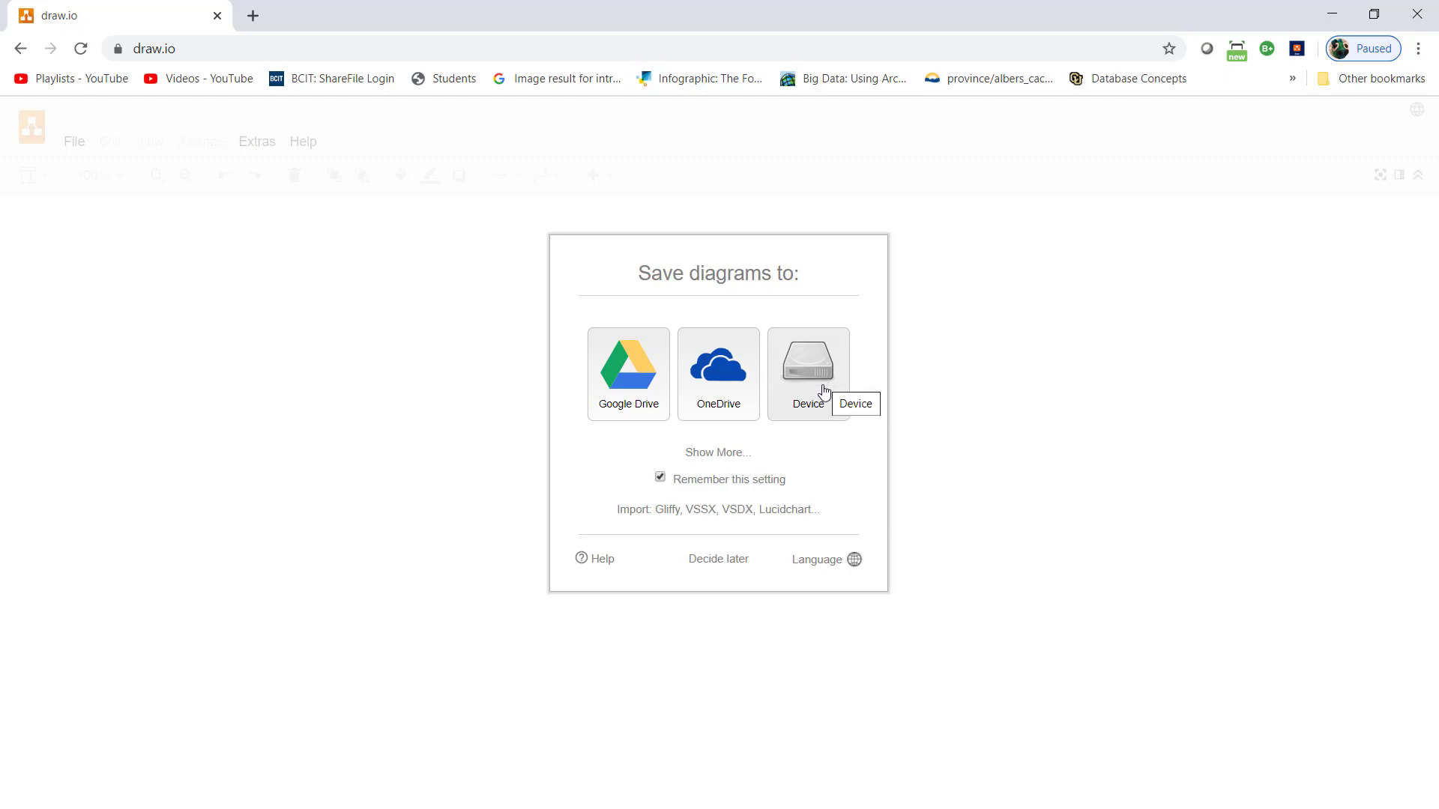
pyautogui.moveTo(741, 510)
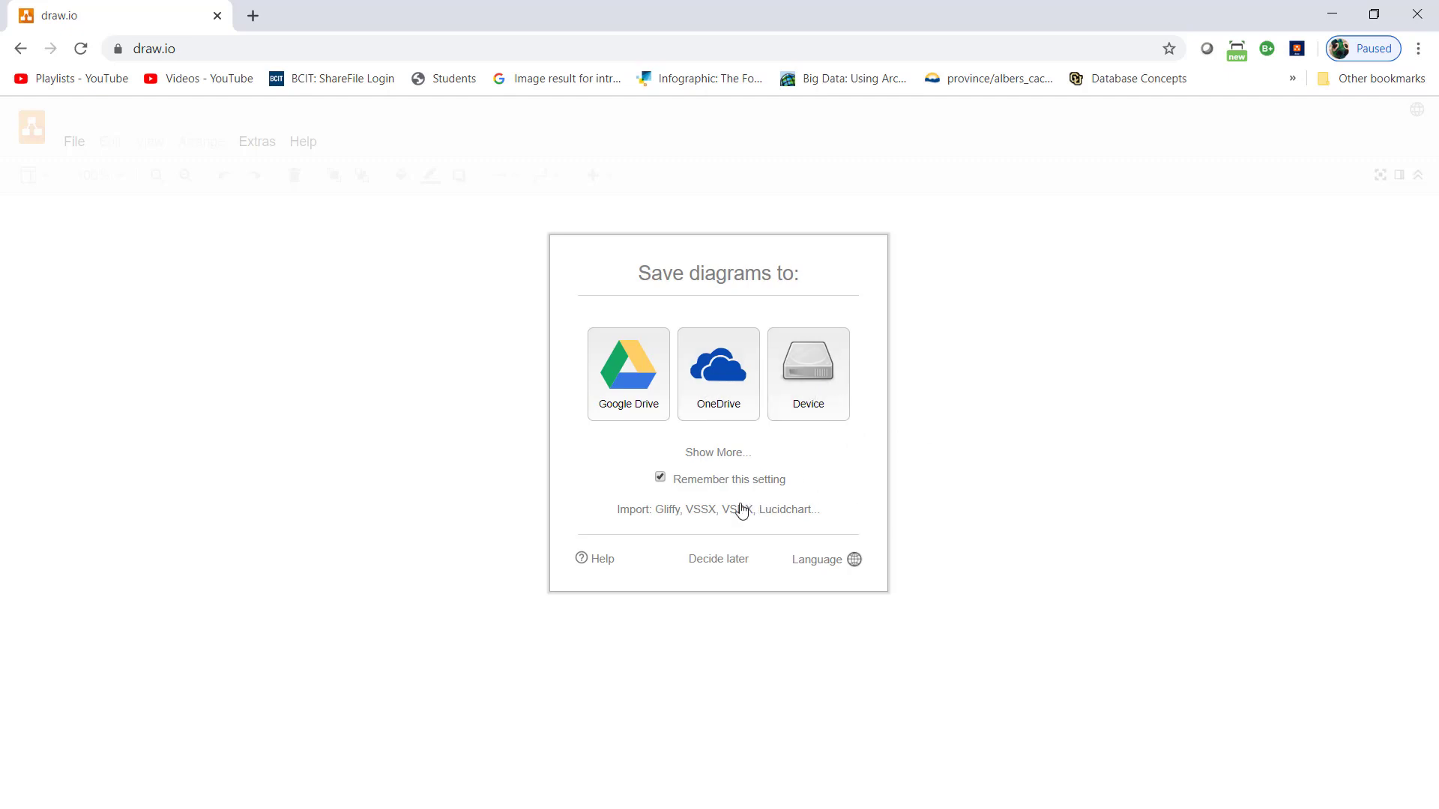
pyautogui.moveTo(629, 365)
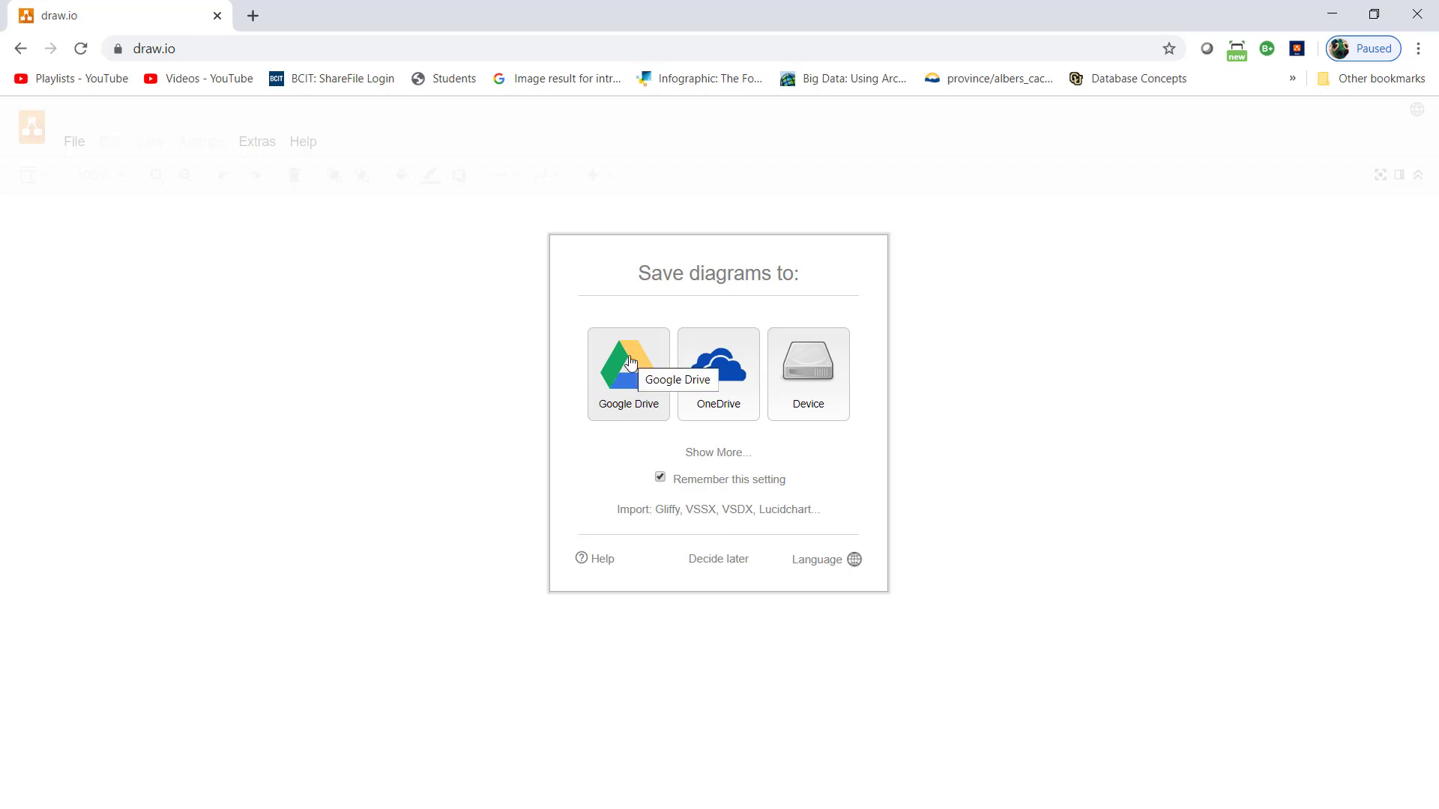
# - Choose Google Drive for saving diagrams and authorize draw.io's access to it
pyautogui.click(628, 373)
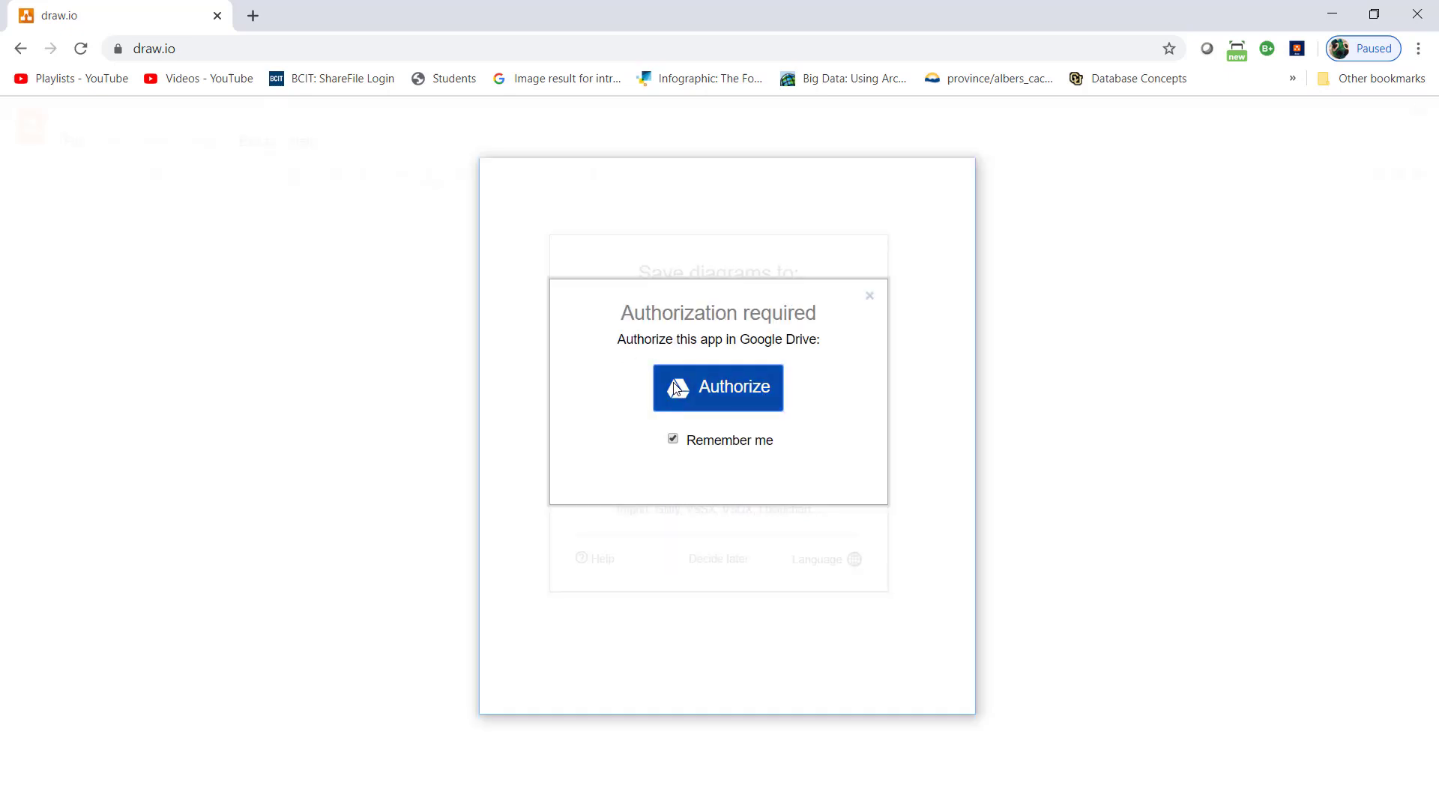
pyautogui.click(718, 387)
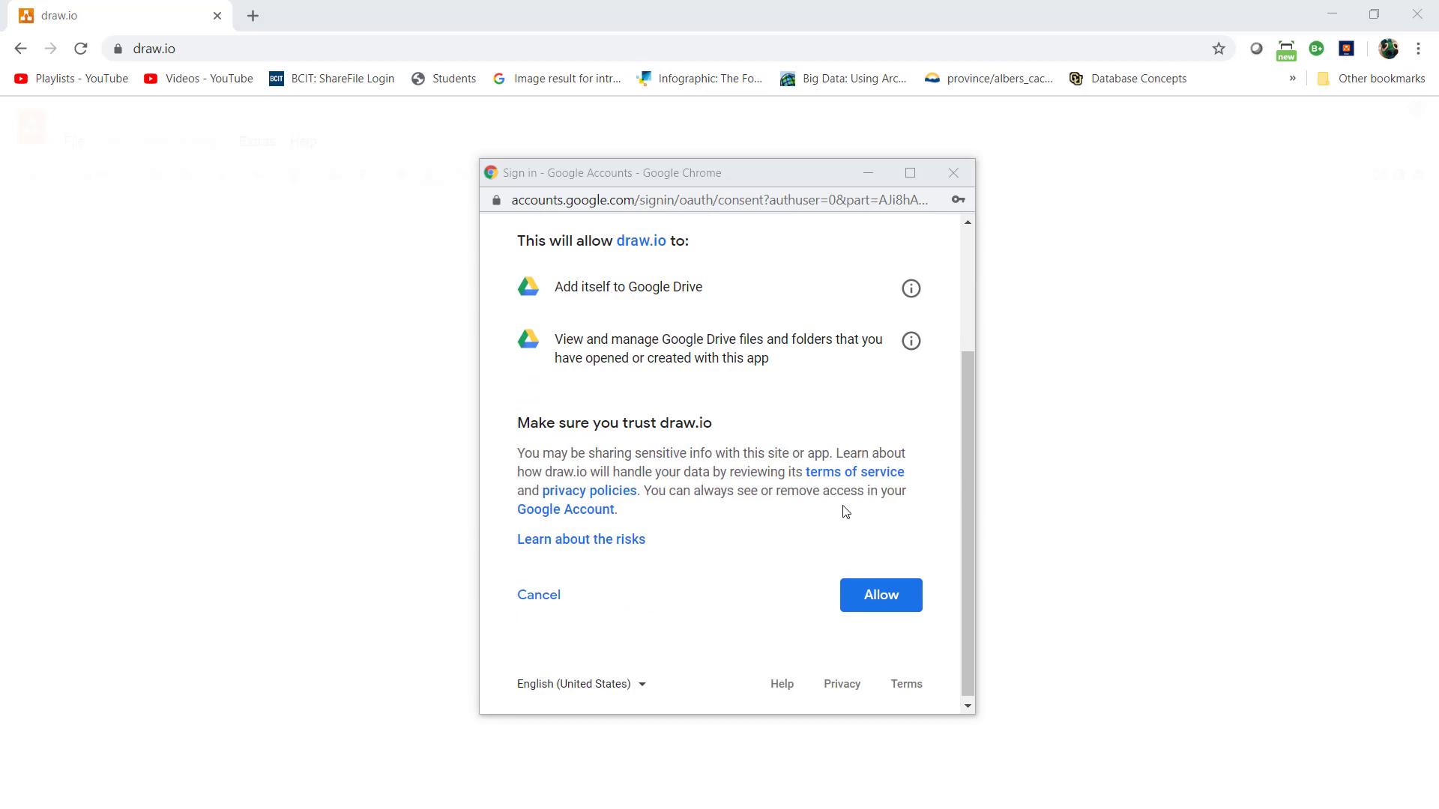
pyautogui.click(878, 594)
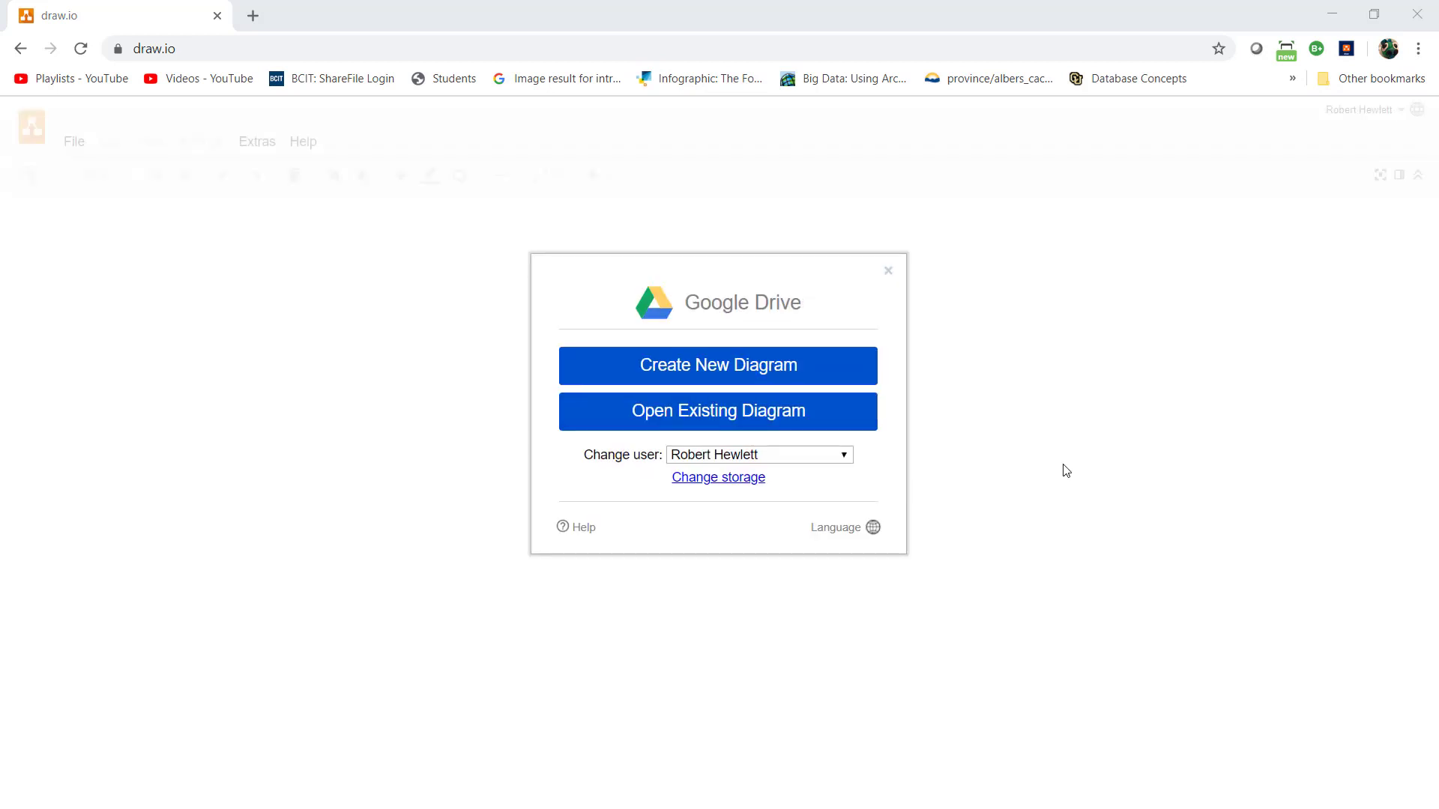
pyautogui.moveTo(647, 373)
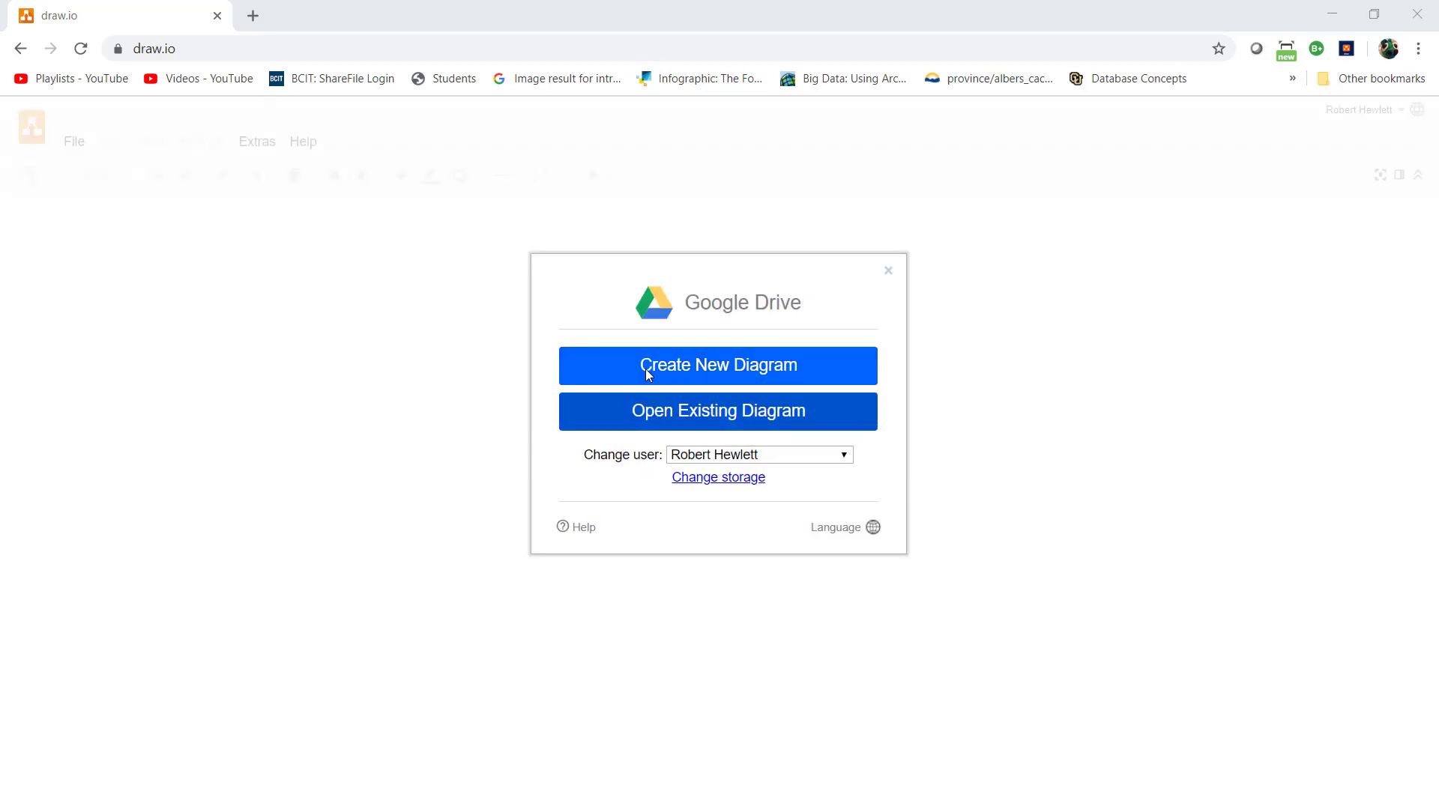
# - Start a blank diagram and name it geom_6110_m02_parking
pyautogui.click(718, 365)
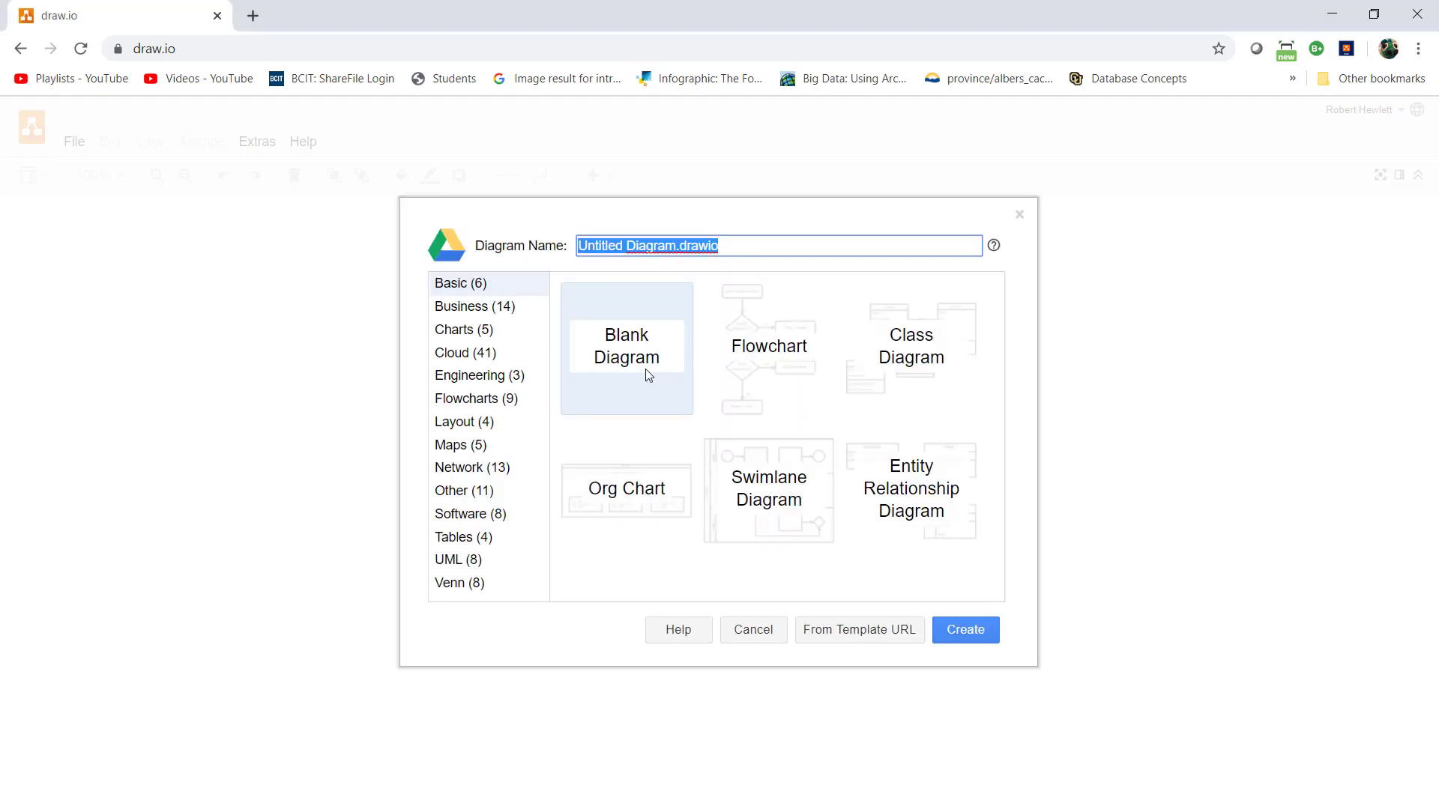
pyautogui.moveTo(627, 358)
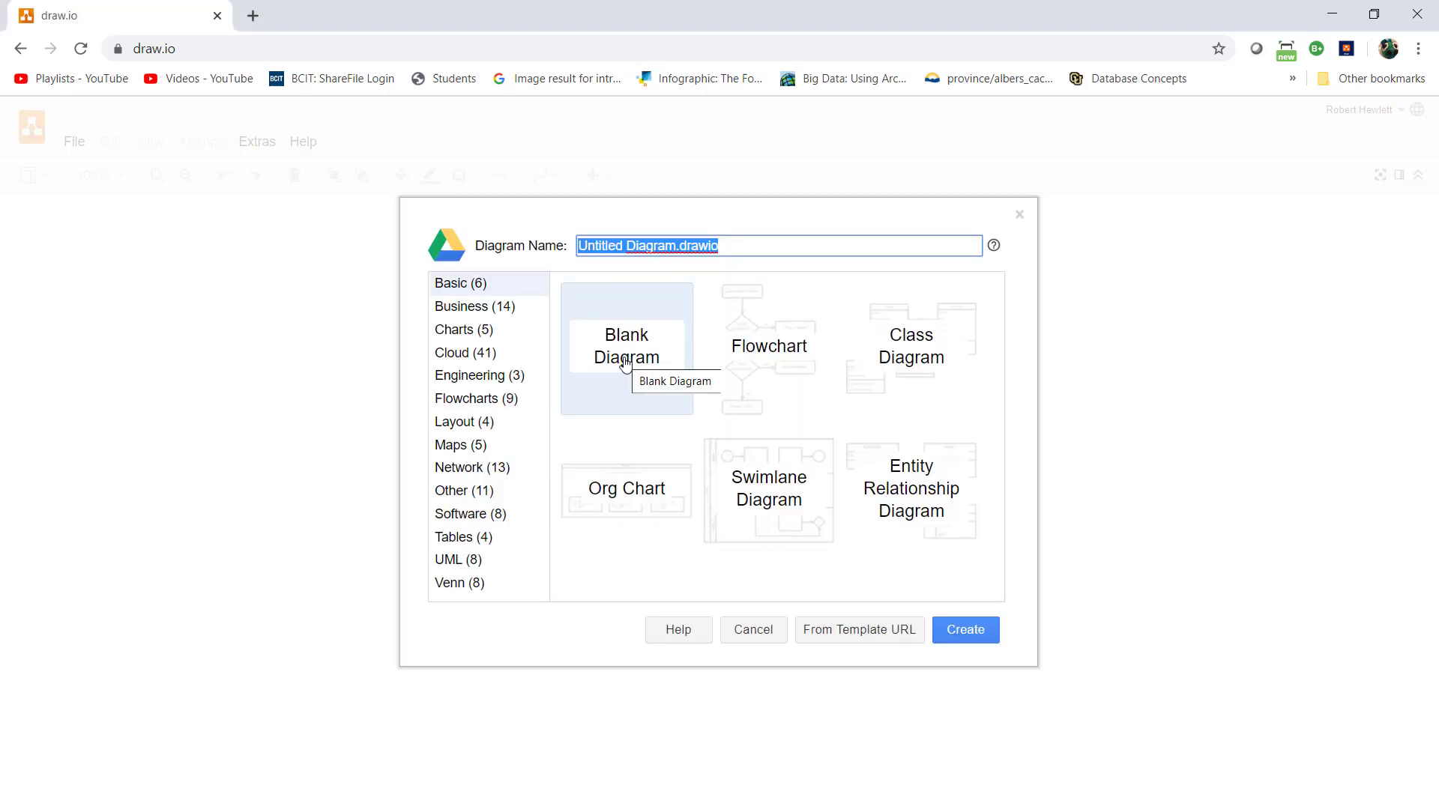
pyautogui.moveTo(639, 339)
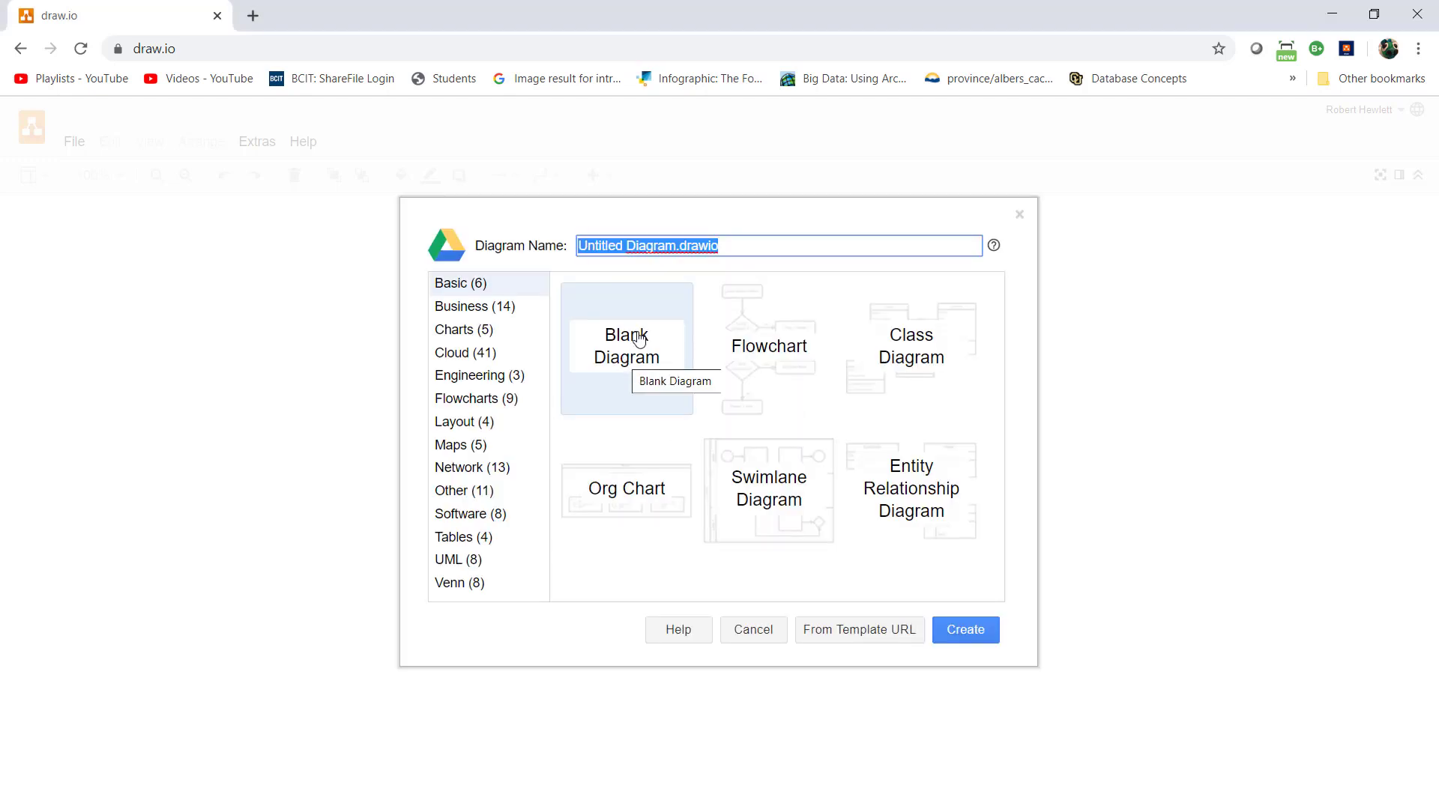
pyautogui.write('g')
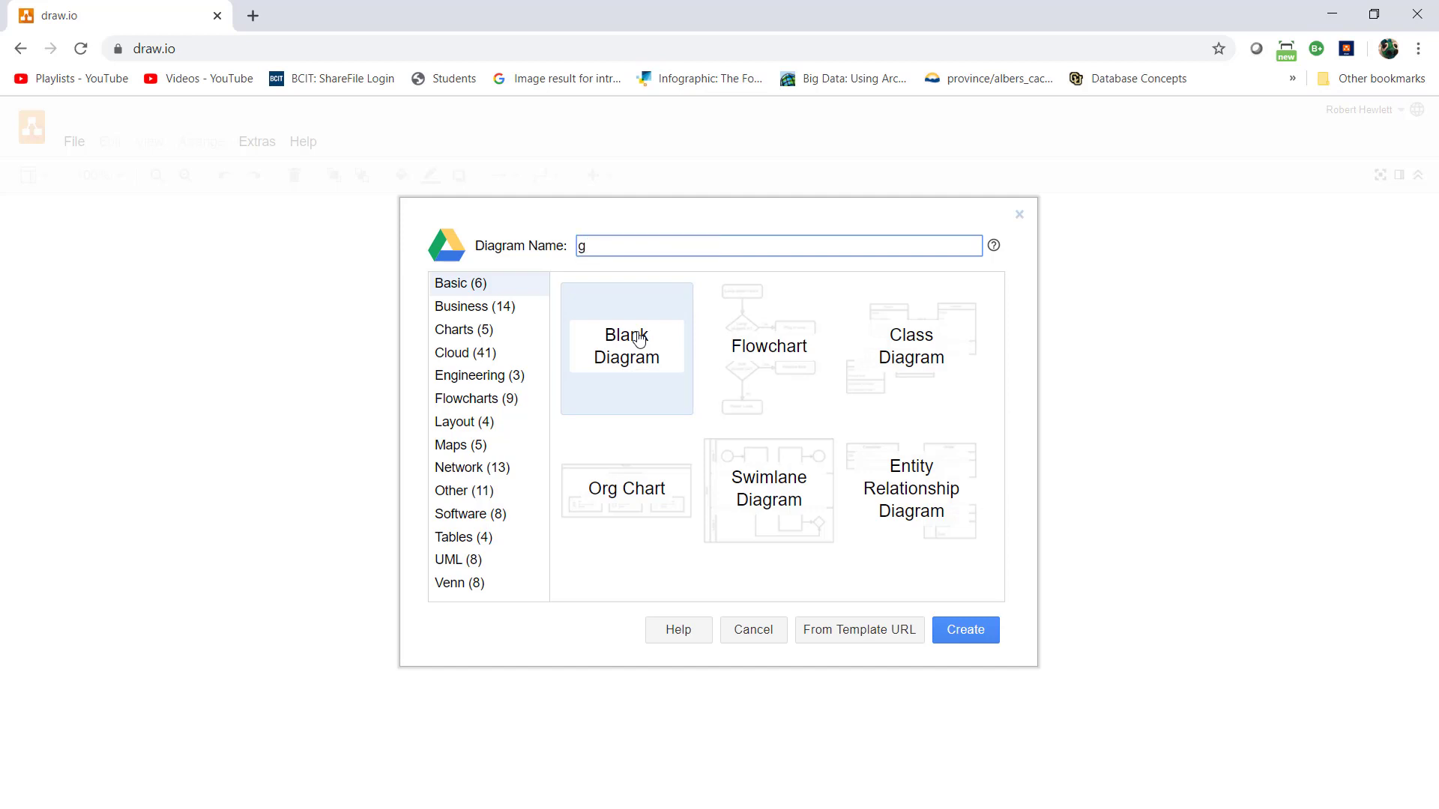
pyautogui.write('eom_')
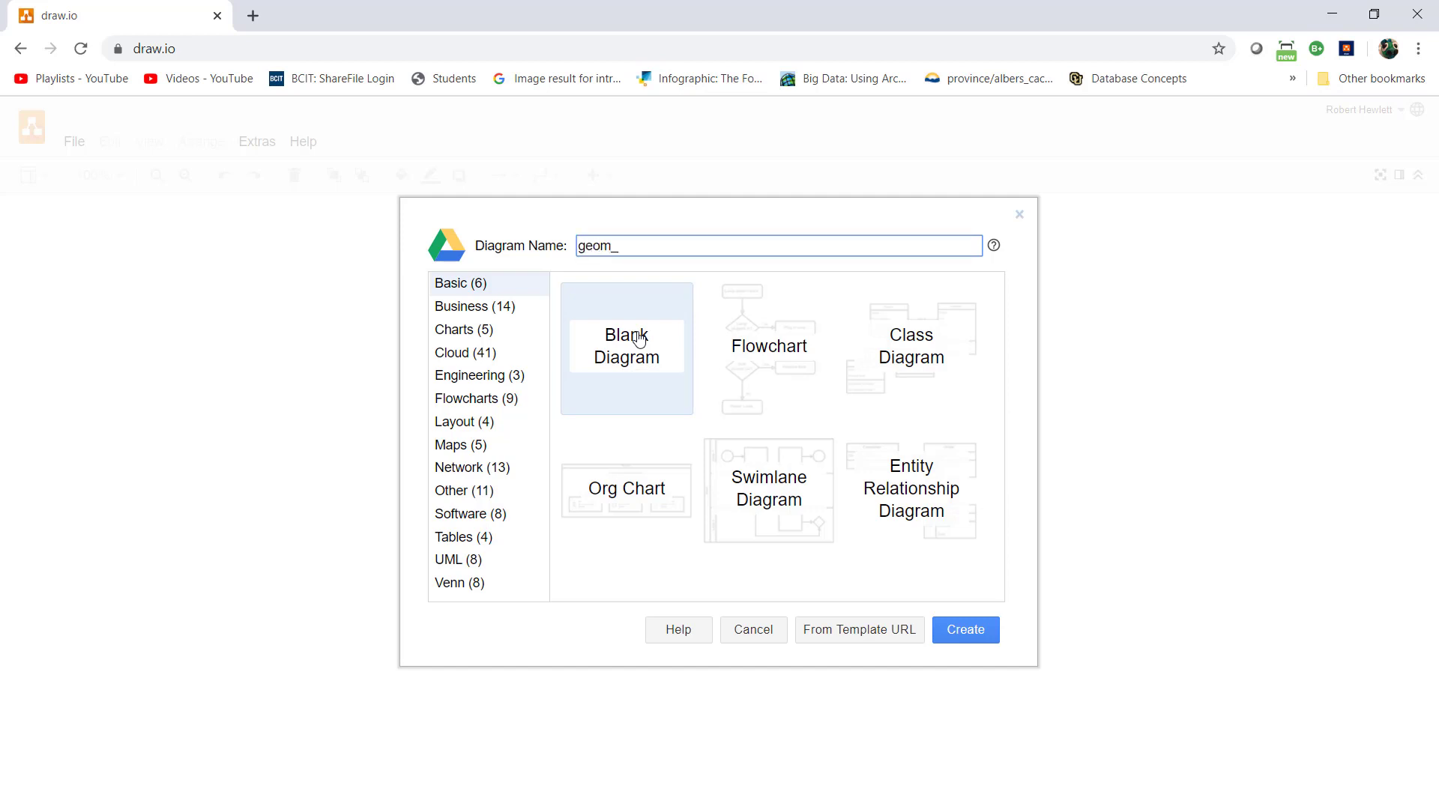
pyautogui.write('6110_')
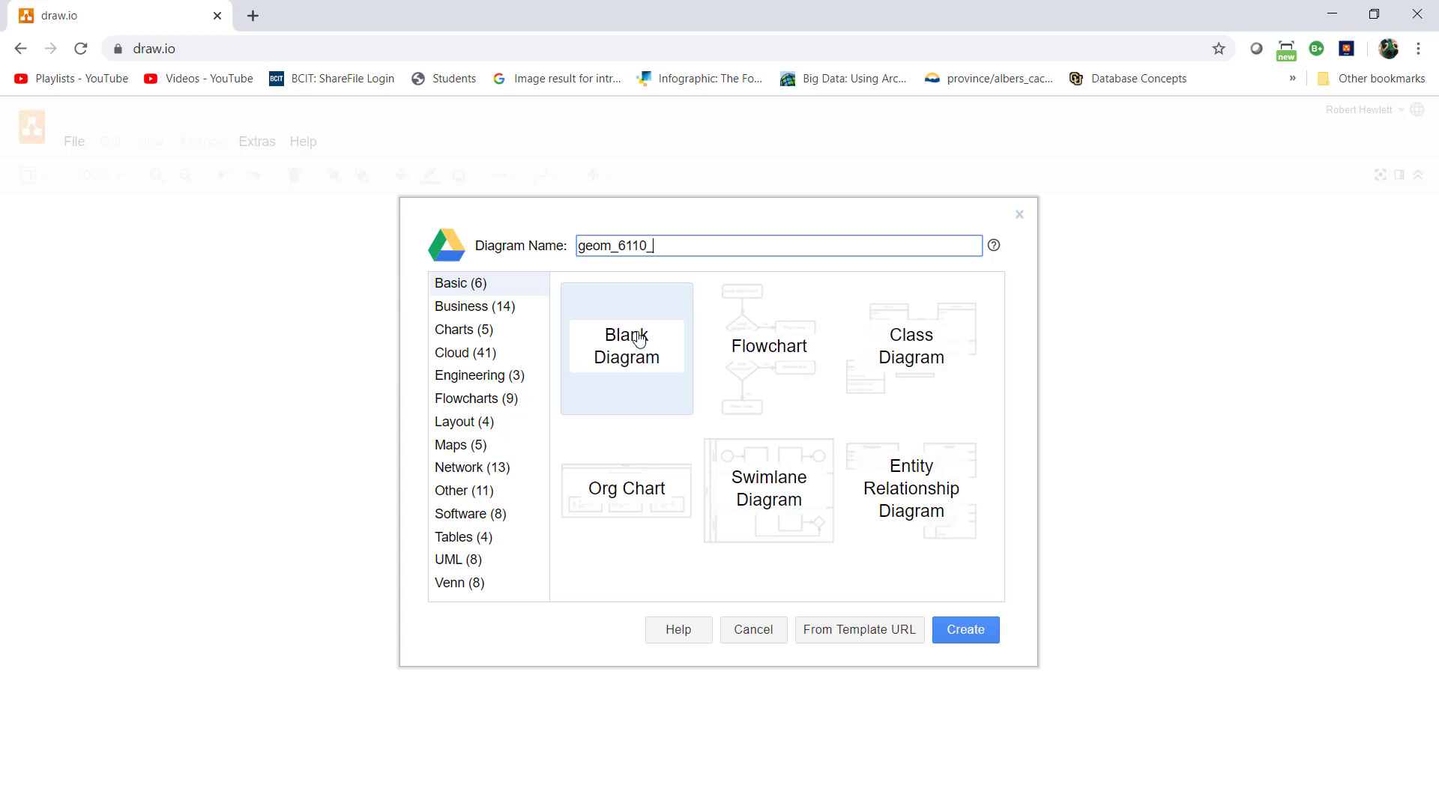
pyautogui.write('m02')
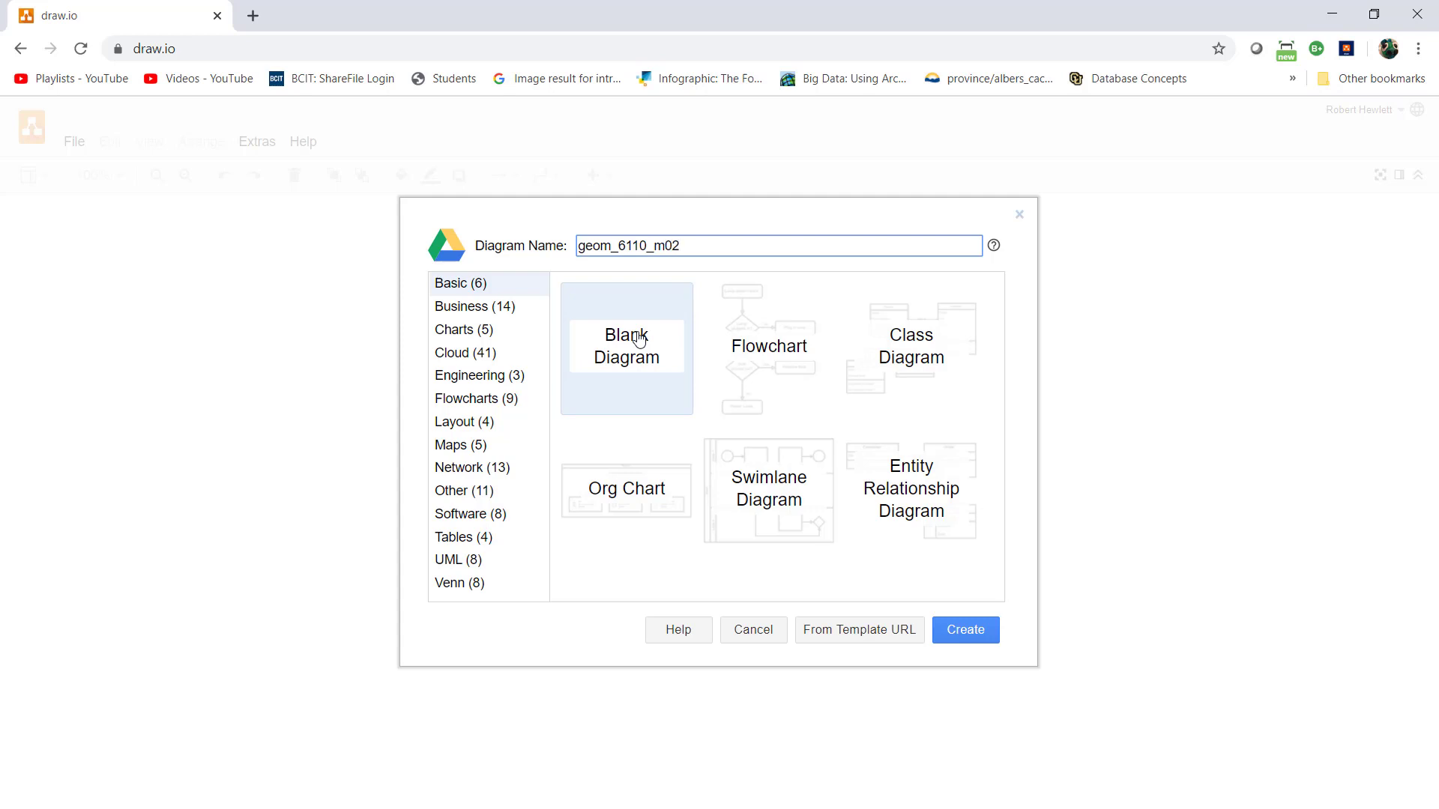
pyautogui.write('_pa')
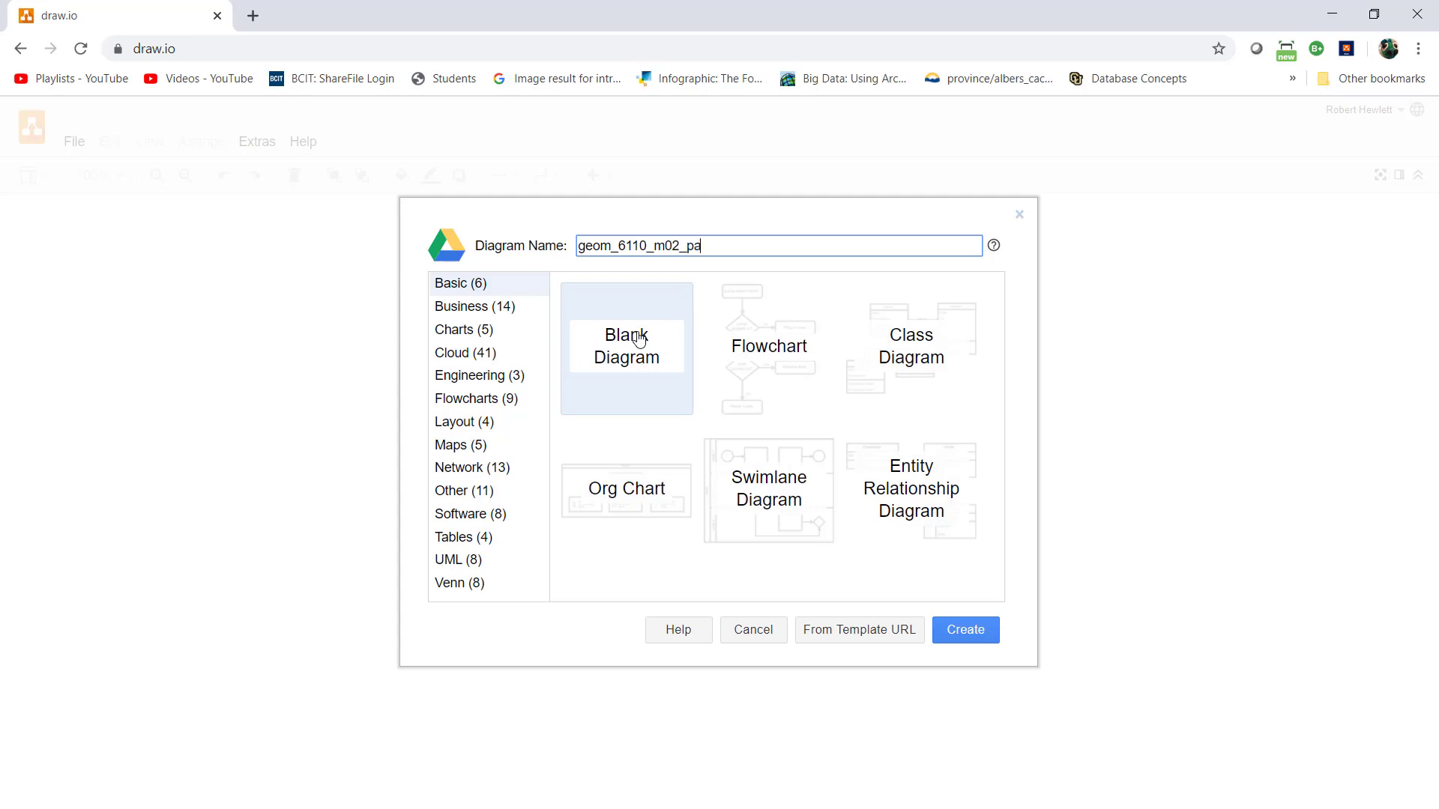
pyautogui.write('rking')
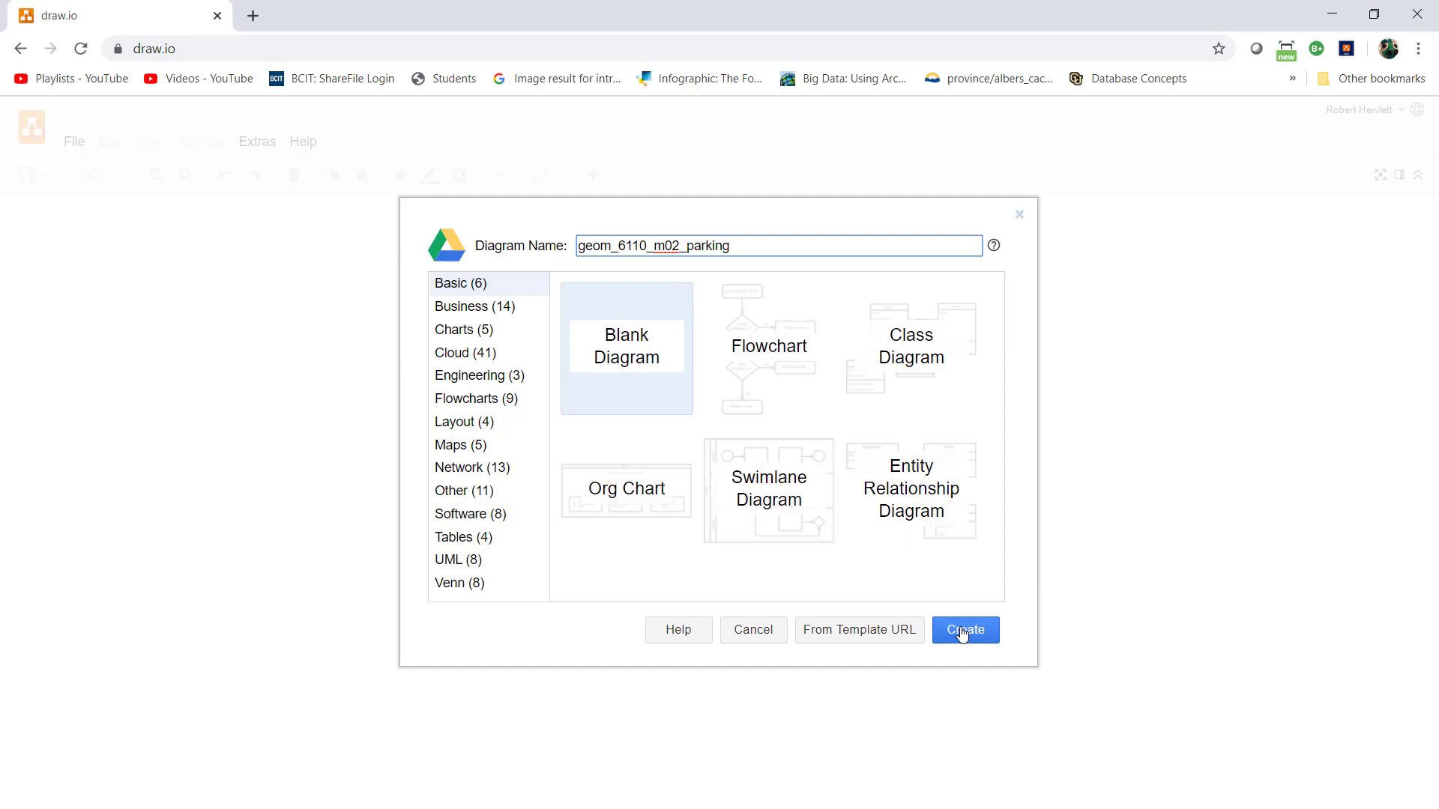
# - Browse the Drive folders through _work, geom and labs into 2020
pyautogui.click(964, 630)
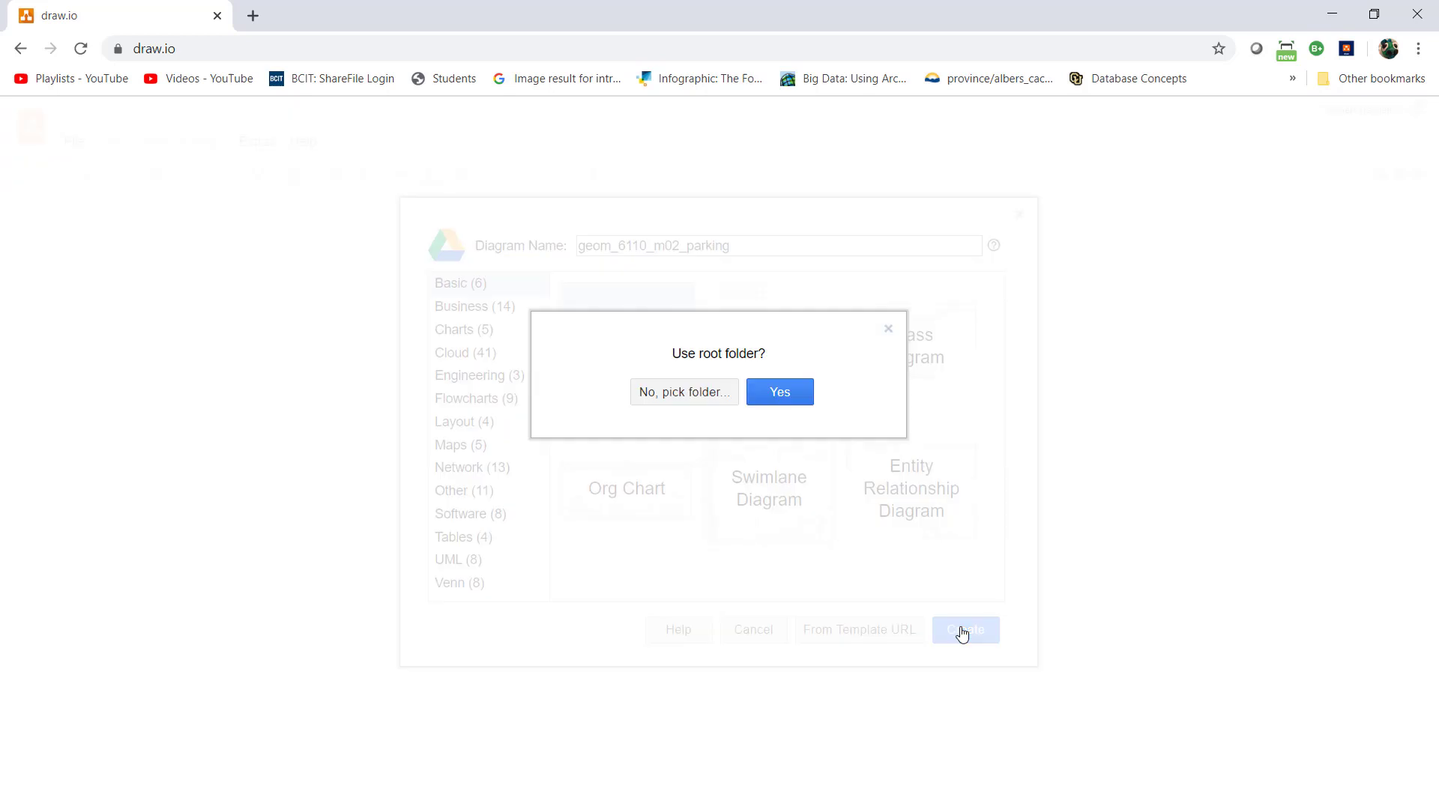
pyautogui.moveTo(683, 392)
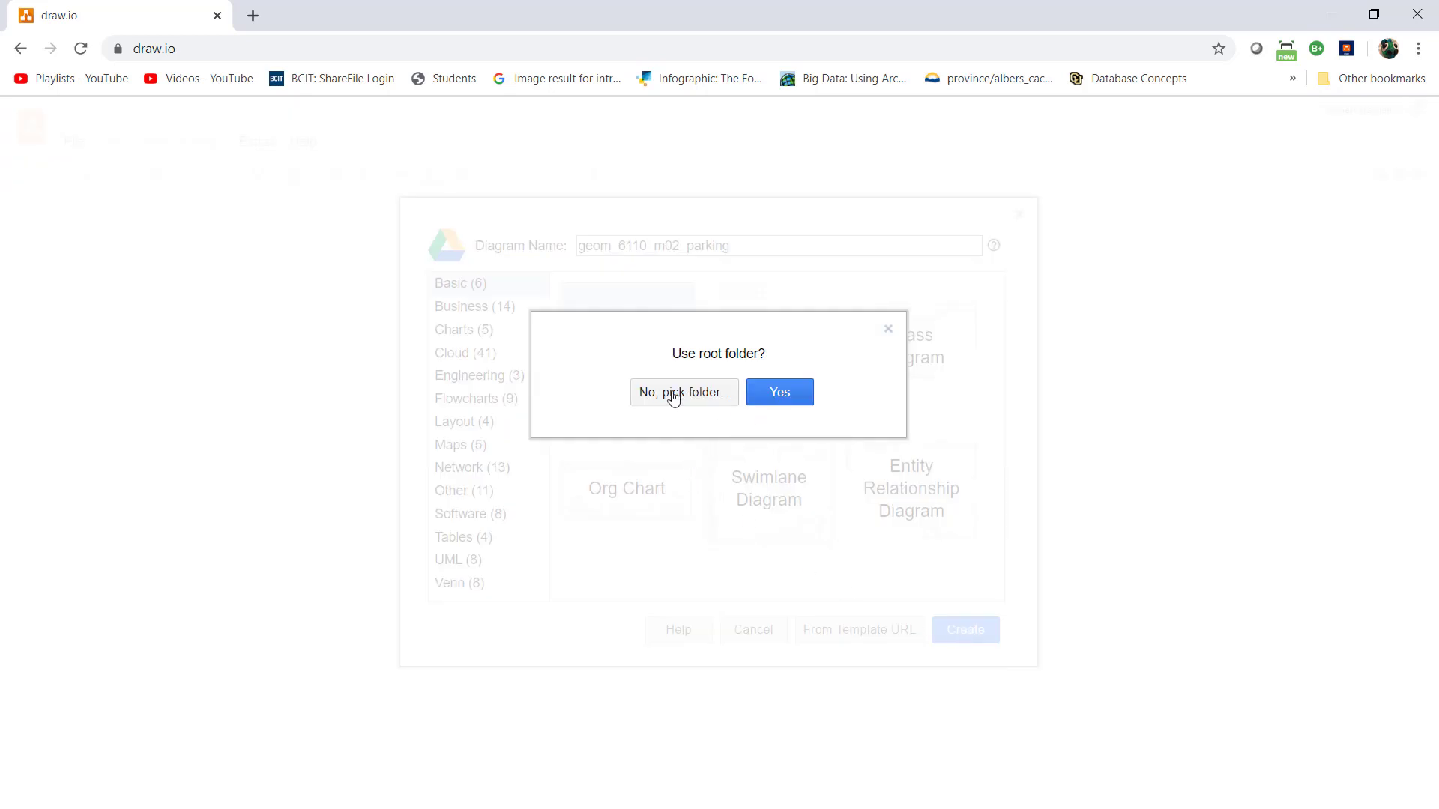
pyautogui.click(683, 392)
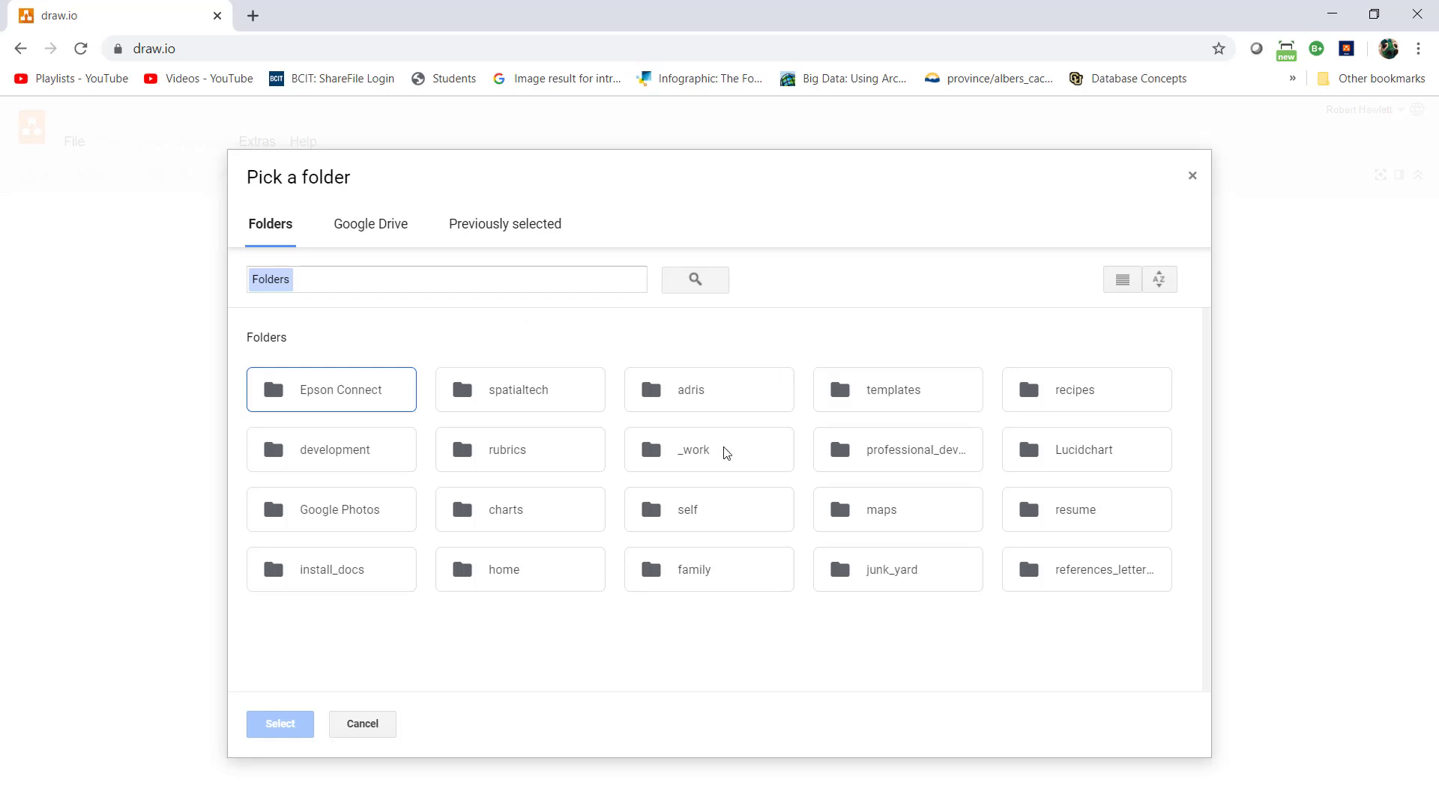
pyautogui.doubleClick(707, 450)
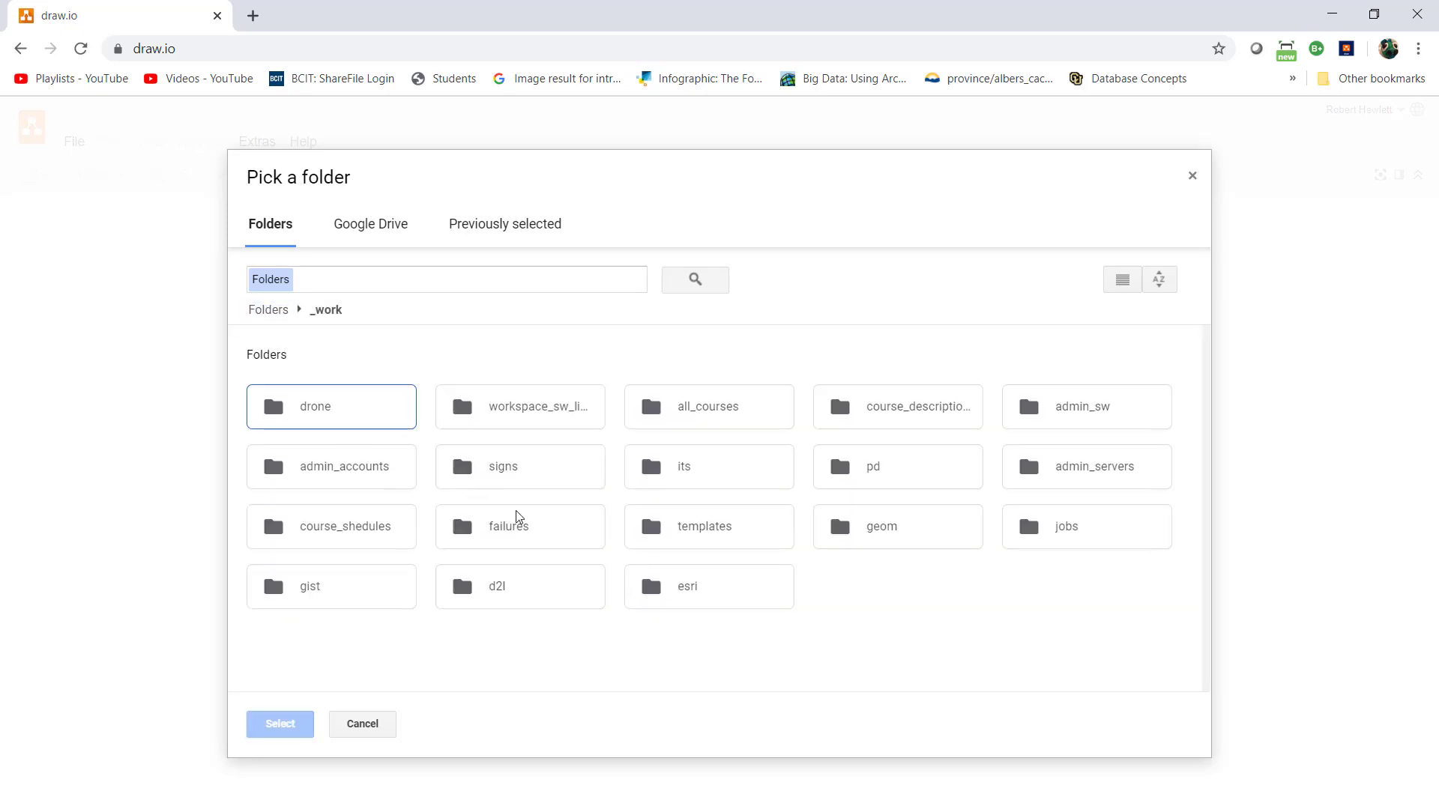
pyautogui.click(879, 527)
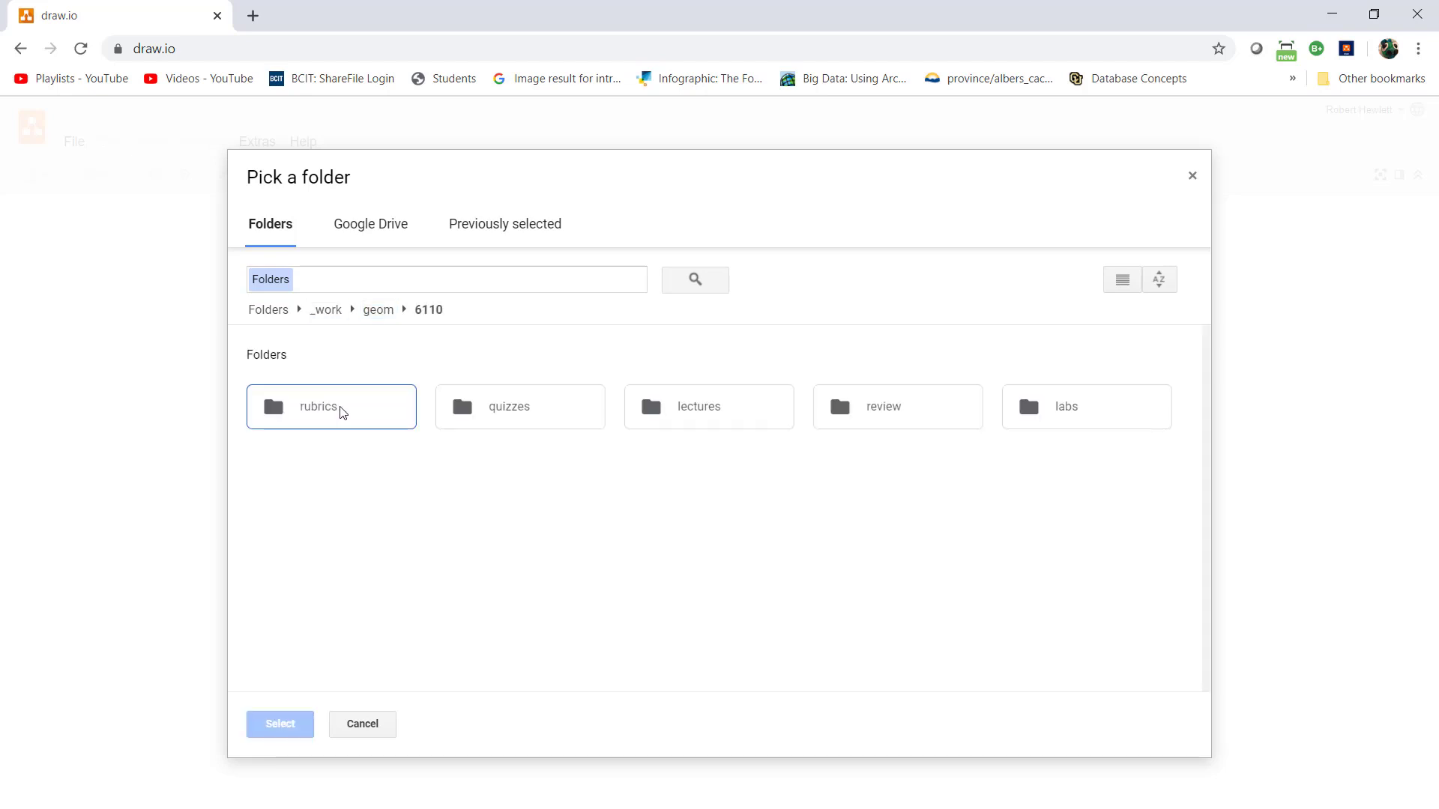
pyautogui.moveTo(1054, 430)
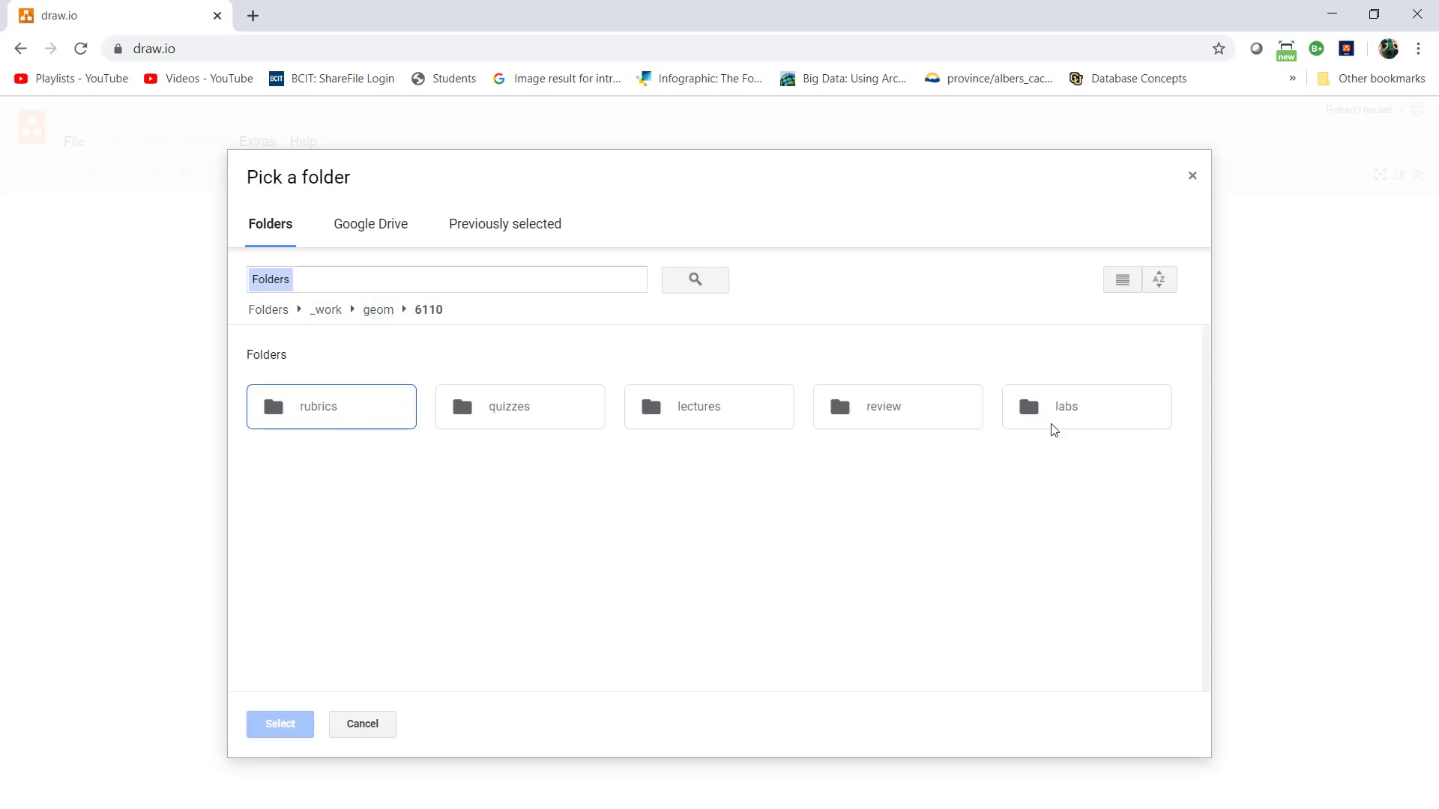
pyautogui.doubleClick(1067, 406)
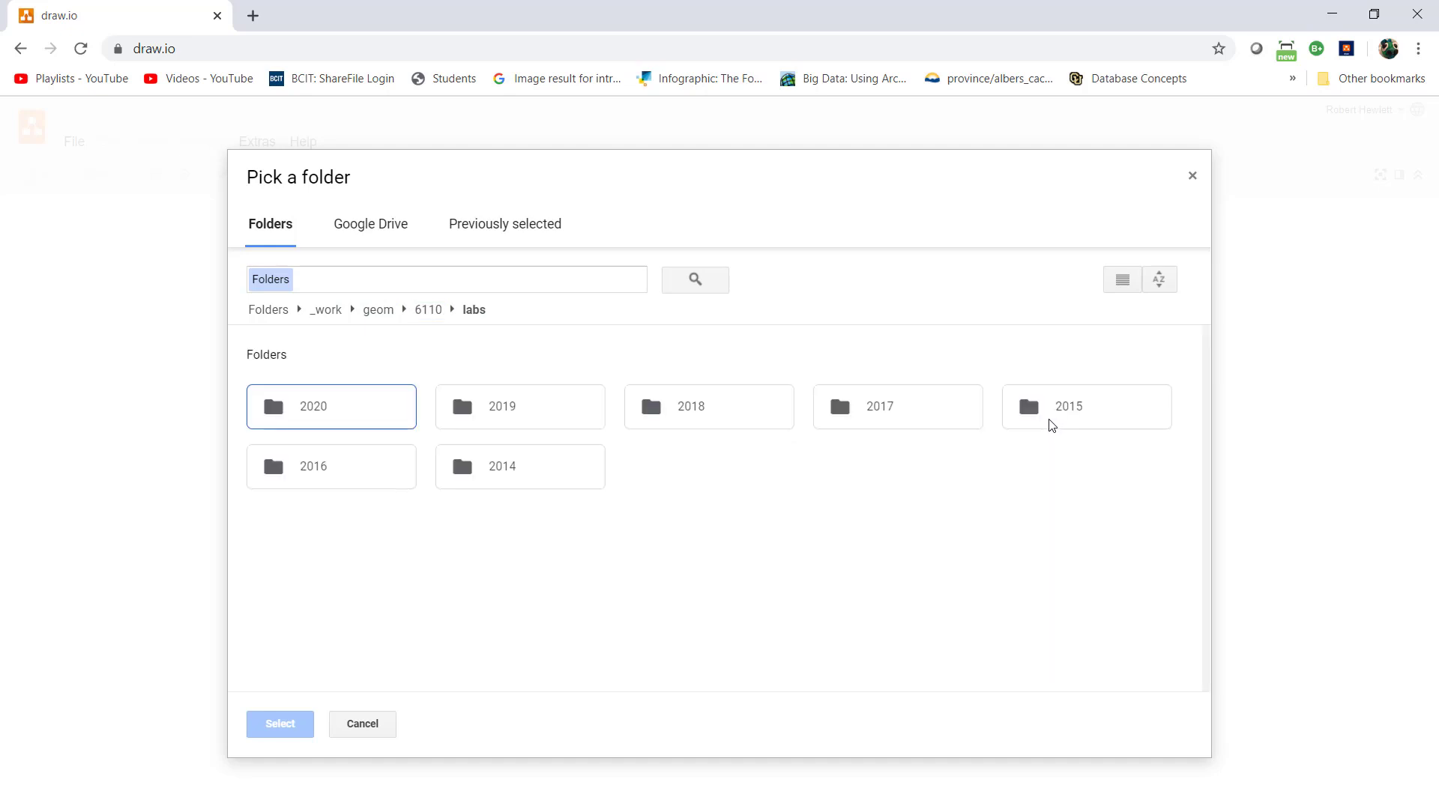
pyautogui.doubleClick(312, 406)
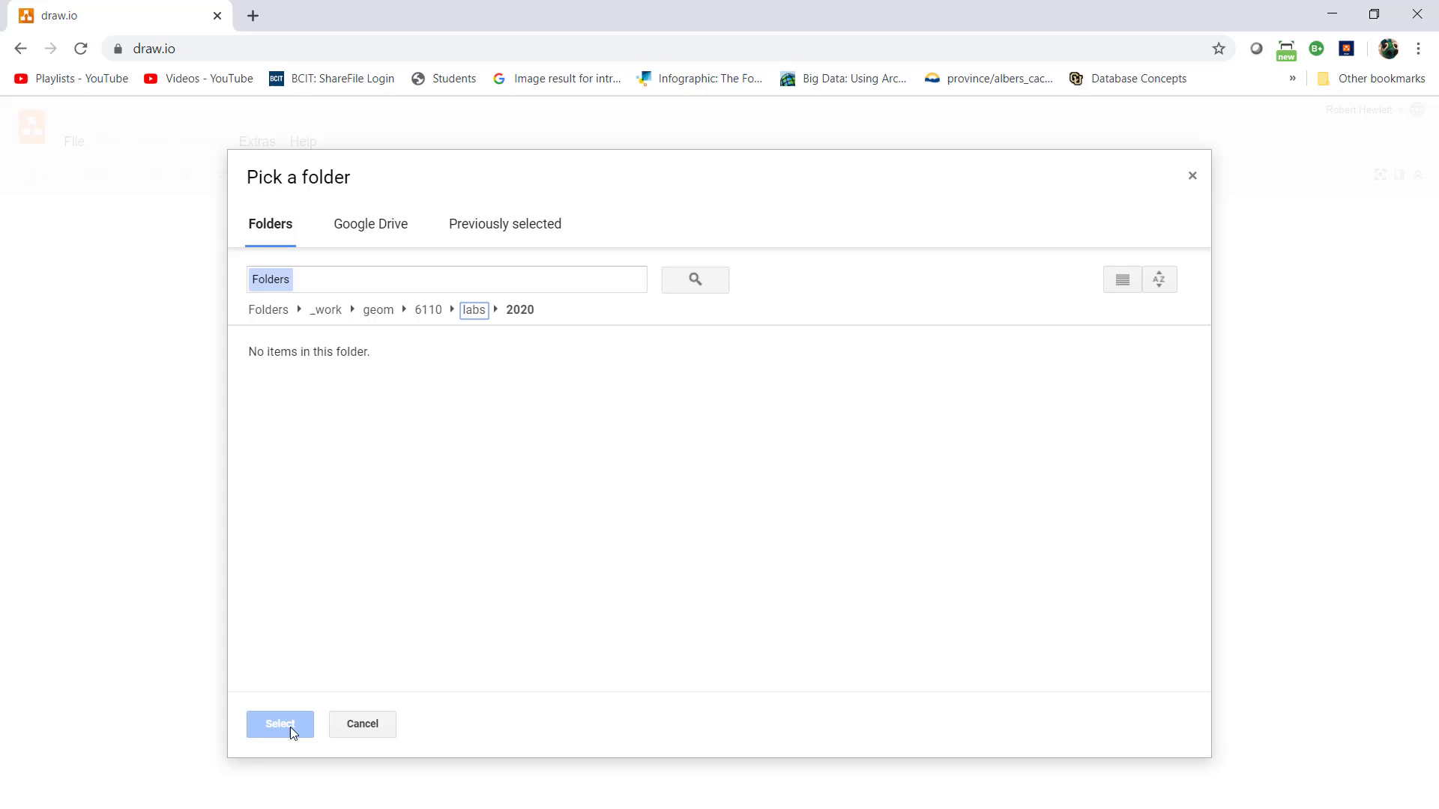
pyautogui.moveTo(503, 323)
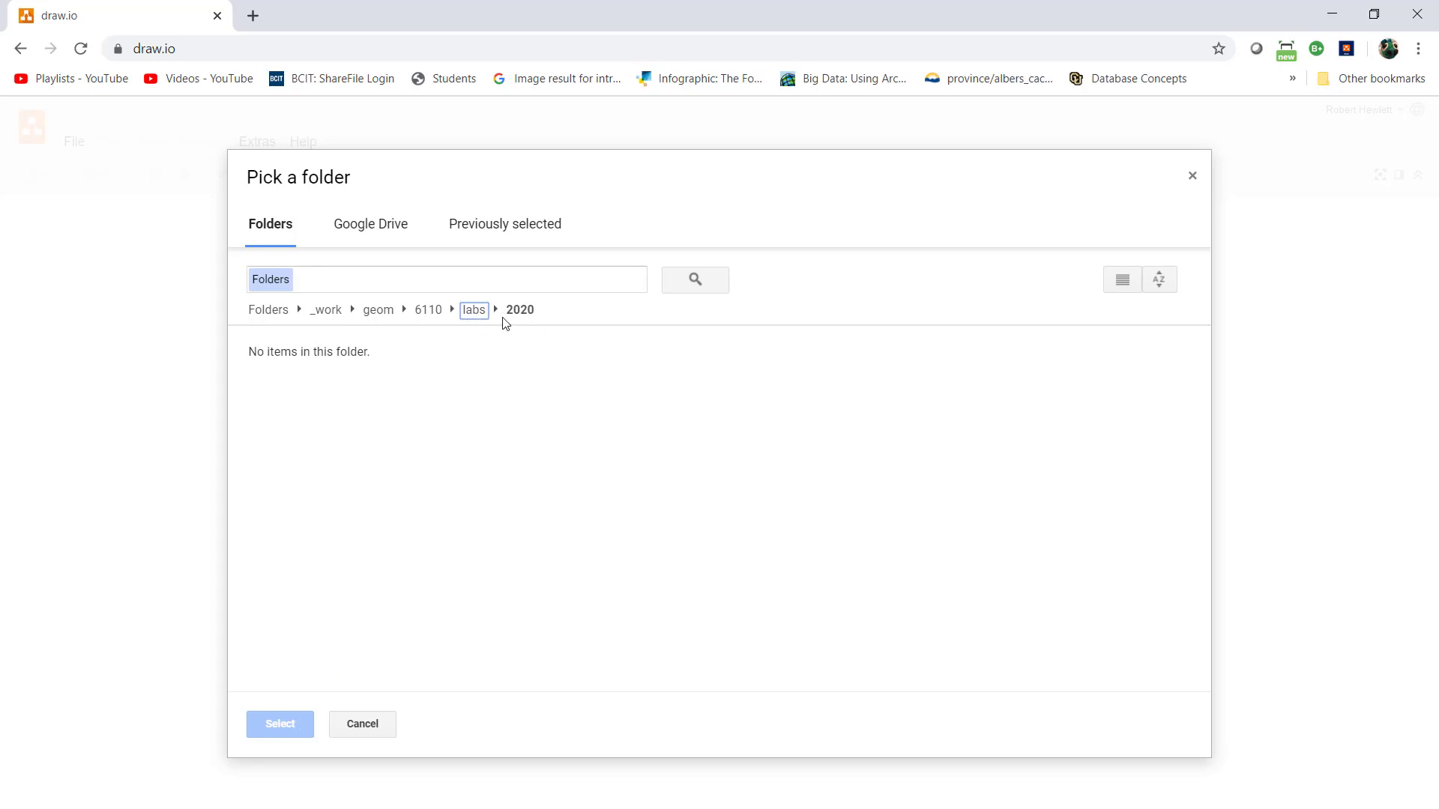
# - Pick 2020 as the save folder and create the diagram
pyautogui.click(473, 310)
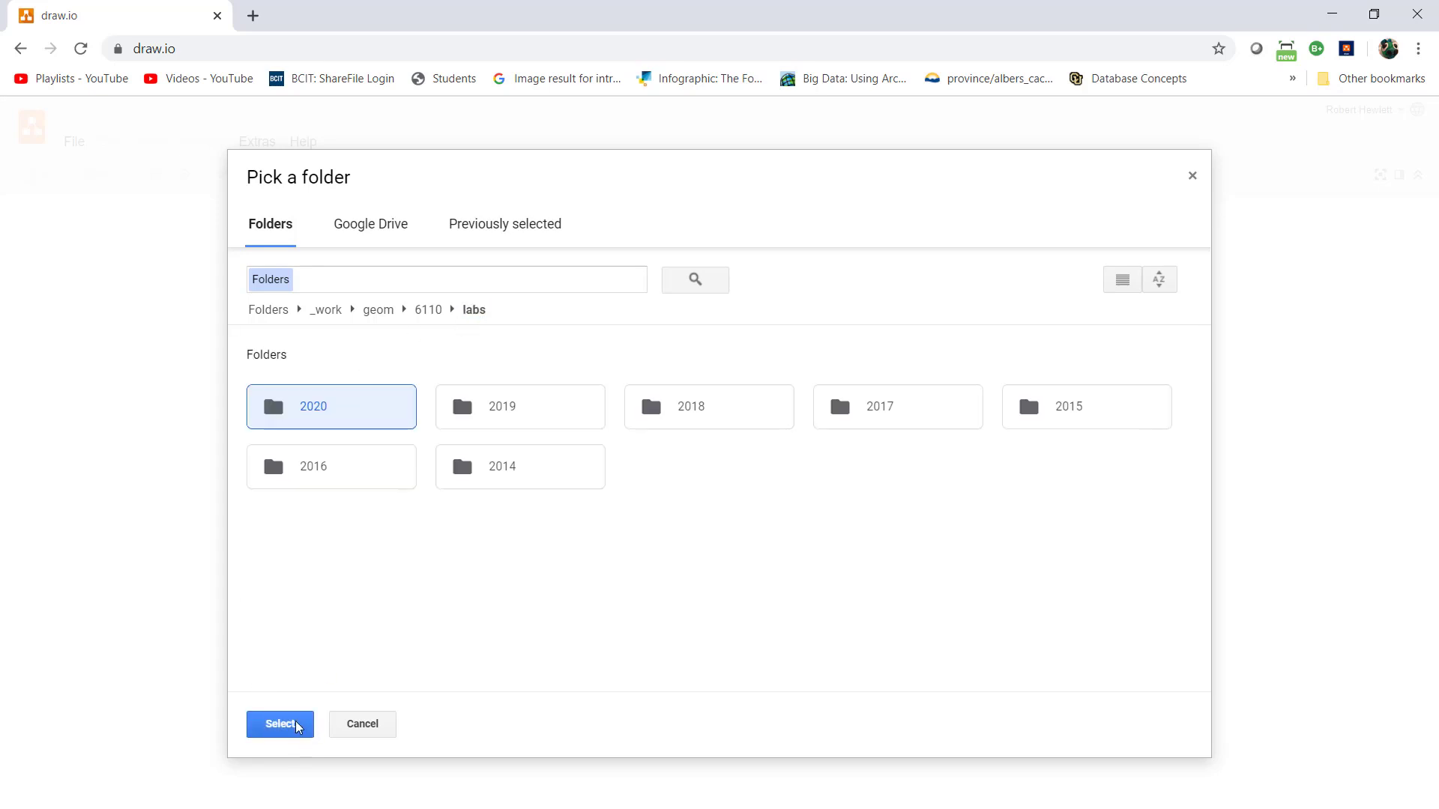
pyautogui.click(280, 724)
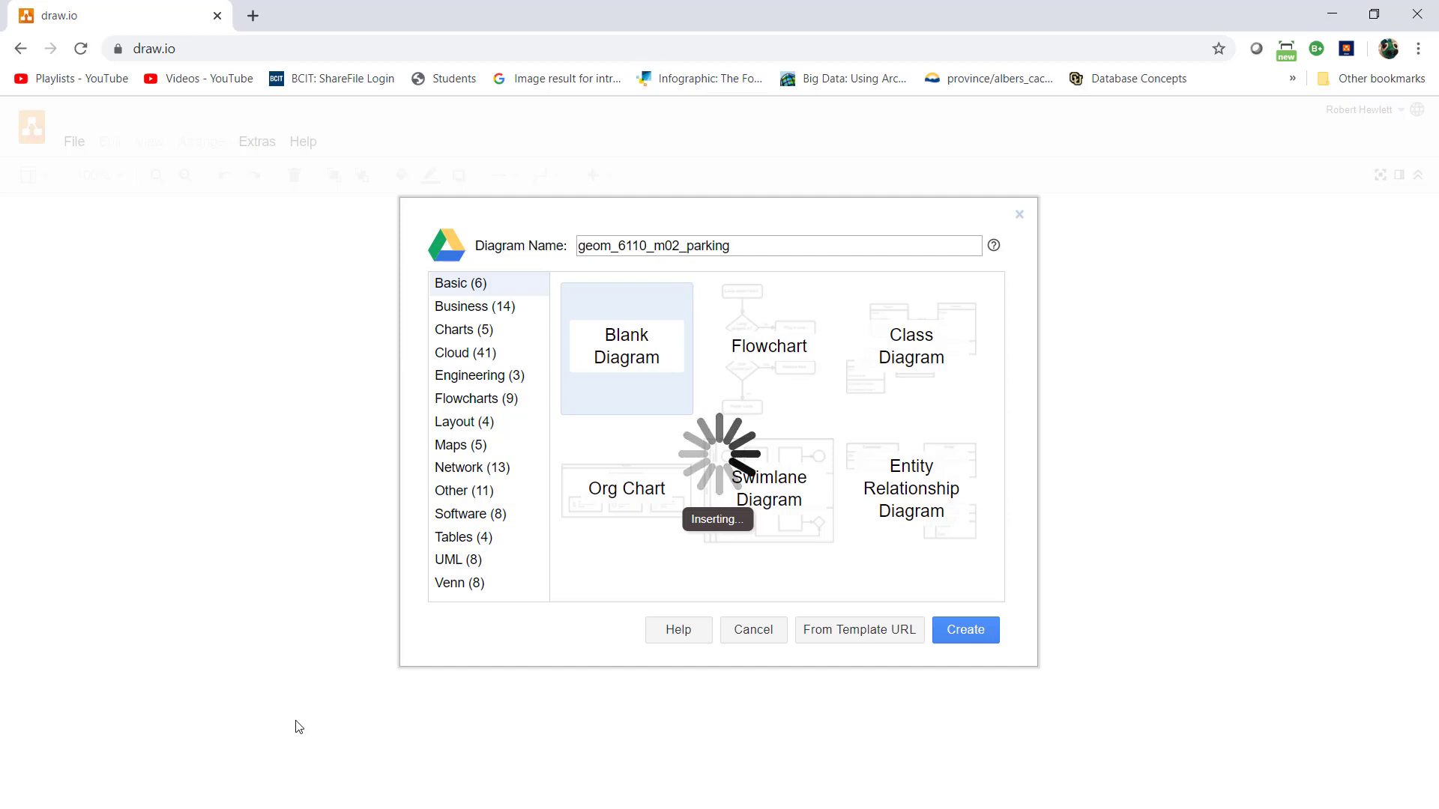
pyautogui.click(965, 630)
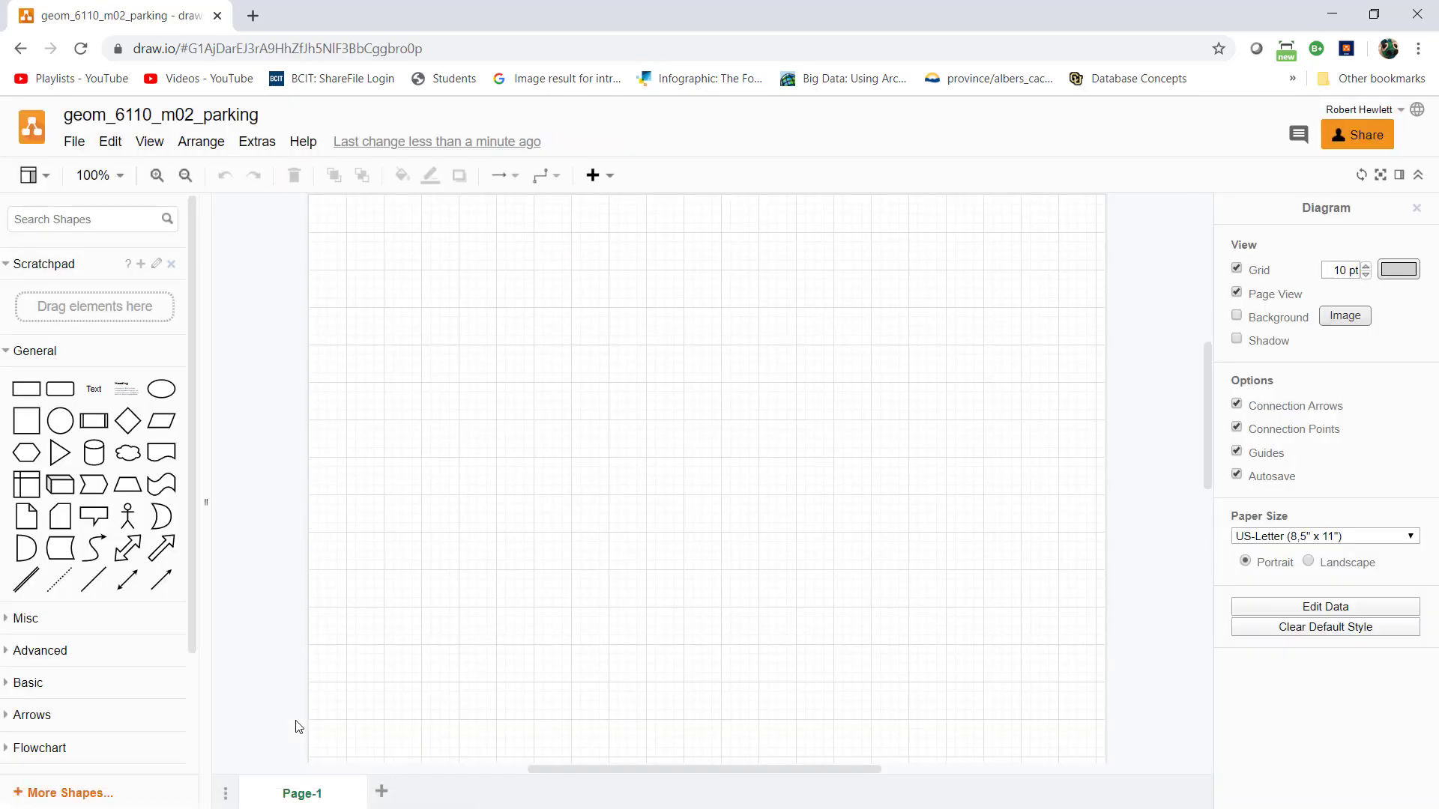
pyautogui.moveTo(123, 335)
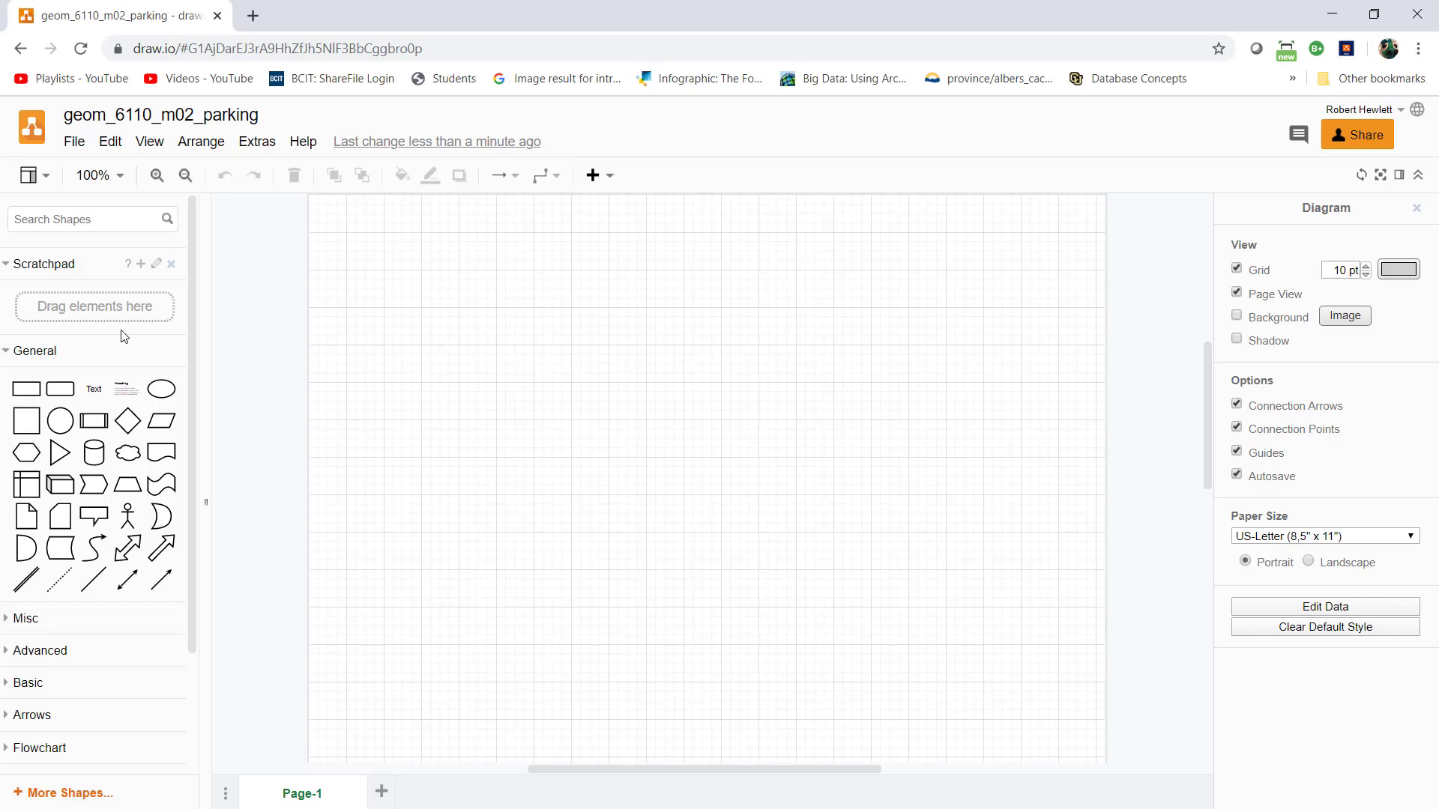
# - Collapse the General shapes and expand the UML shape library
pyautogui.click(35, 351)
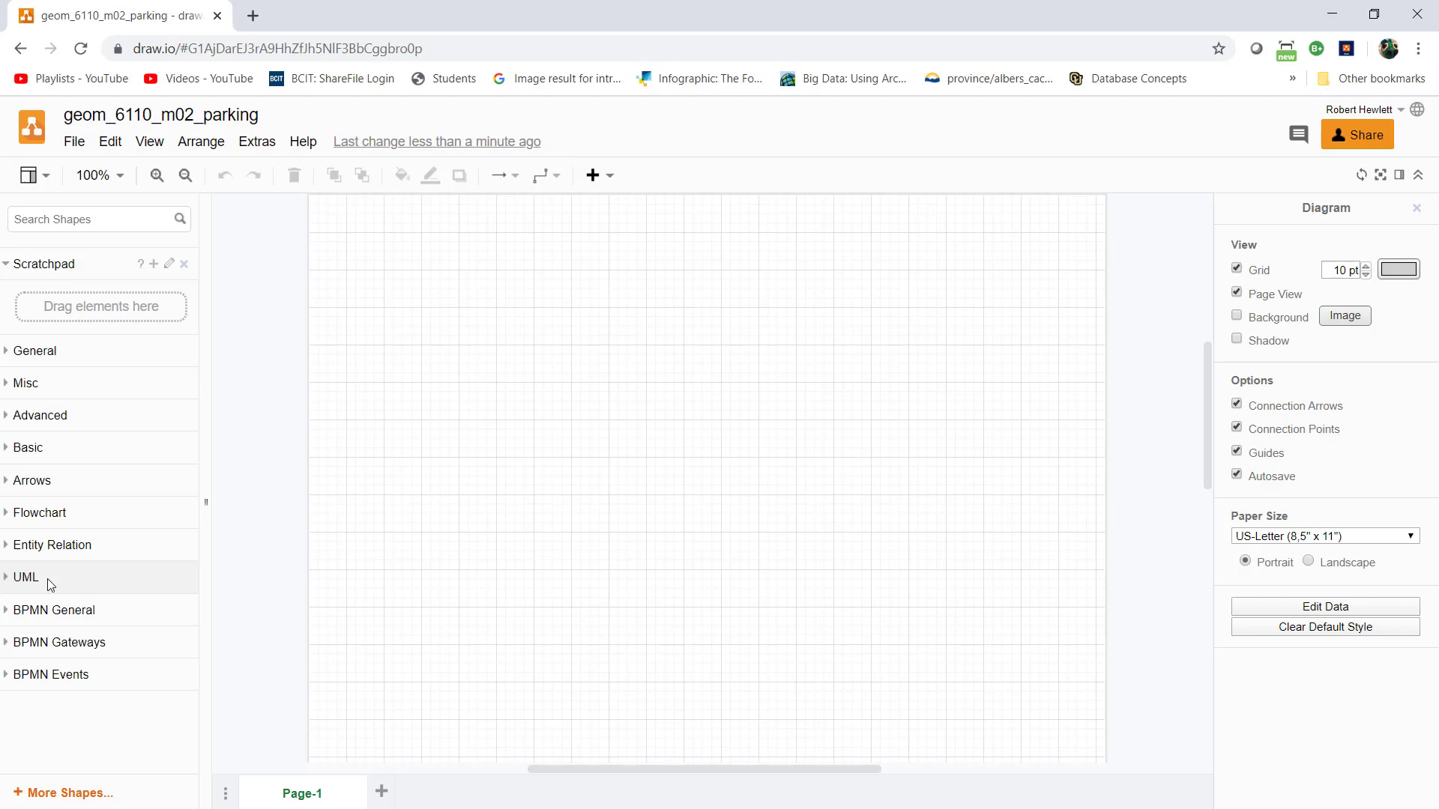
pyautogui.click(70, 793)
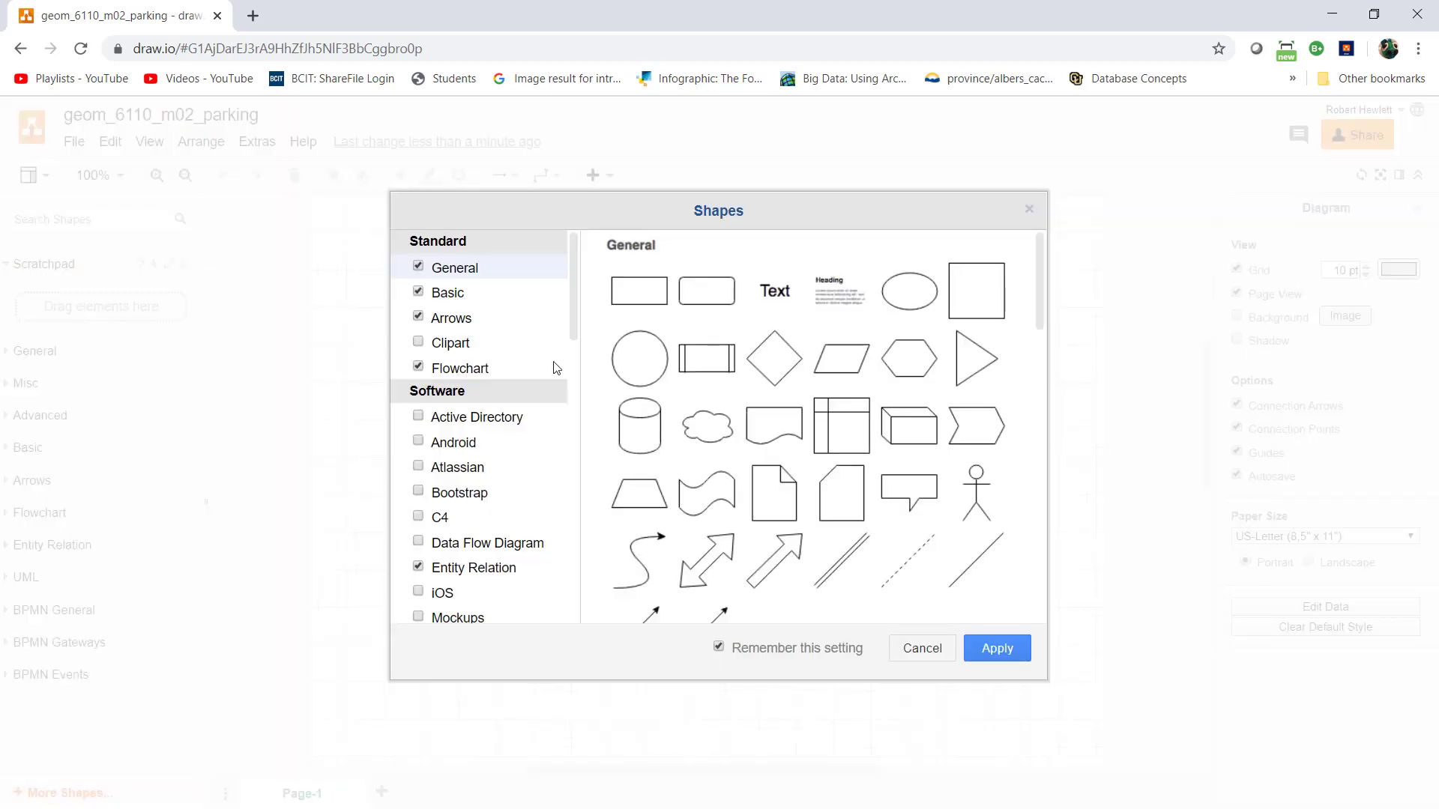
pyautogui.moveTo(815, 290)
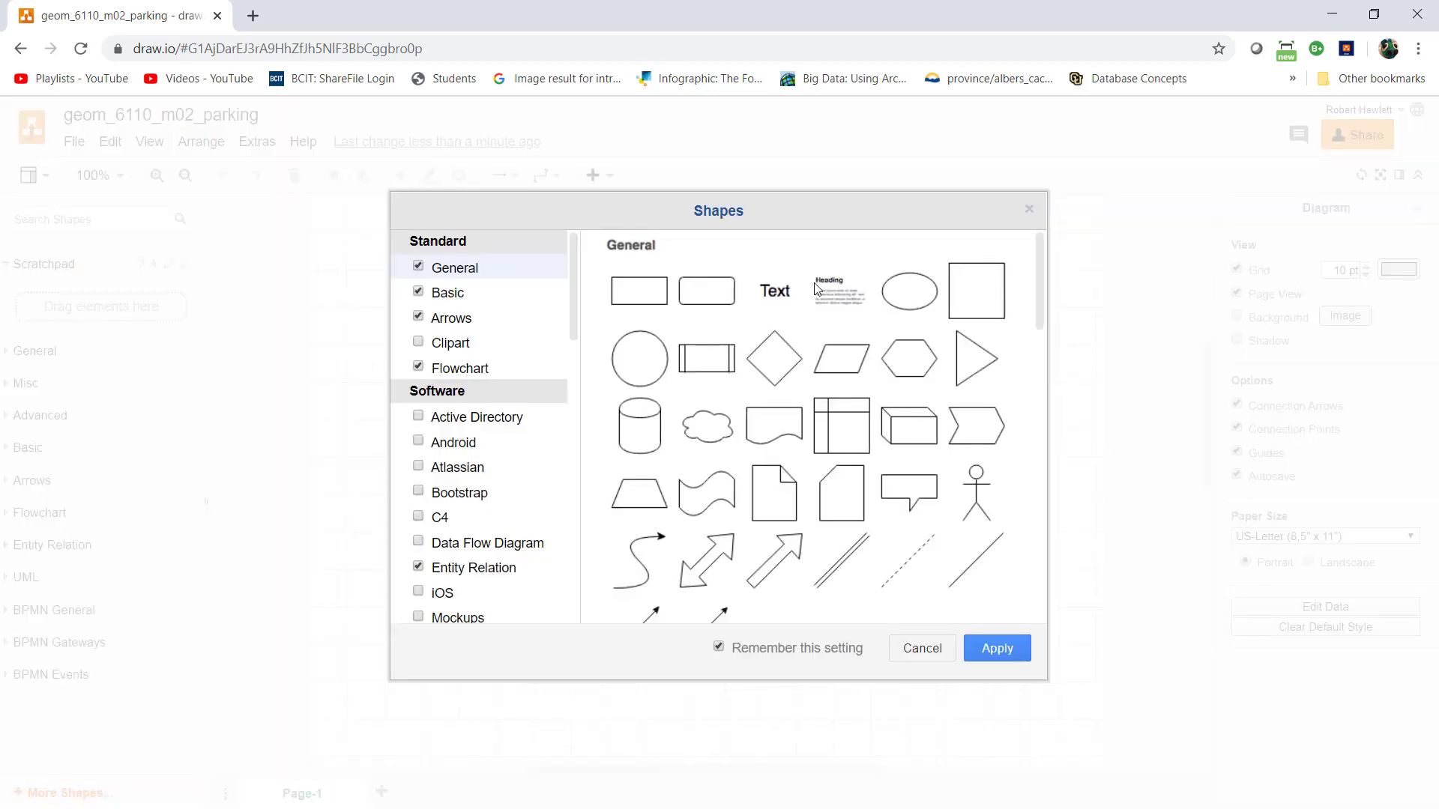
pyautogui.click(997, 647)
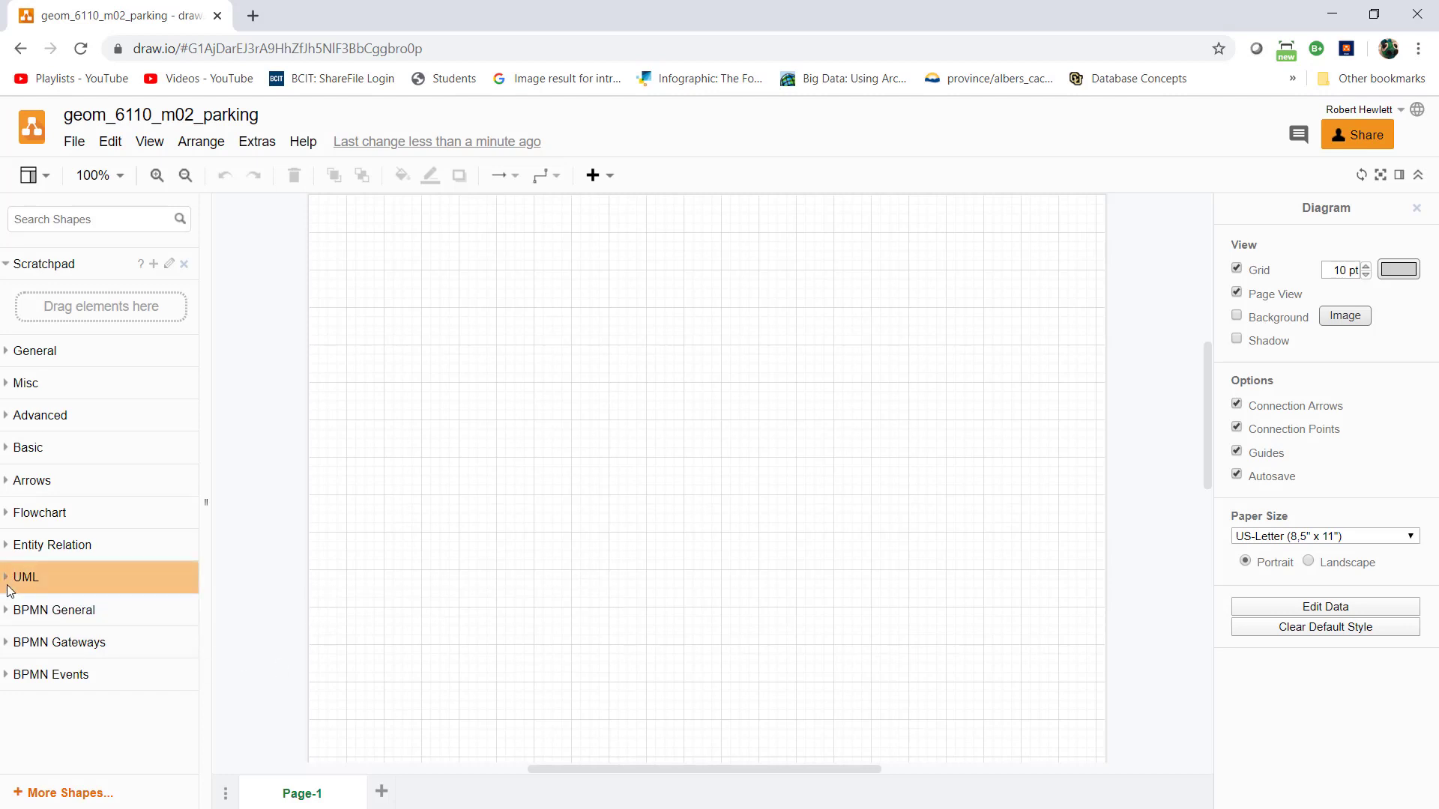
pyautogui.click(26, 577)
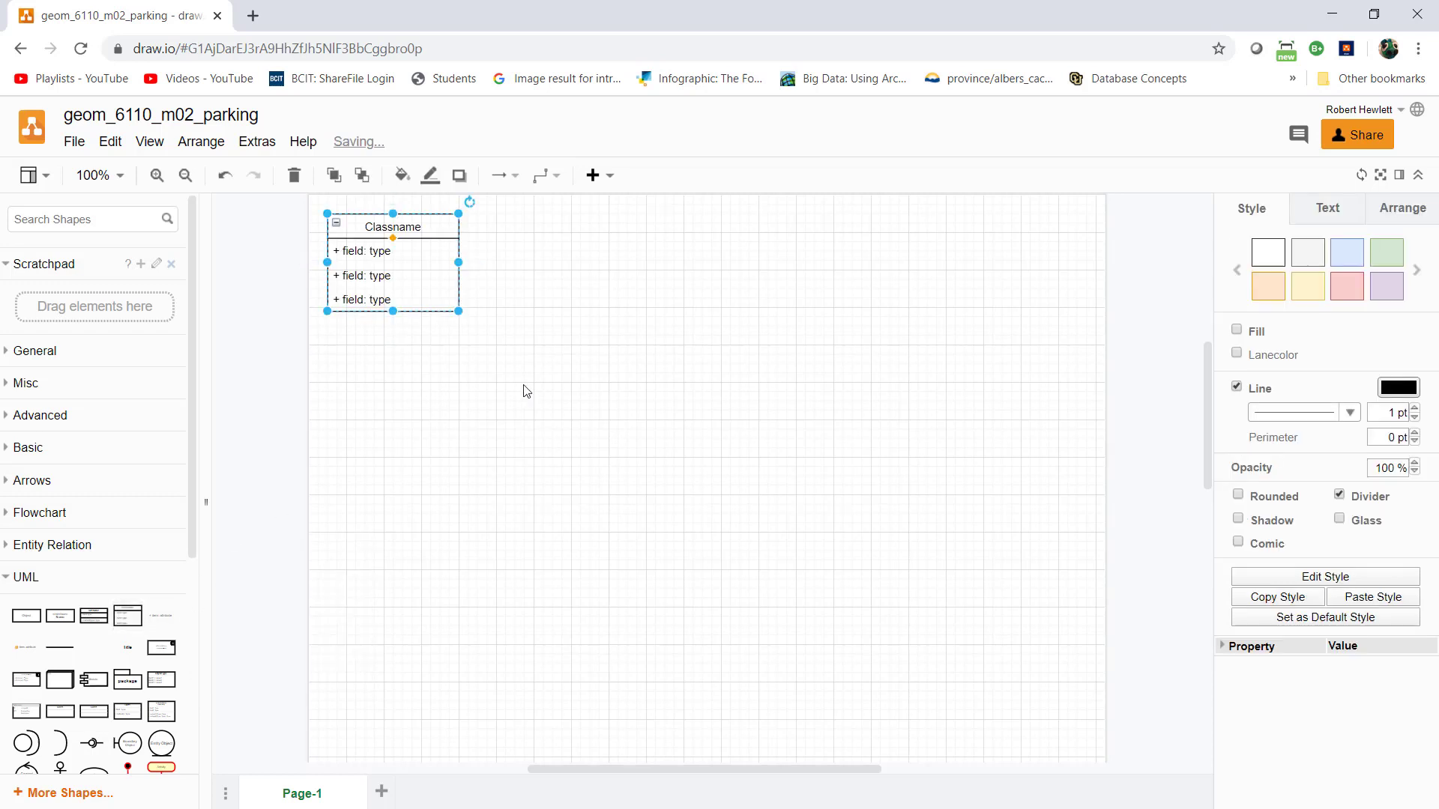
# - Rename the class to campus and set its first attribute to campus_id: int
pyautogui.doubleClick(393, 226)
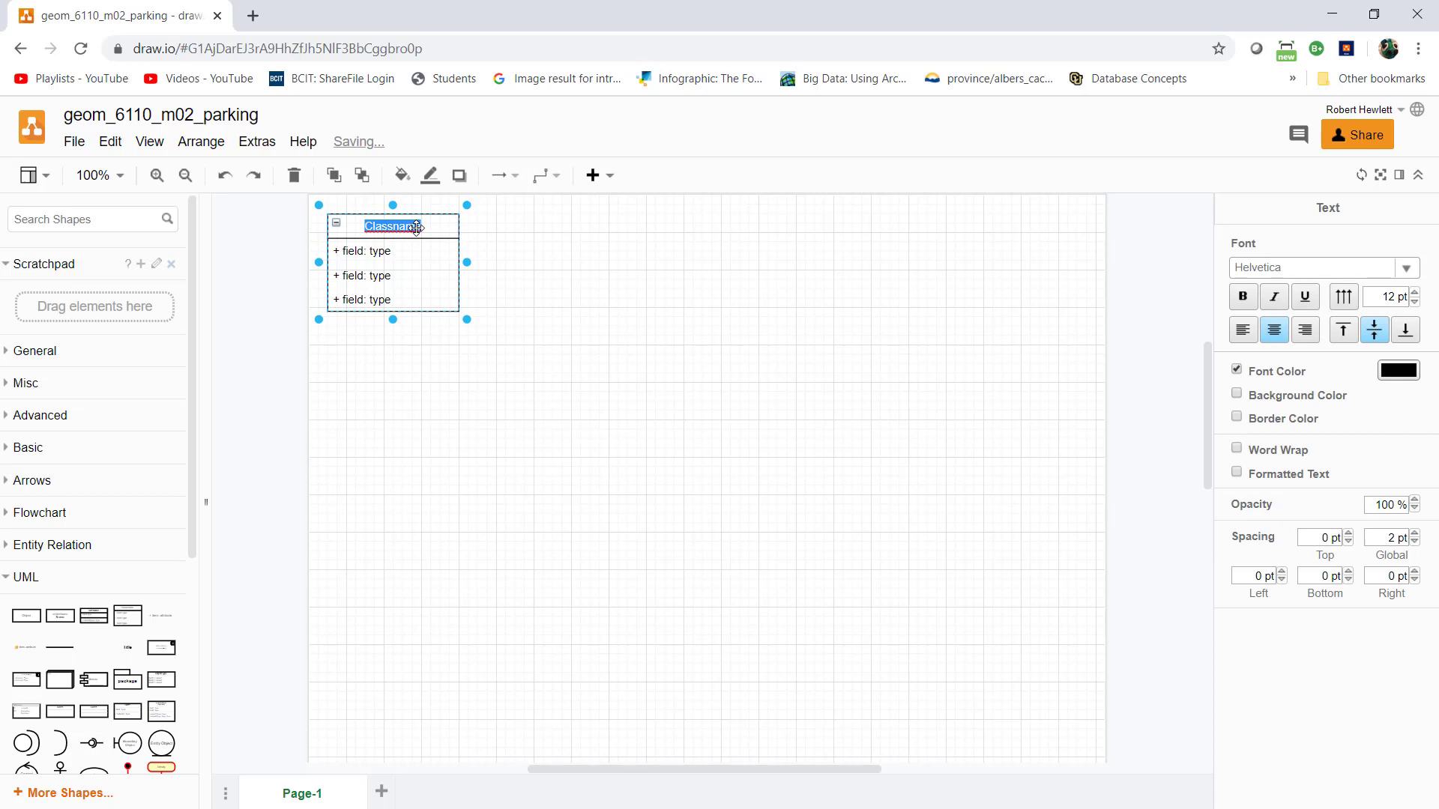
pyautogui.write('campu')
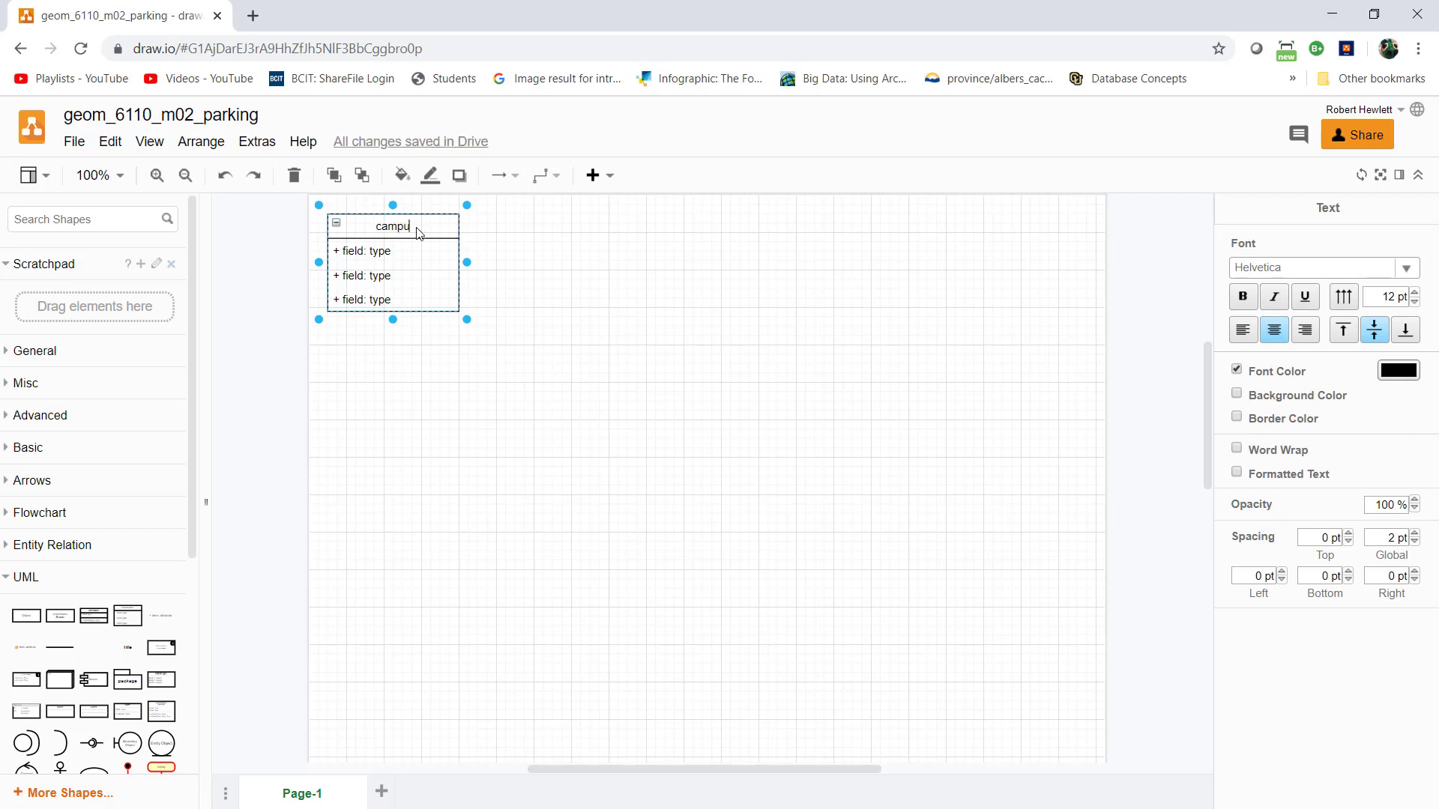
pyautogui.write('s')
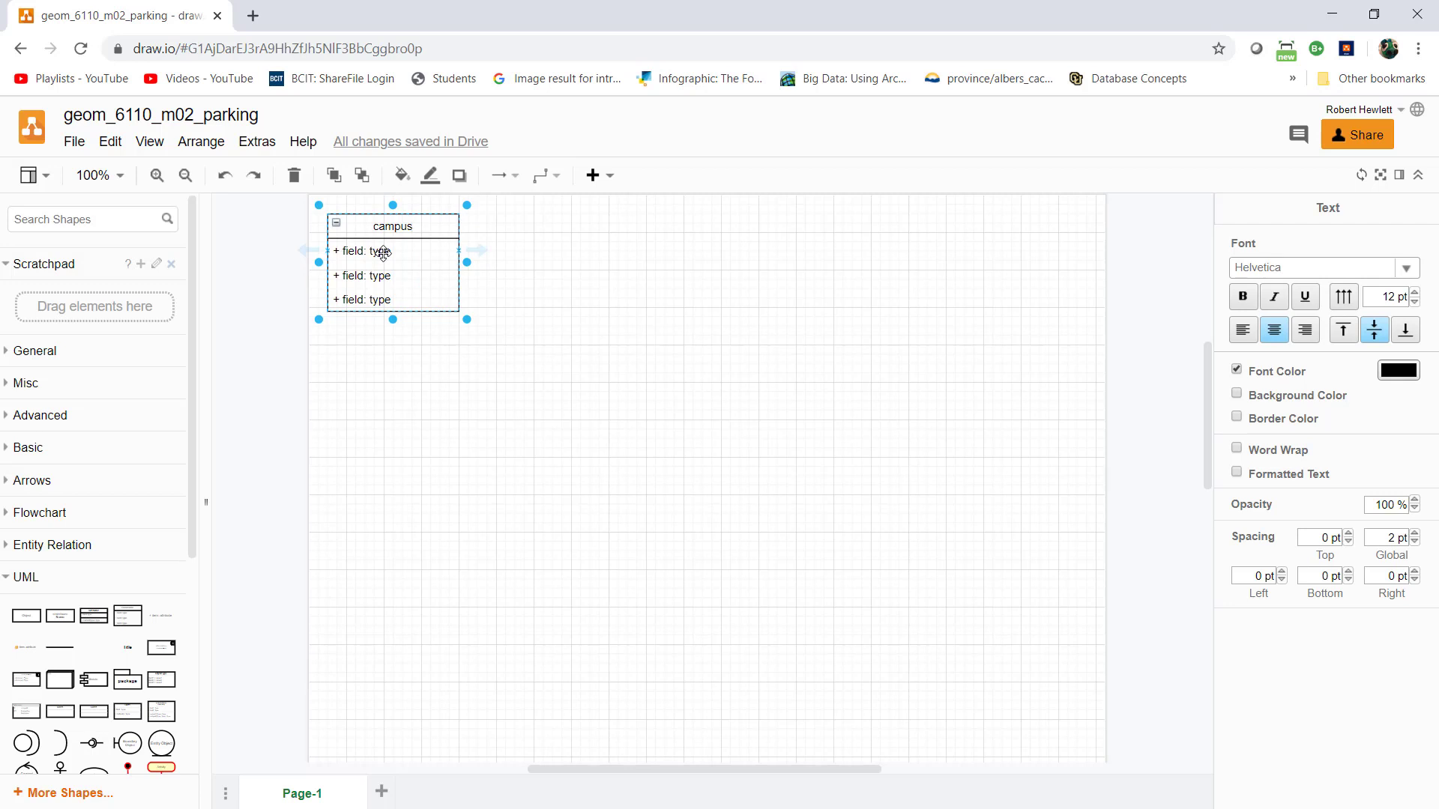
pyautogui.click(361, 252)
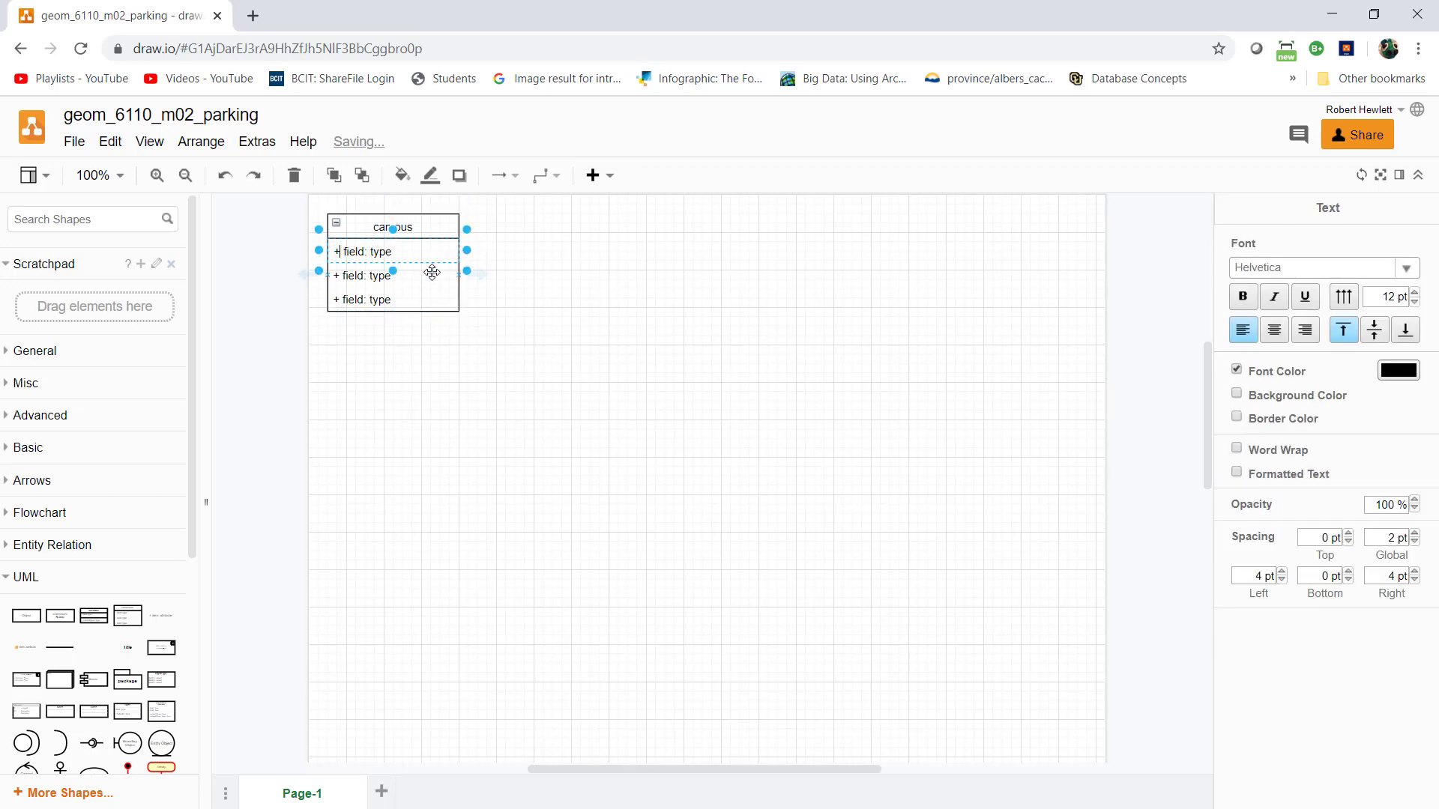
pyautogui.write('campus')
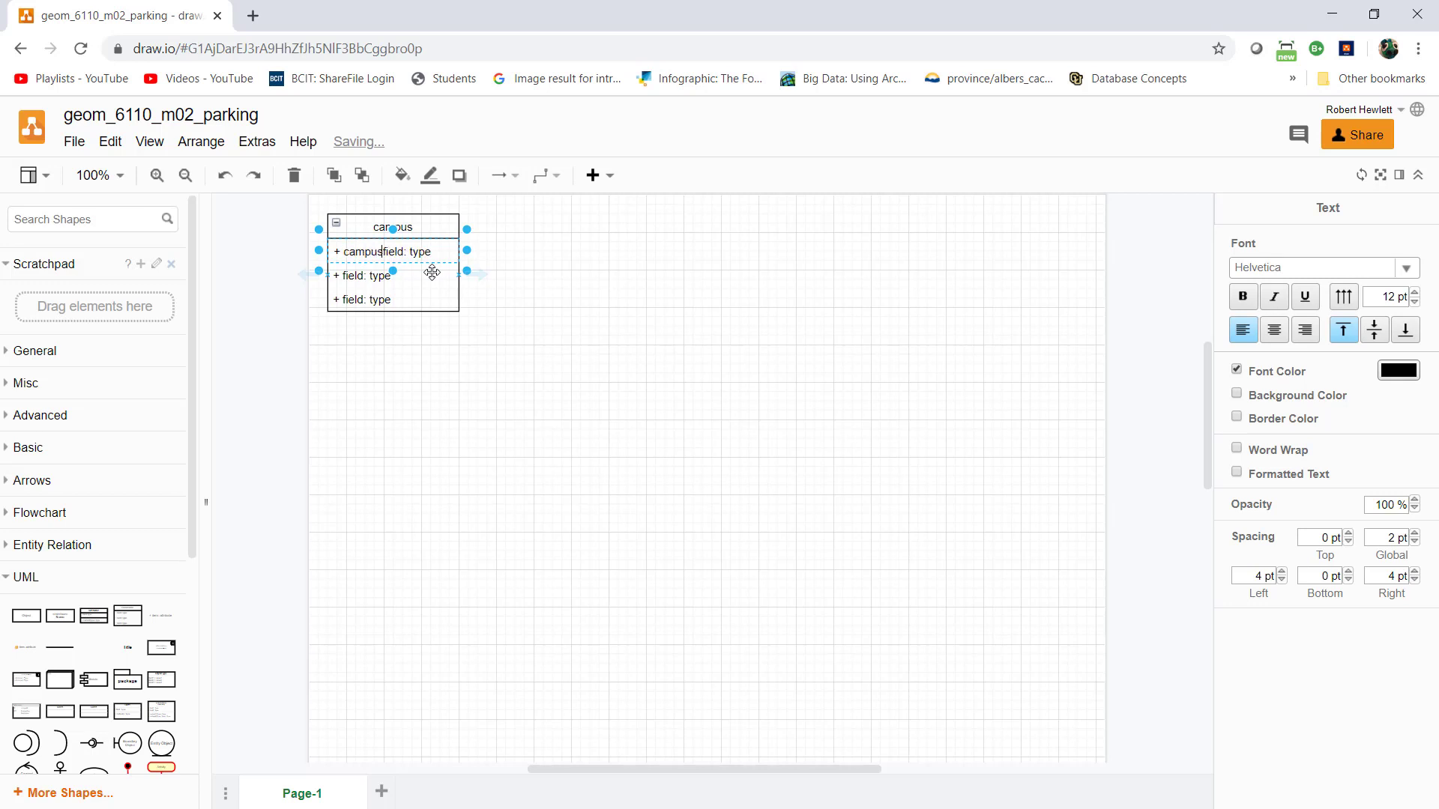
pyautogui.write('_id')
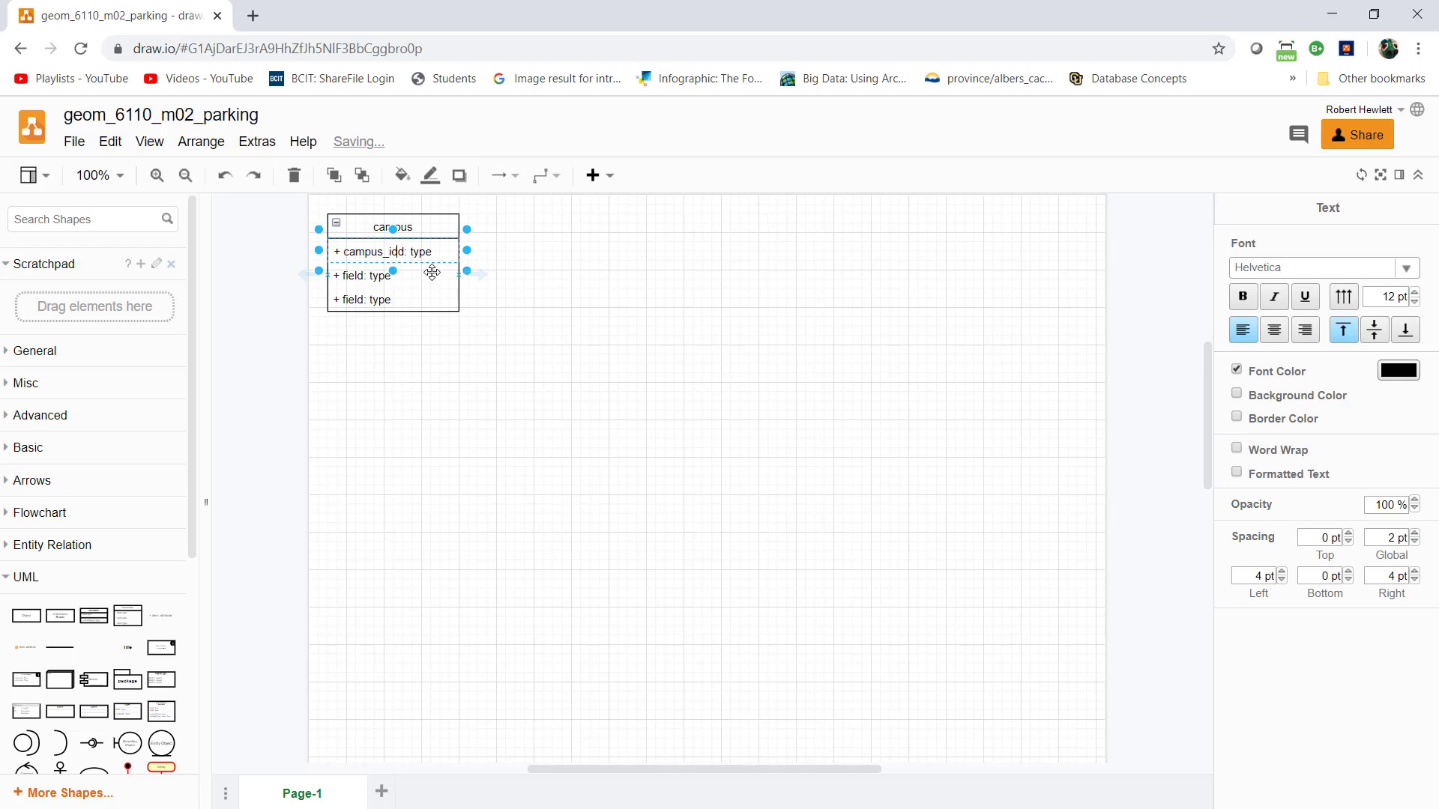
pyautogui.doubleClick(412, 252)
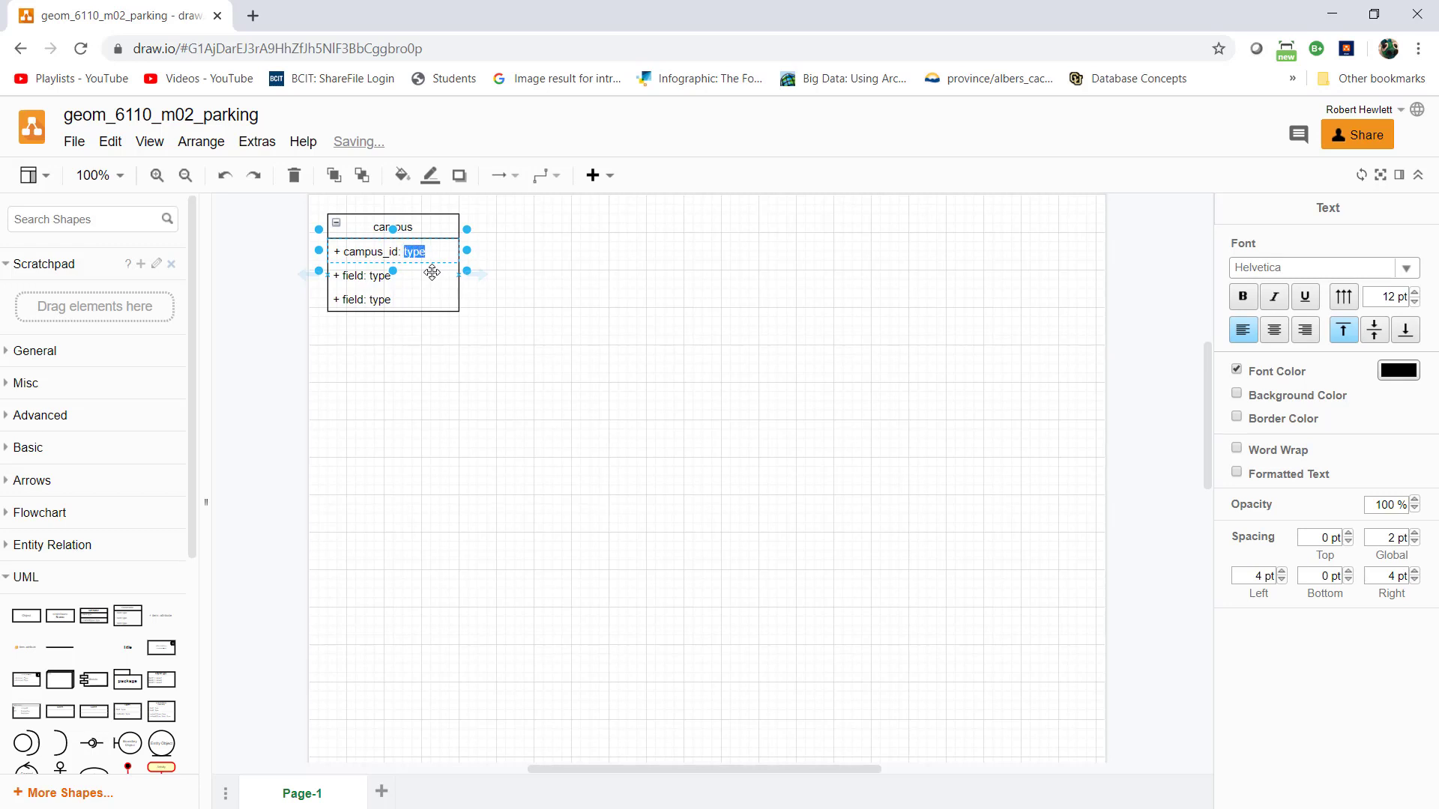
pyautogui.write('int')
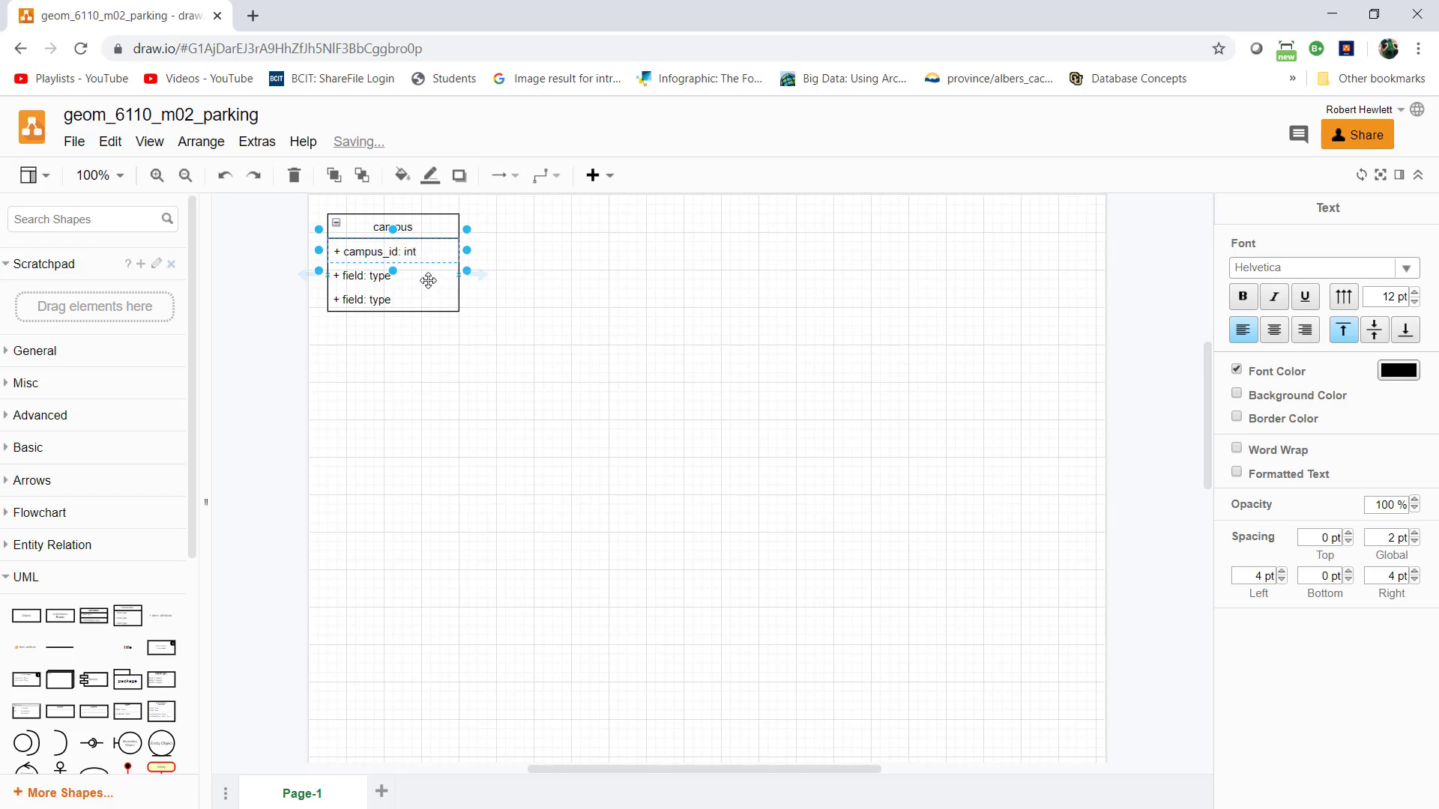
# - Set the other two attributes to name: character varying and geom: polygon
pyautogui.click(365, 276)
pyautogui.write('nam')
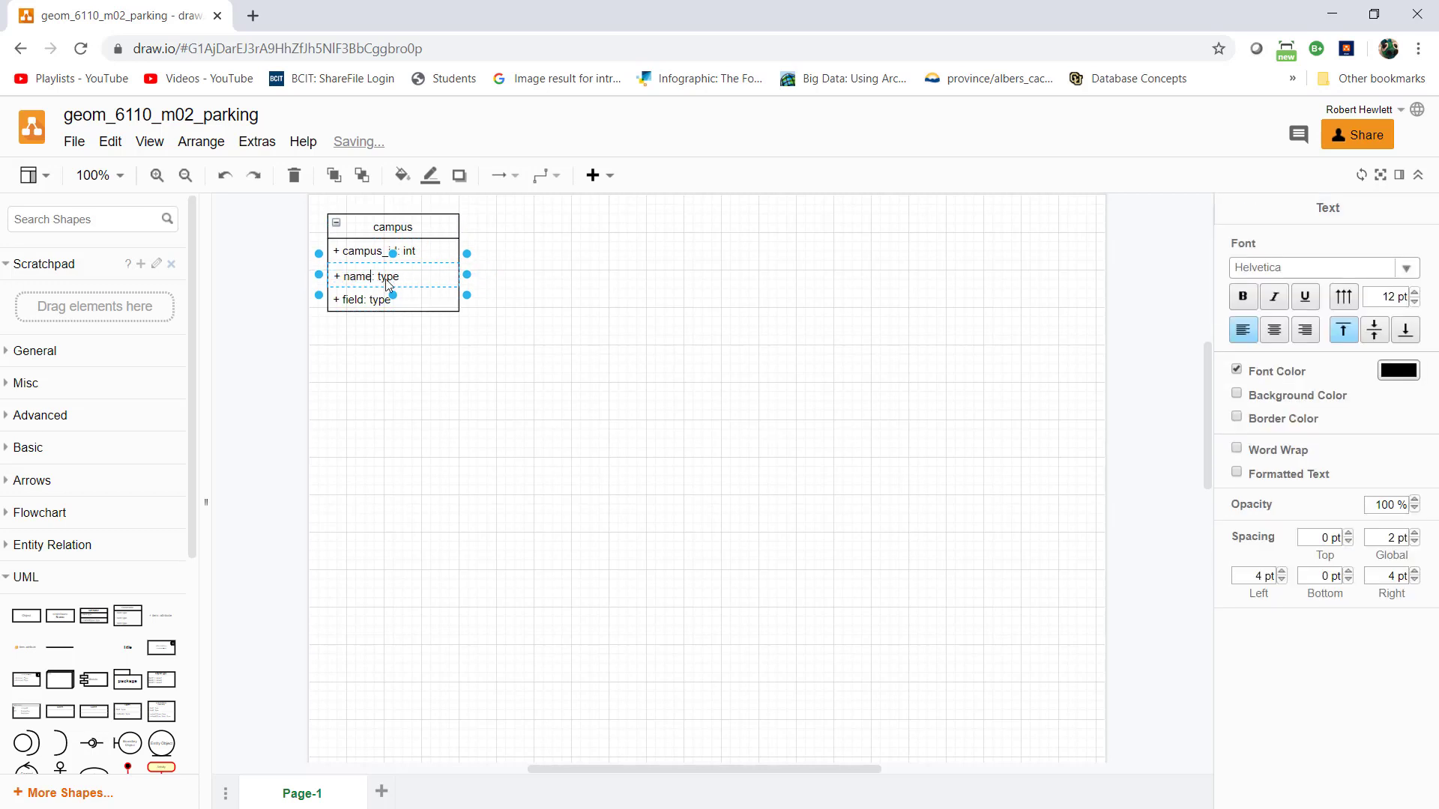
pyautogui.doubleClick(388, 277)
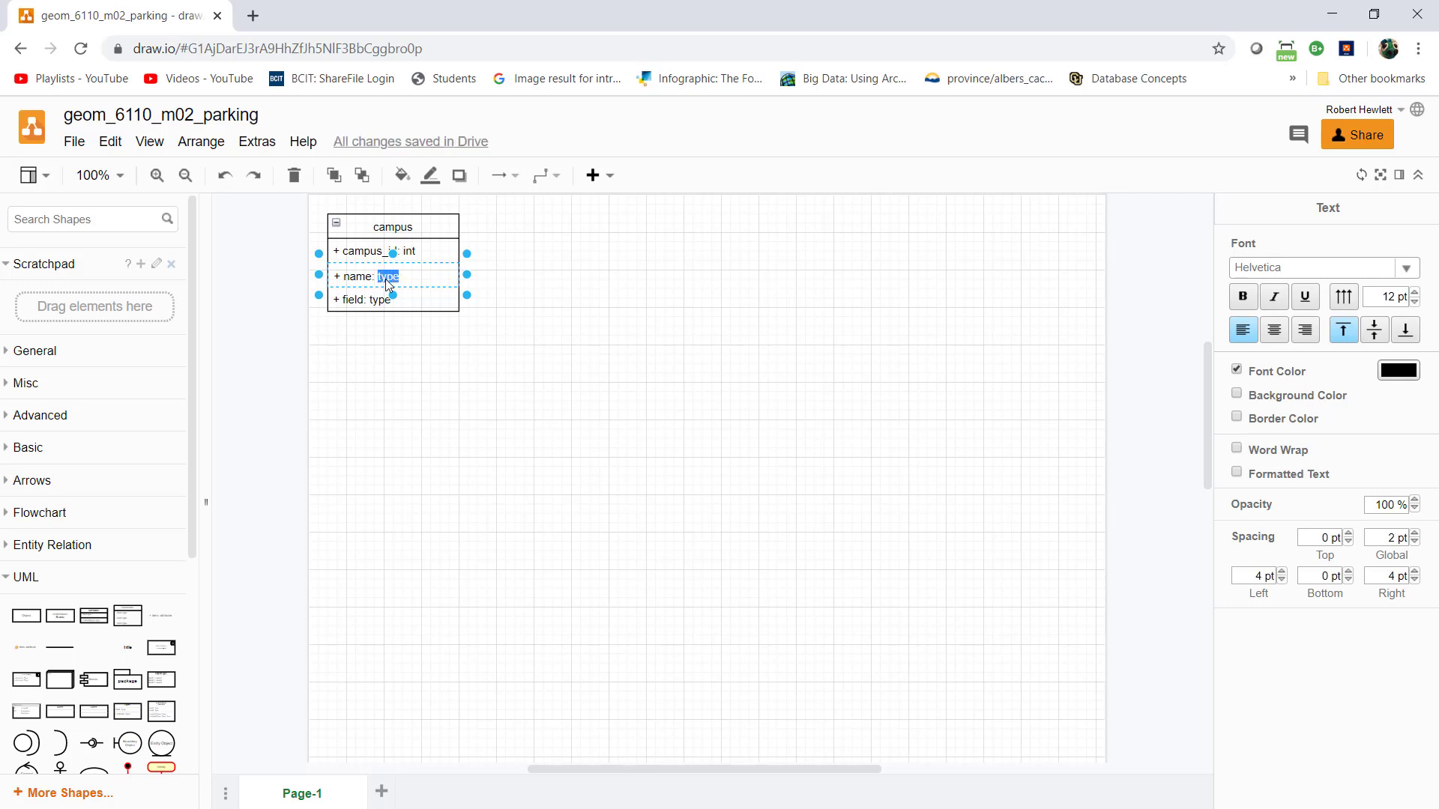
pyautogui.write('character')
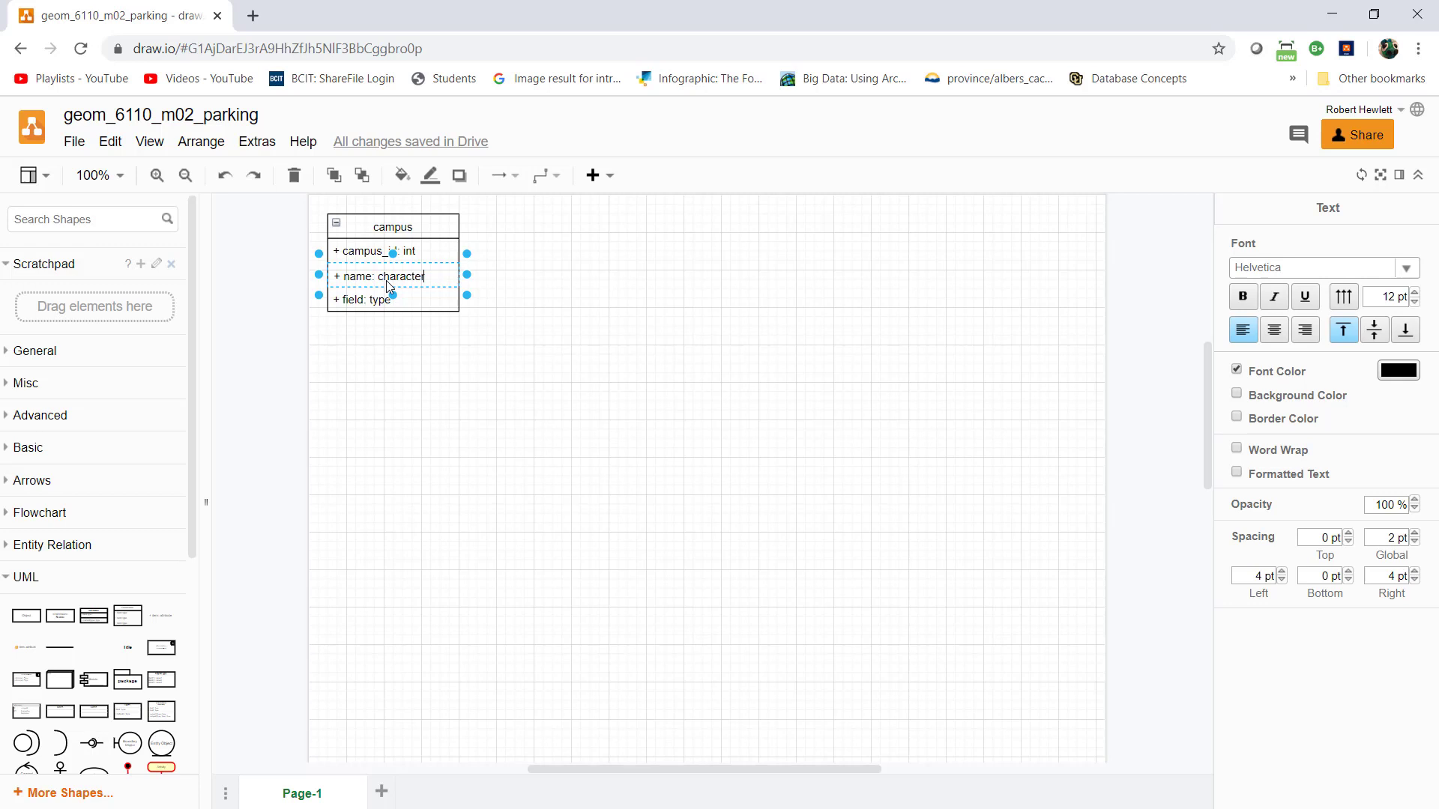
pyautogui.write('varying')
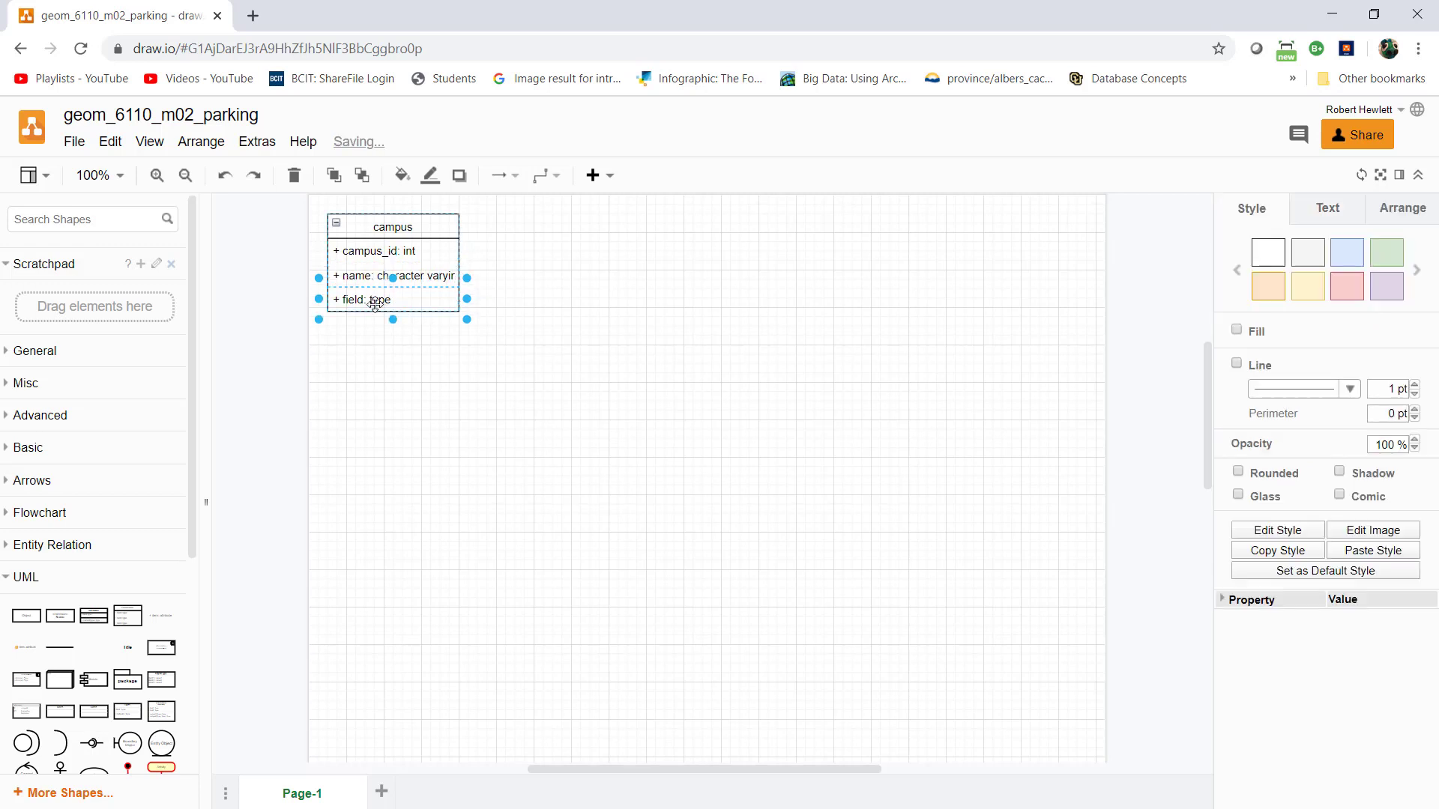
pyautogui.click(361, 299)
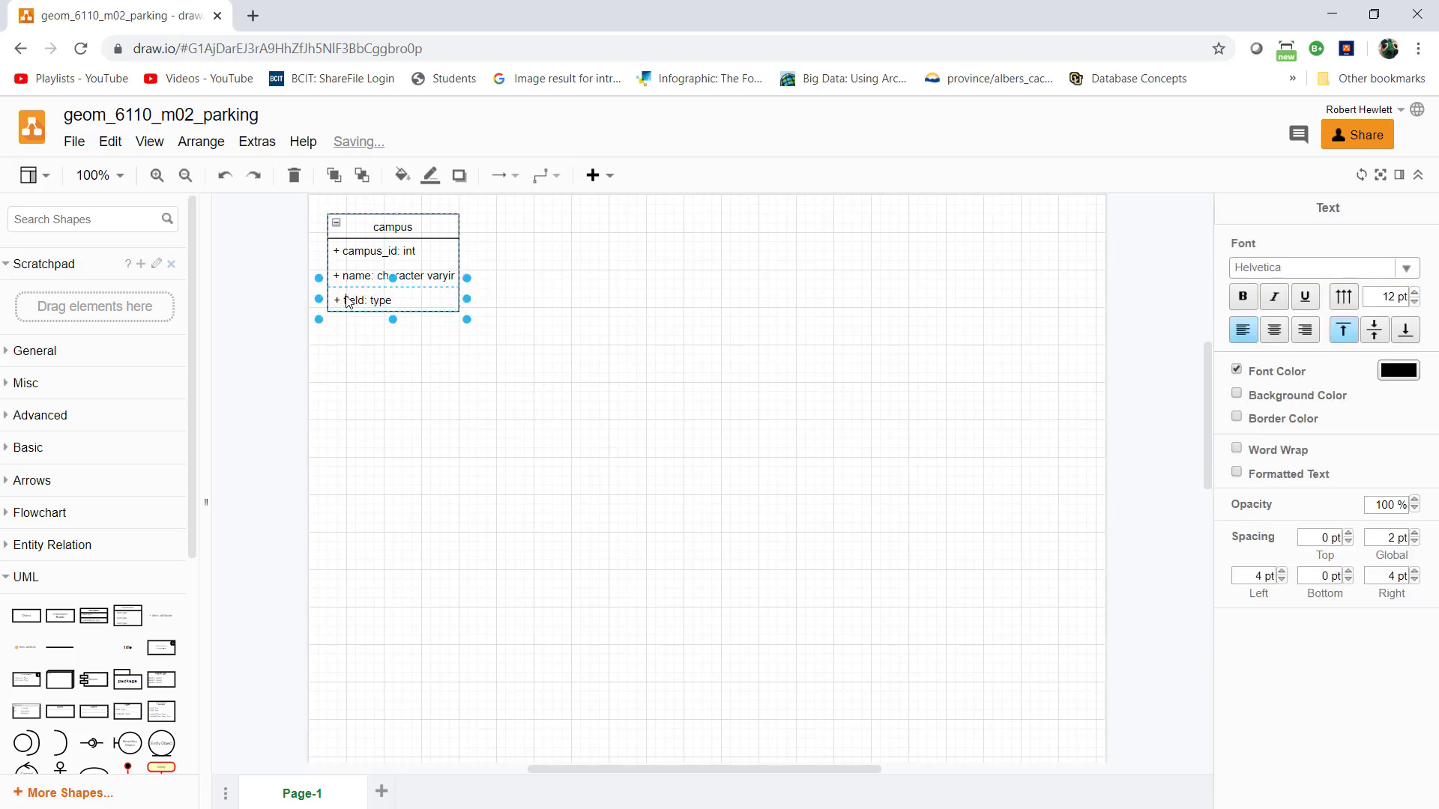
pyautogui.doubleClick(352, 299)
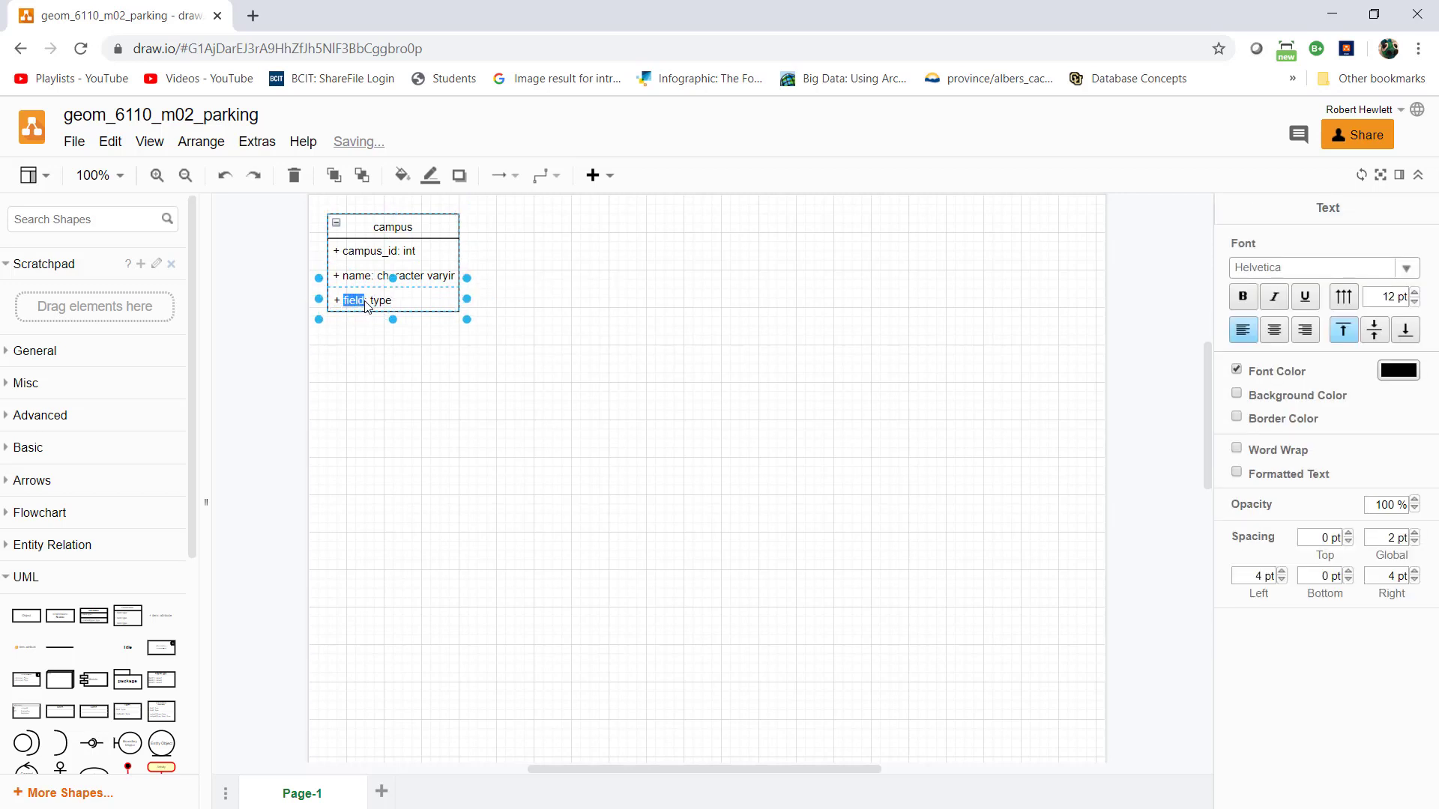
pyautogui.write('geom:')
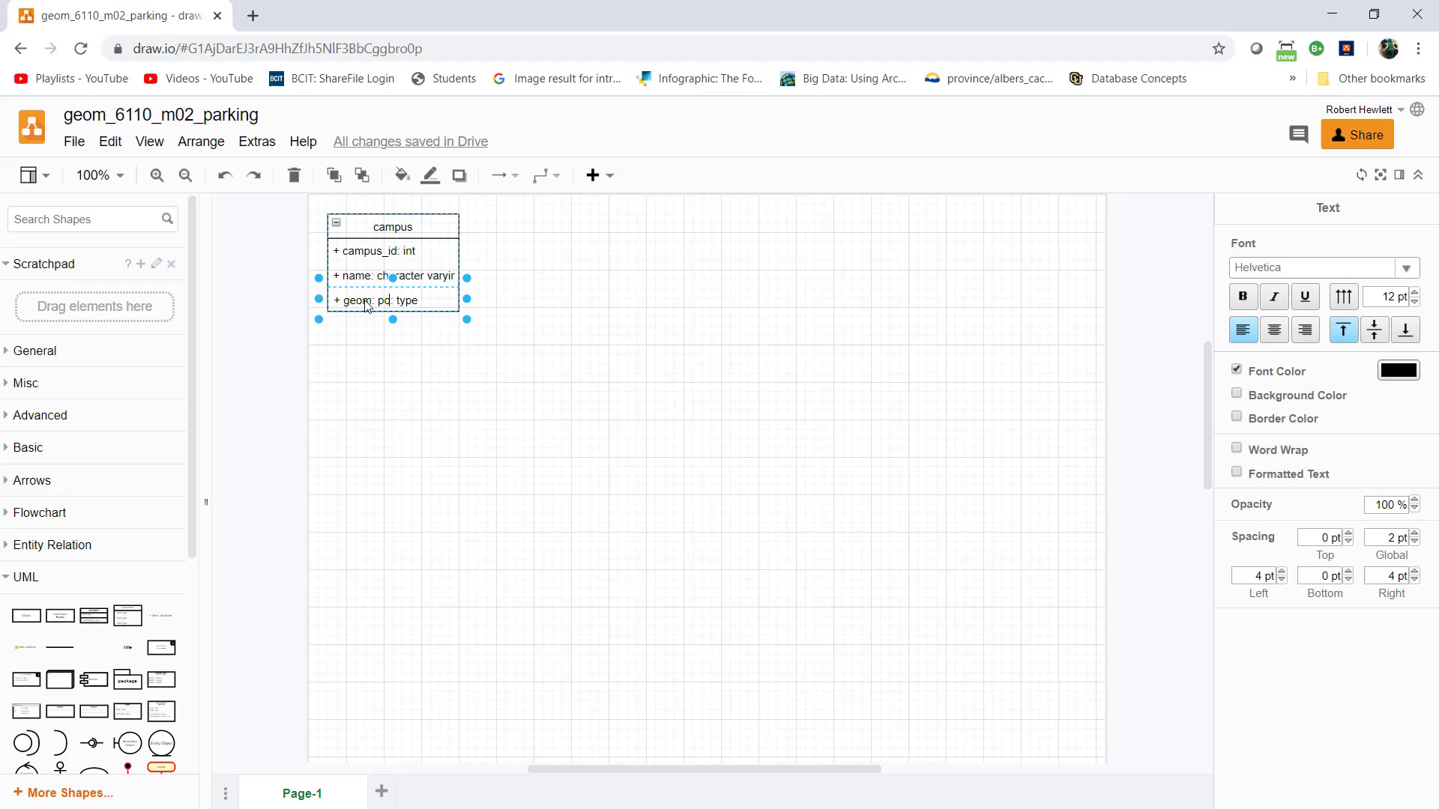
pyautogui.write('polygonpe')
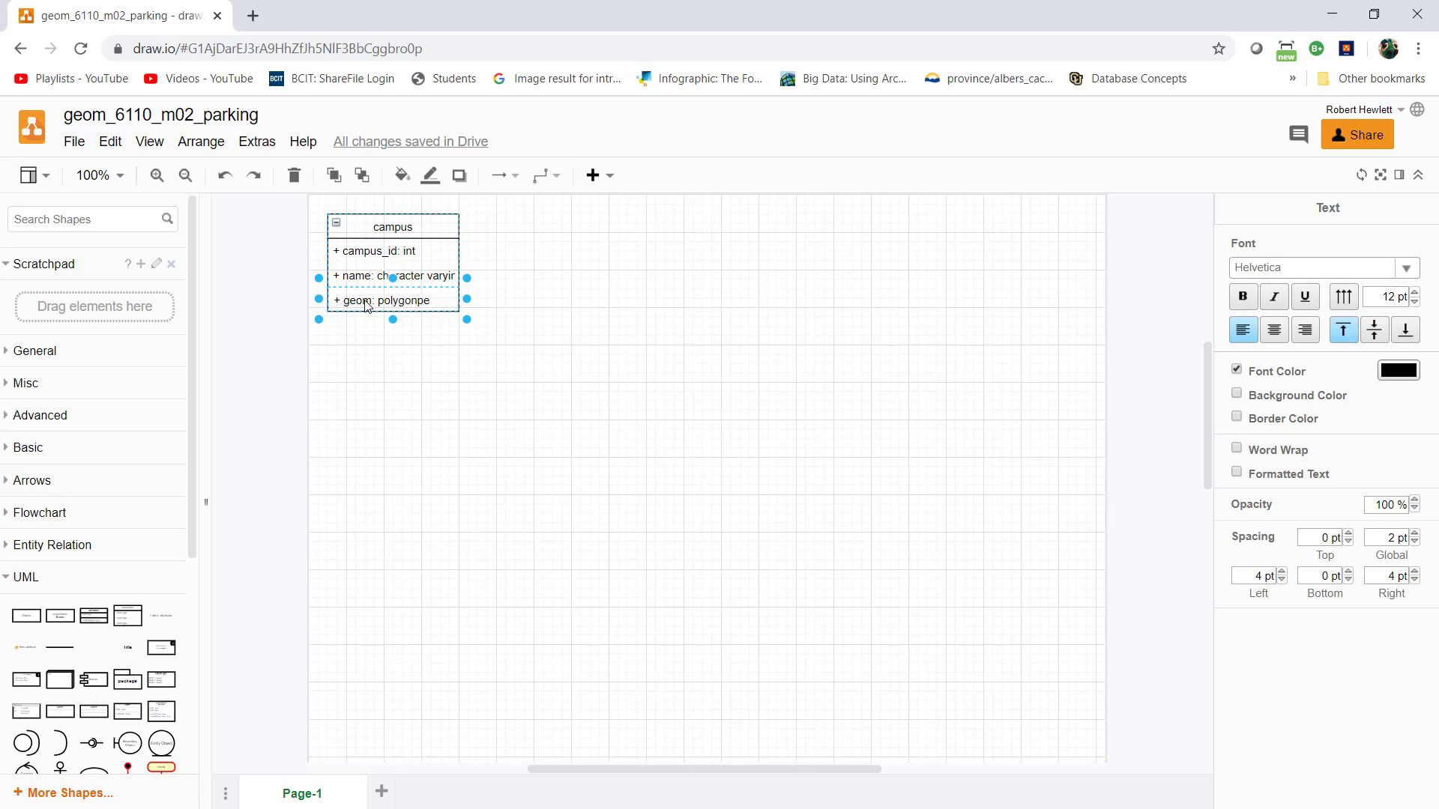
pyautogui.click(540, 318)
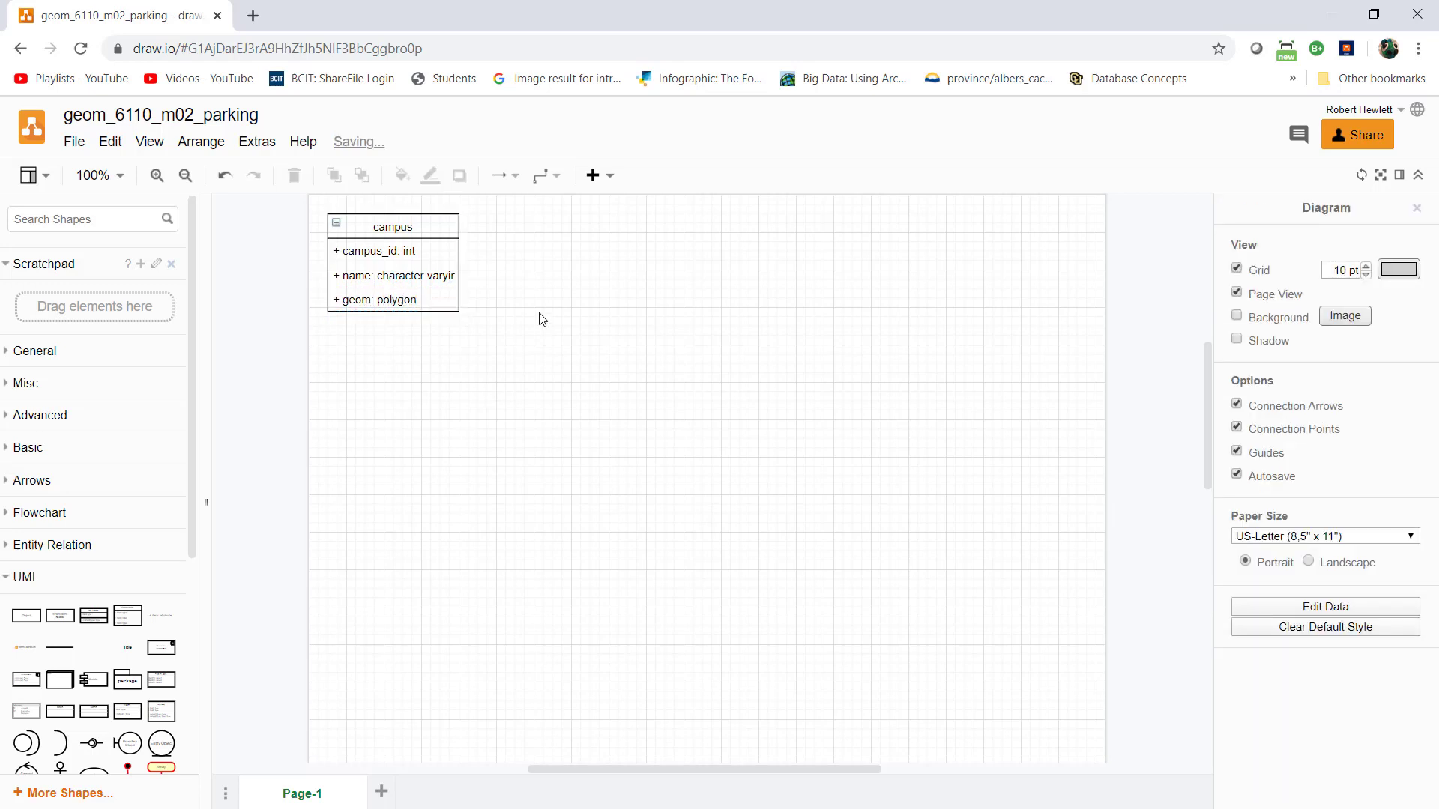
# - Add a second UML class with placeholder fields next to campus
pyautogui.click(392, 266)
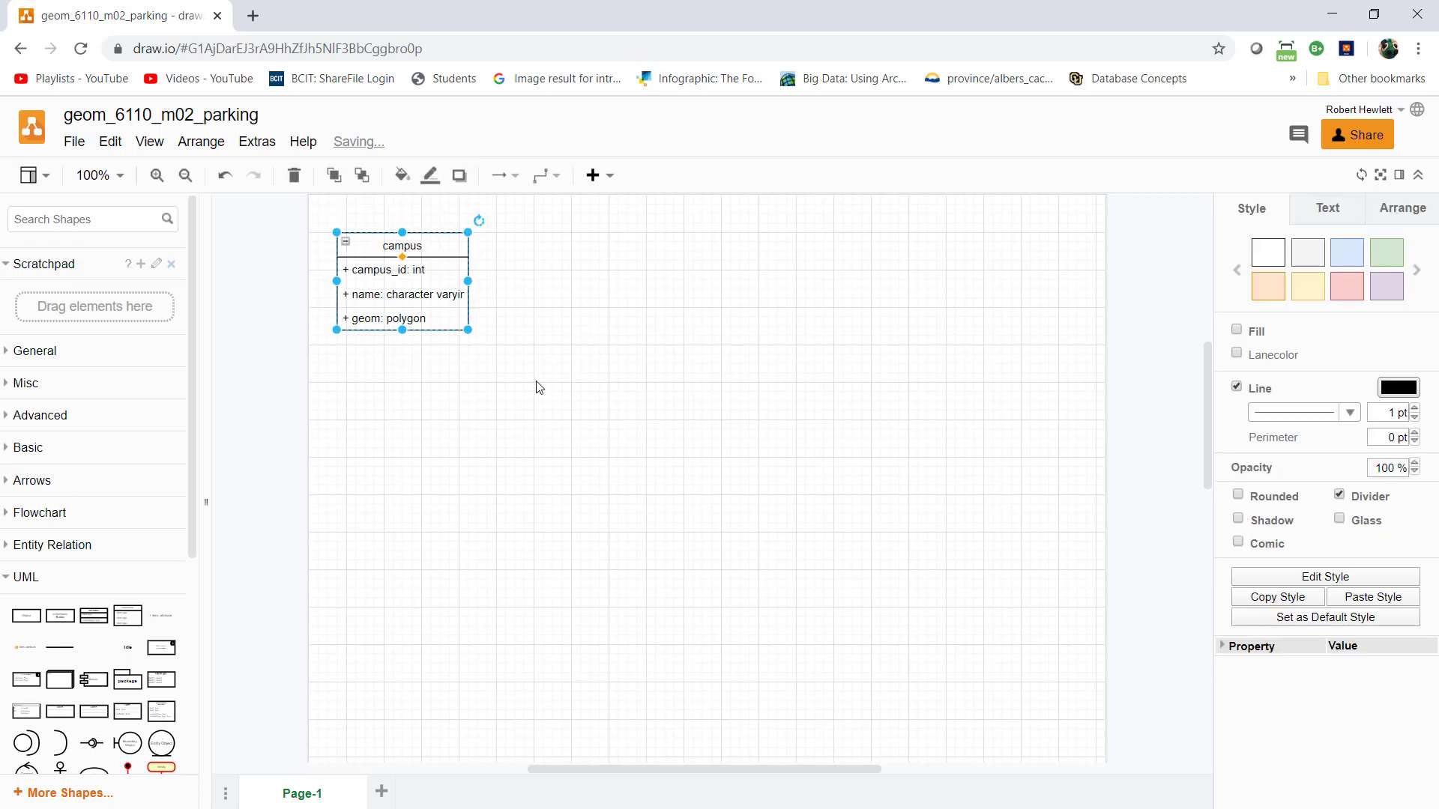
pyautogui.click(537, 387)
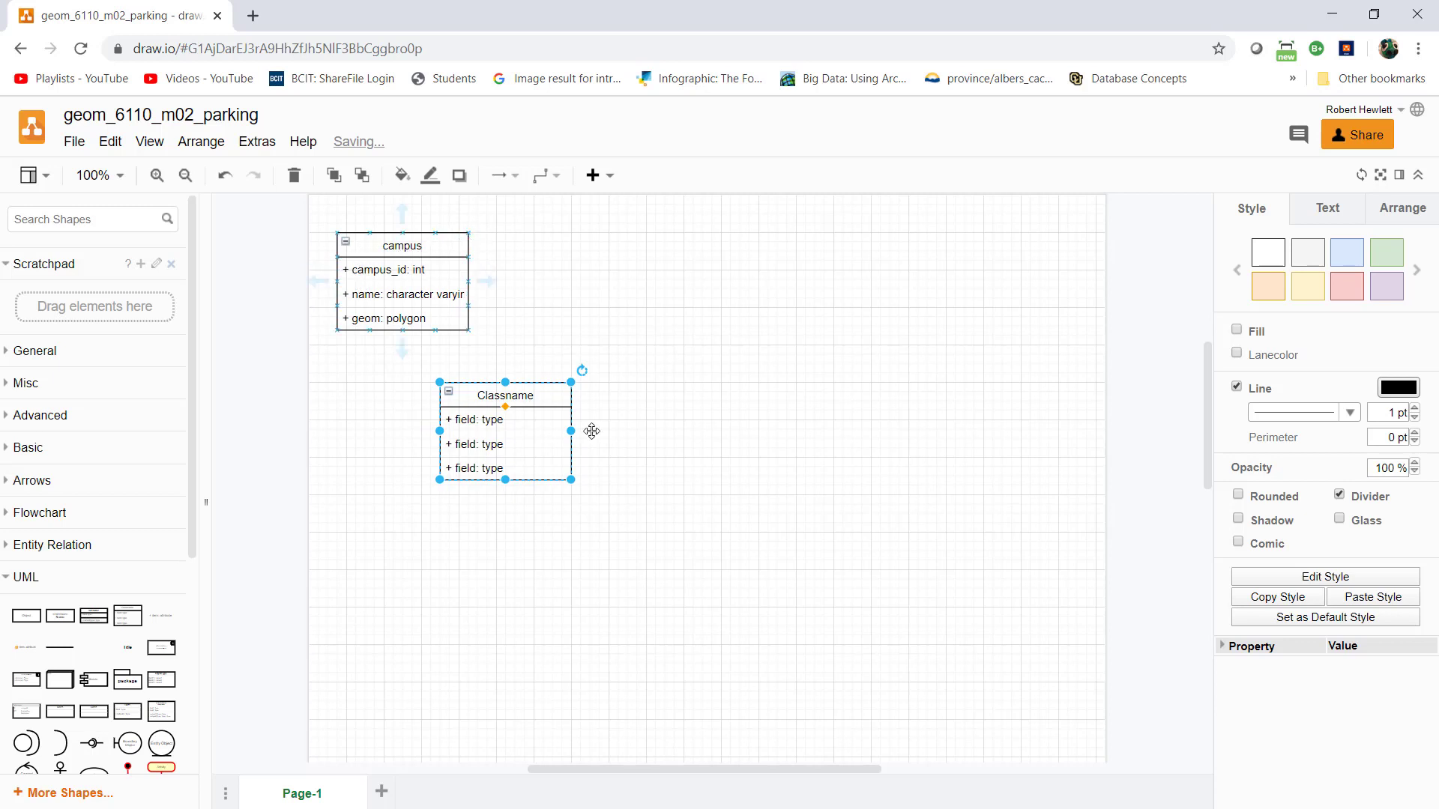
pyautogui.moveTo(613, 463)
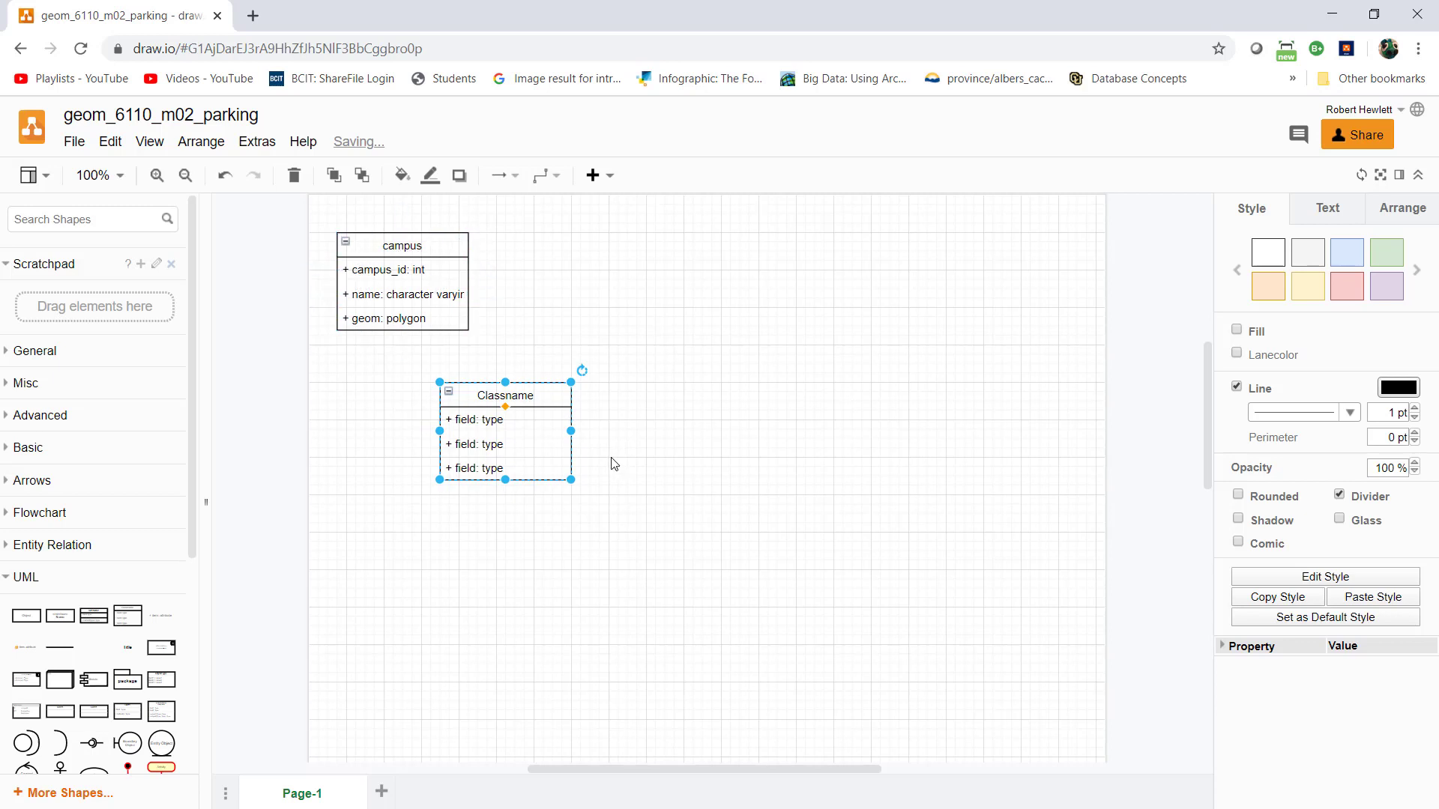
pyautogui.moveTo(514, 414)
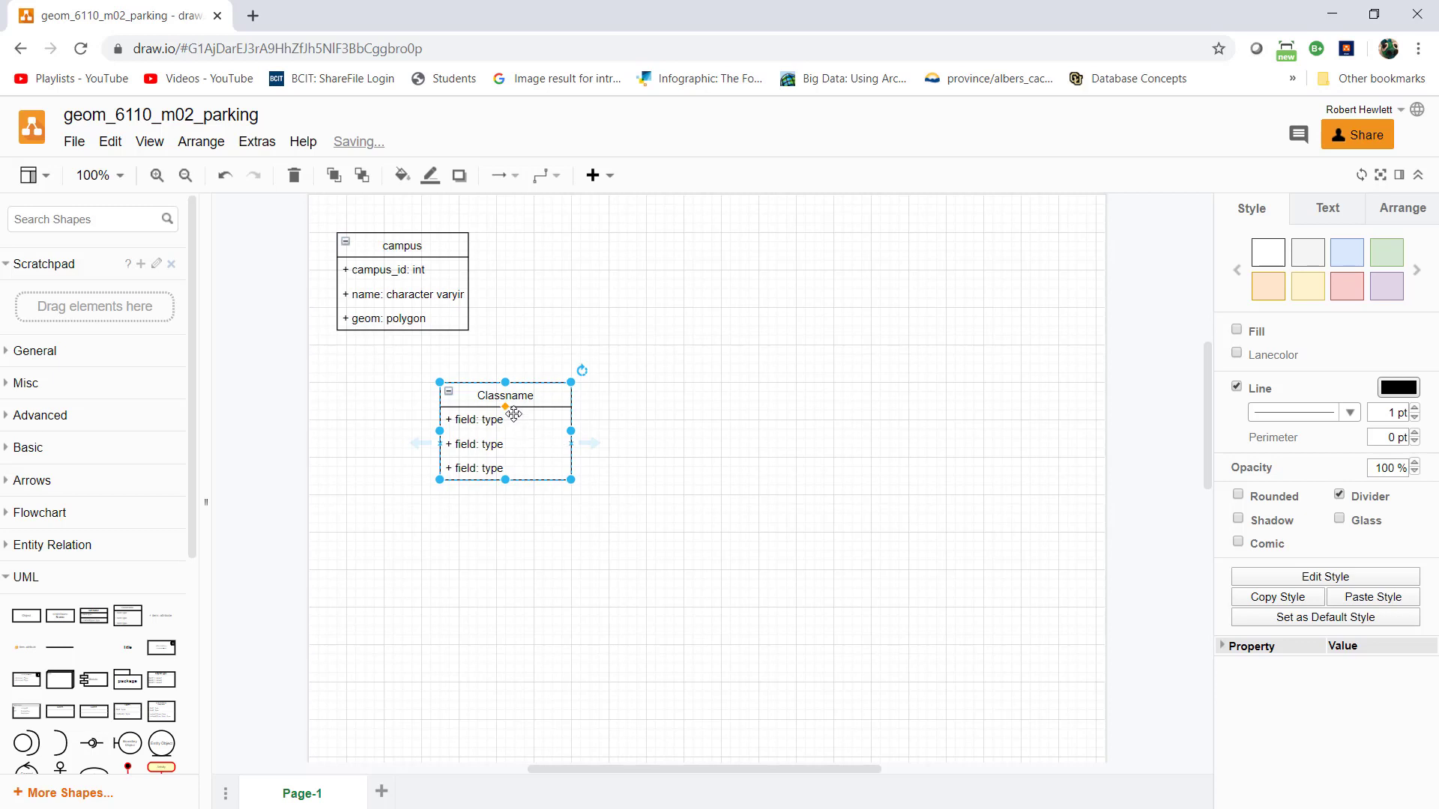
# - Rename the class parking_lot and set its first attribute to parking_lot_id: int
pyautogui.doubleClick(504, 395)
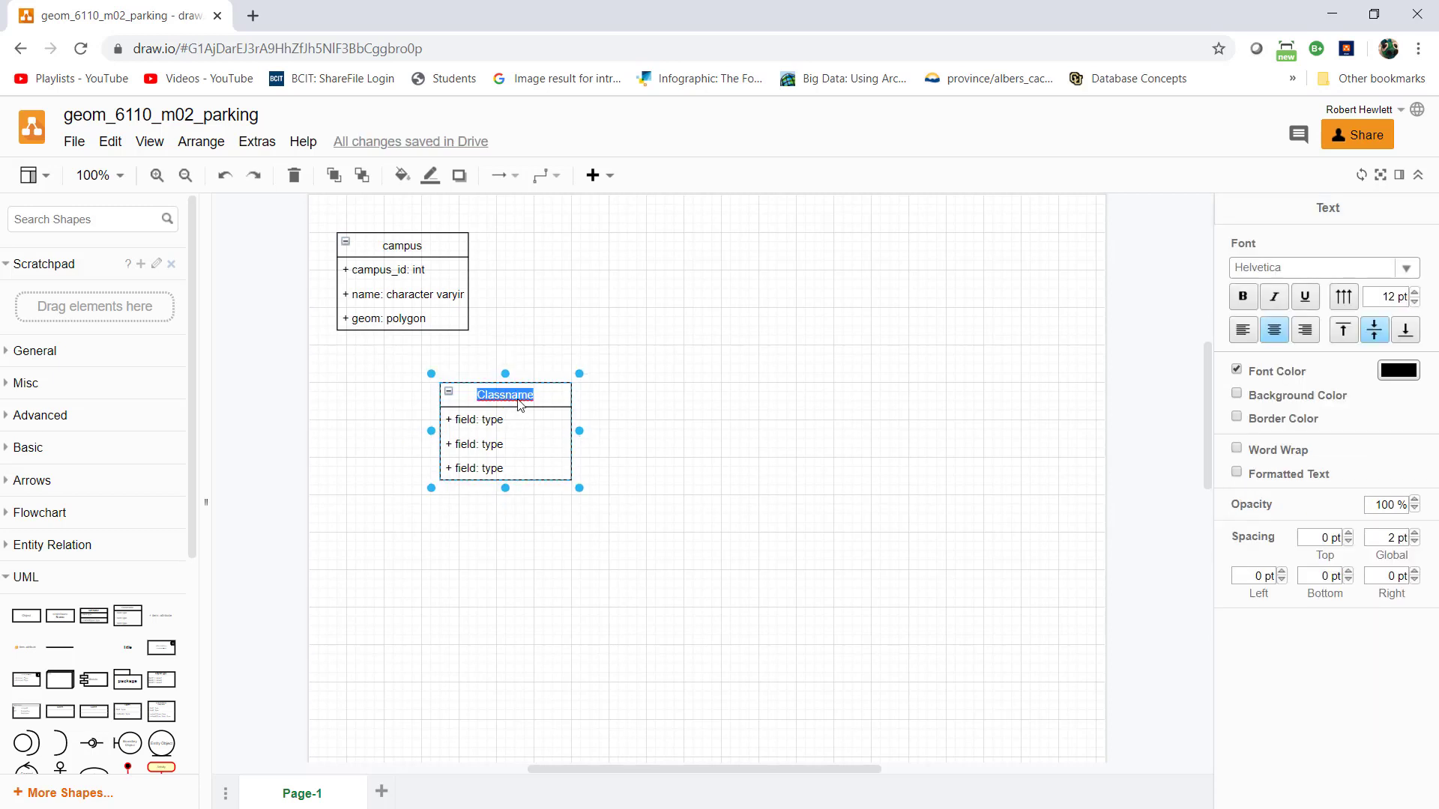
pyautogui.write('parking_lot')
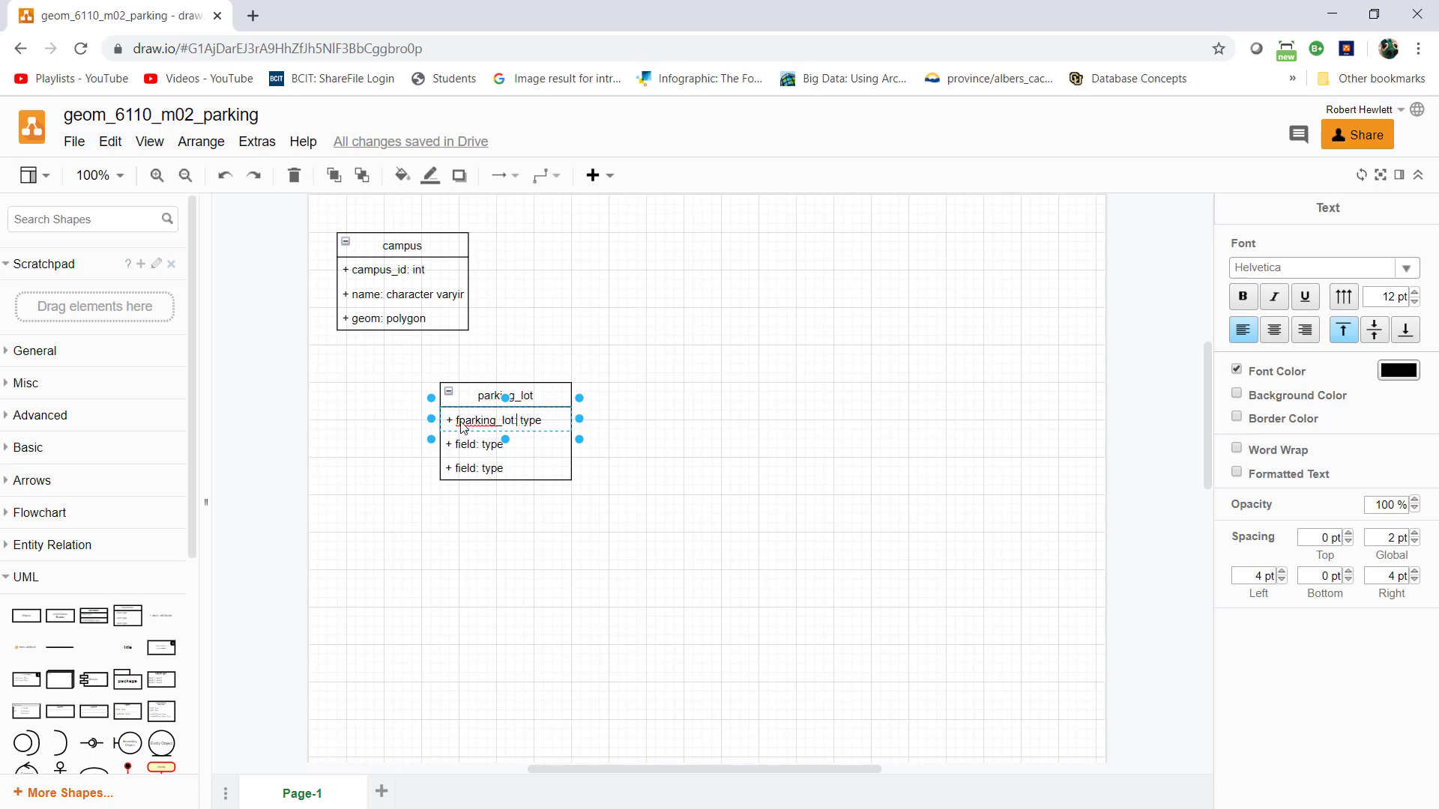
pyautogui.write(':')
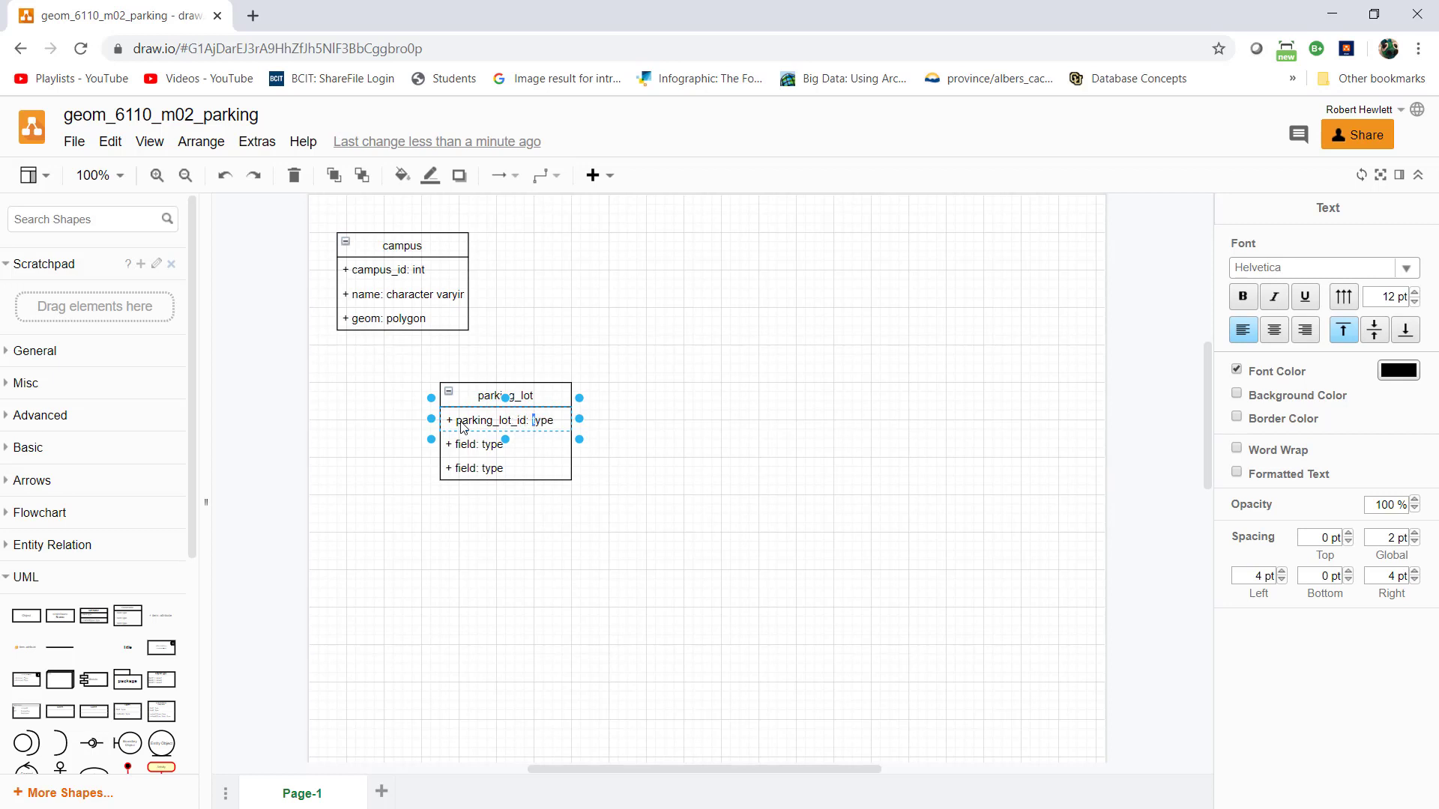
pyautogui.write('int')
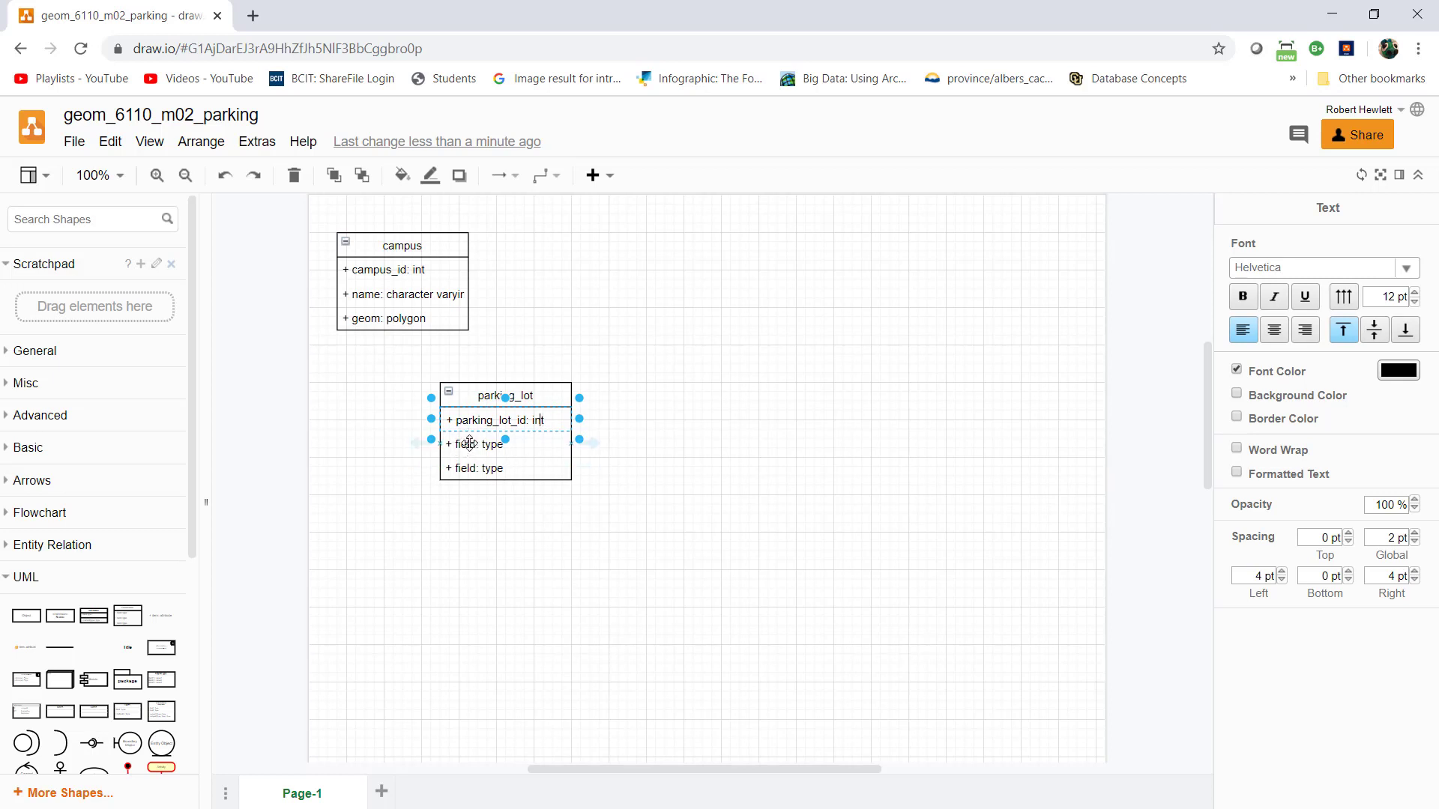
# - Change the second attribute row to name: character varying
pyautogui.click(478, 445)
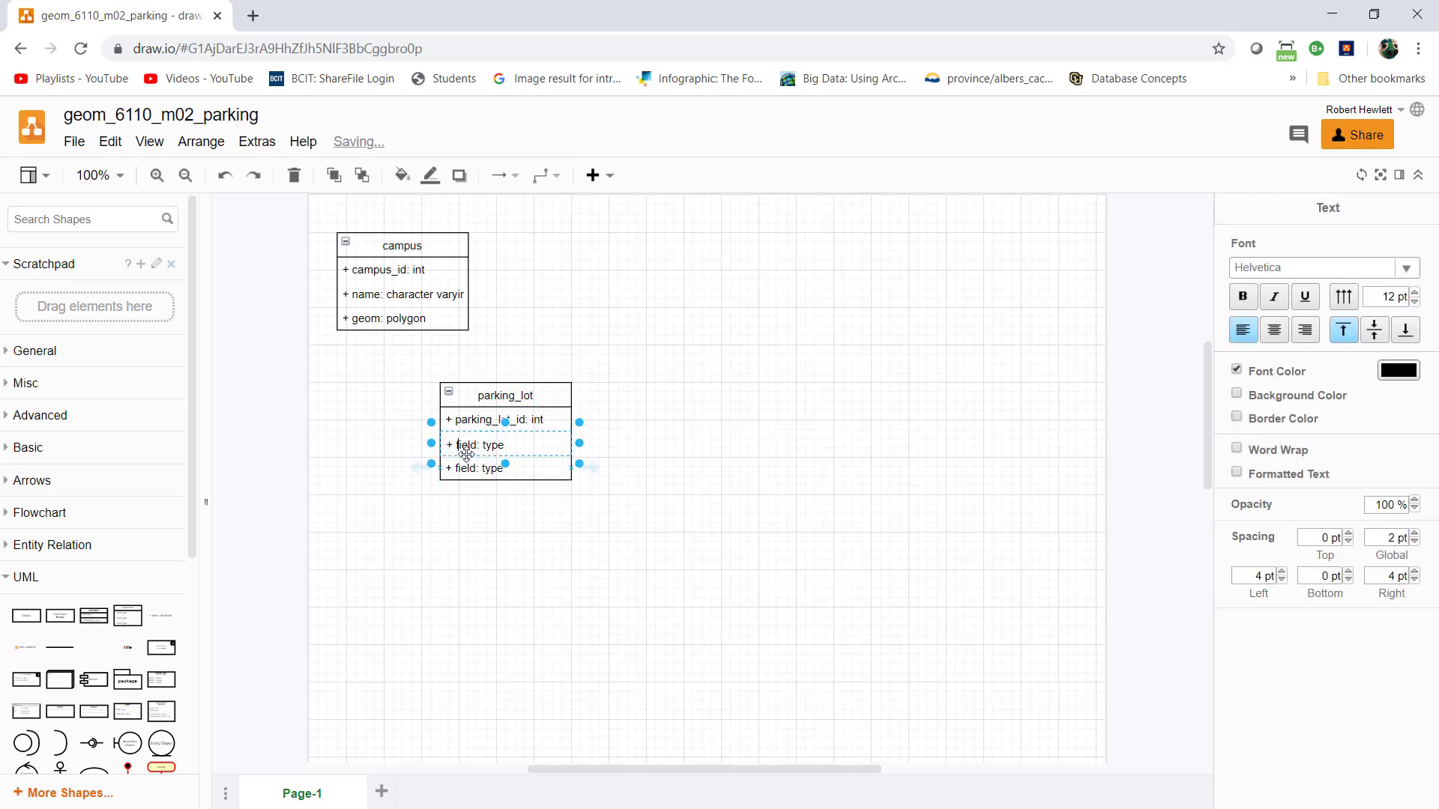
pyautogui.doubleClick(477, 444)
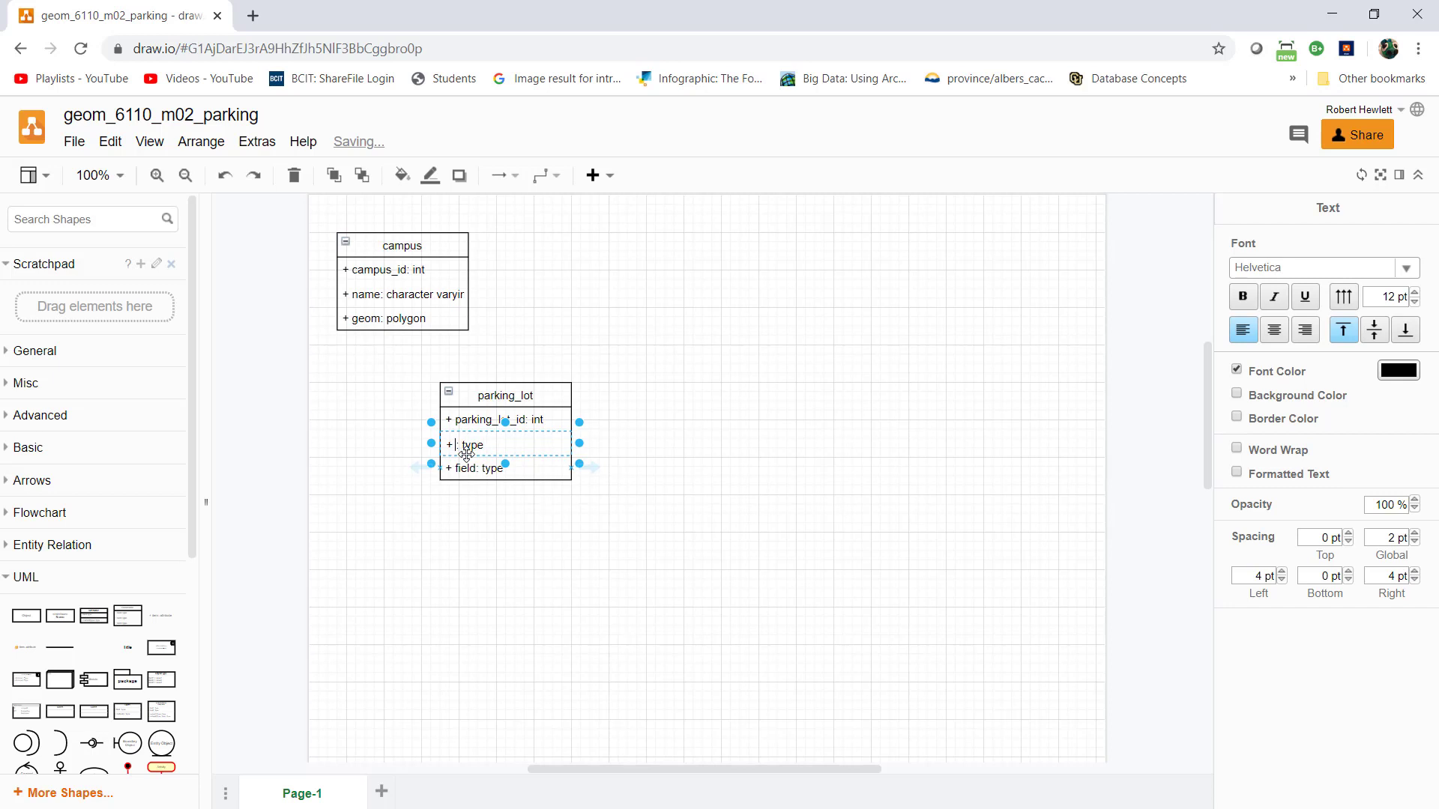
pyautogui.write('name')
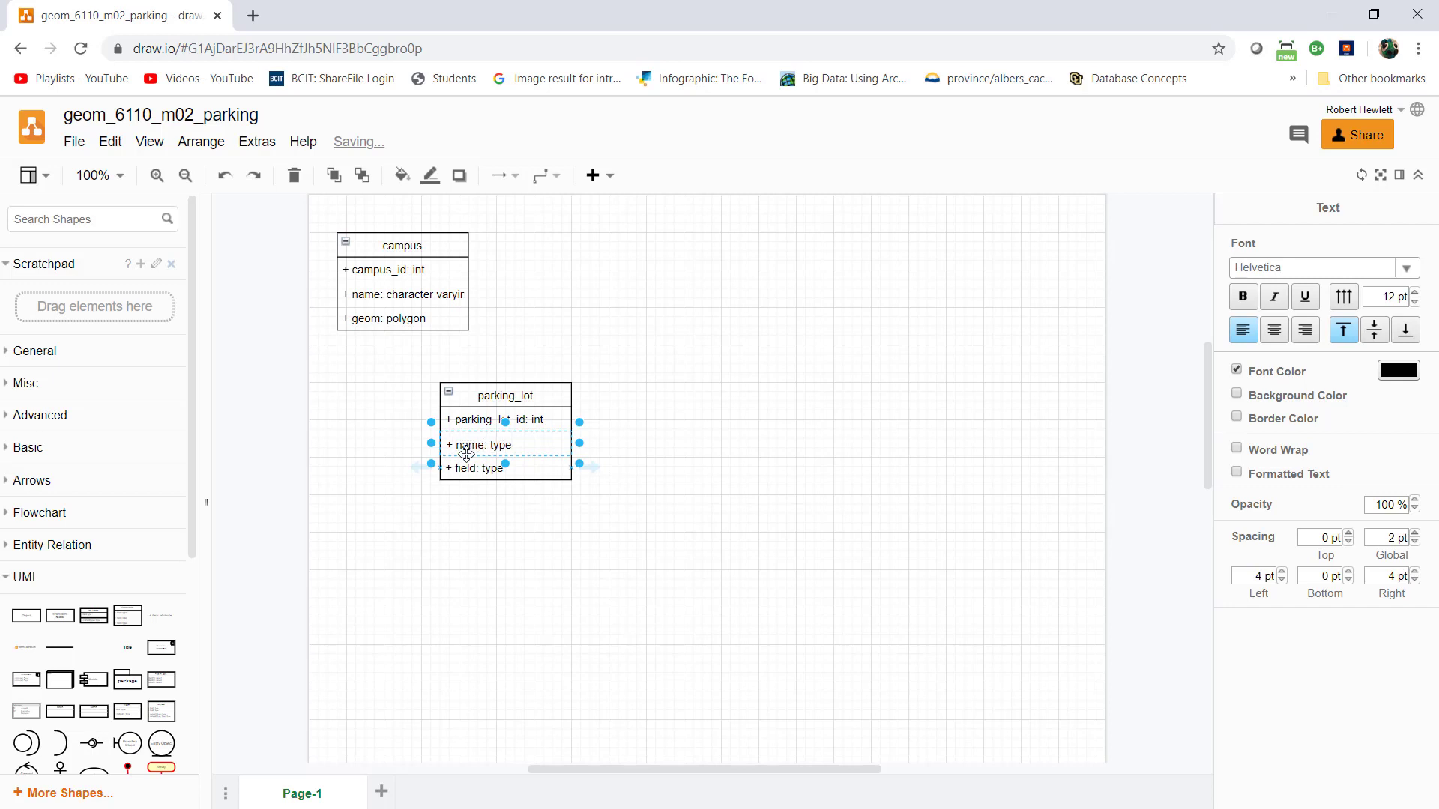
pyautogui.doubleClick(500, 445)
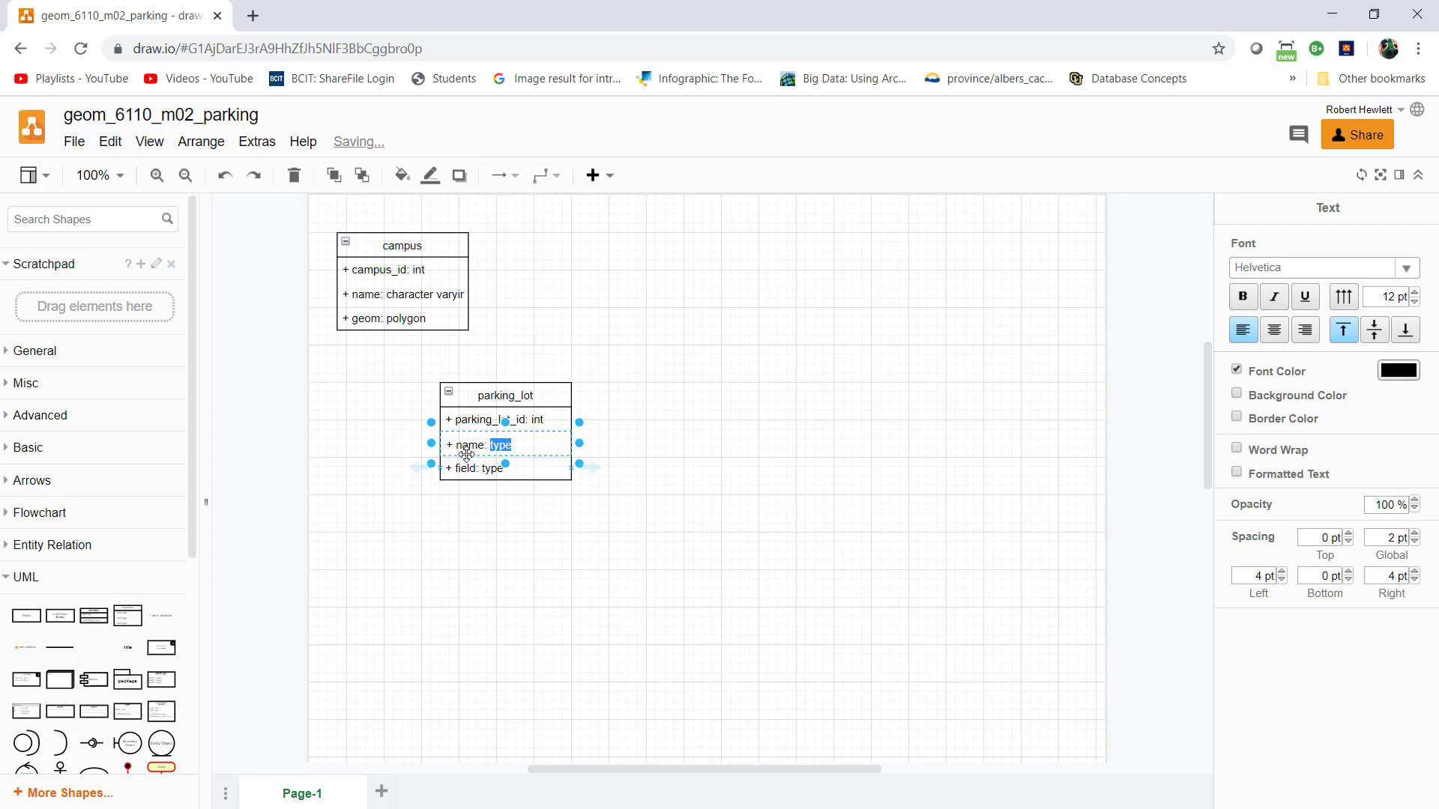
pyautogui.write('characte')
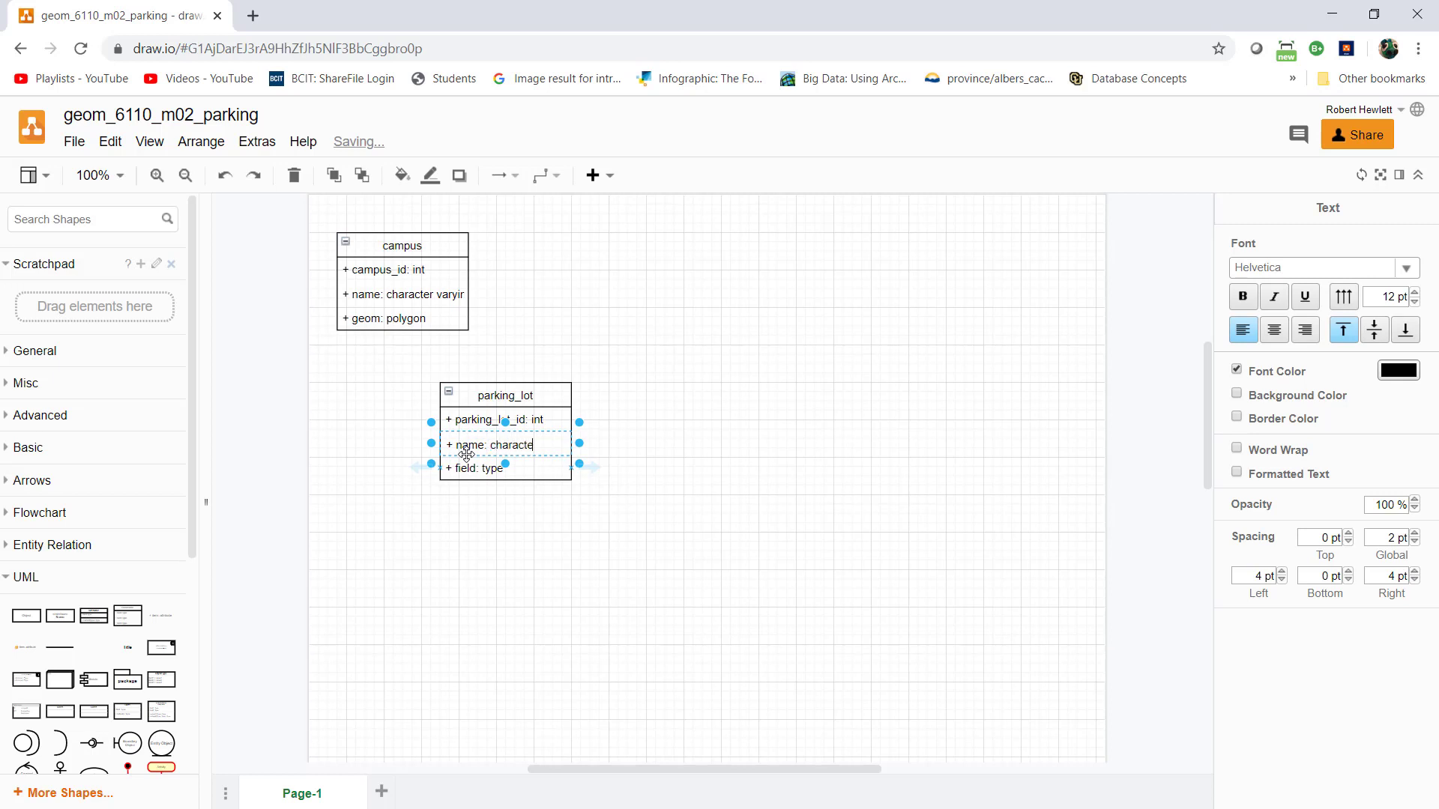
pyautogui.write('r varyir')
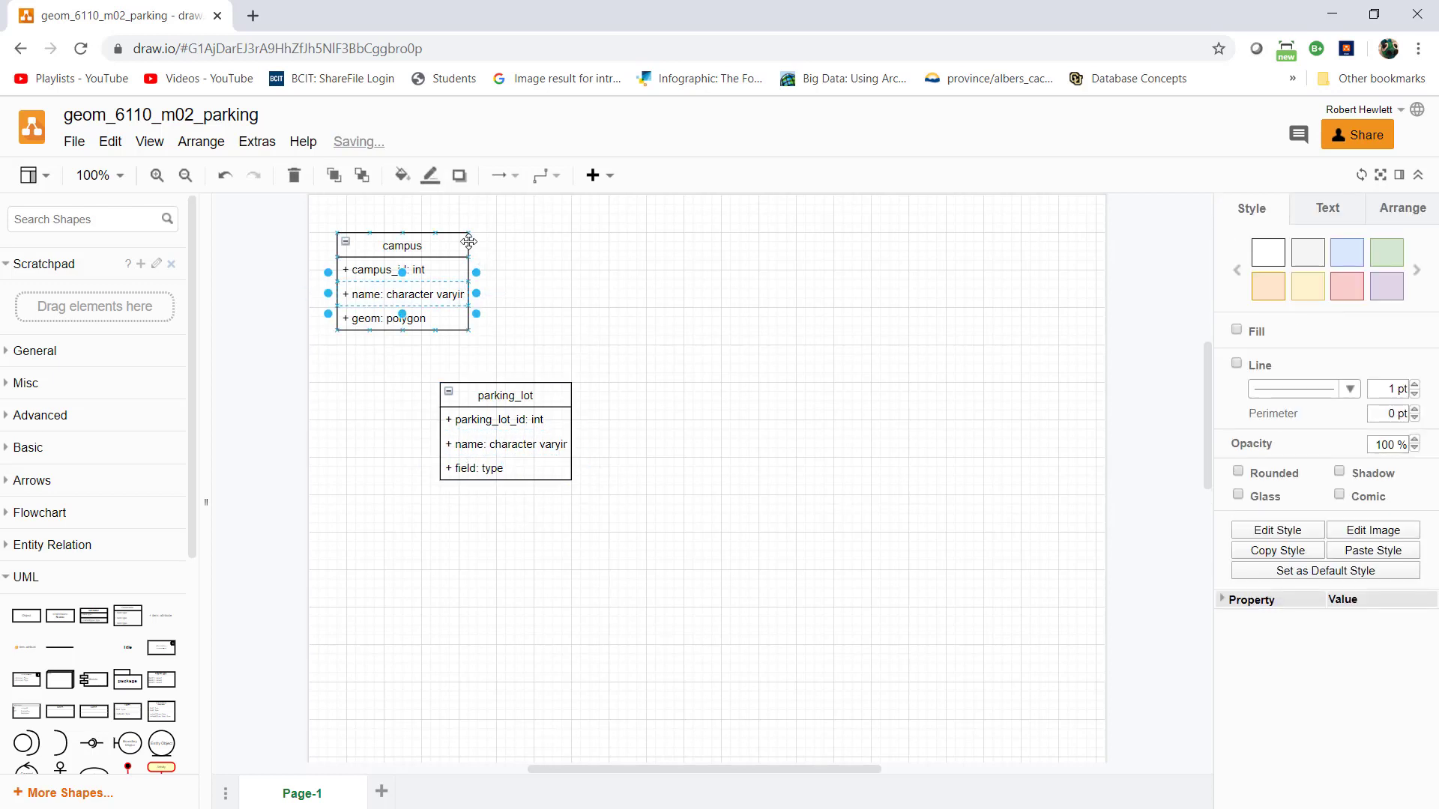
# - Widen campus and parking_lot, and set parking_lot's third attribute to geom: polygon
pyautogui.click(401, 245)
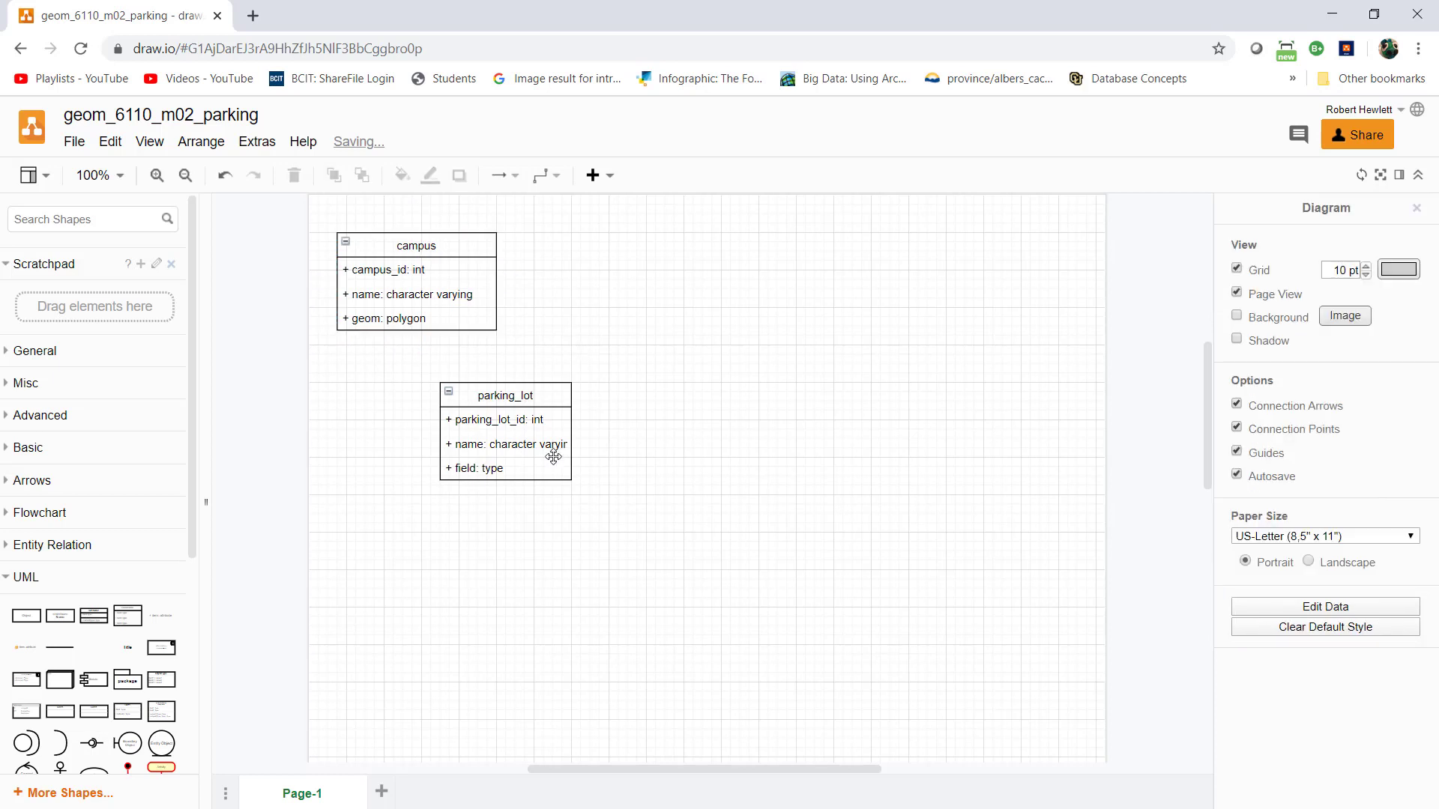
pyautogui.click(505, 432)
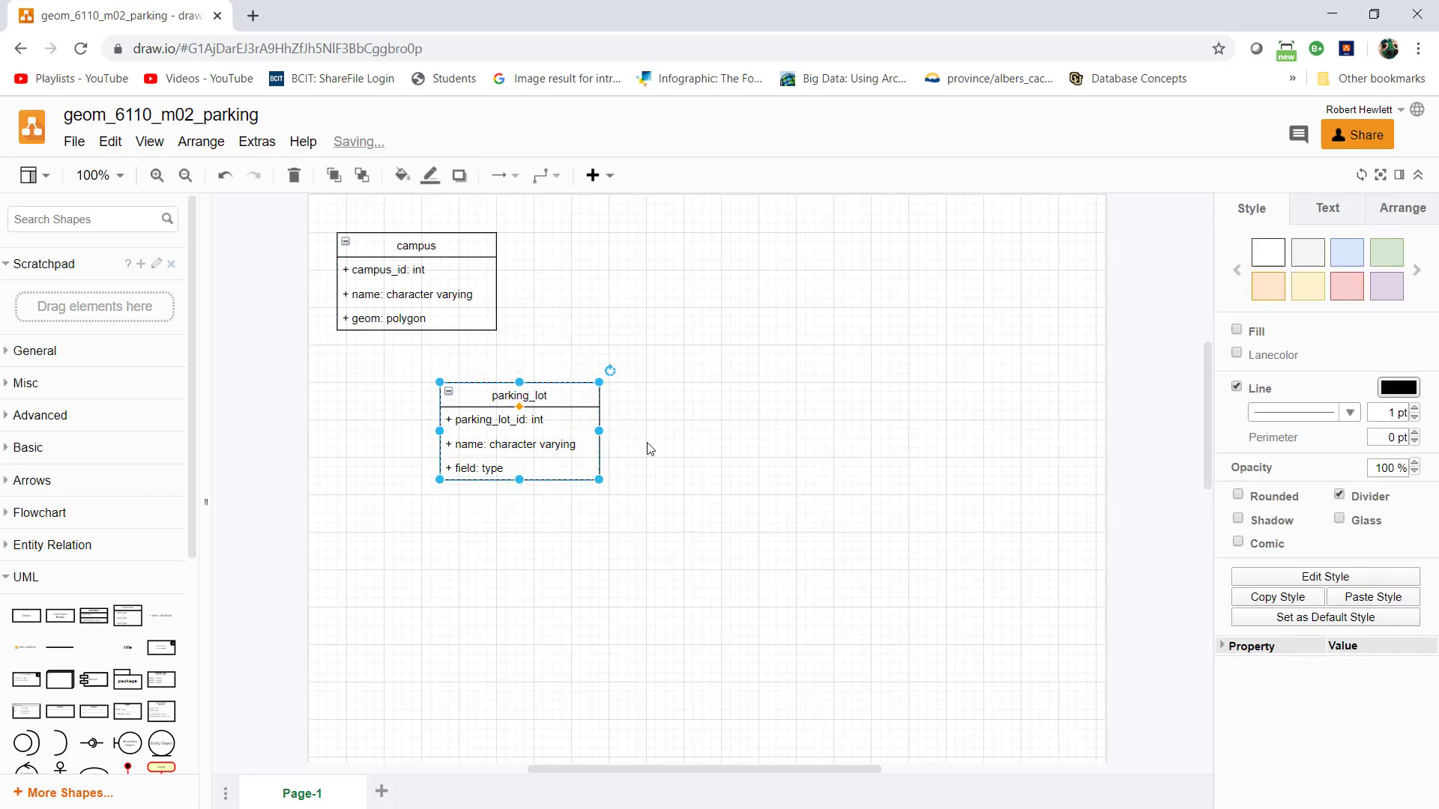
pyautogui.click(518, 467)
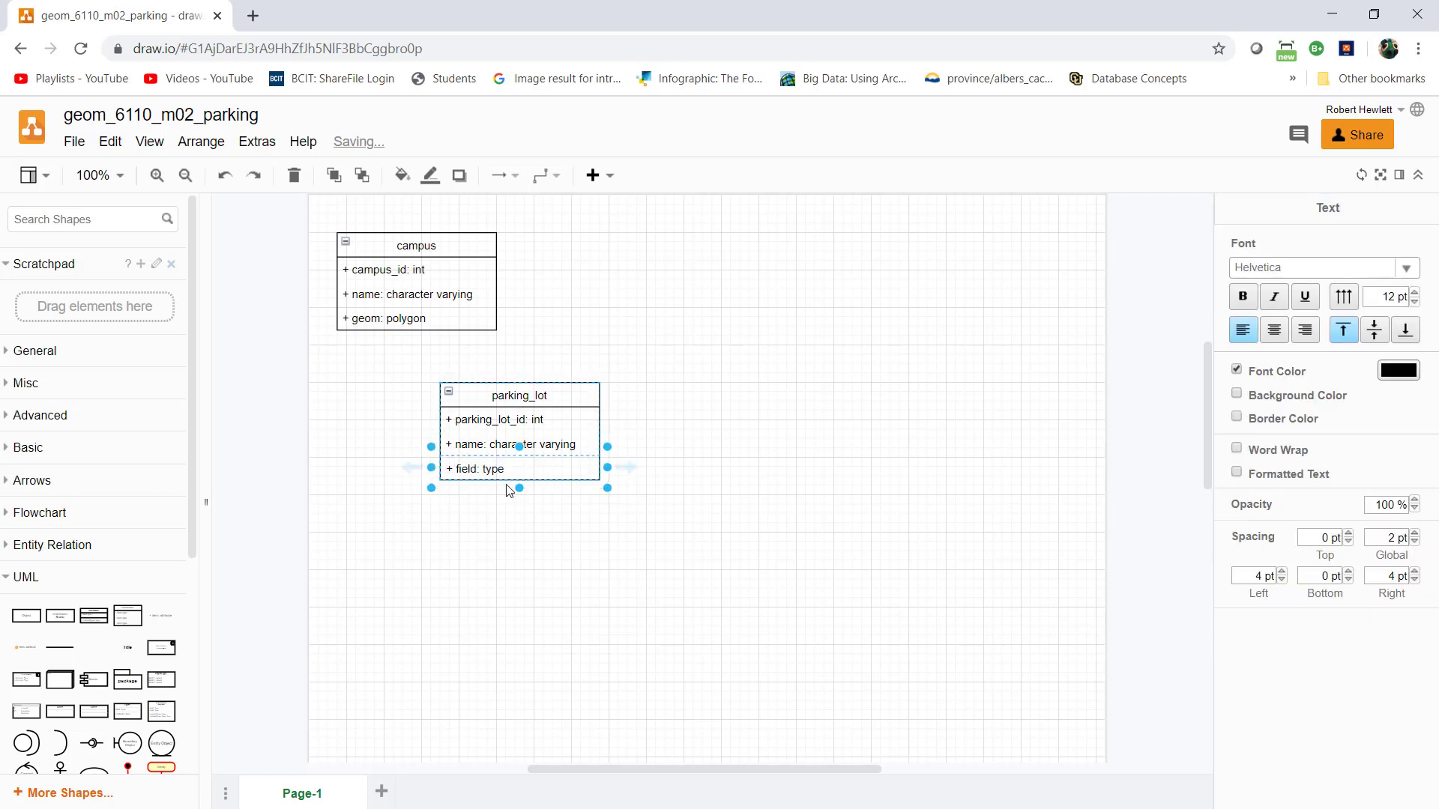
pyautogui.write('geom')
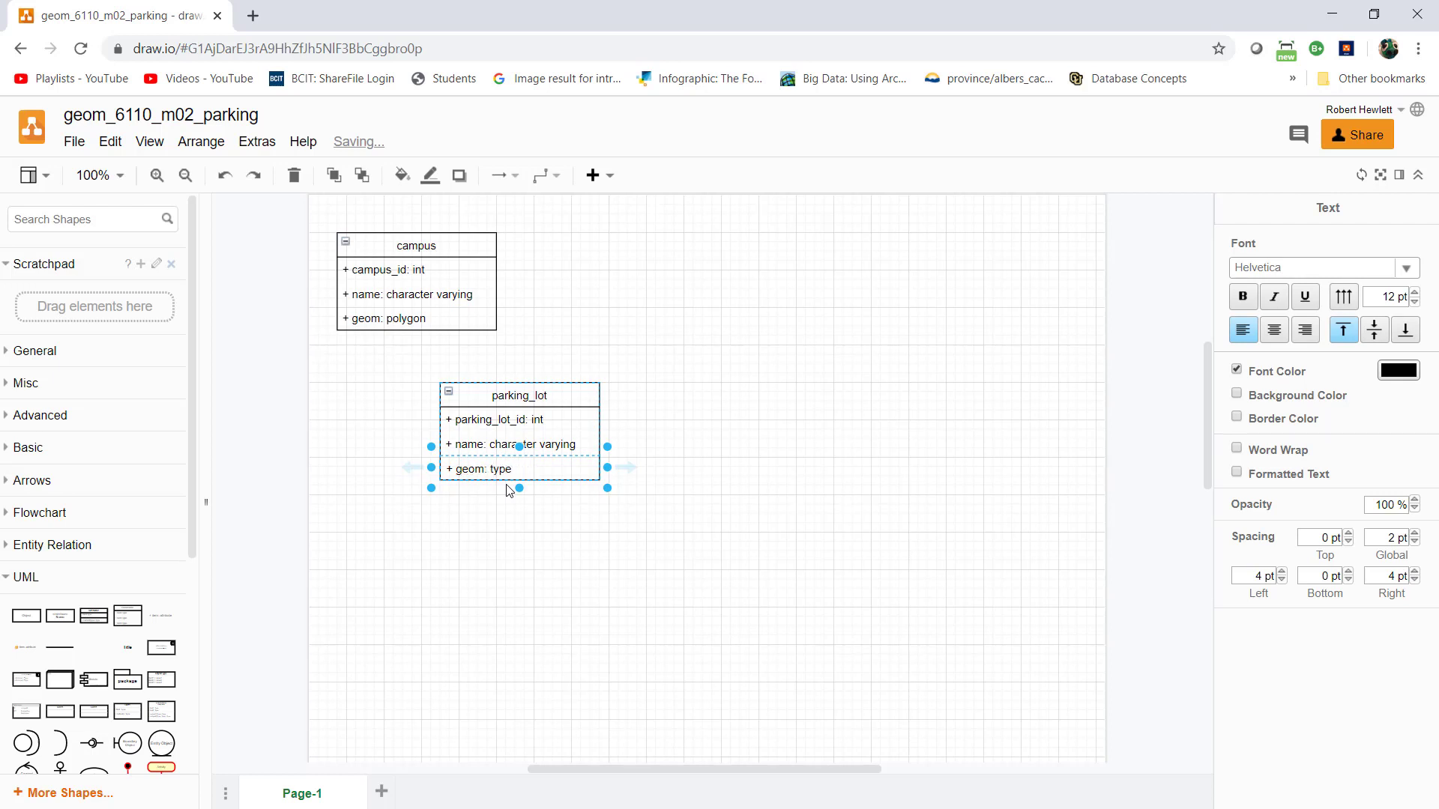
pyautogui.write('p')
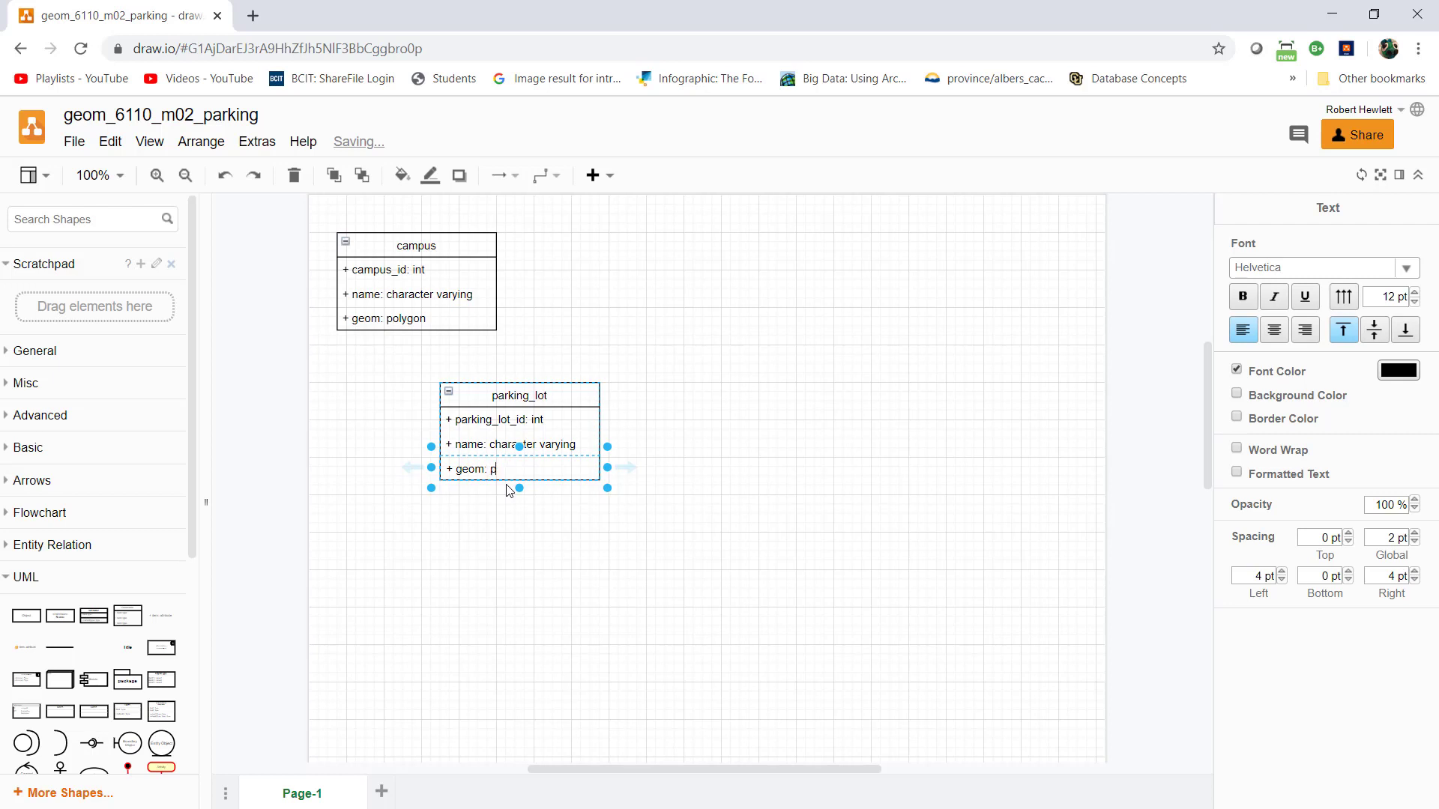
pyautogui.write('olygon')
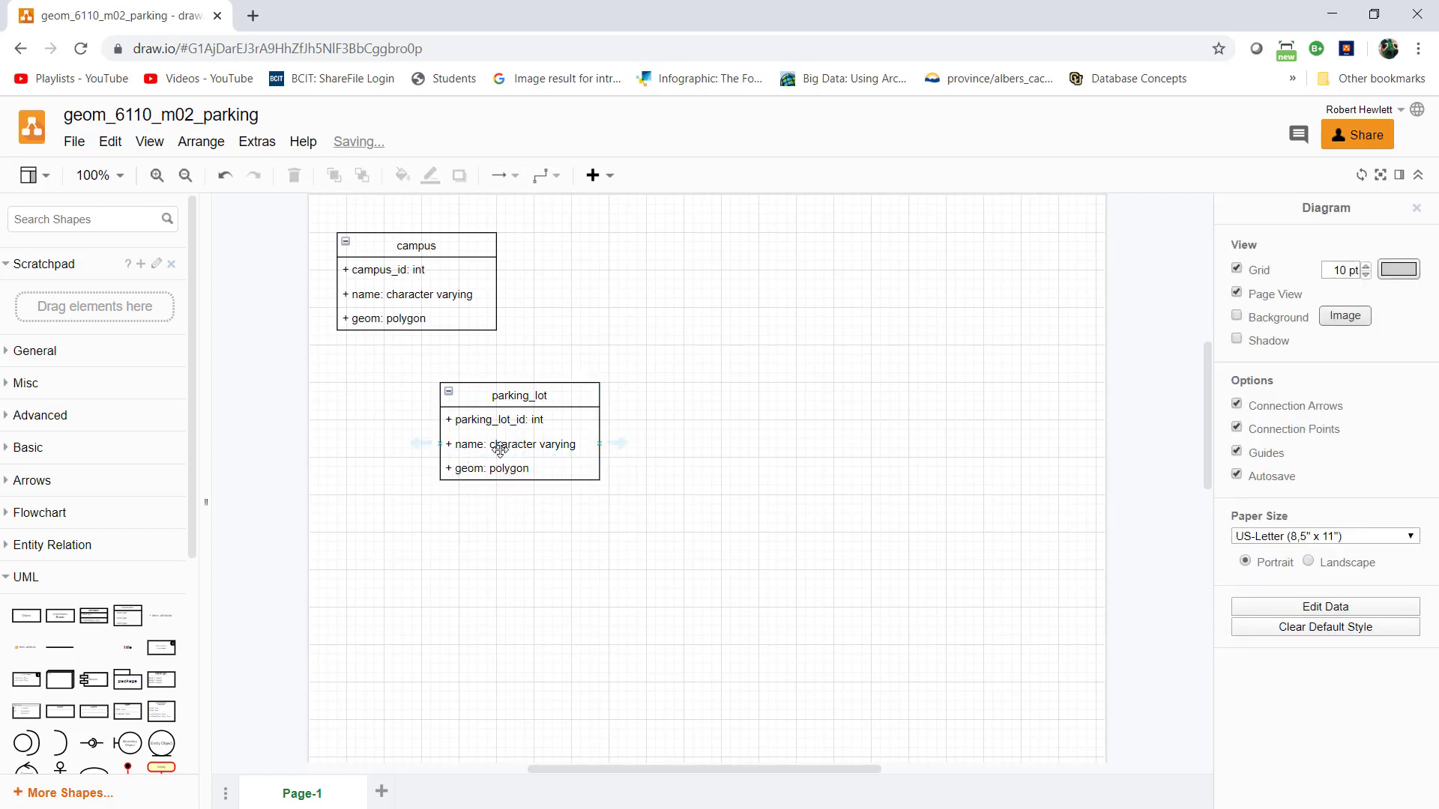
pyautogui.moveTo(172, 555)
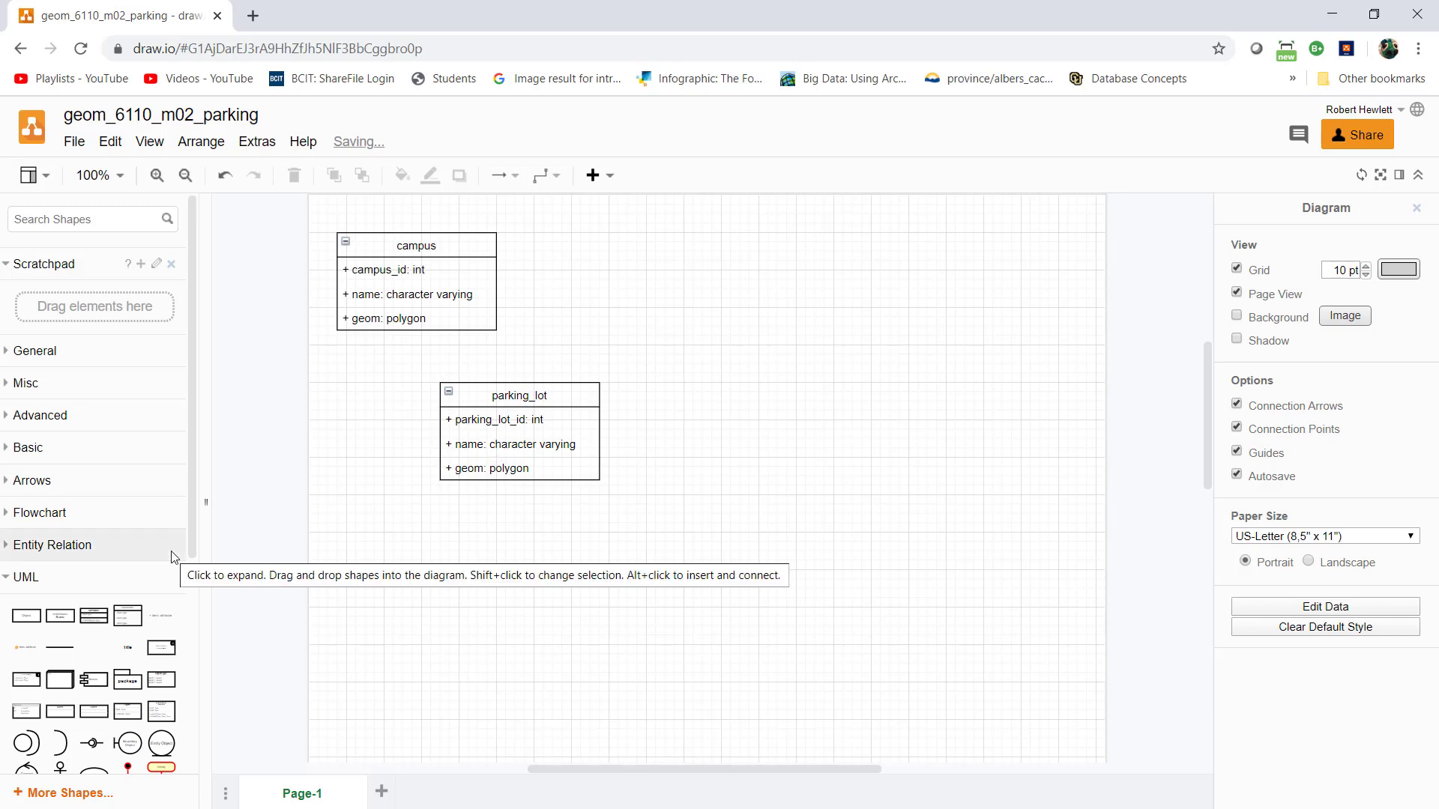
pyautogui.moveTo(544, 467)
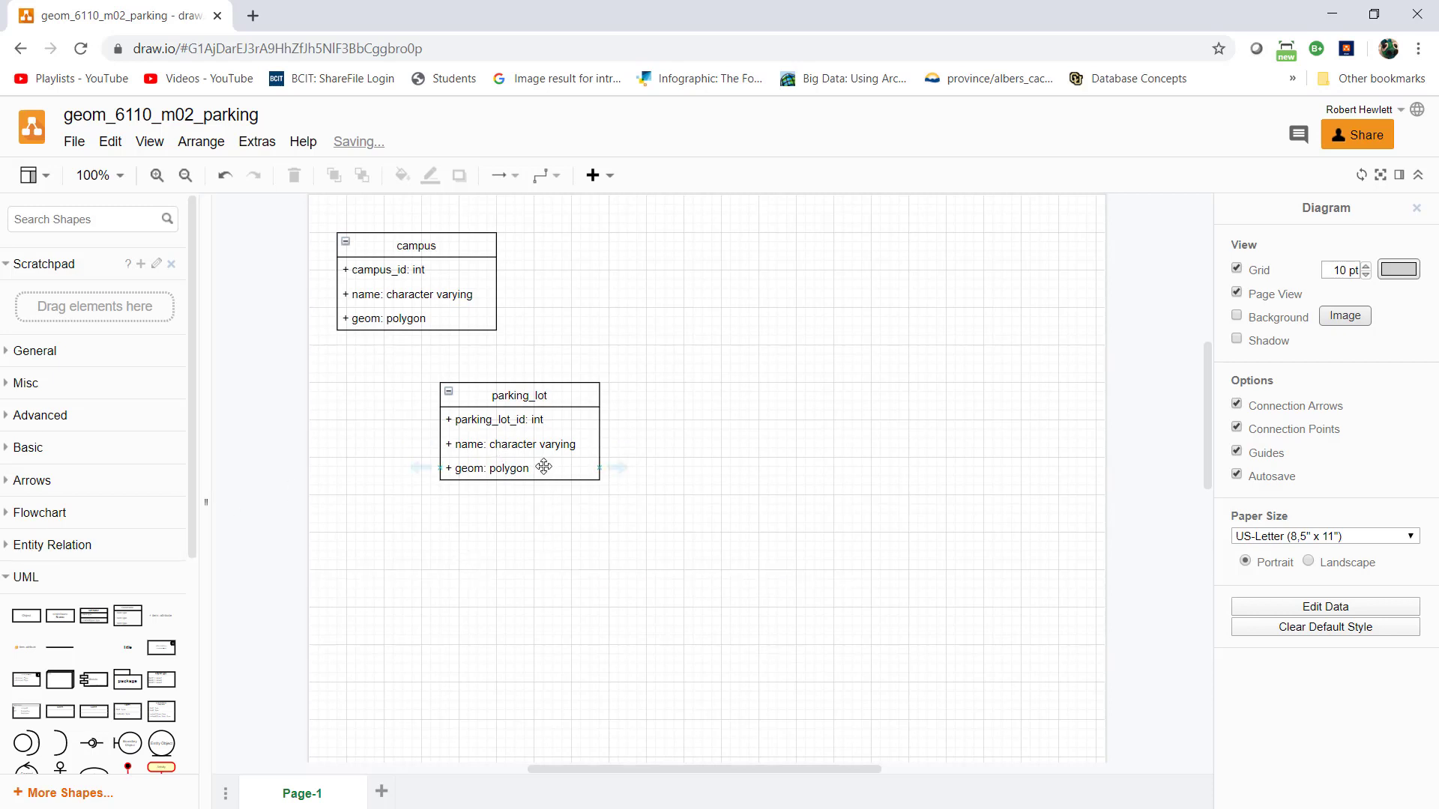
pyautogui.moveTo(160, 616)
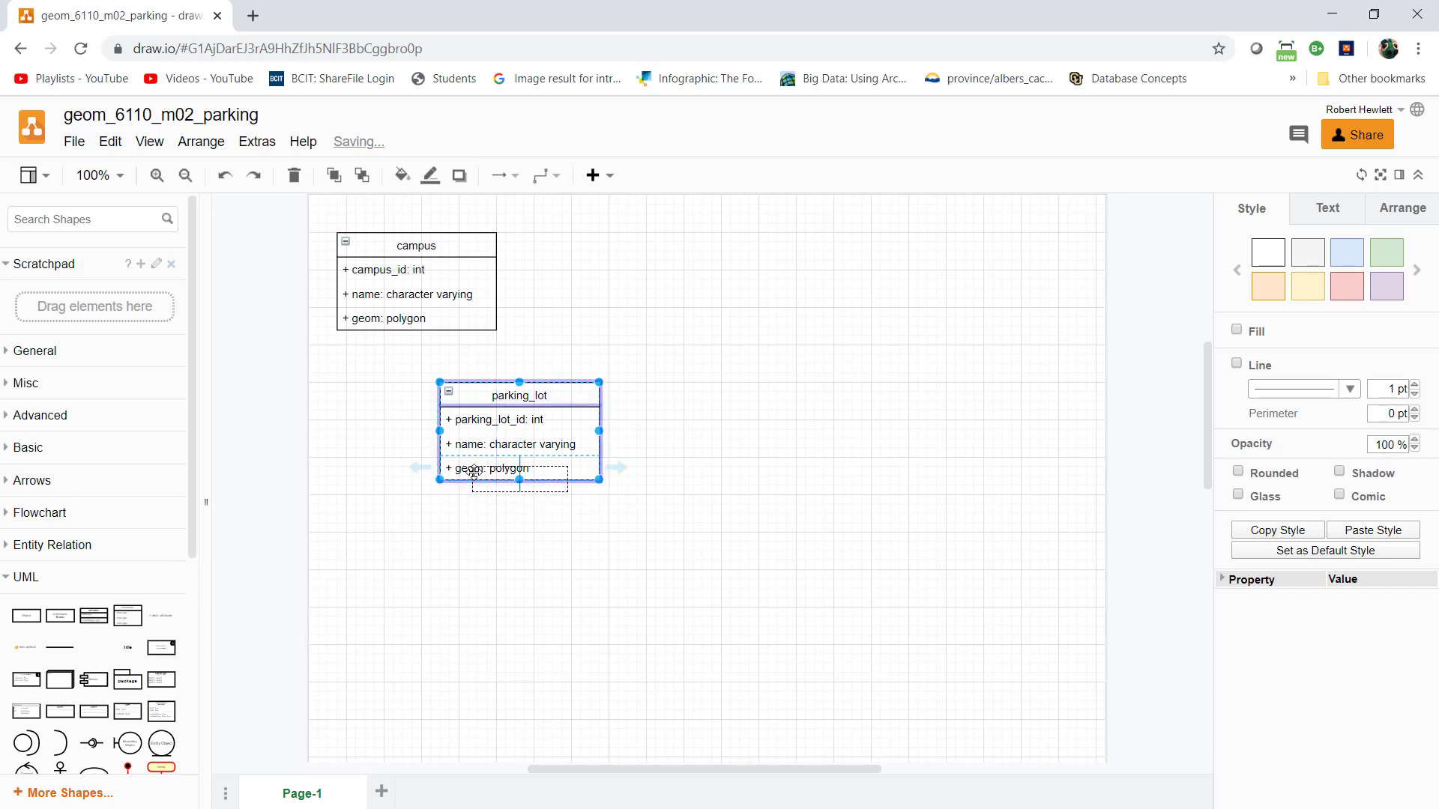
# - Add a lot_type: parking_lot_types row above geom in parking_lot
pyautogui.doubleClick(496, 469)
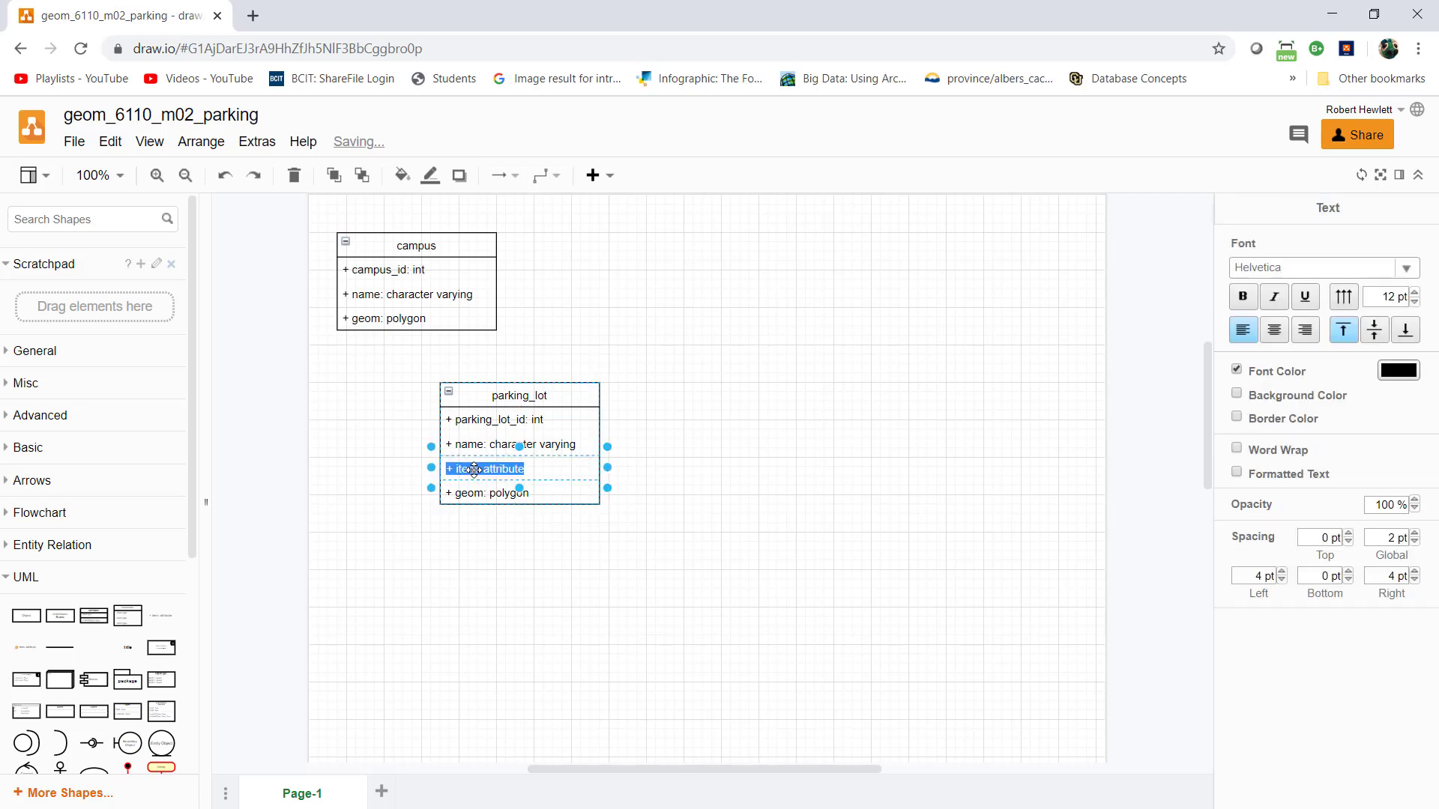
pyautogui.click(511, 494)
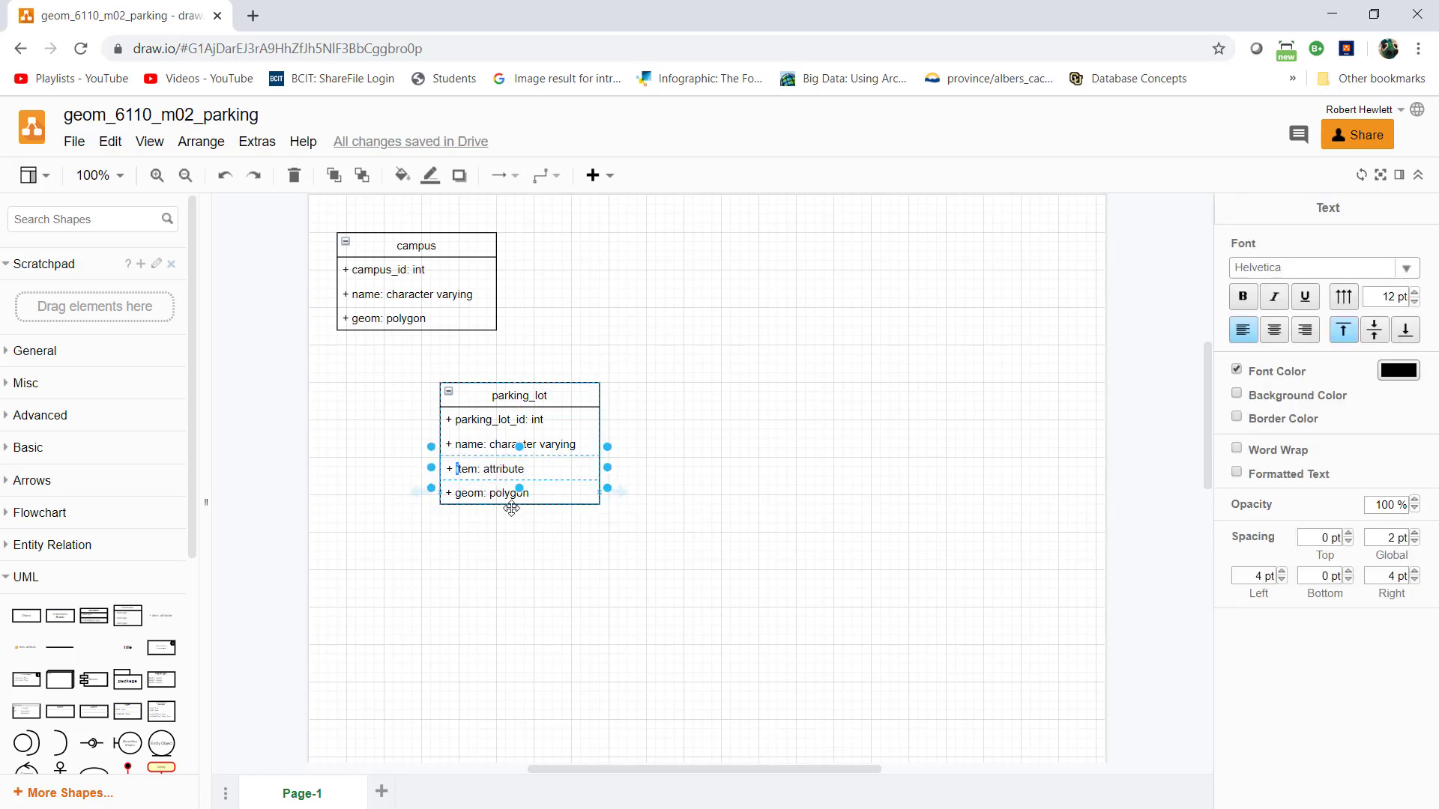
pyautogui.doubleClick(466, 469)
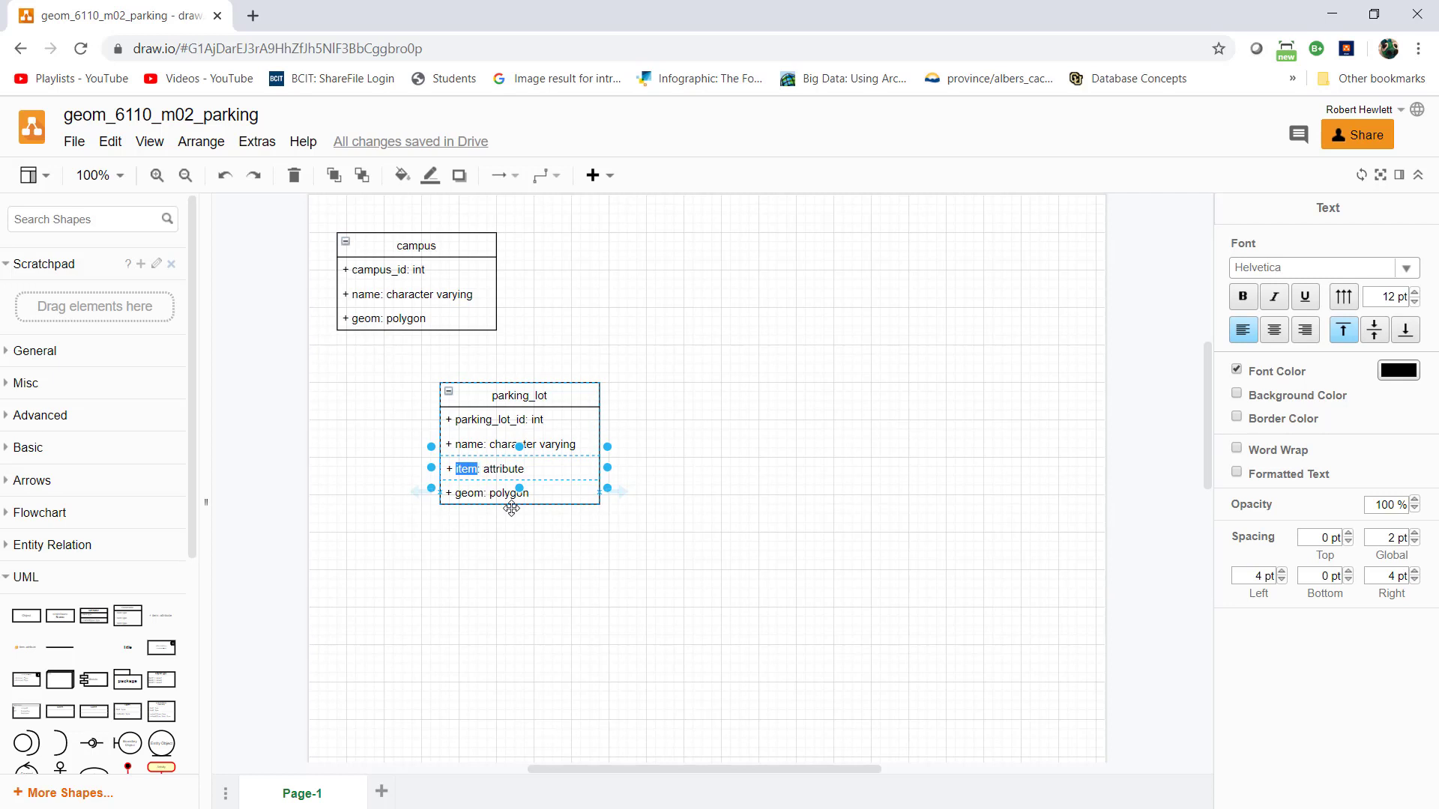
pyautogui.write('lot_typ')
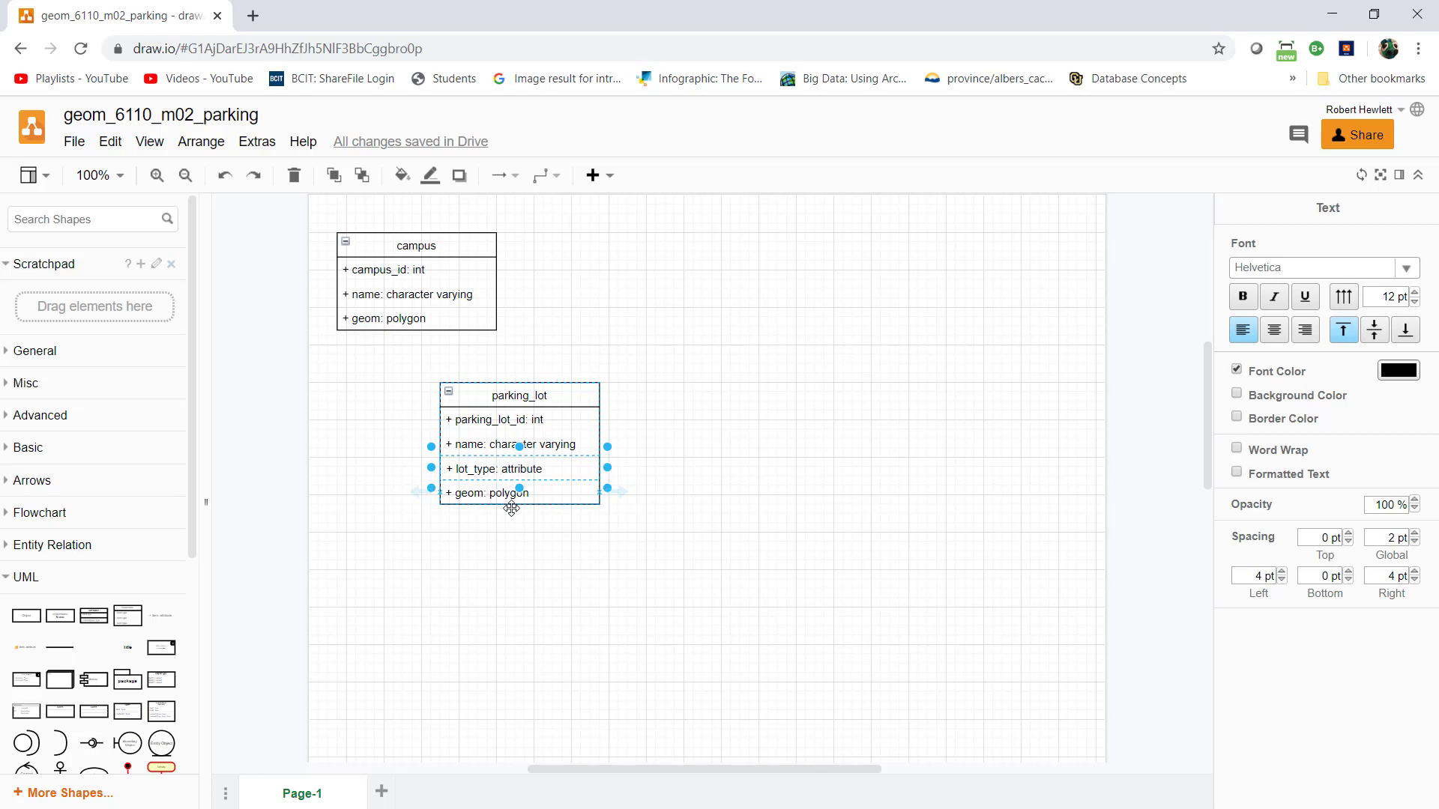
pyautogui.doubleClick(516, 469)
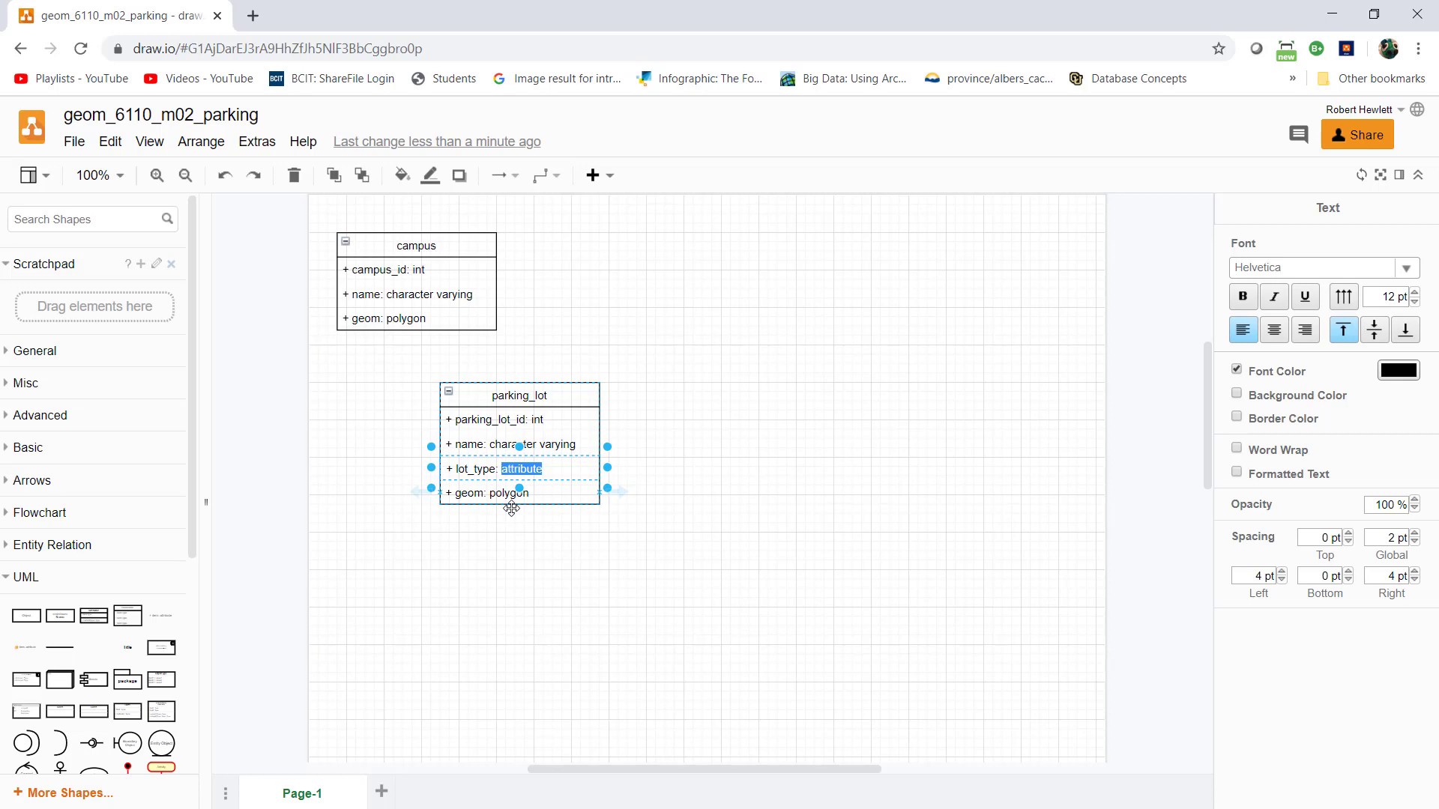
pyautogui.write('parking')
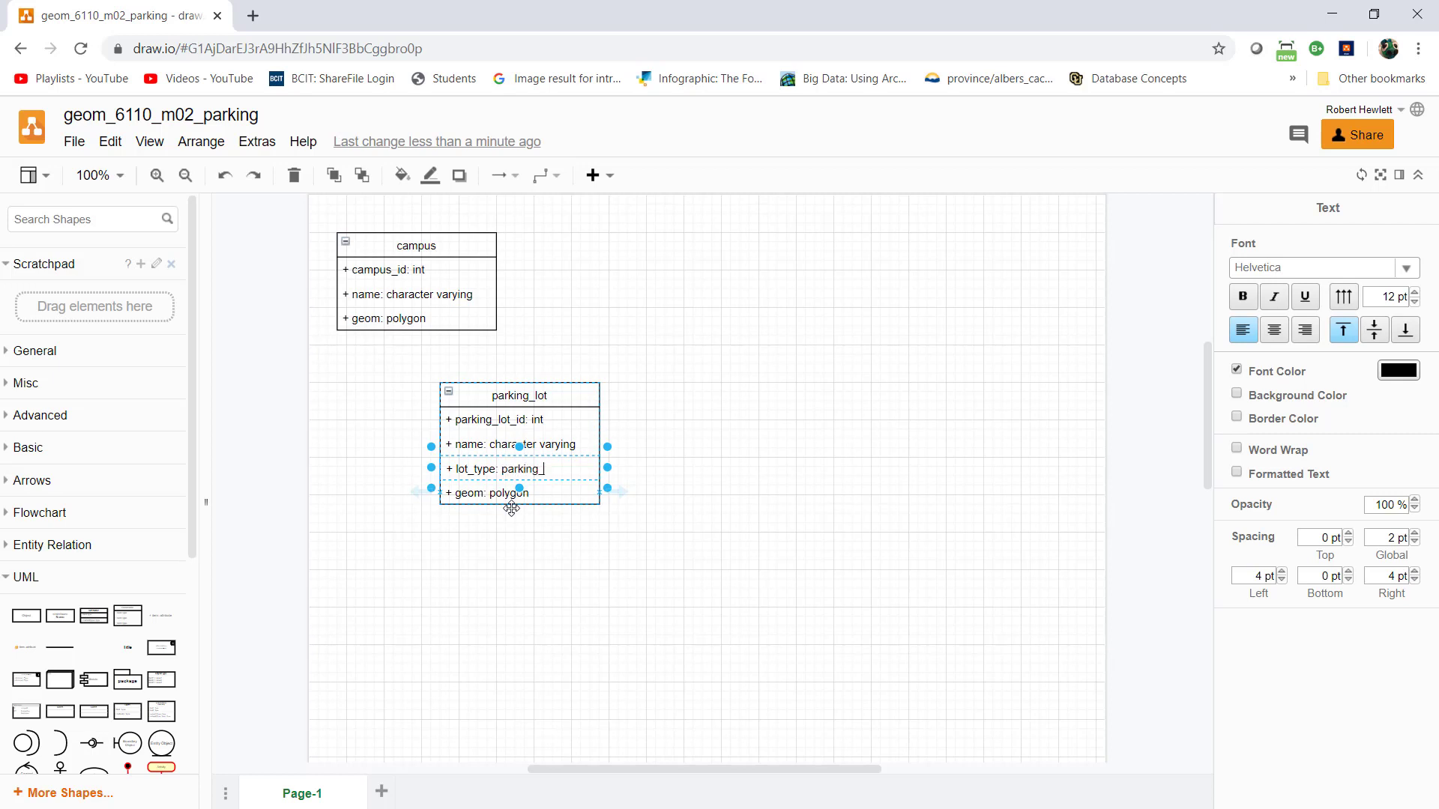
pyautogui.write('lot_types')
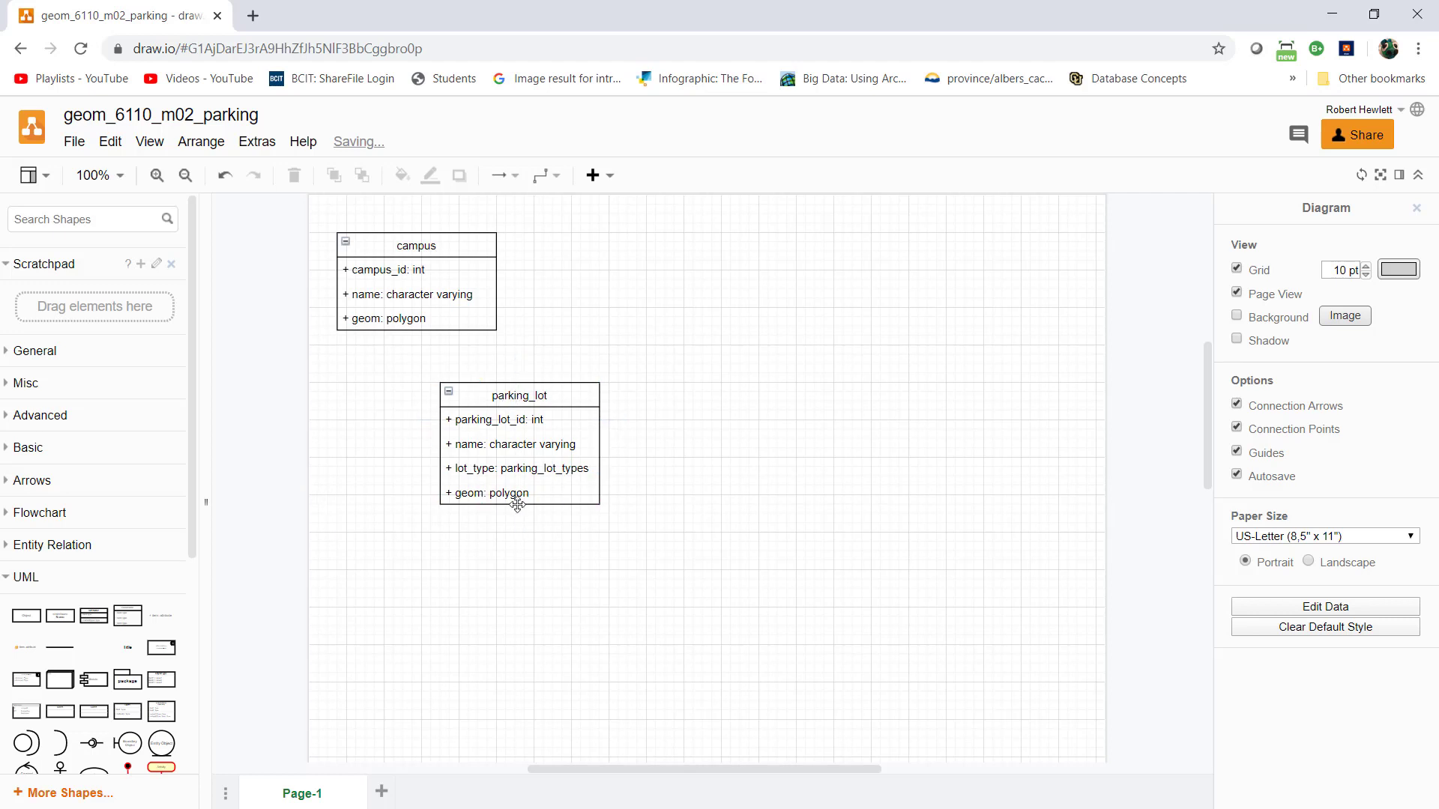
pyautogui.moveTo(593, 441)
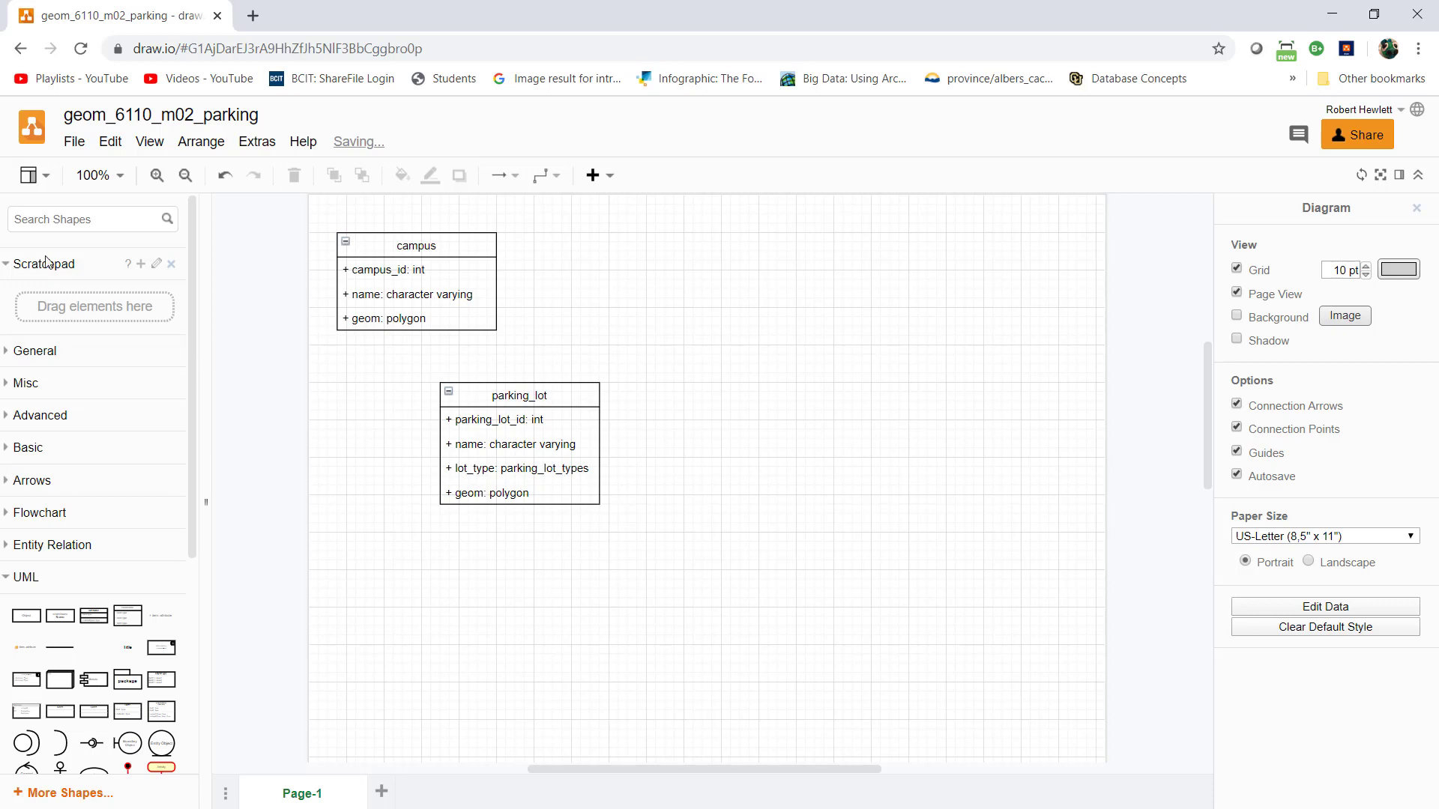
pyautogui.scroll(-3)
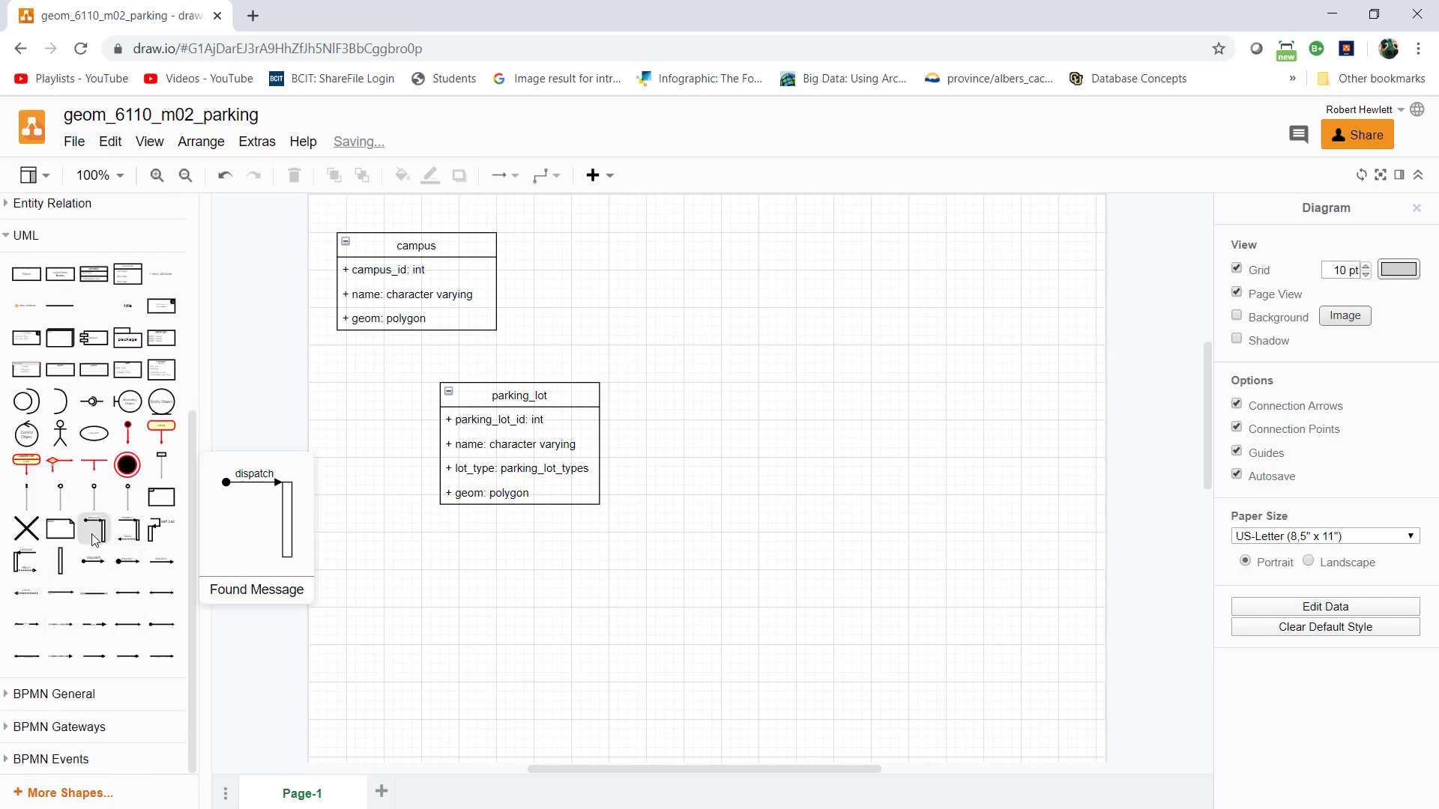
# - Search the shape library for 'enumeration' to add an enumeration shape
pyautogui.scroll(3)
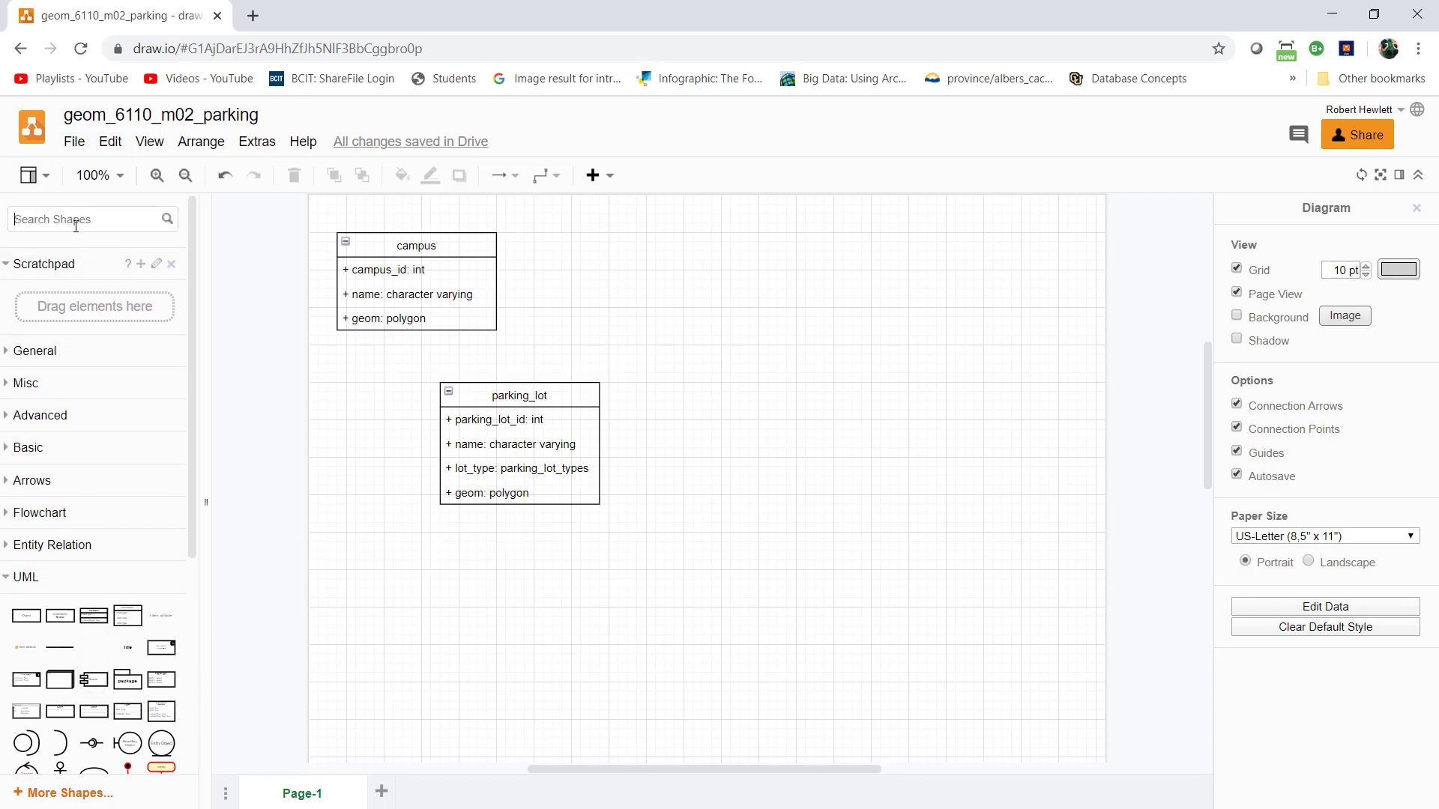
pyautogui.write('enumer')
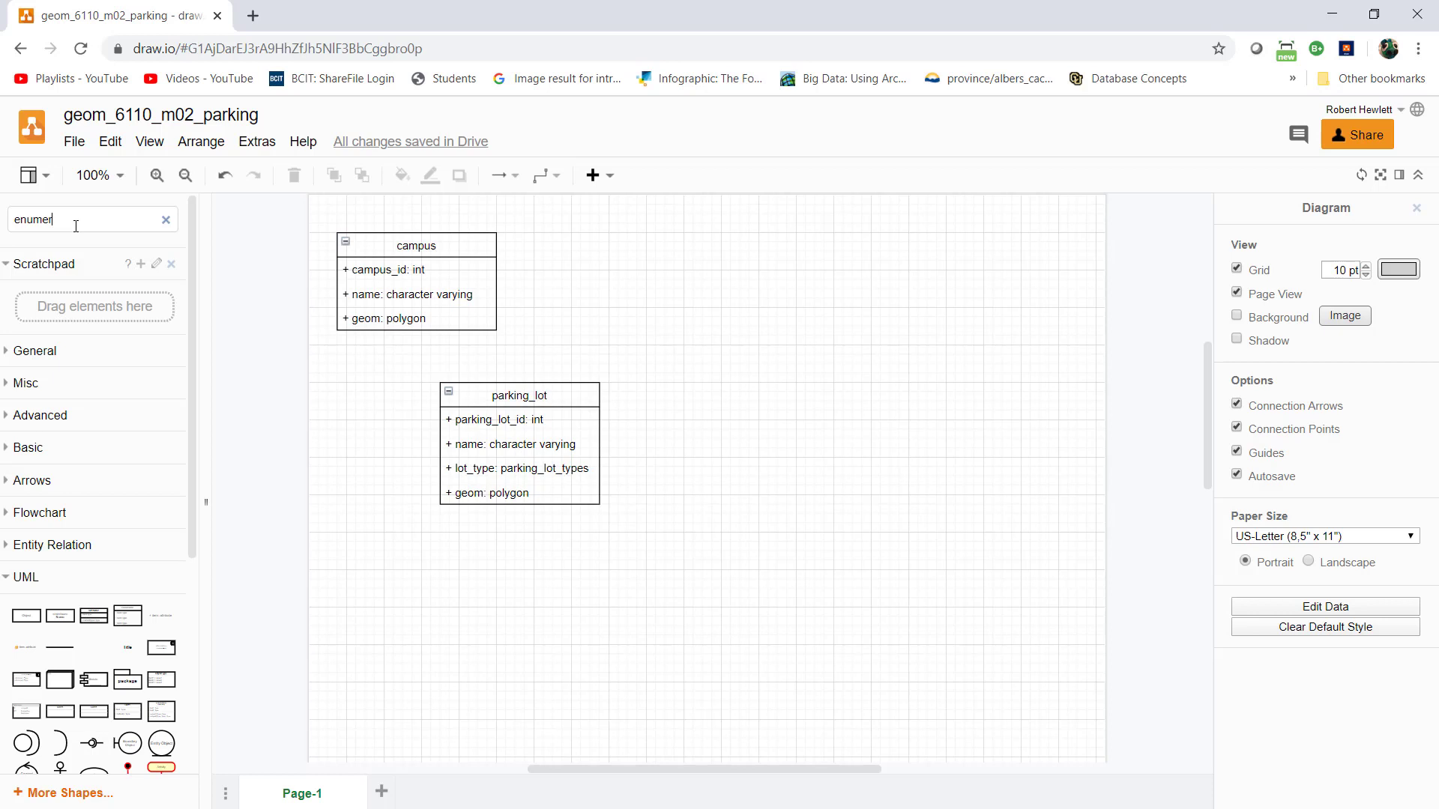
pyautogui.write('ation')
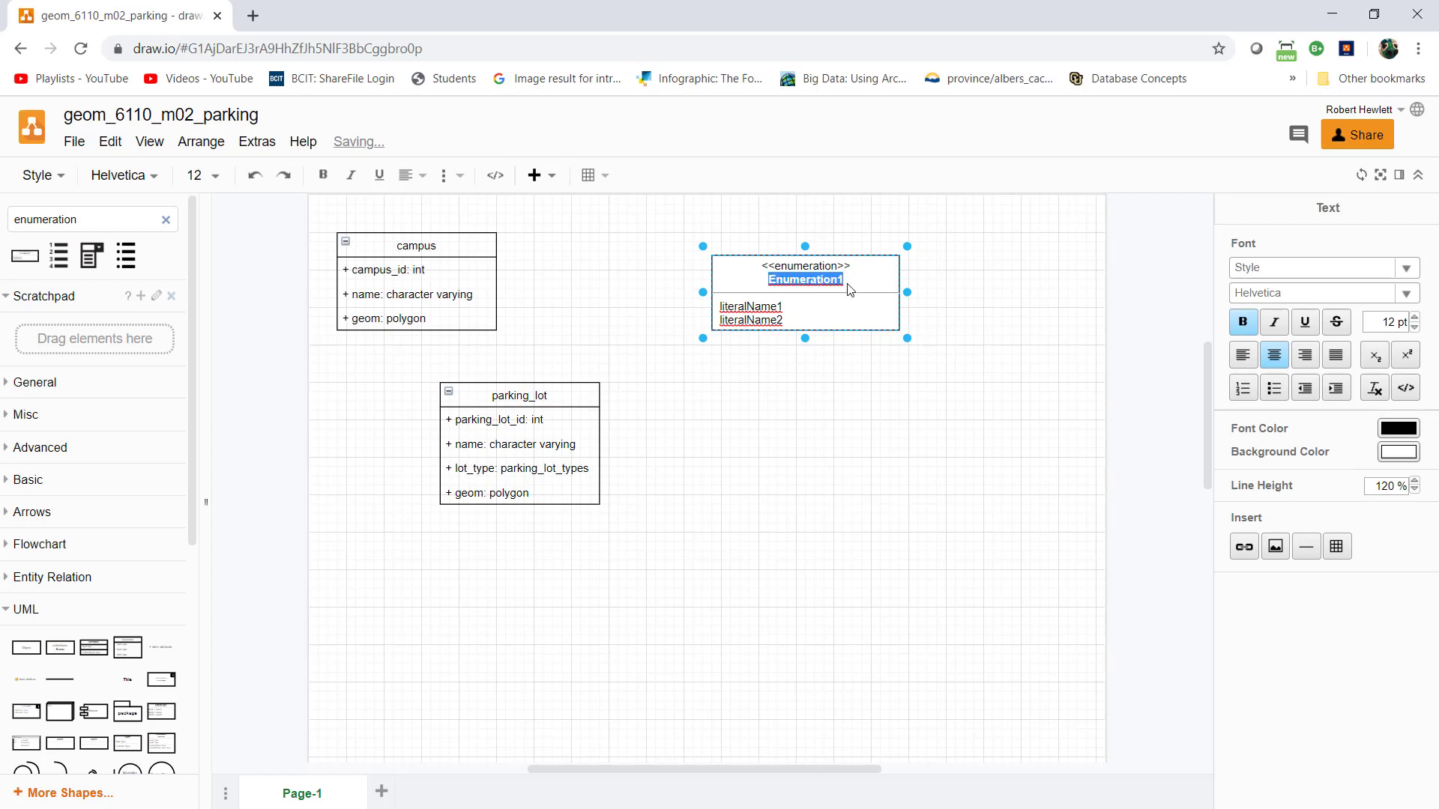
# - Rename the enumeration parking_lot_types and set literals '1 = vip' and '2 = admin'
pyautogui.write('parking_lot_types')
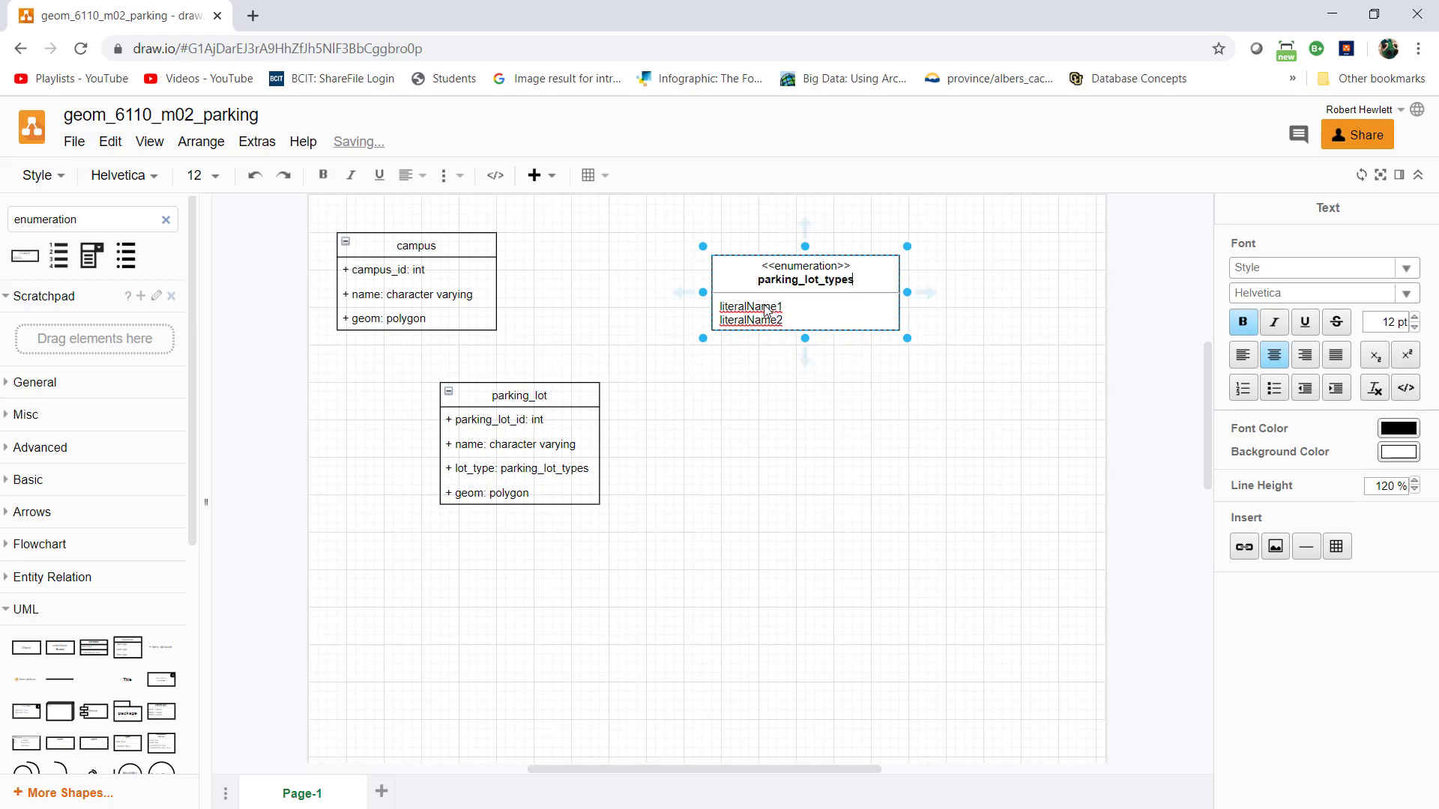
pyautogui.doubleClick(750, 306)
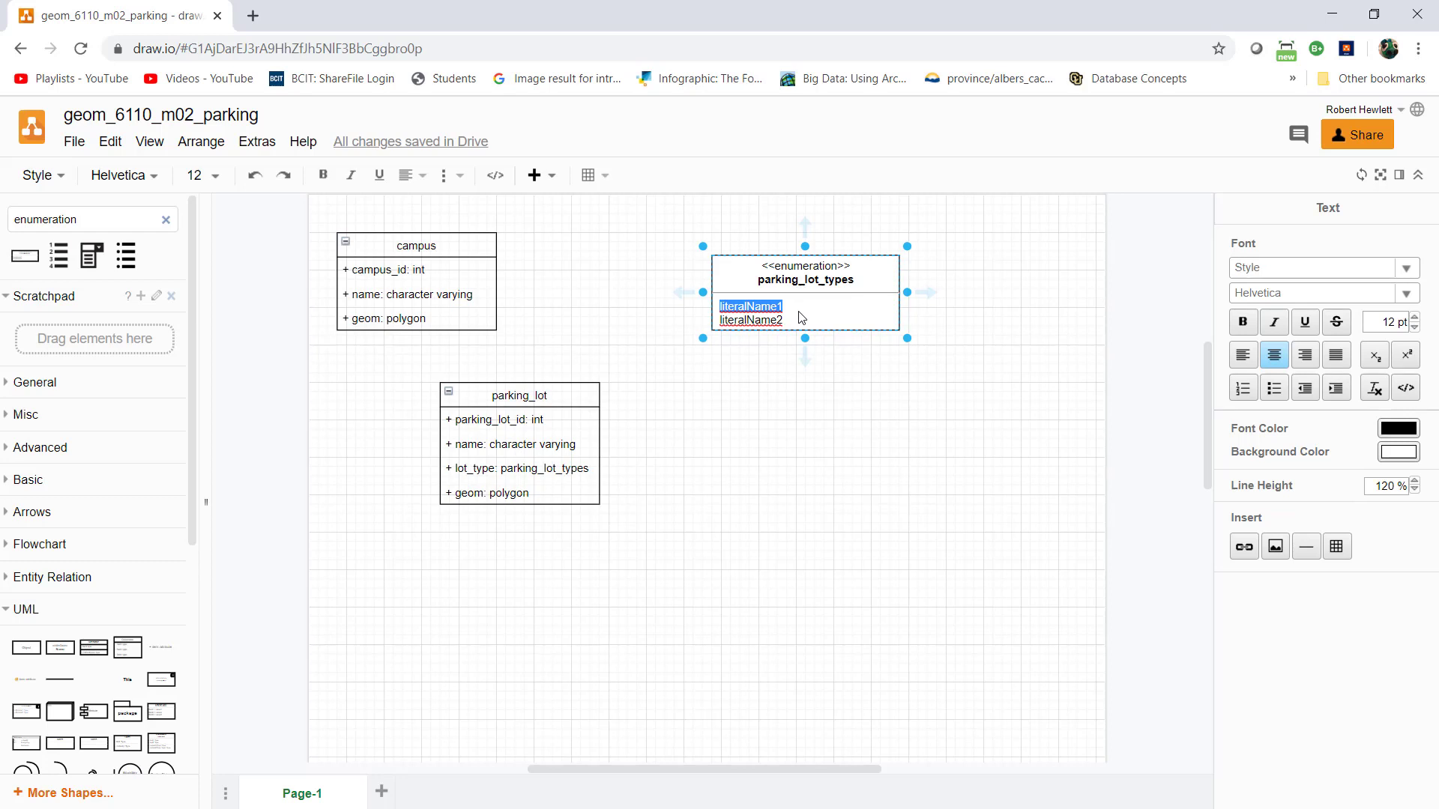
pyautogui.write('vip')
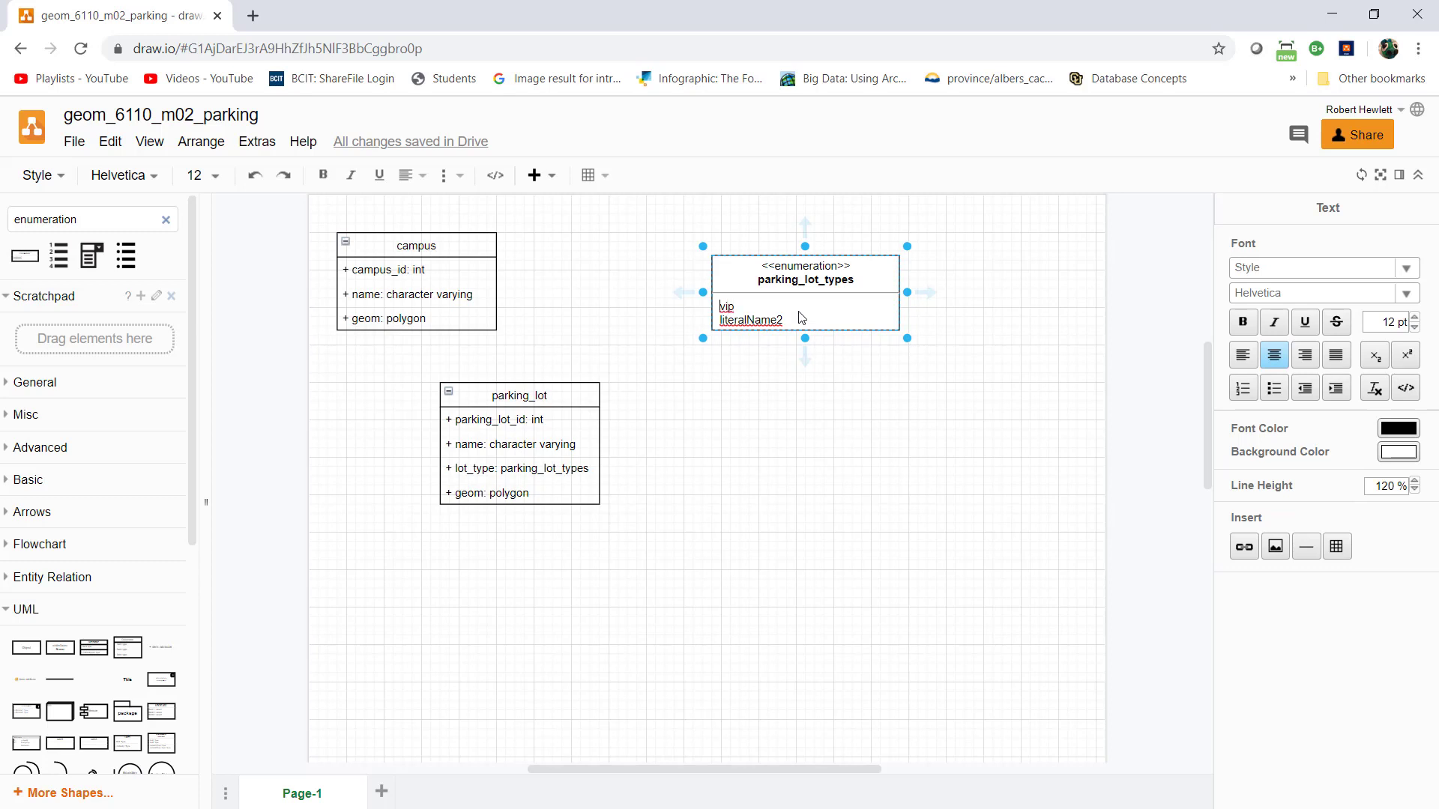
pyautogui.write('1 =')
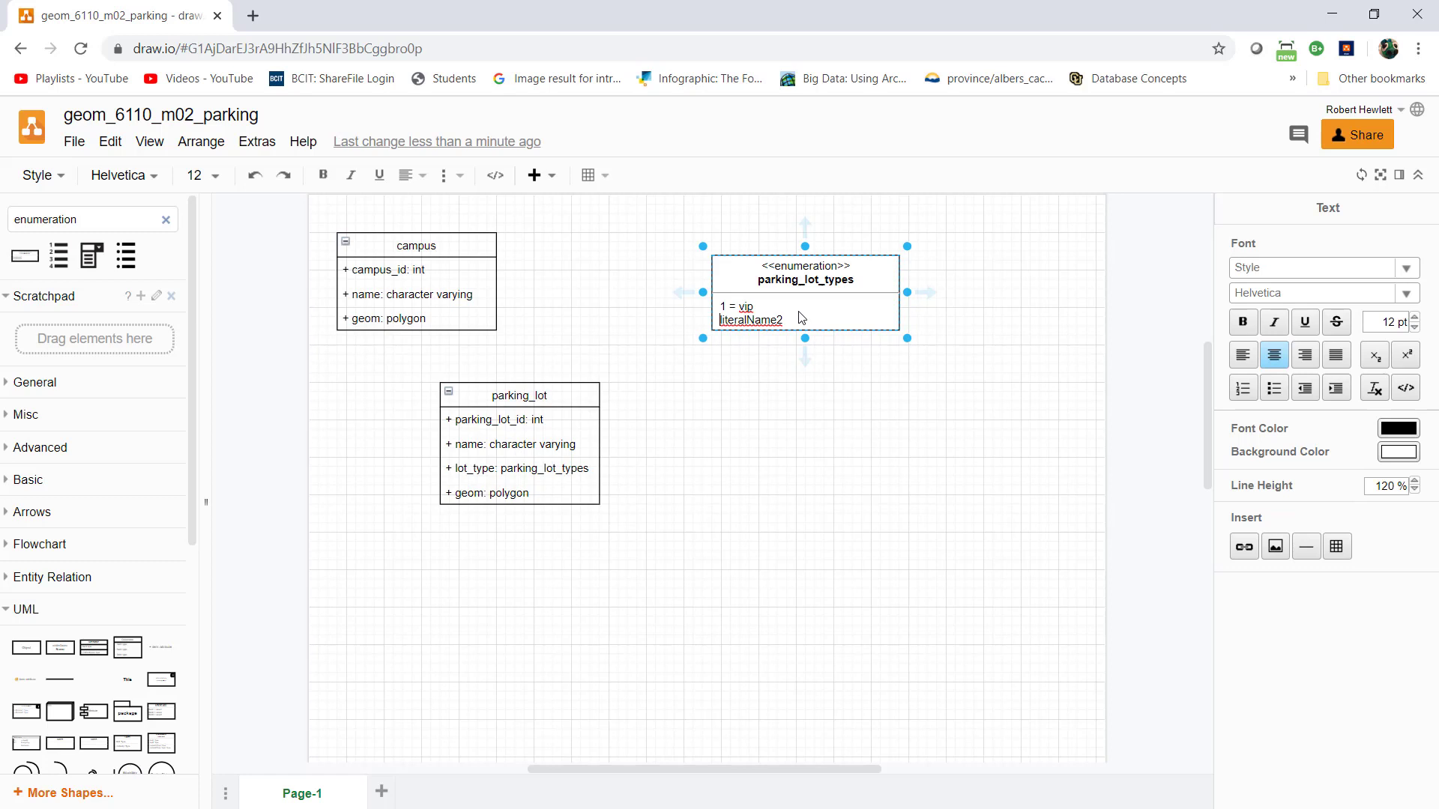
pyautogui.doubleClick(749, 319)
pyautogui.write('2 = adm')
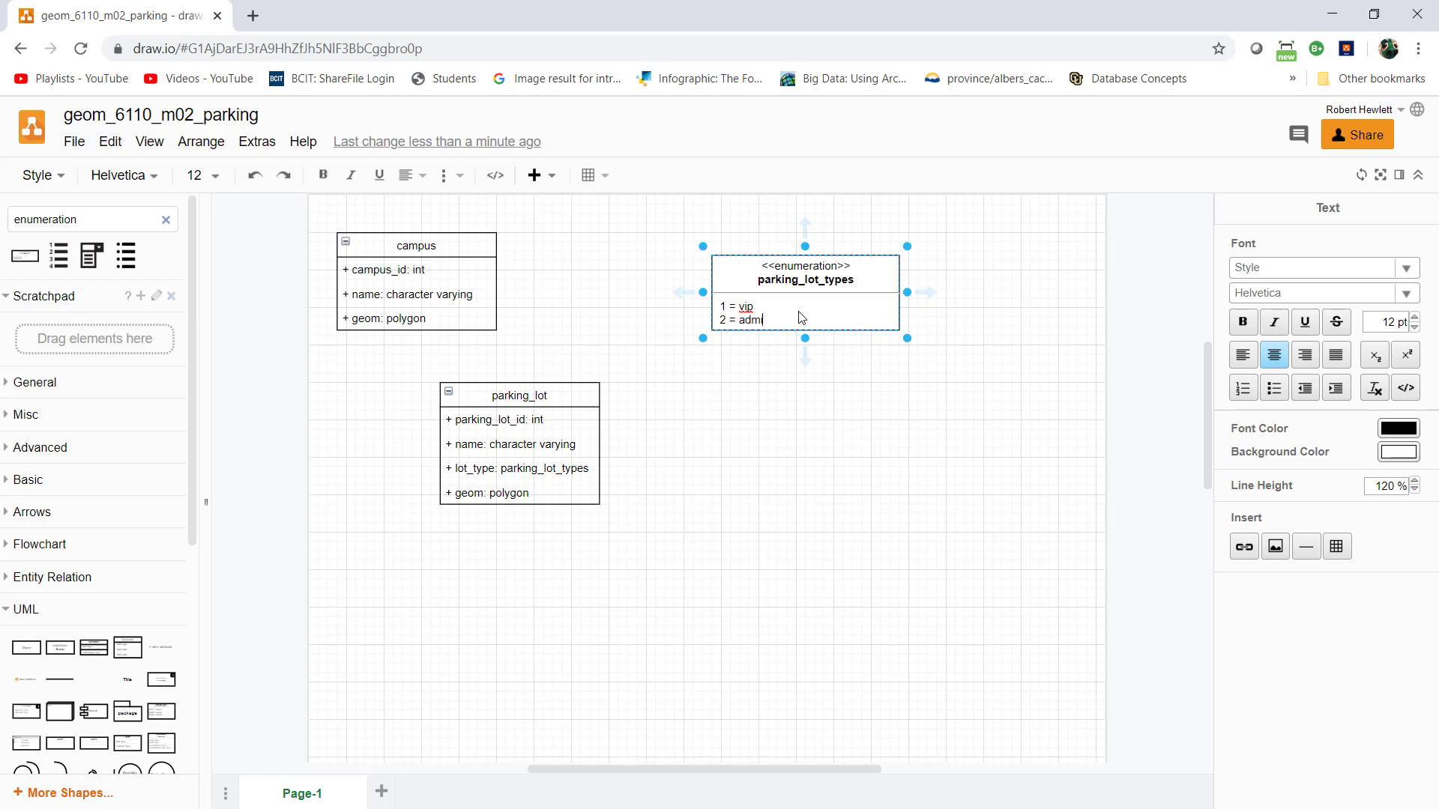
pyautogui.write('in')
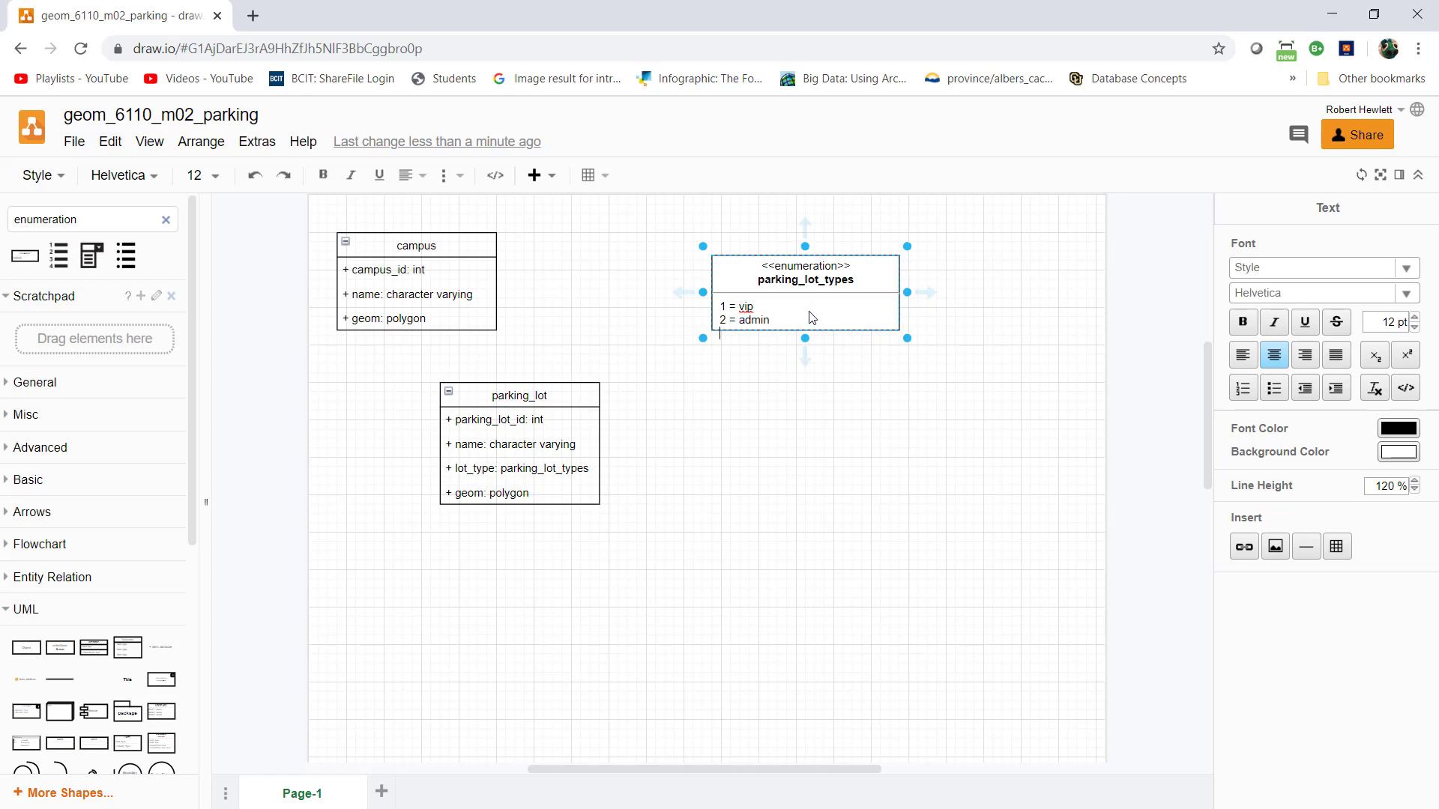
pyautogui.moveTo(887, 335)
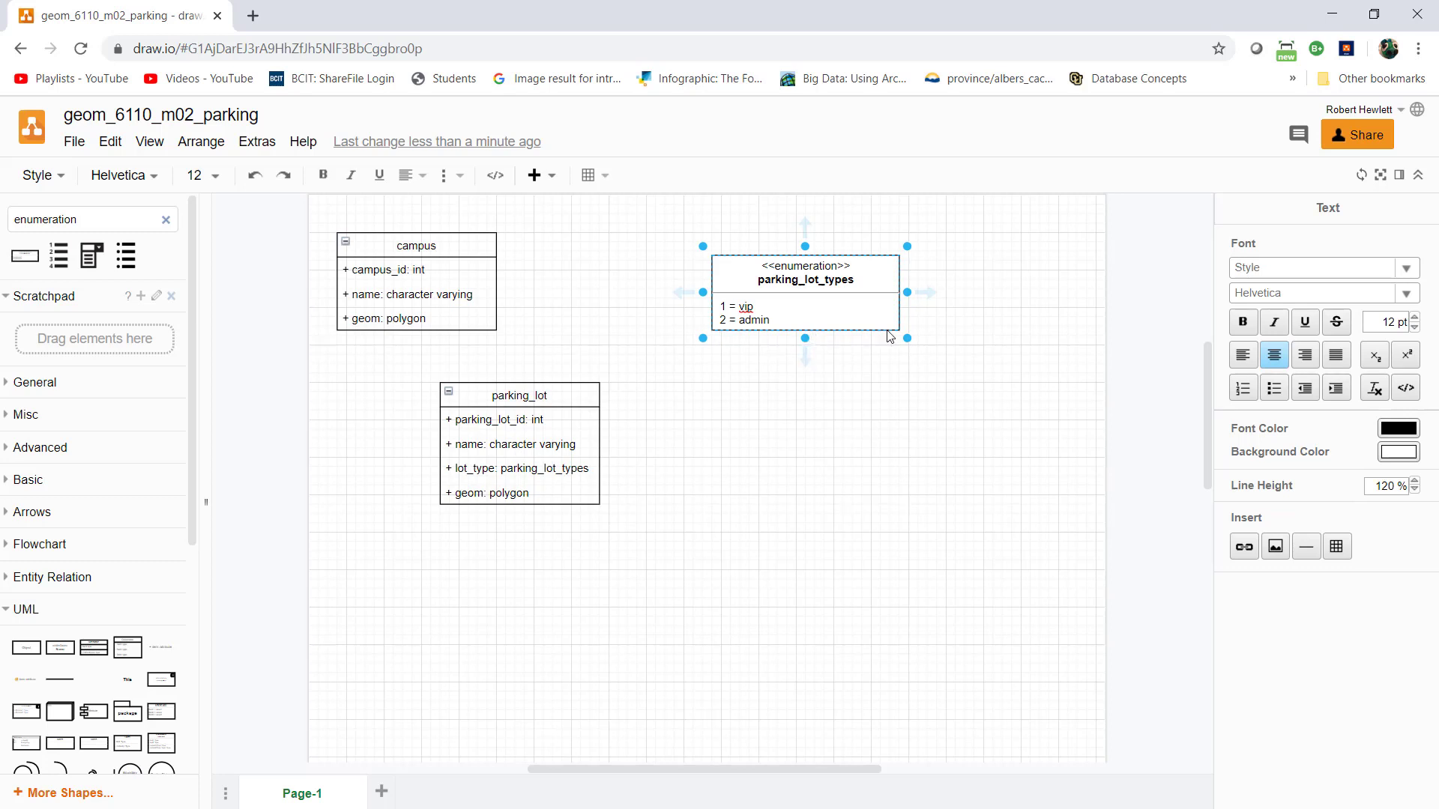
pyautogui.moveTo(897, 324)
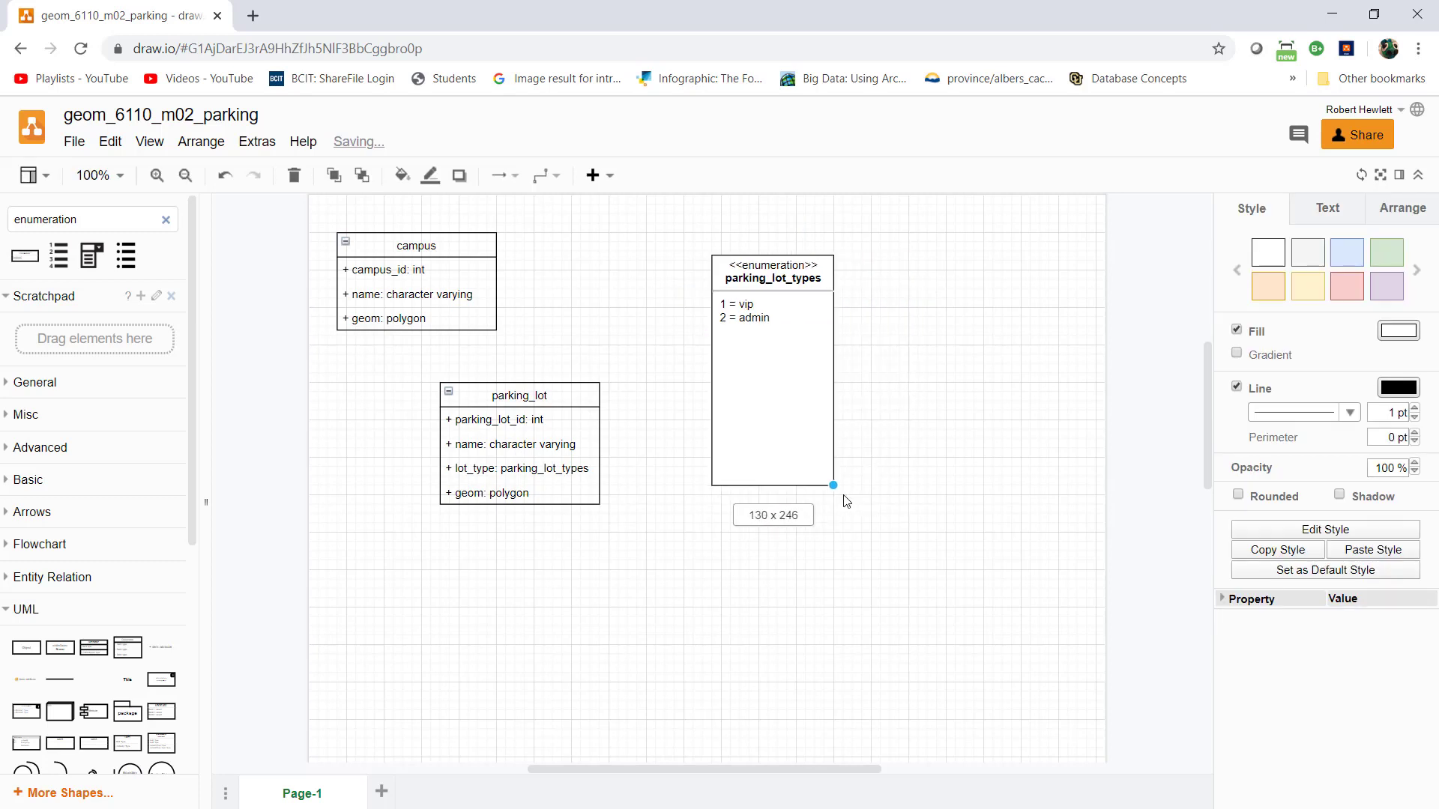
# - Add enumeration lines numbered 3 to 7, with 'staff' as value 7
pyautogui.doubleClick(772, 312)
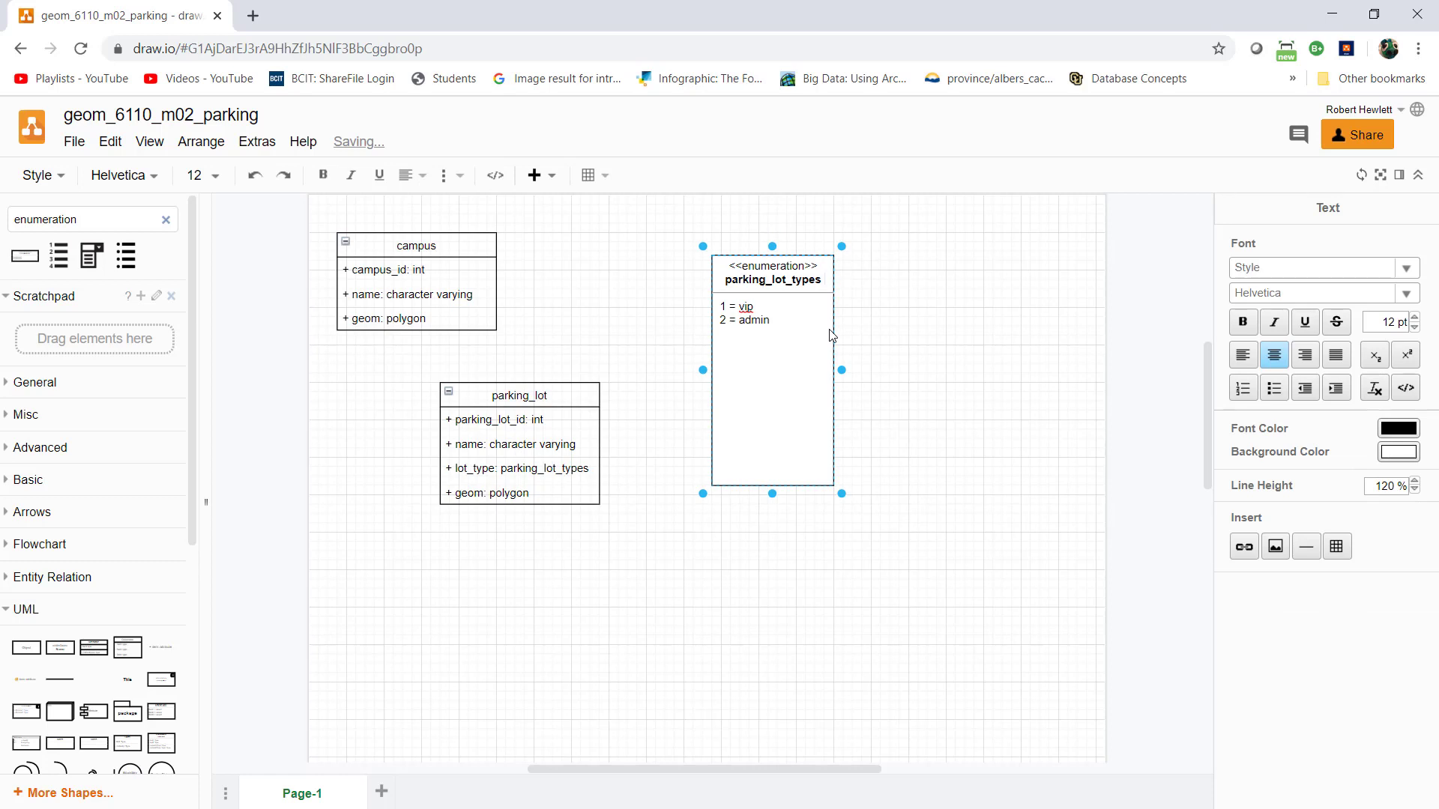
pyautogui.write('3 =')
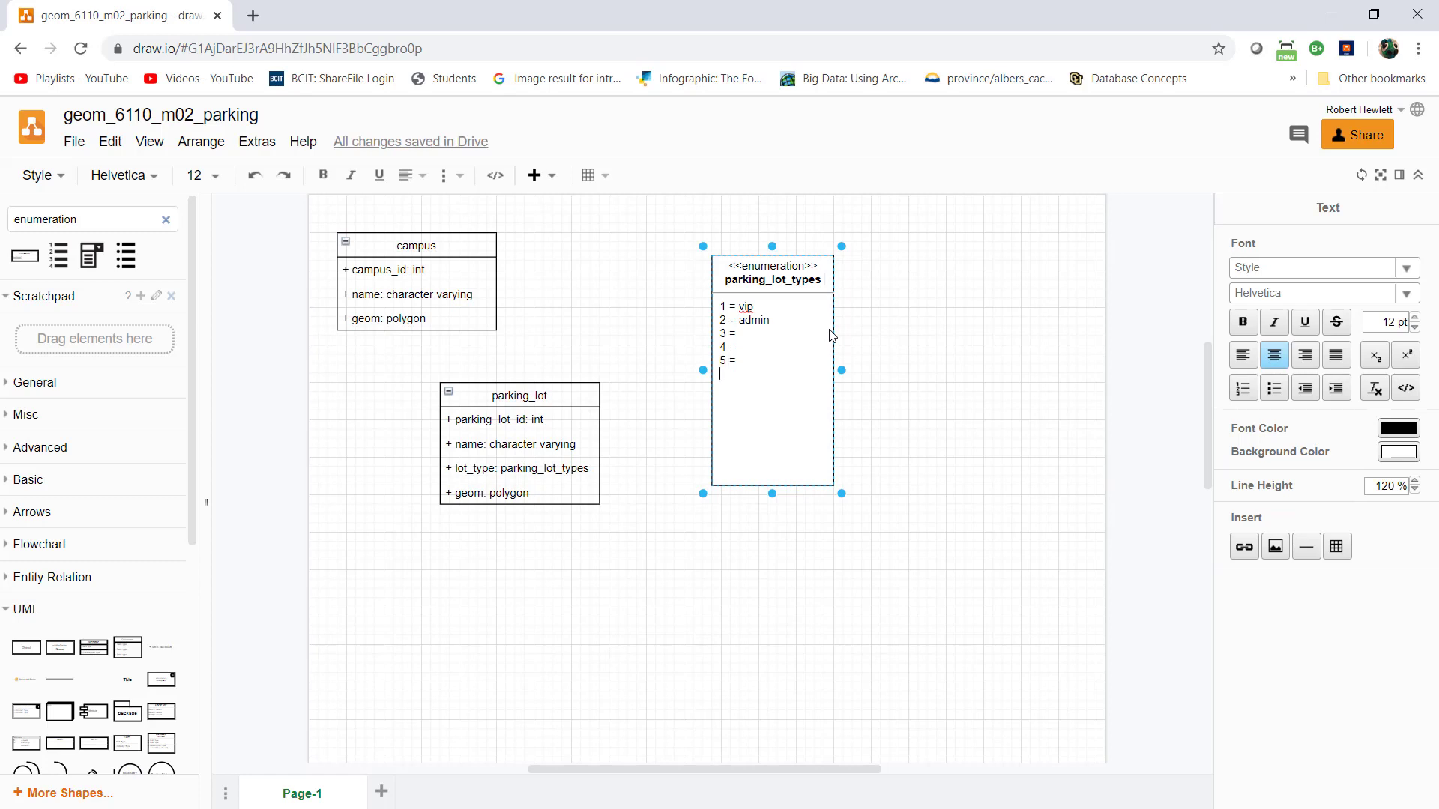
pyautogui.write('6')
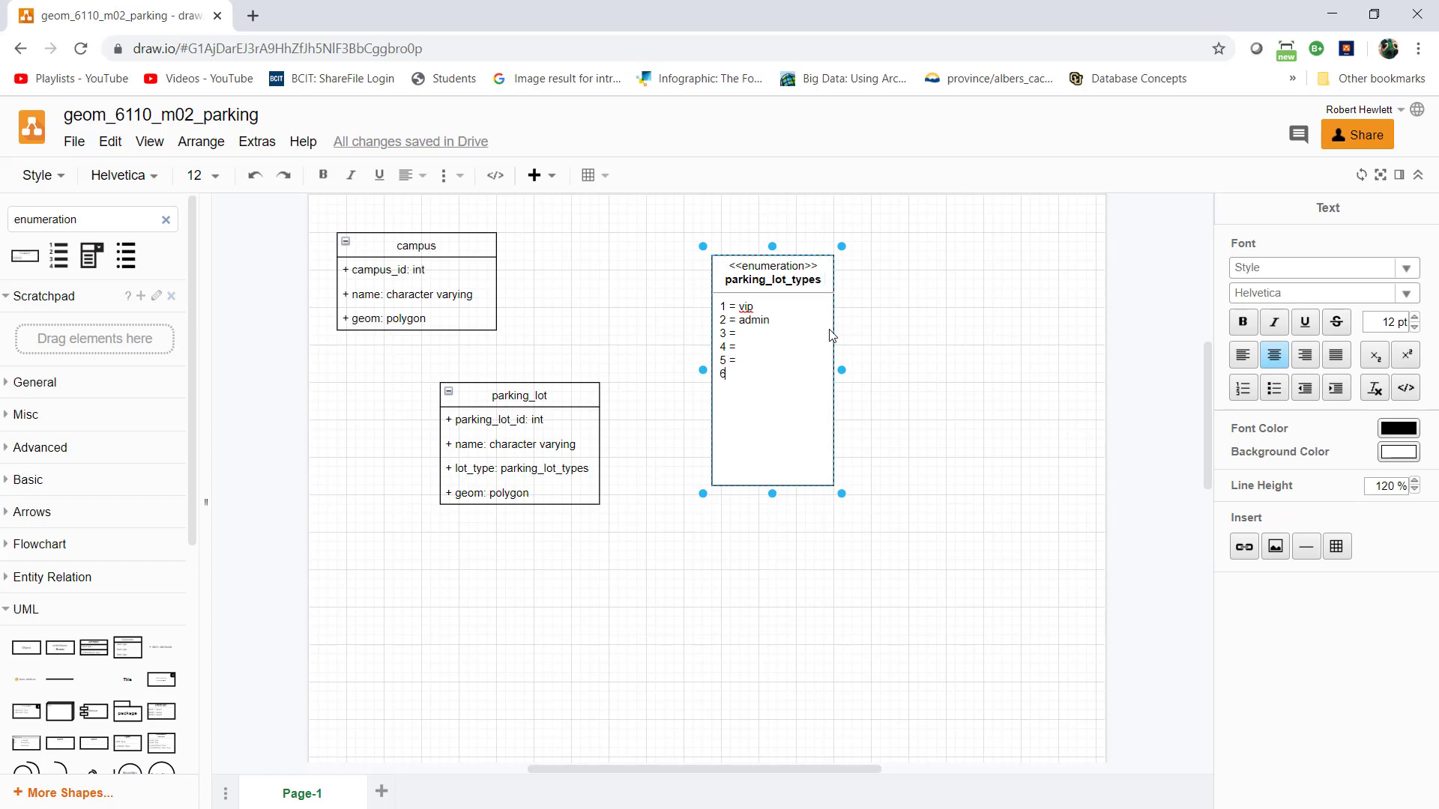
pyautogui.write('=')
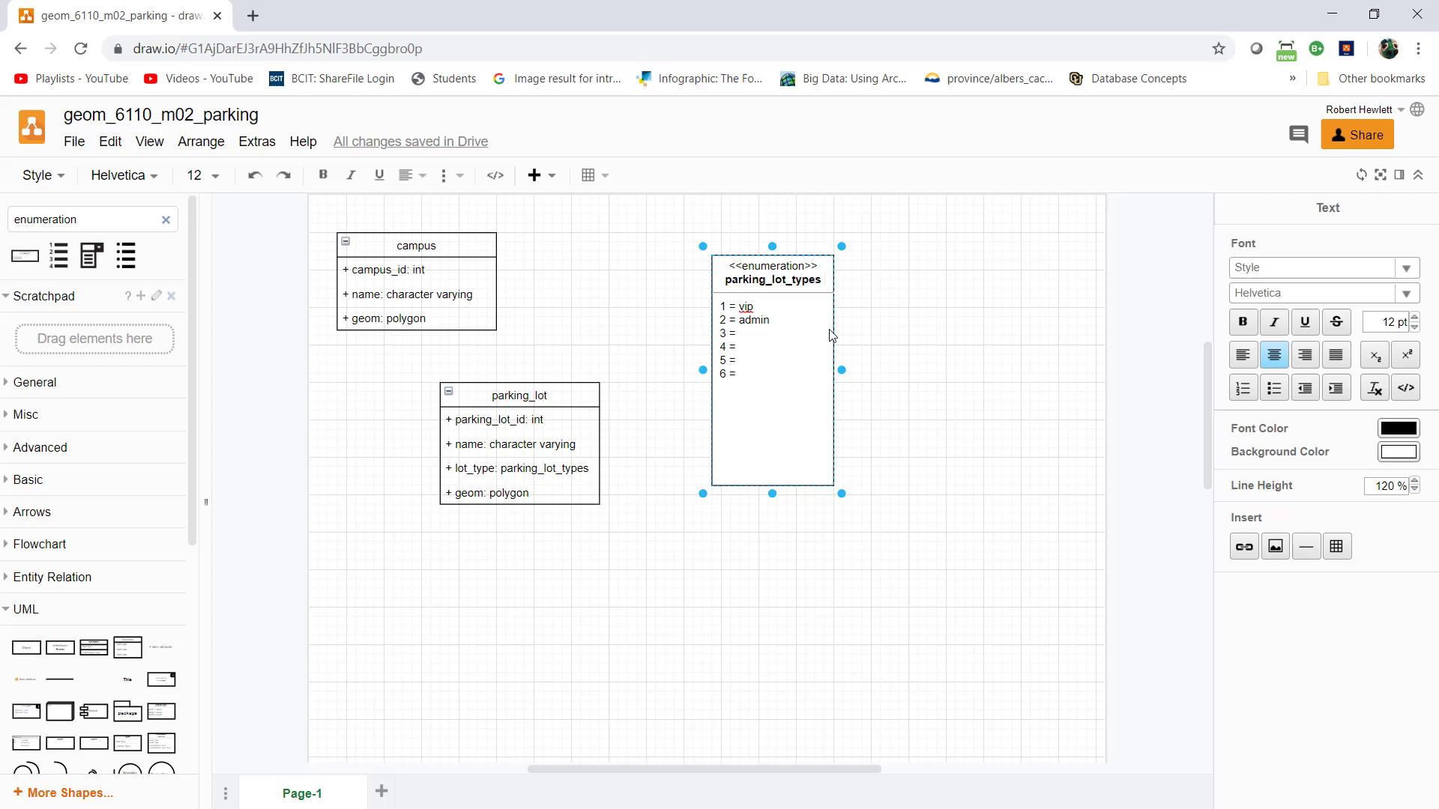
pyautogui.write('7')
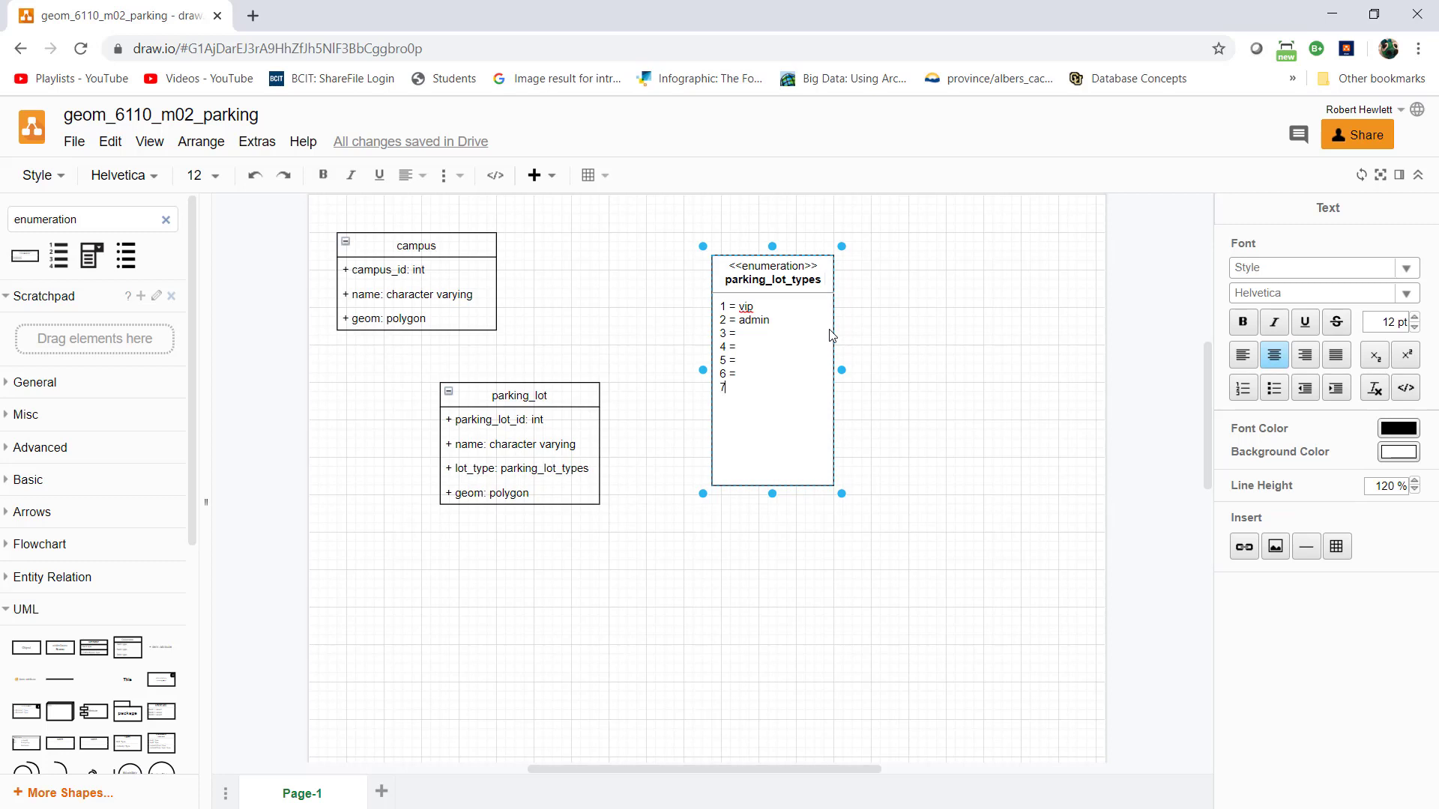
pyautogui.write('=')
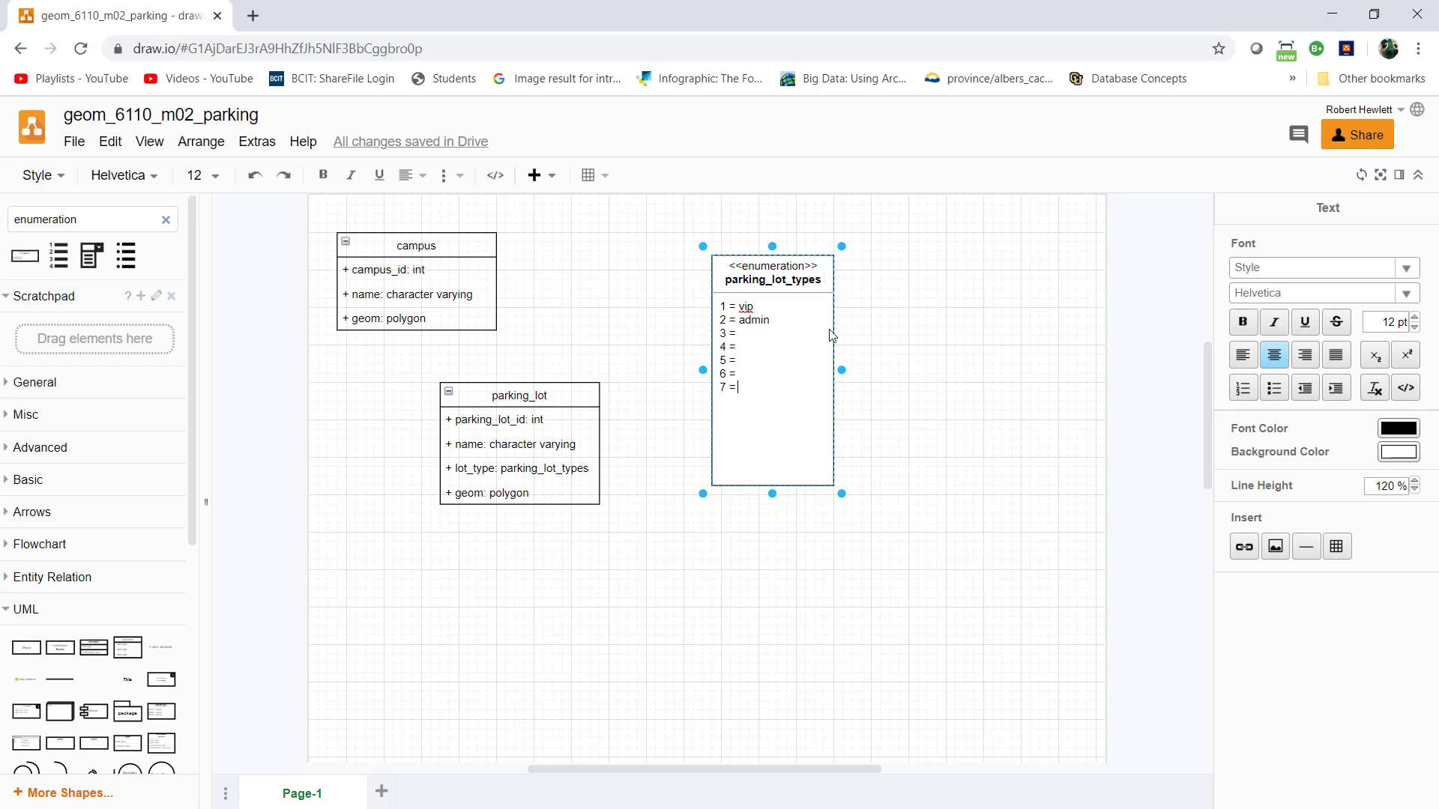
pyautogui.write('staff')
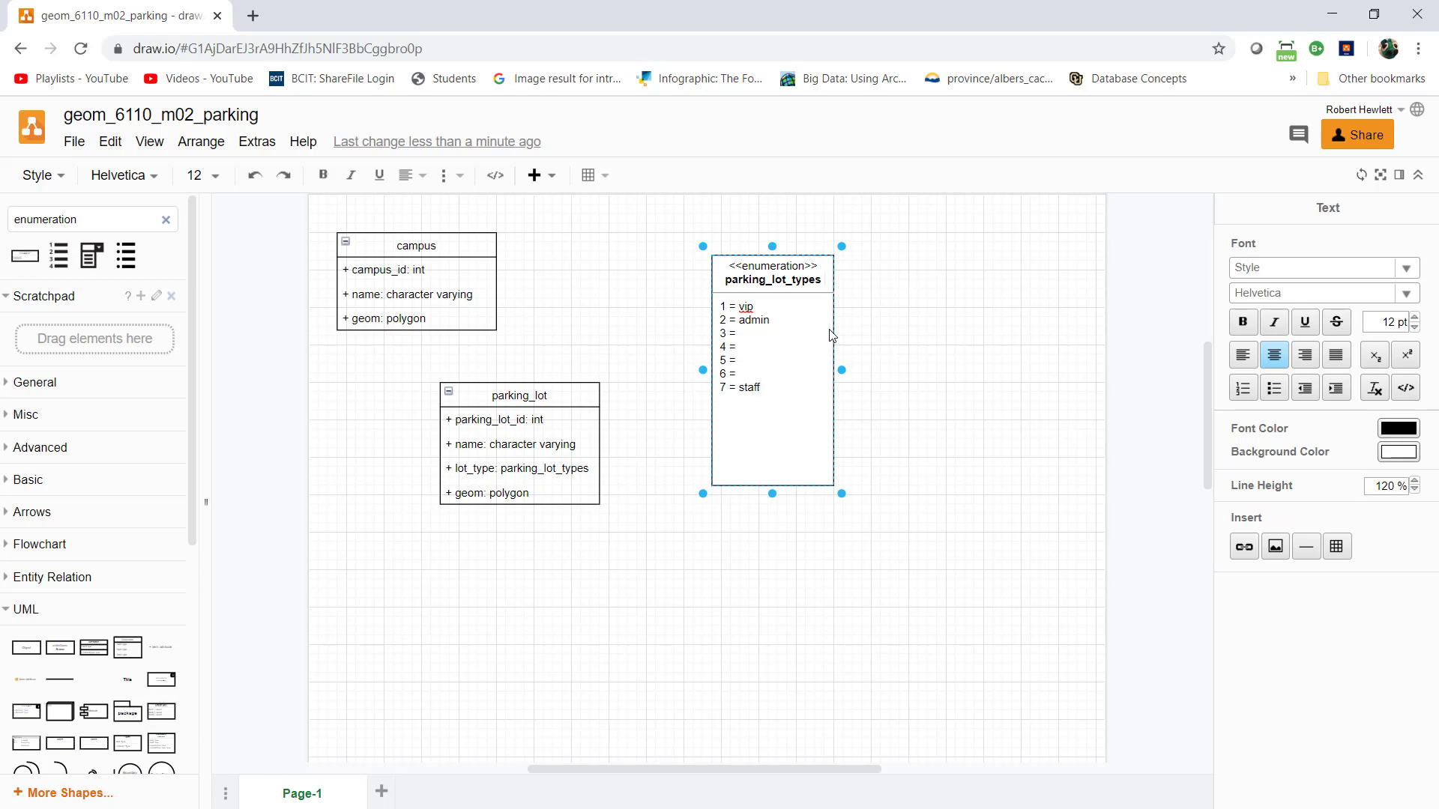
# - Fill in physical plant, student, faculty and security as the remaining values
pyautogui.write('phys')
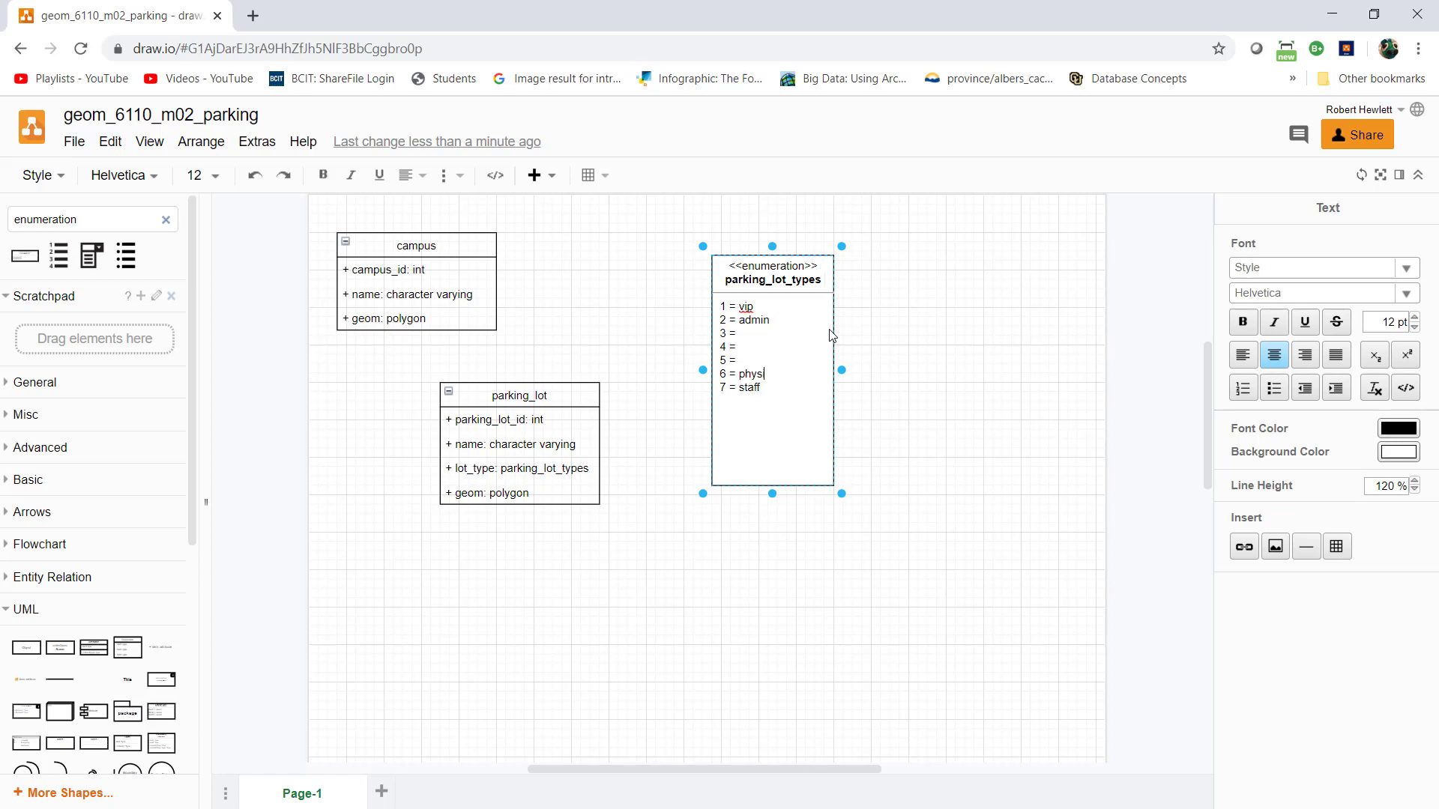
pyautogui.write('ical plant')
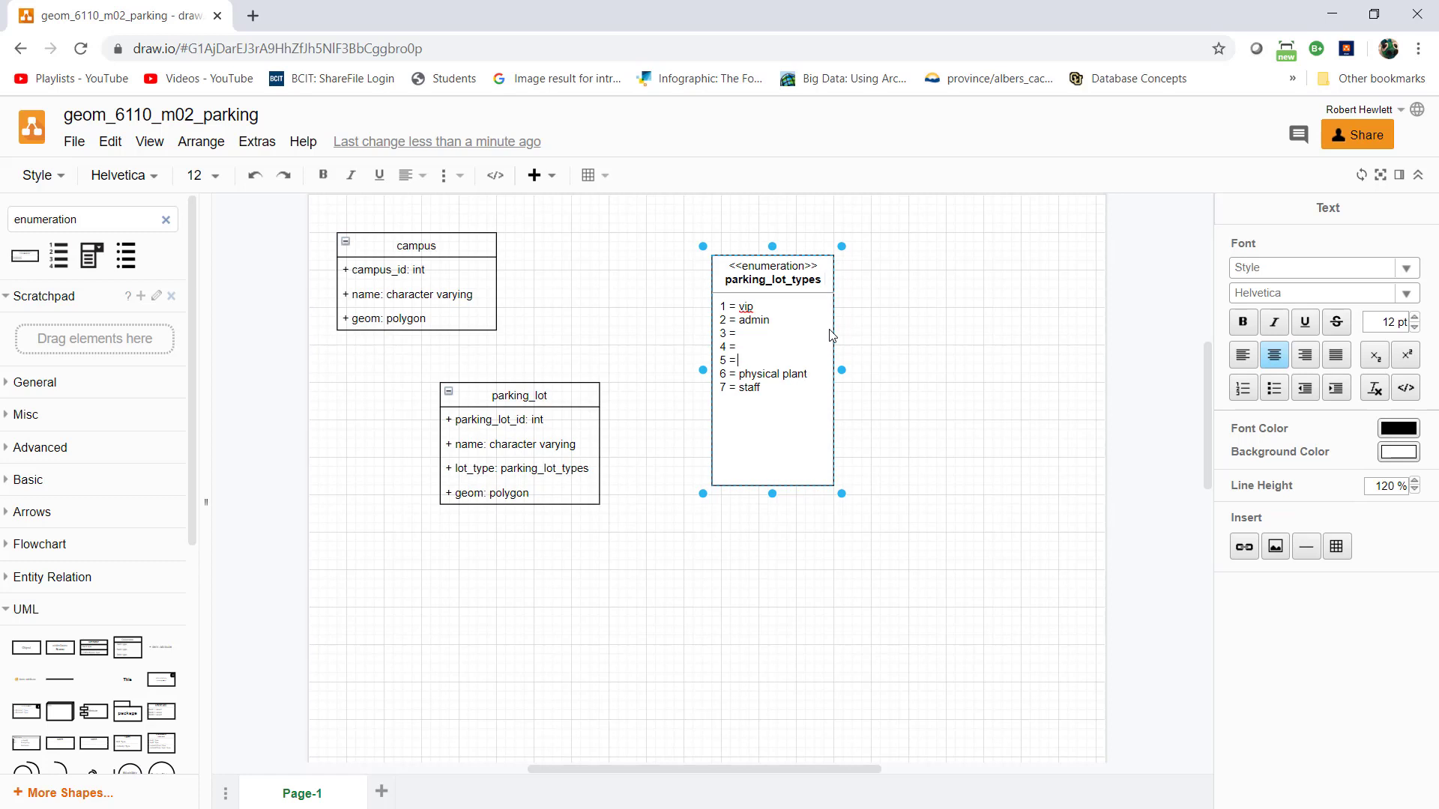
pyautogui.write('studnet')
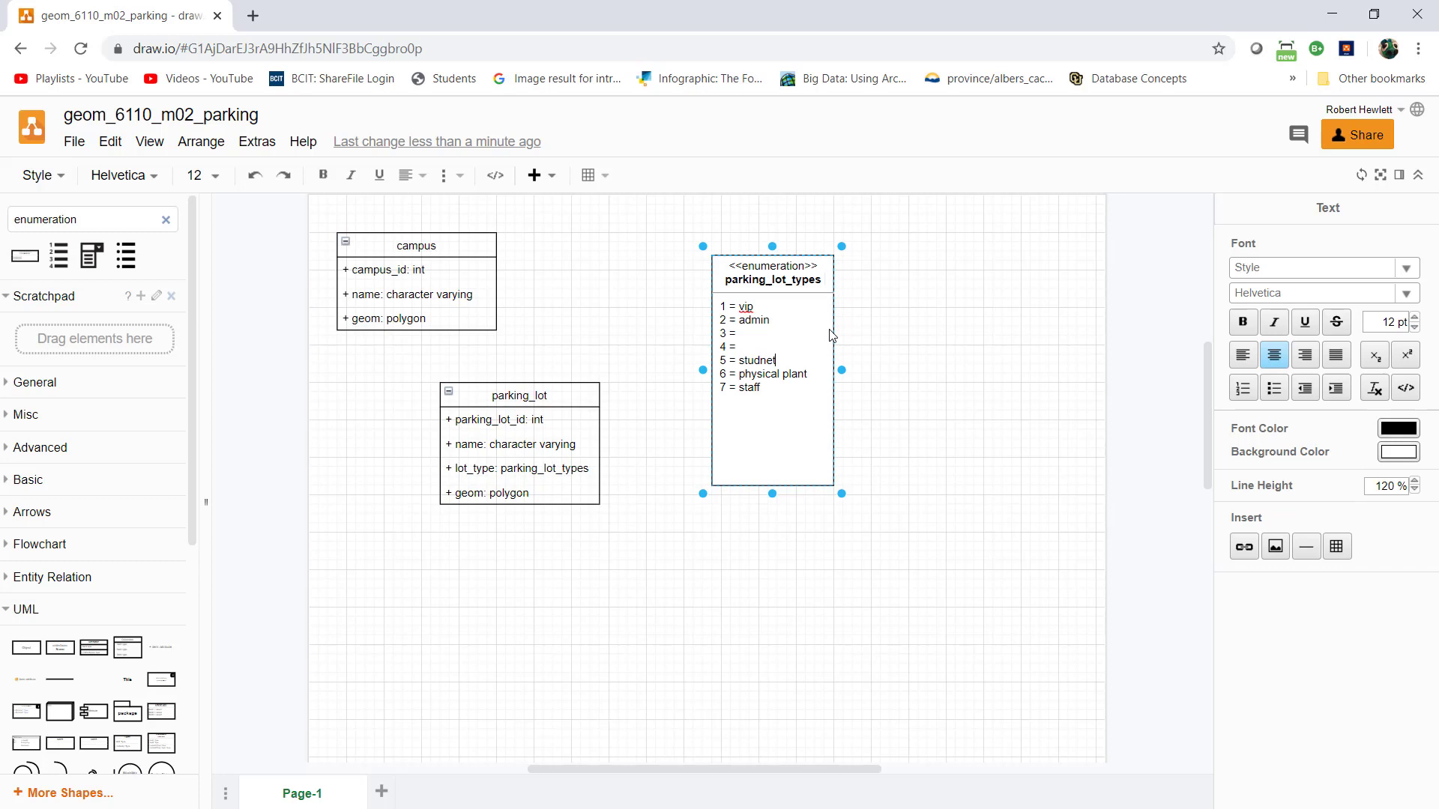
pyautogui.press('Backspace')
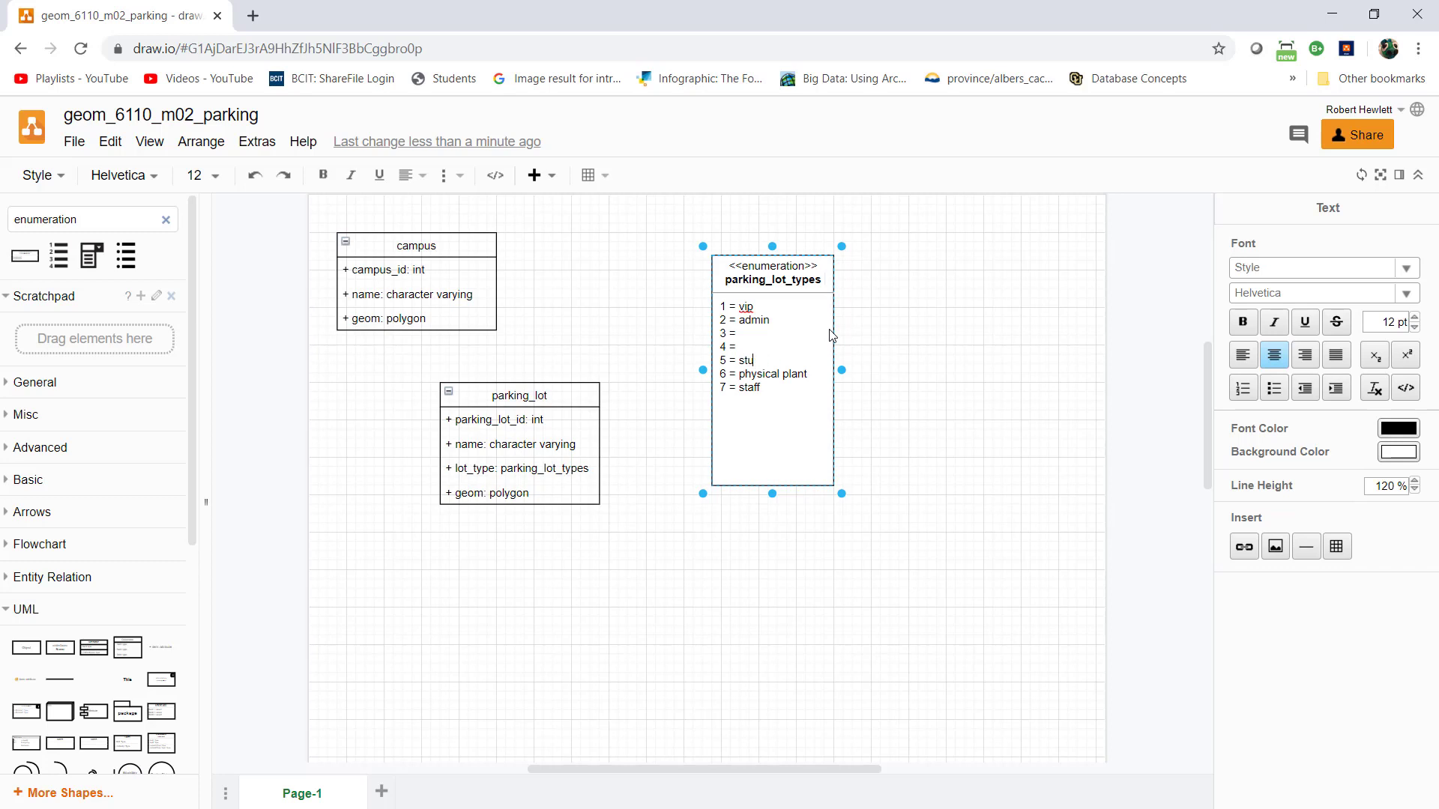
pyautogui.write('dent')
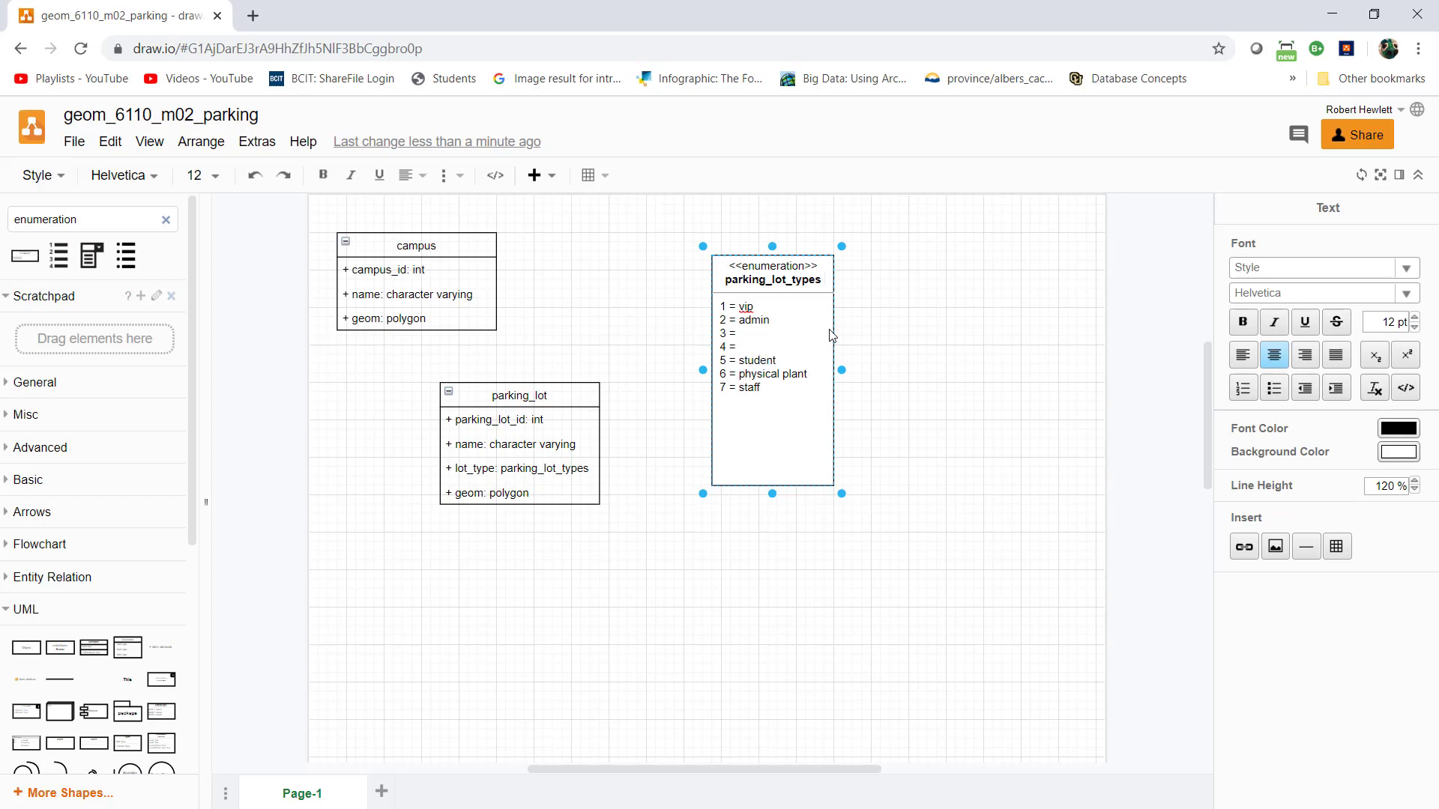
pyautogui.write('fa')
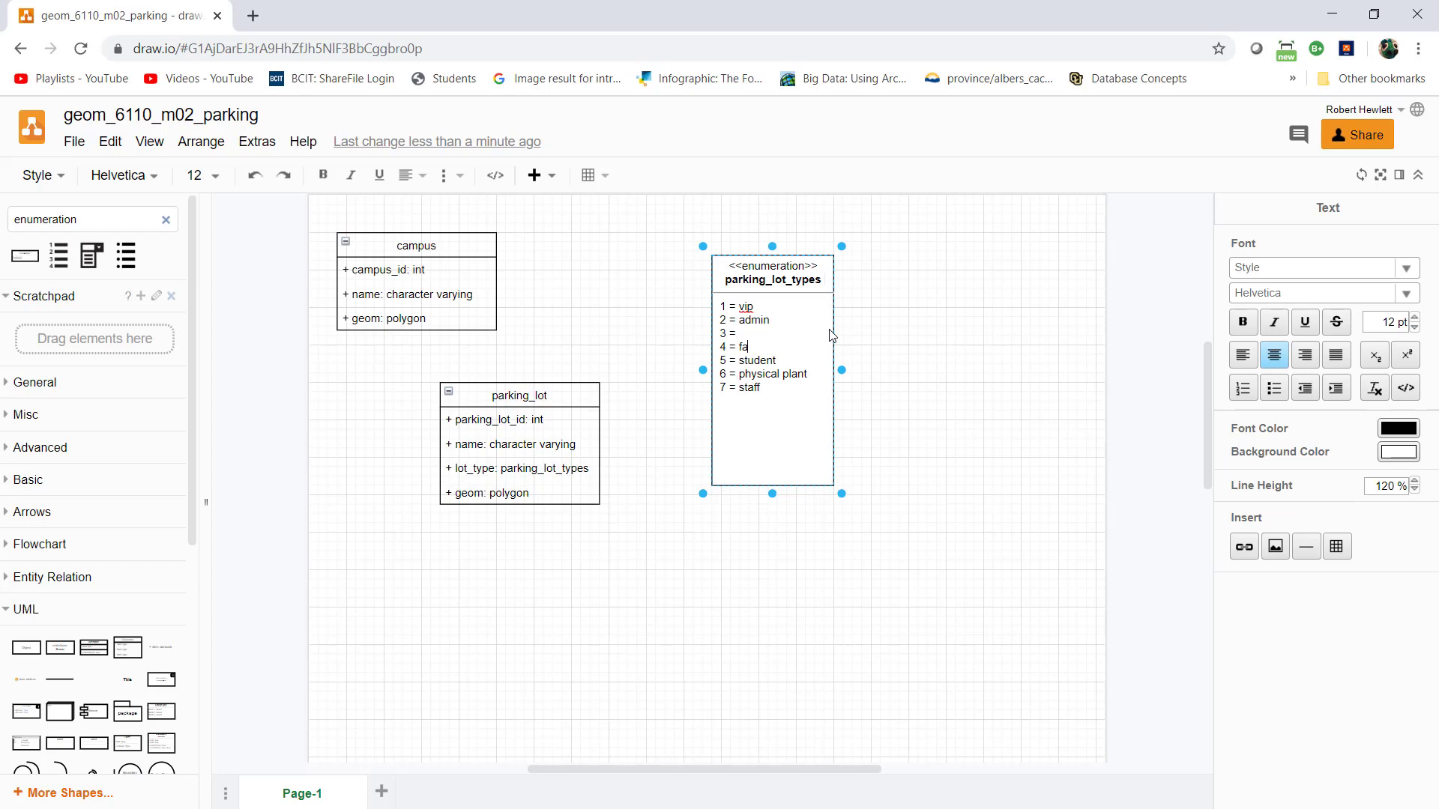
pyautogui.write('culty')
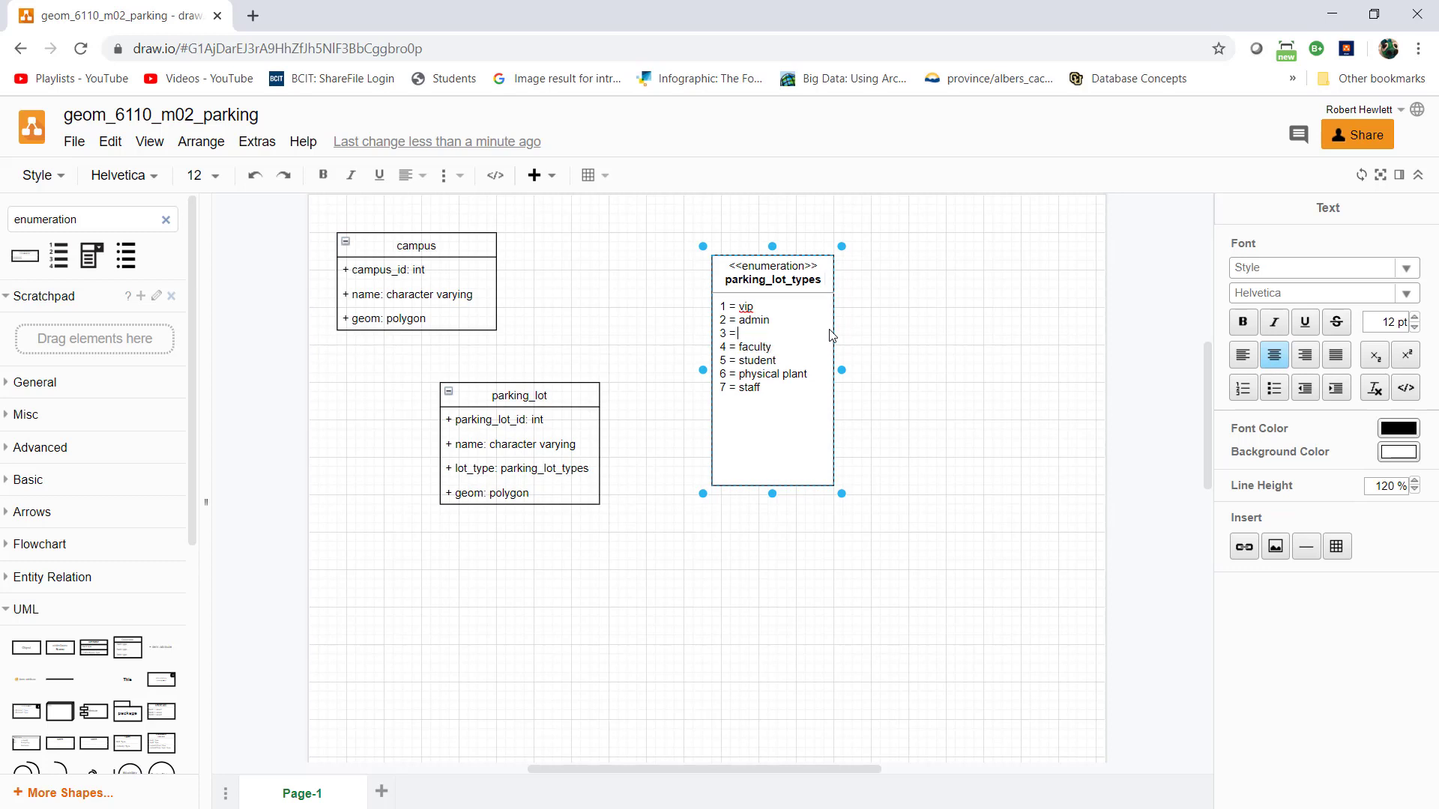
pyautogui.write('secur')
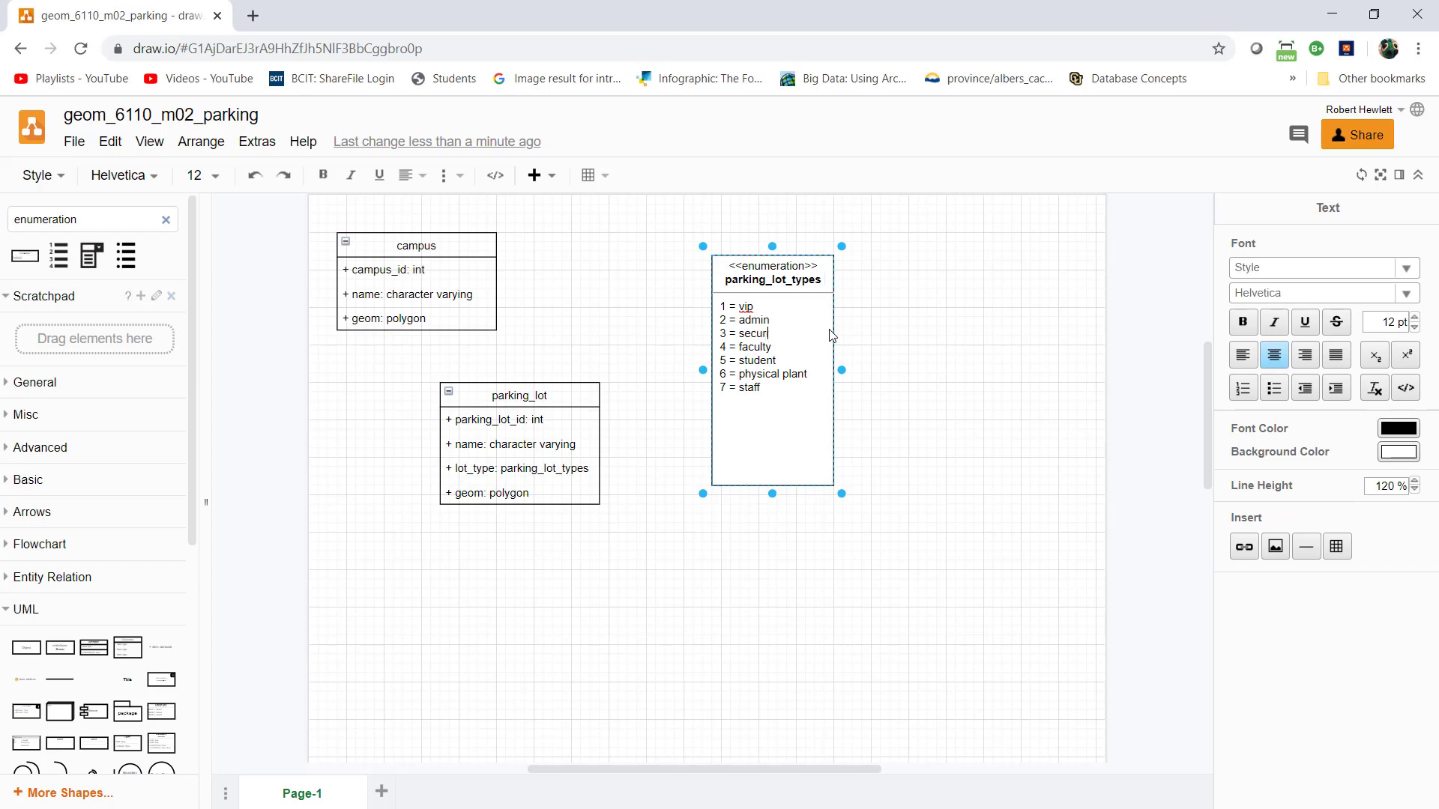
pyautogui.write('ty')
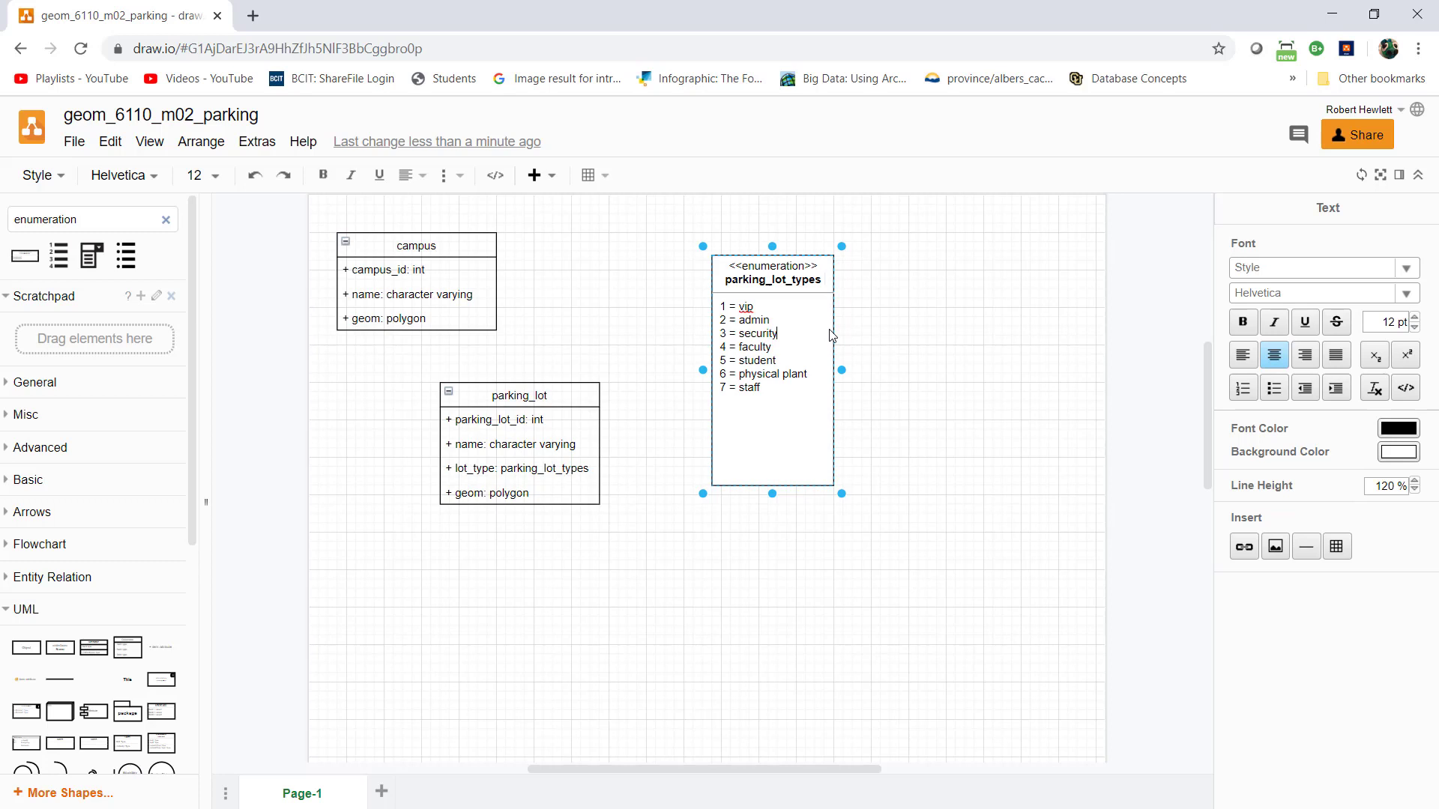
pyautogui.click(901, 474)
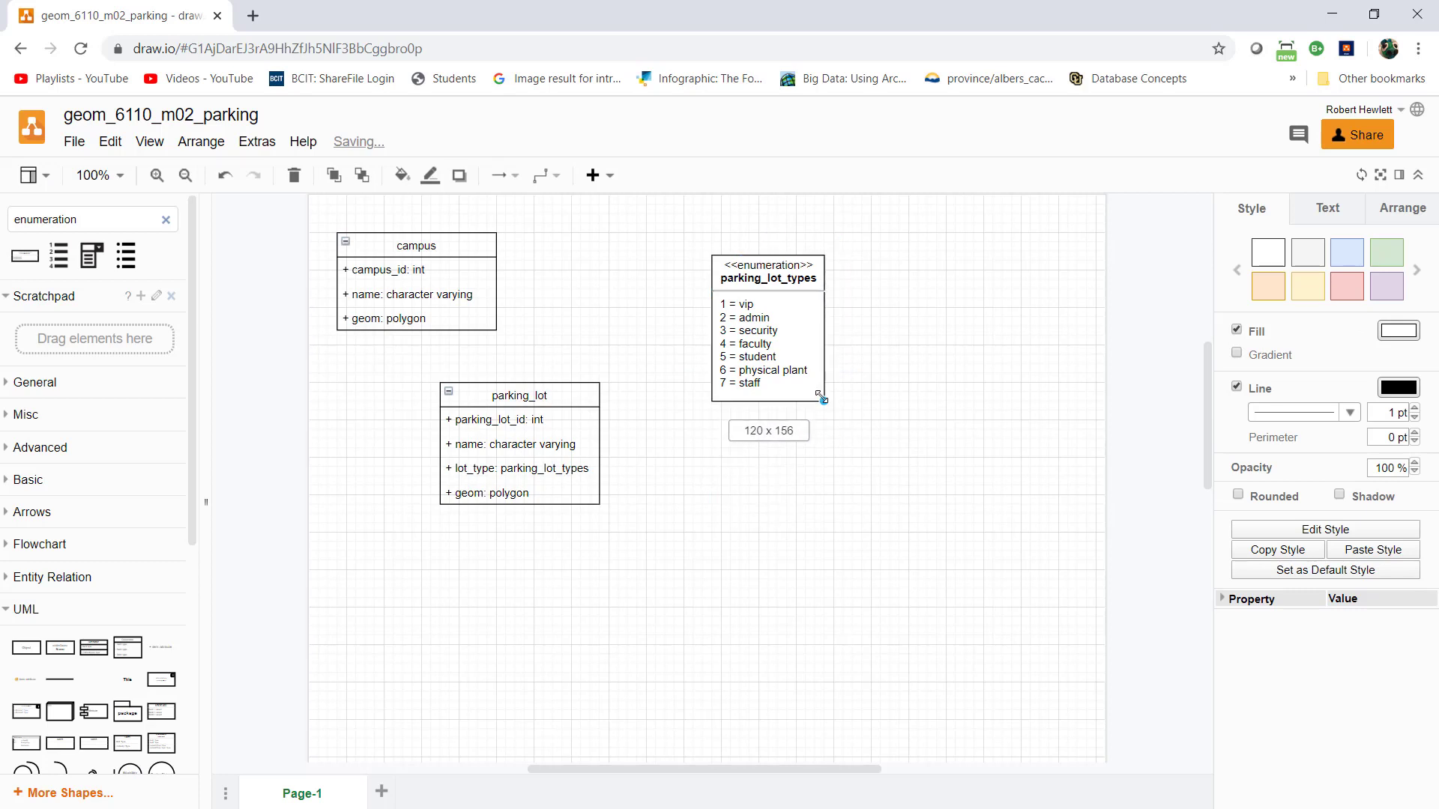
# - Fill parking_lot_types with blue and the campus class with green
pyautogui.click(802, 503)
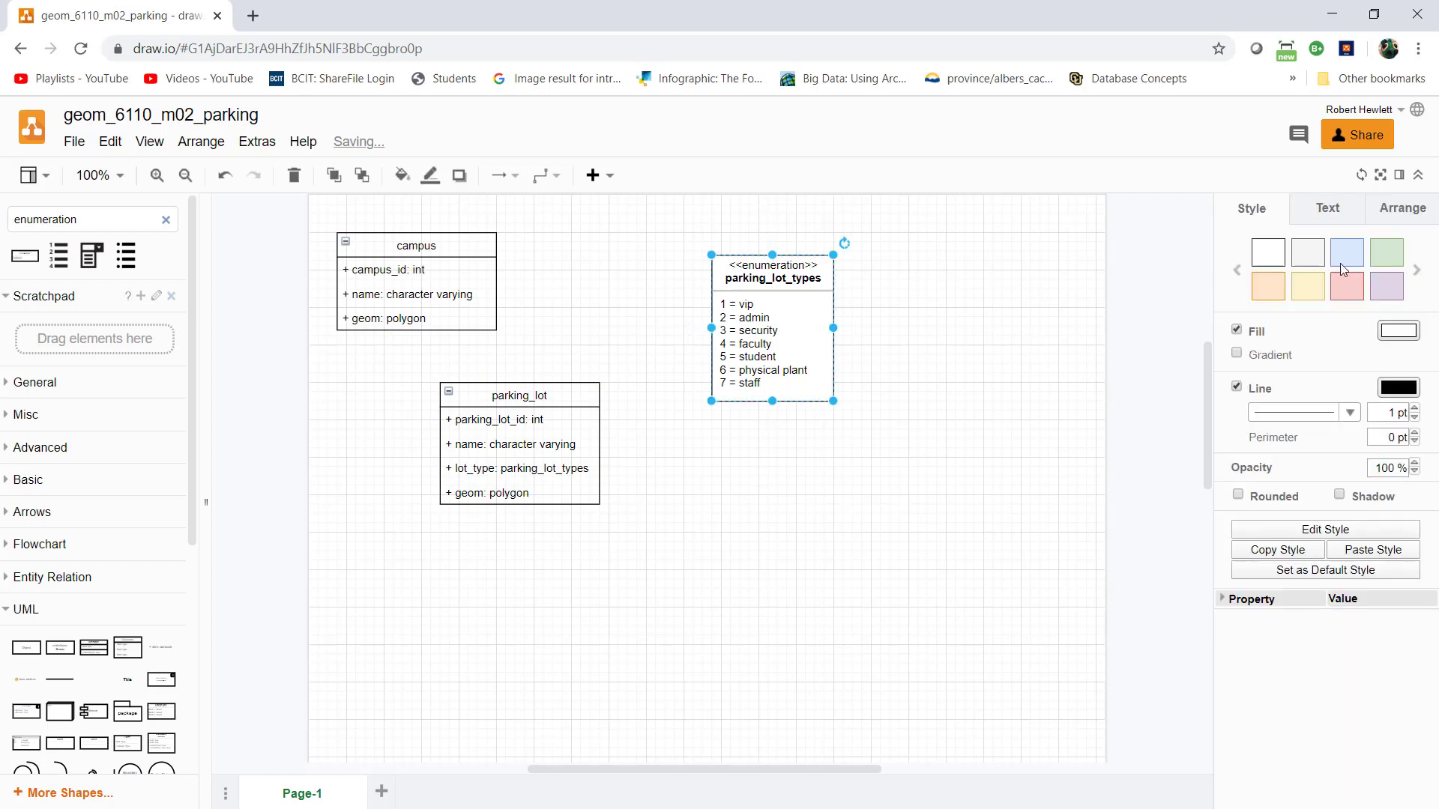
pyautogui.click(1346, 253)
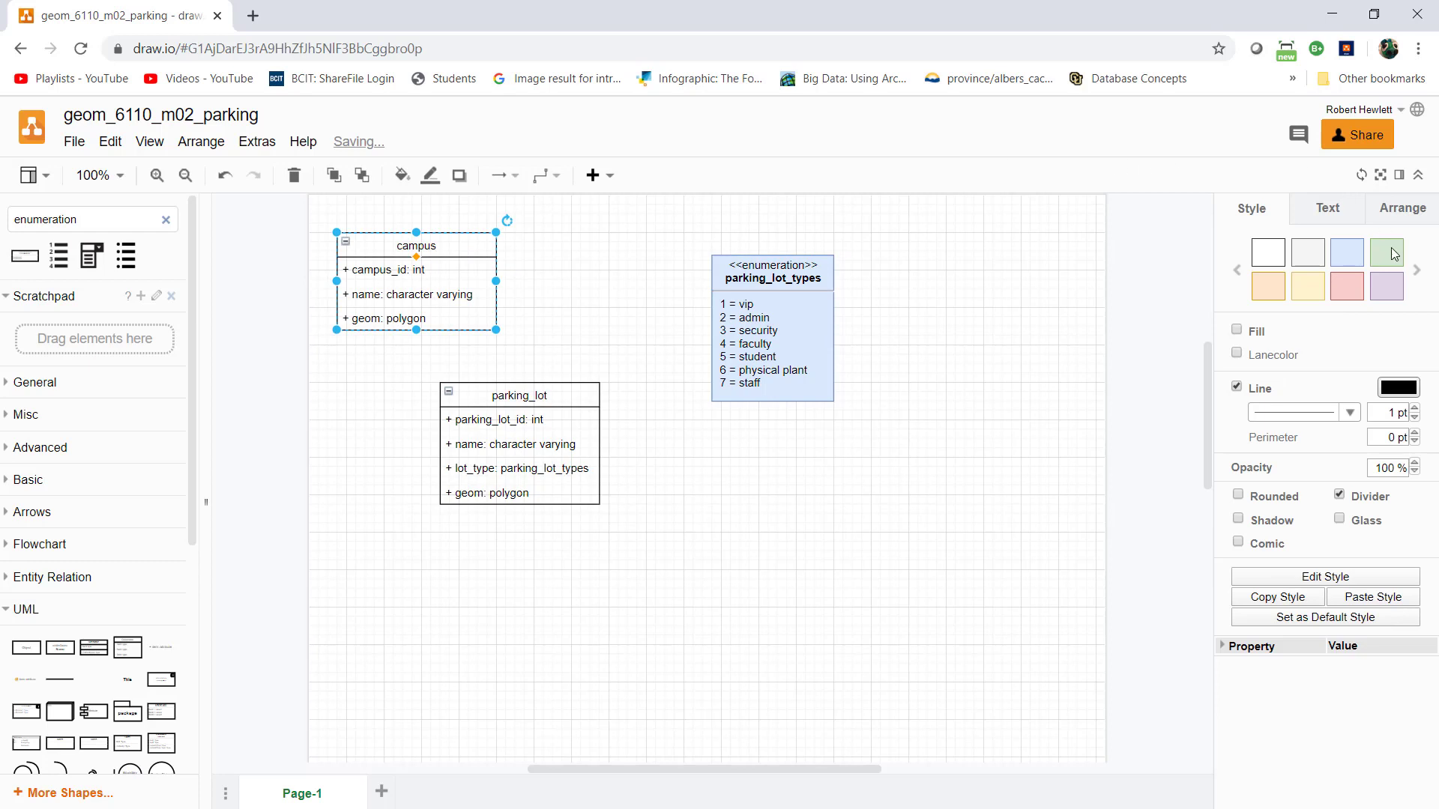
pyautogui.click(1386, 252)
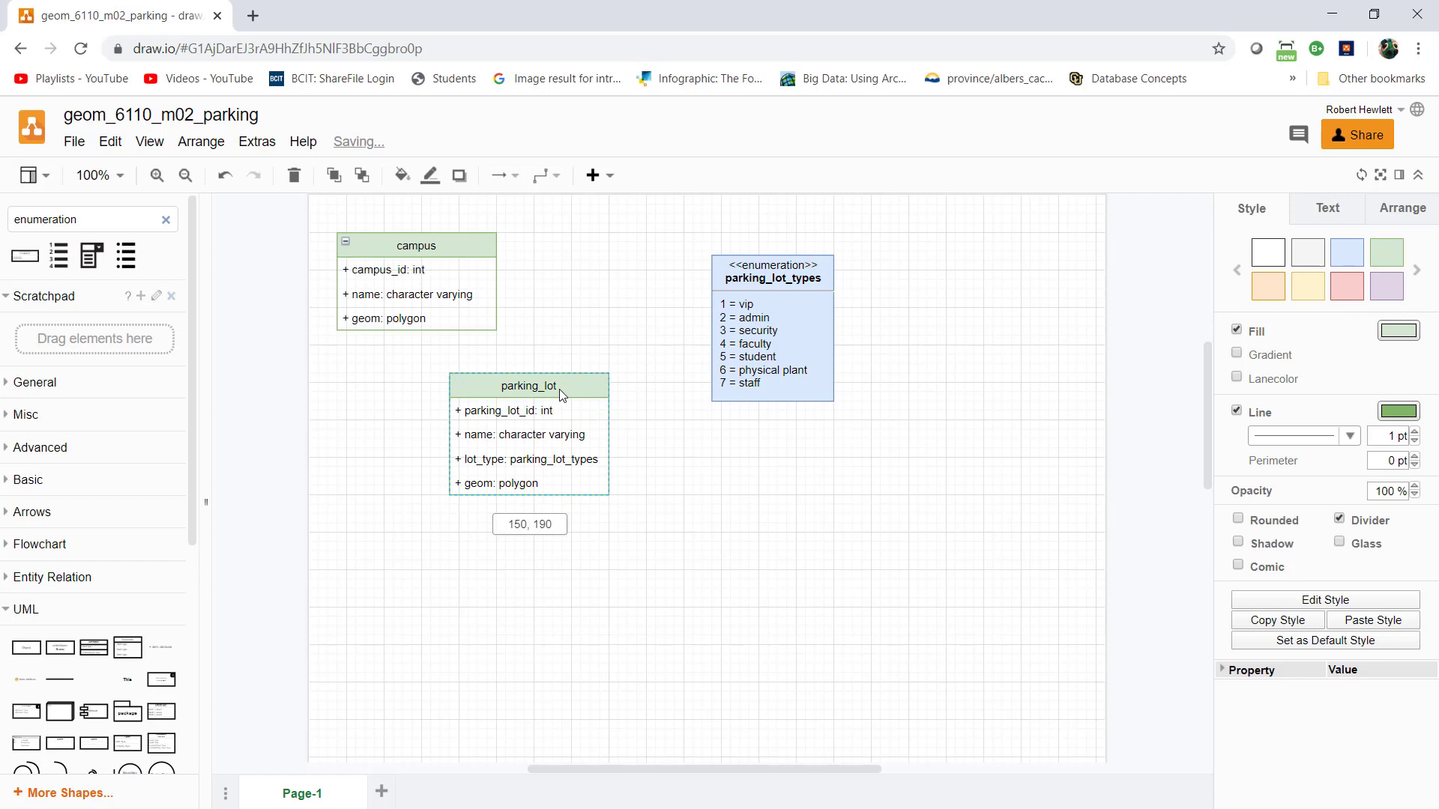
pyautogui.click(528, 386)
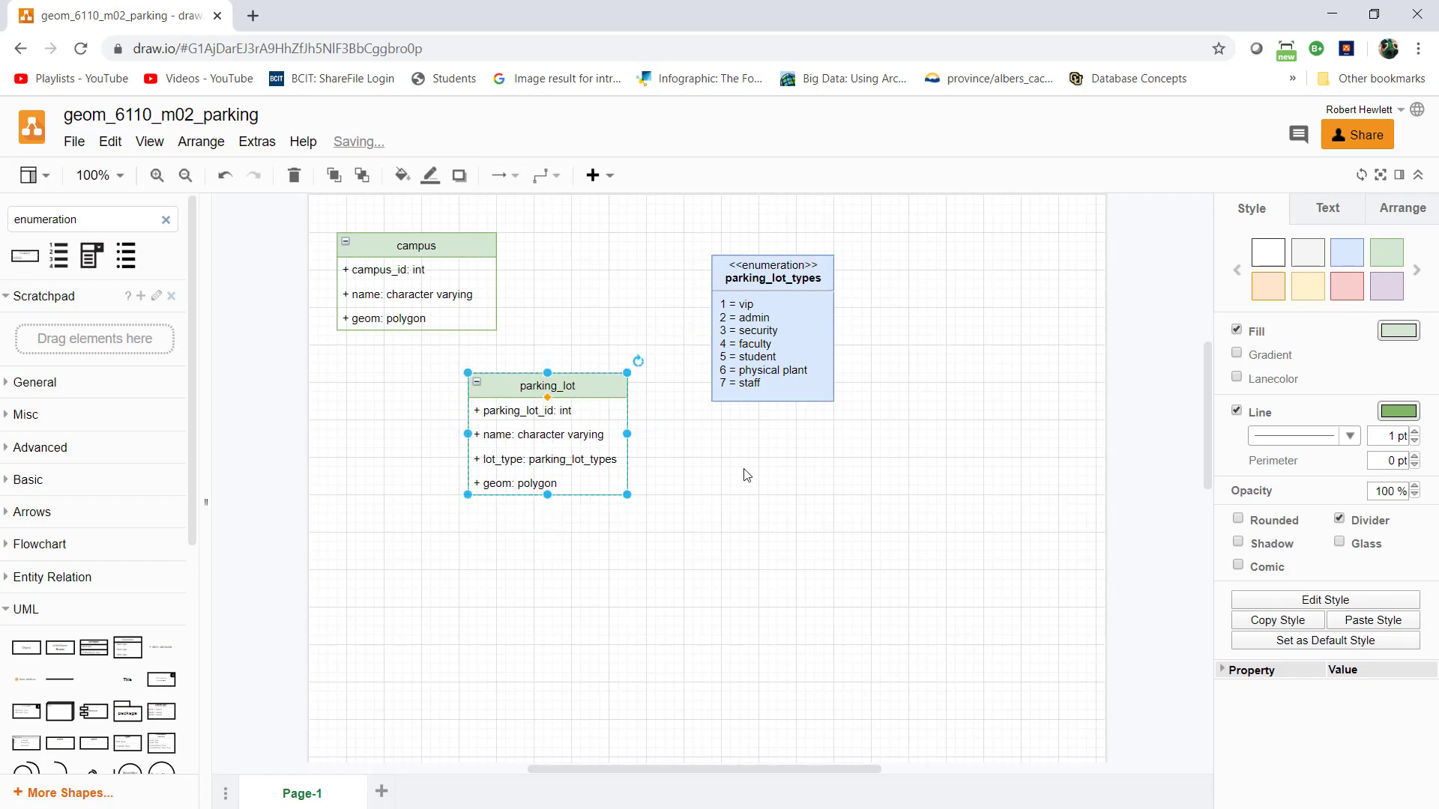
pyautogui.moveTo(553, 372)
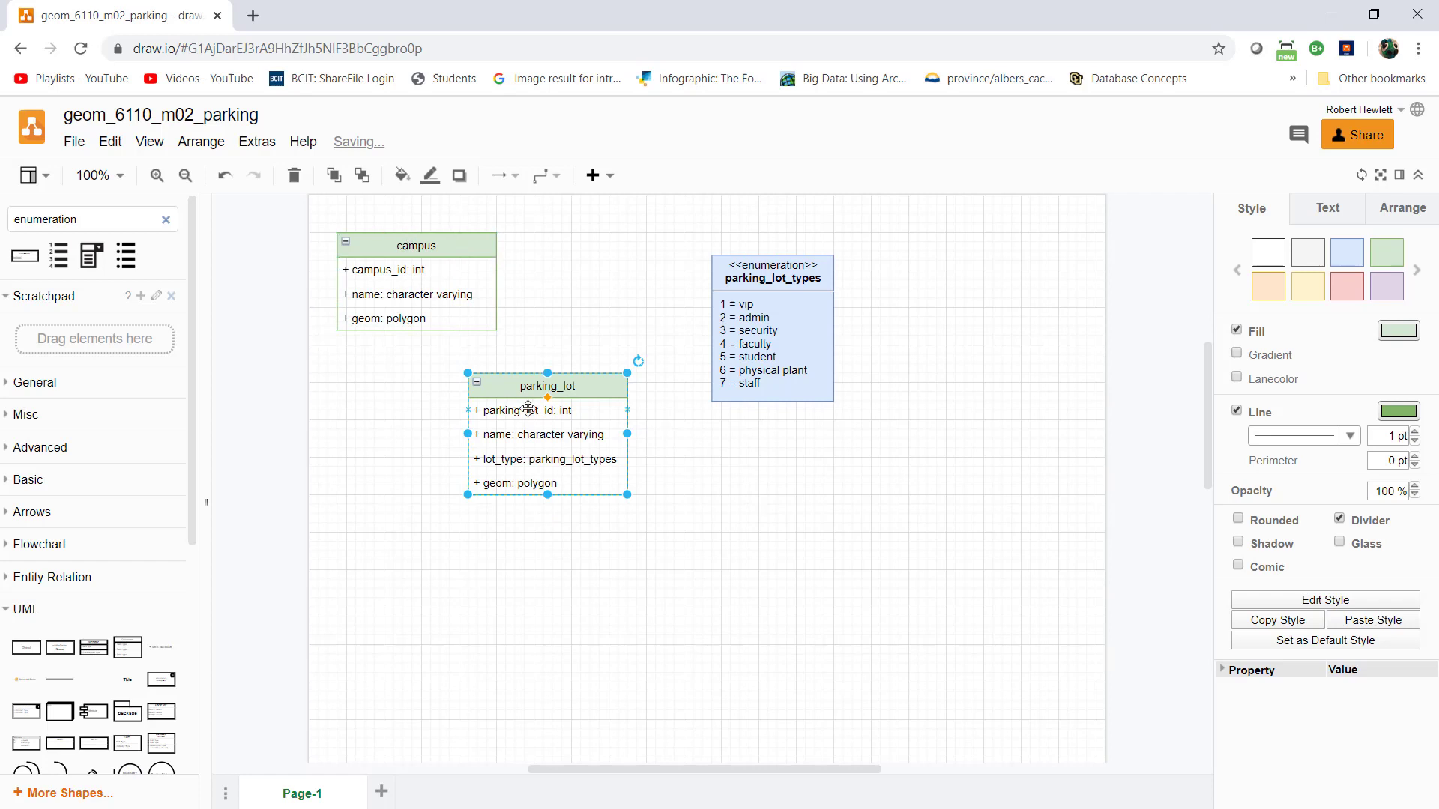
pyautogui.moveTo(605, 539)
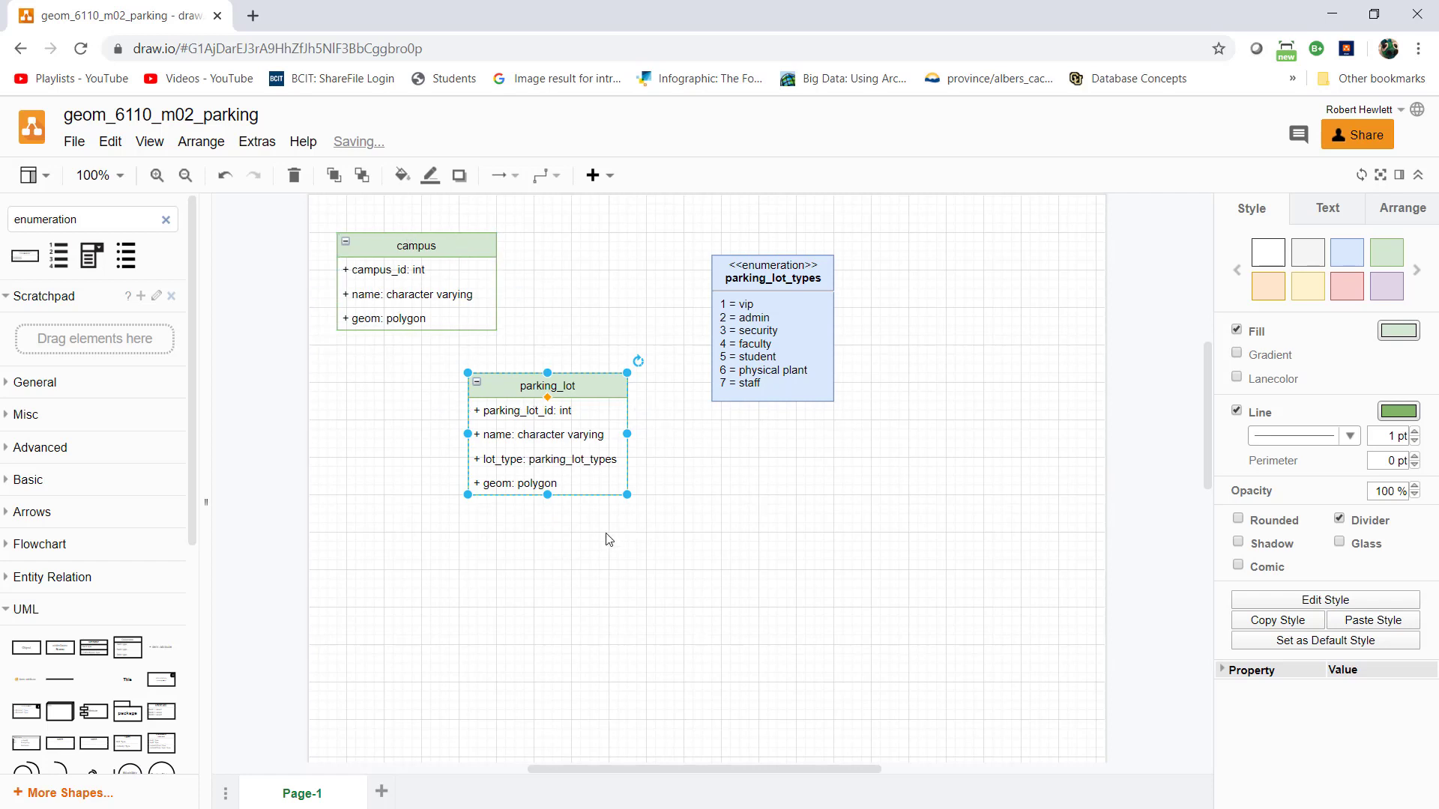
# - Link campus to parking_lot with a parent–child relation from the UML library
pyautogui.scroll(-3)
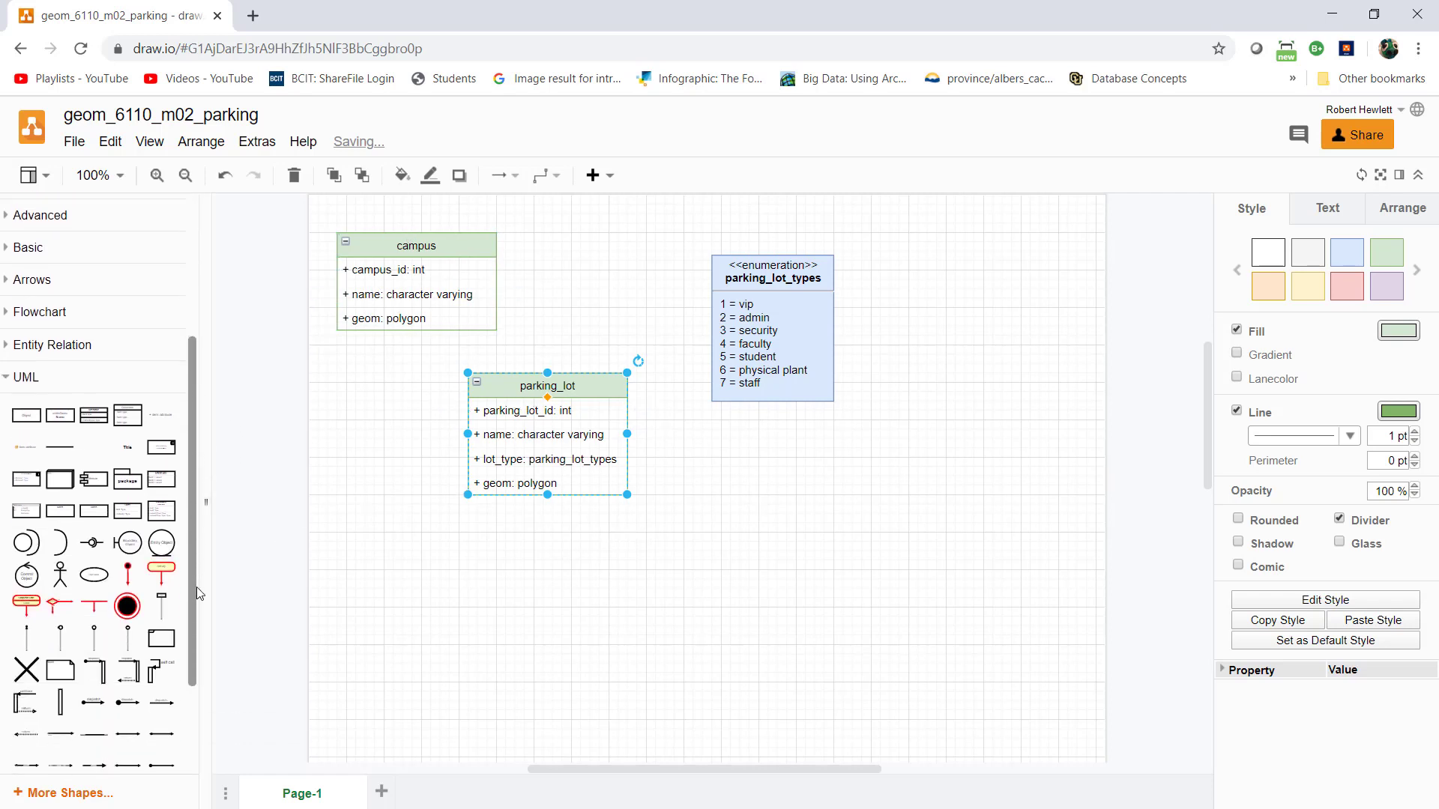
pyautogui.scroll(-3)
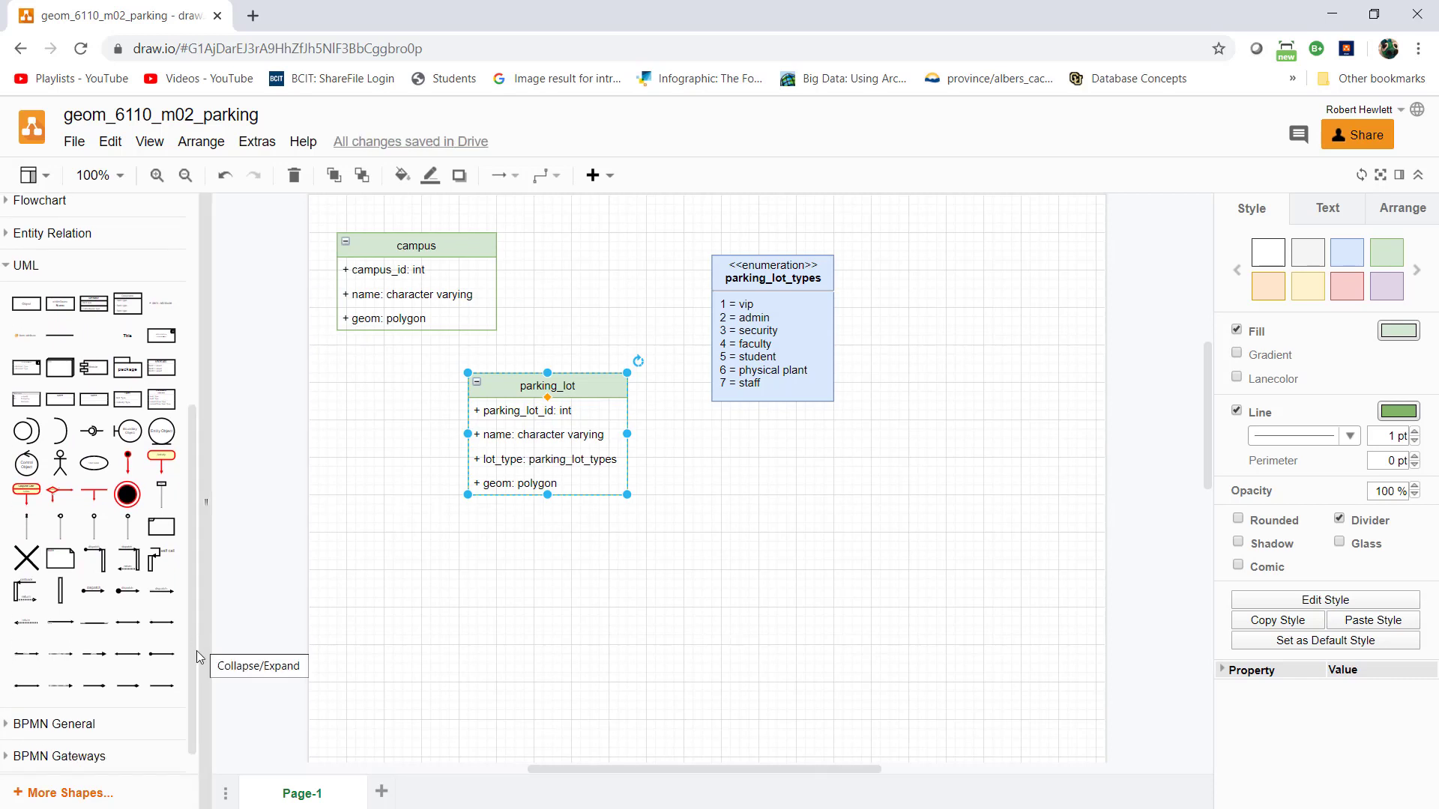
pyautogui.moveTo(93, 622)
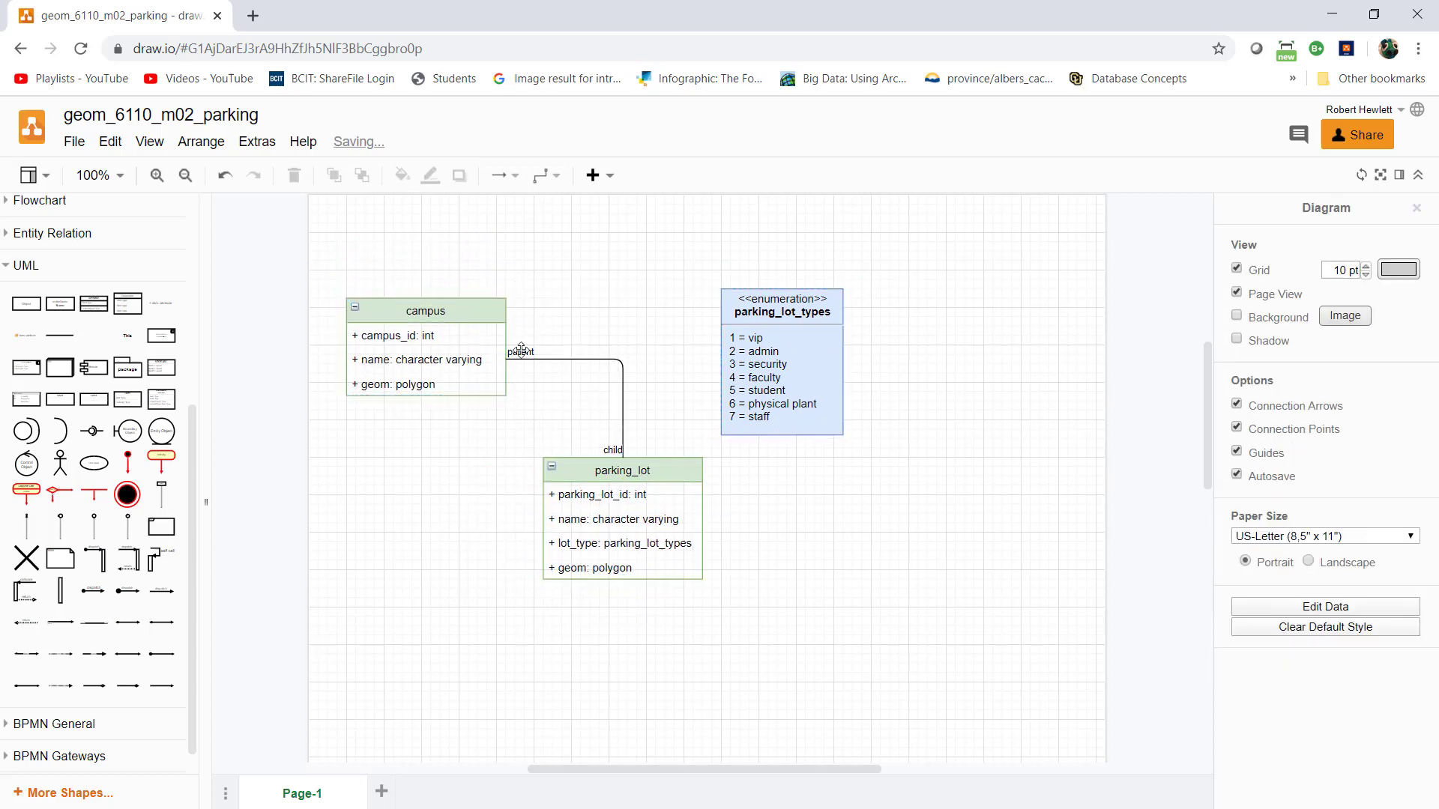
pyautogui.click(520, 352)
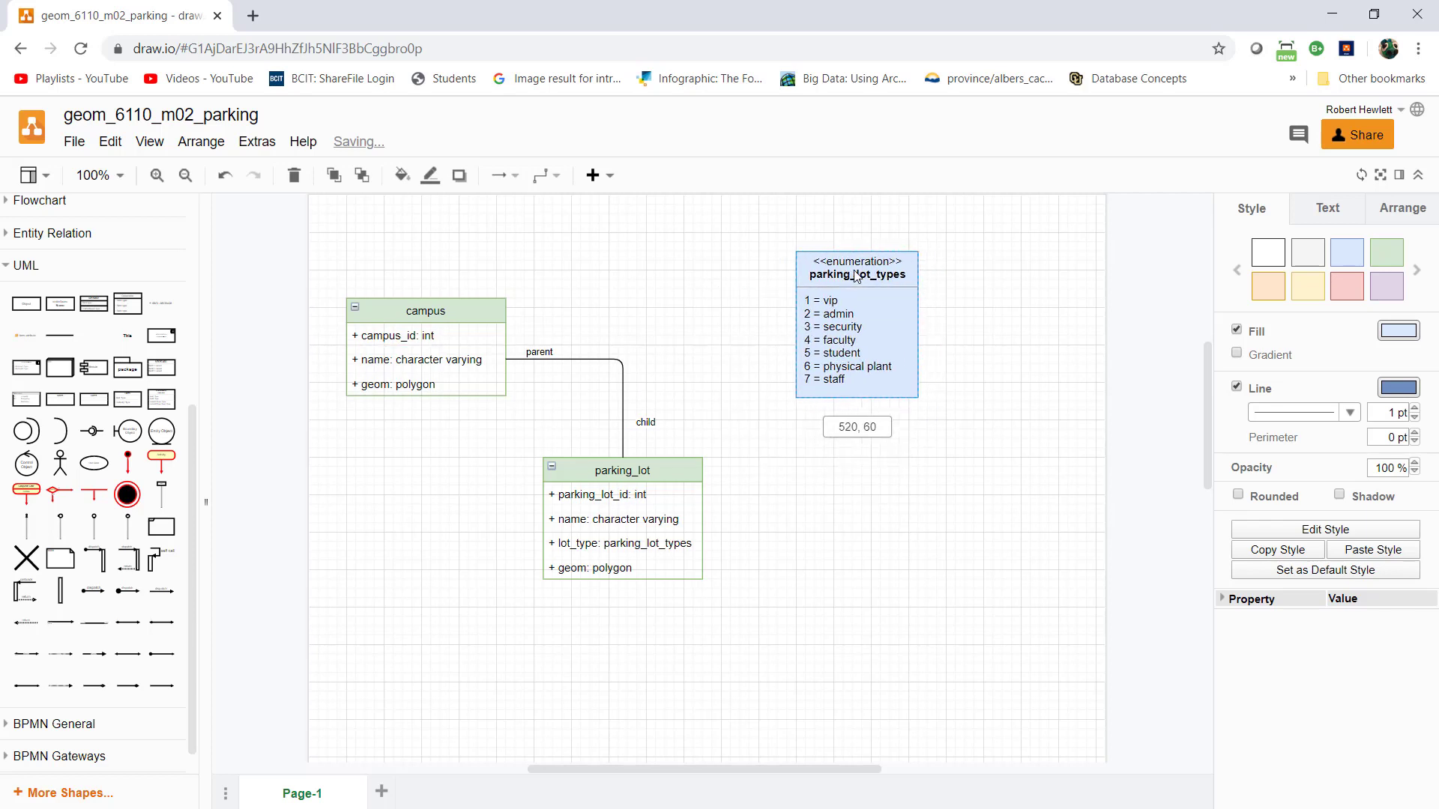
# - Drag the parking_lot_types enumeration up and to the right
pyautogui.click(855, 321)
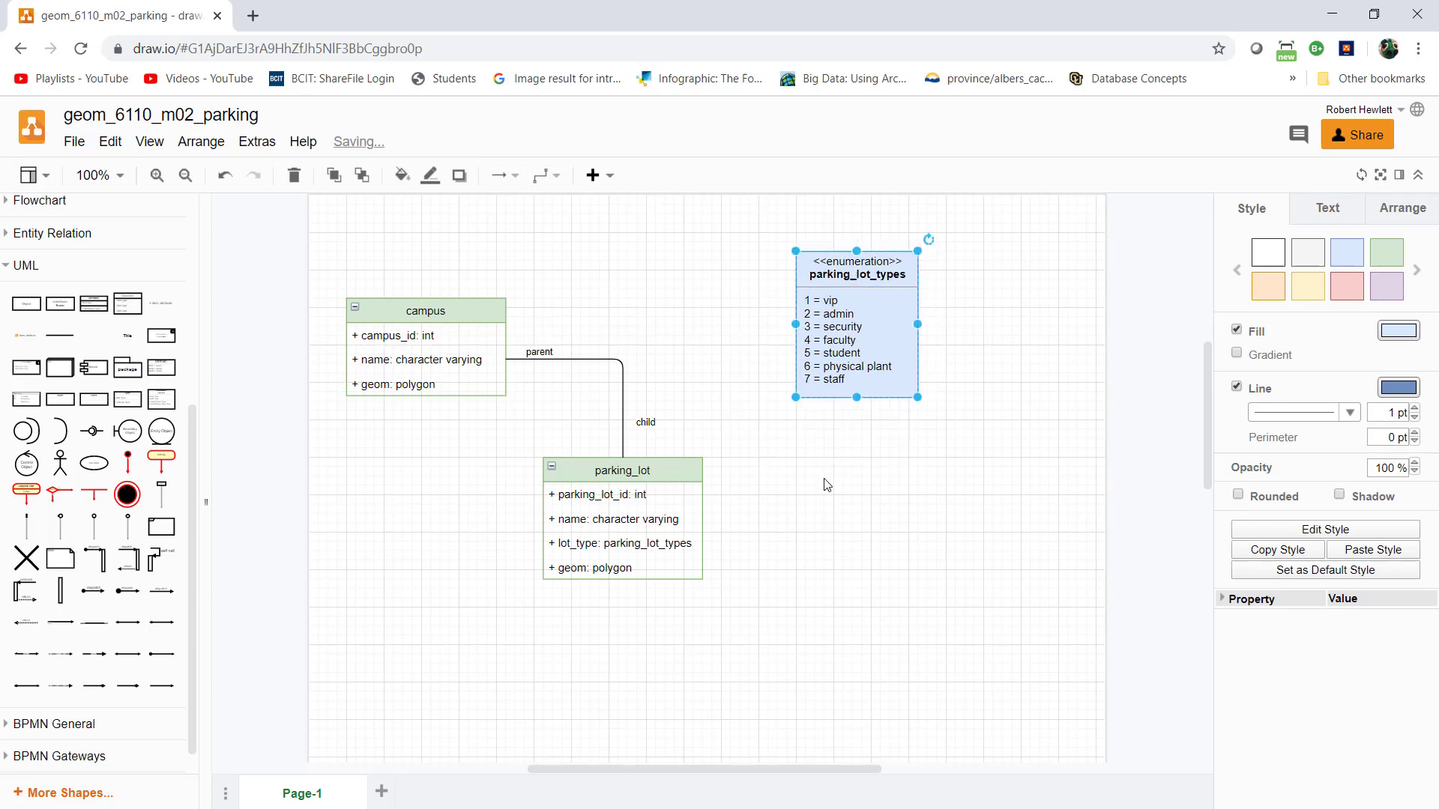
pyautogui.moveTo(966, 475)
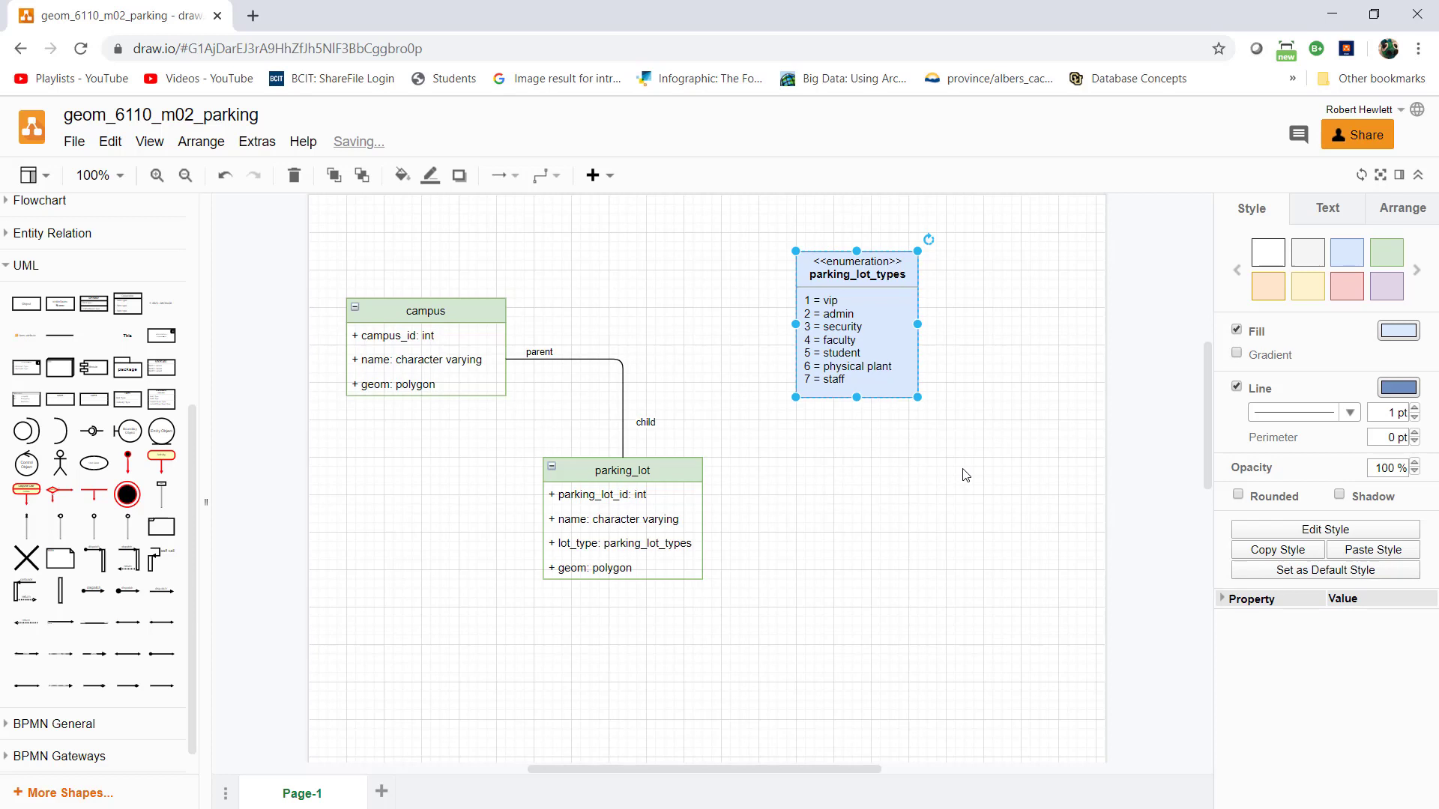
pyautogui.moveTo(464, 616)
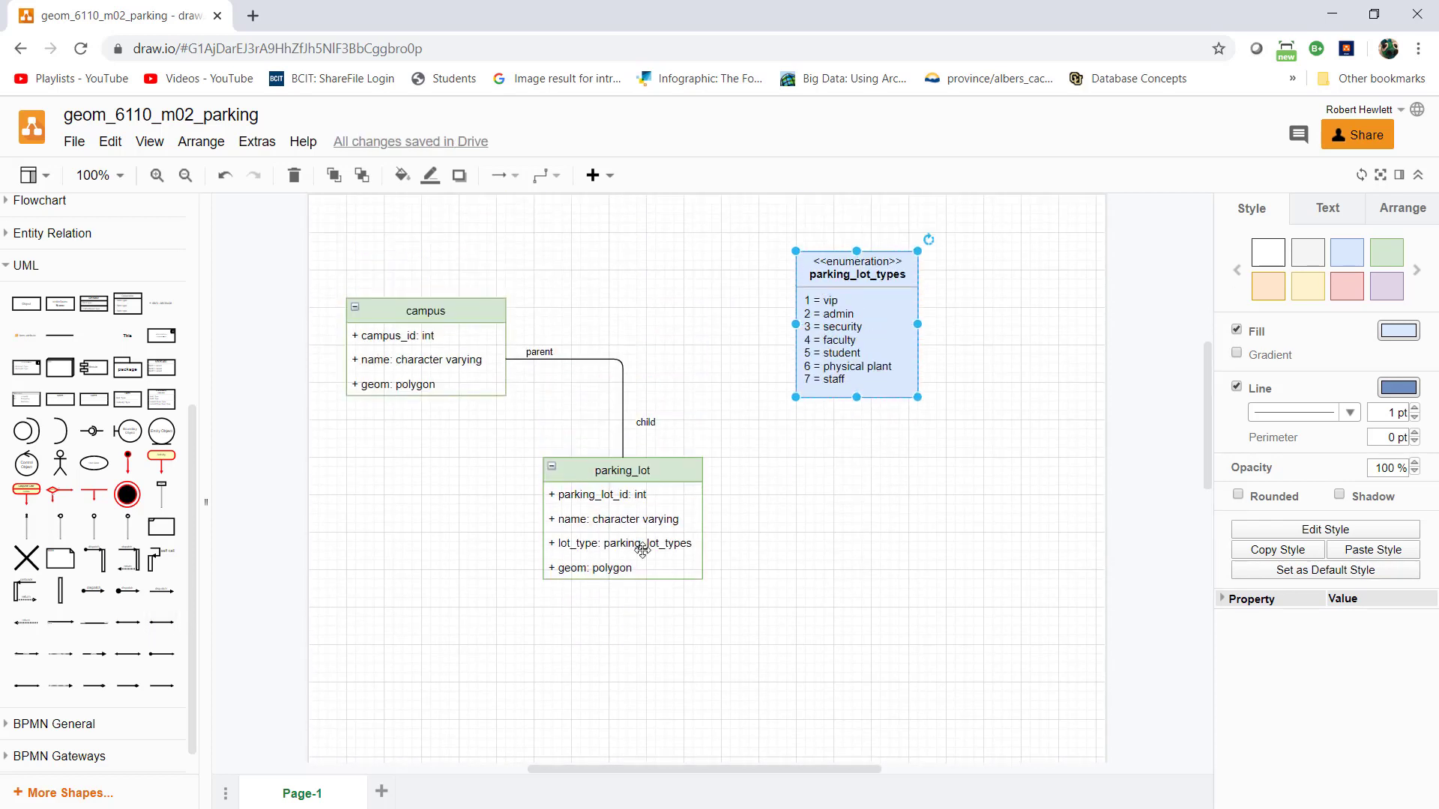
pyautogui.moveTo(512, 336)
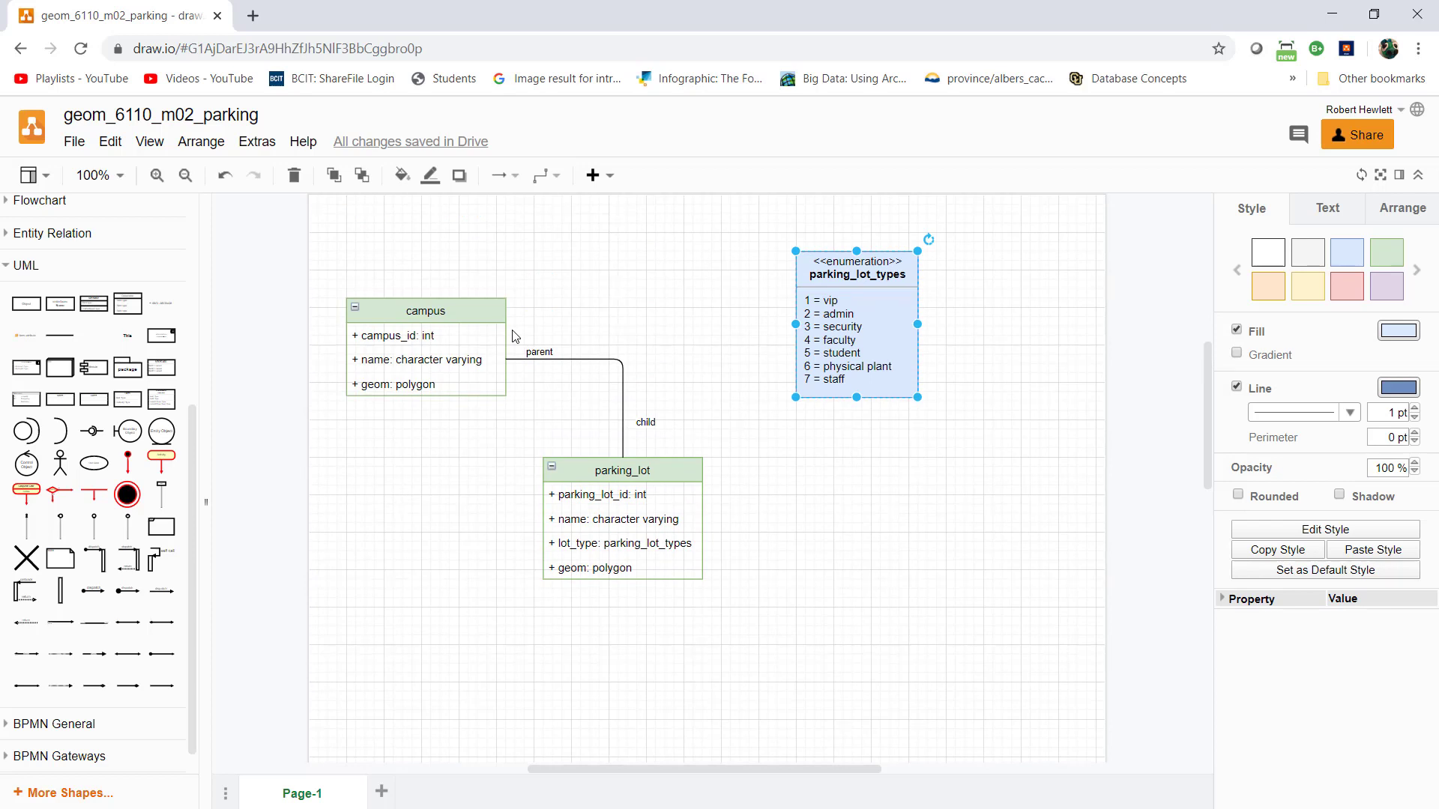
pyautogui.moveTo(118, 247)
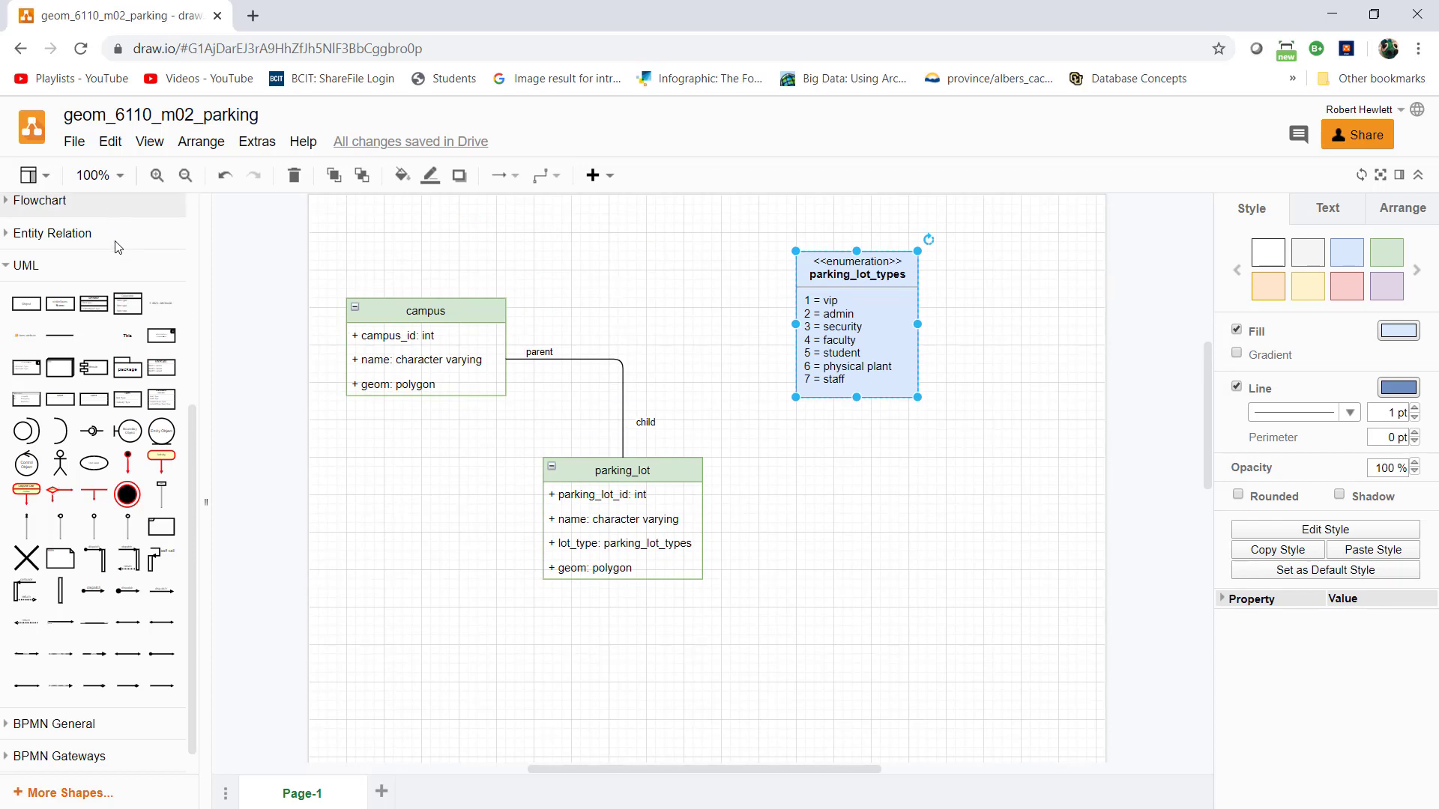
# - Expand the General shapes library and drop a square beside parking_lot
pyautogui.write('enumeration')
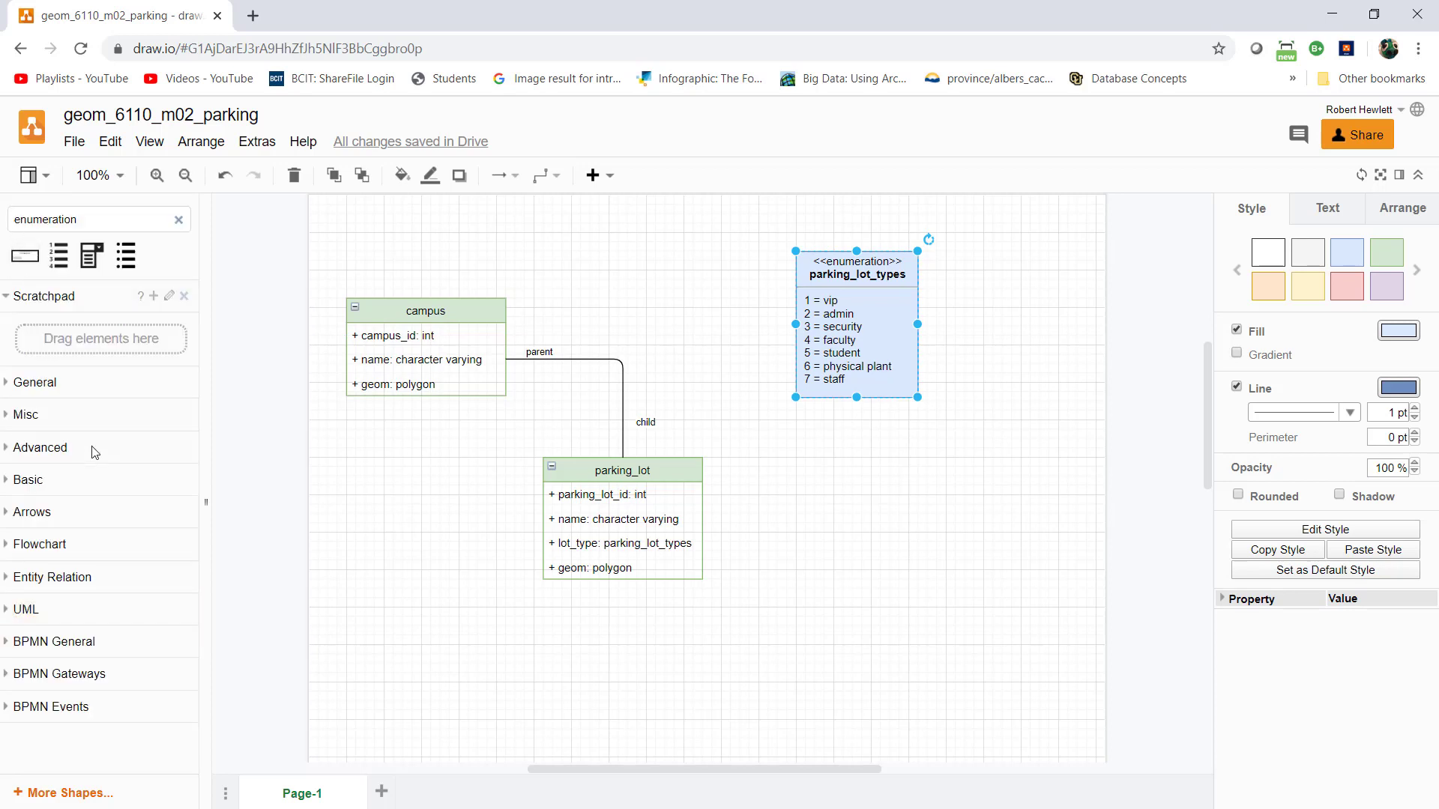
pyautogui.click(35, 383)
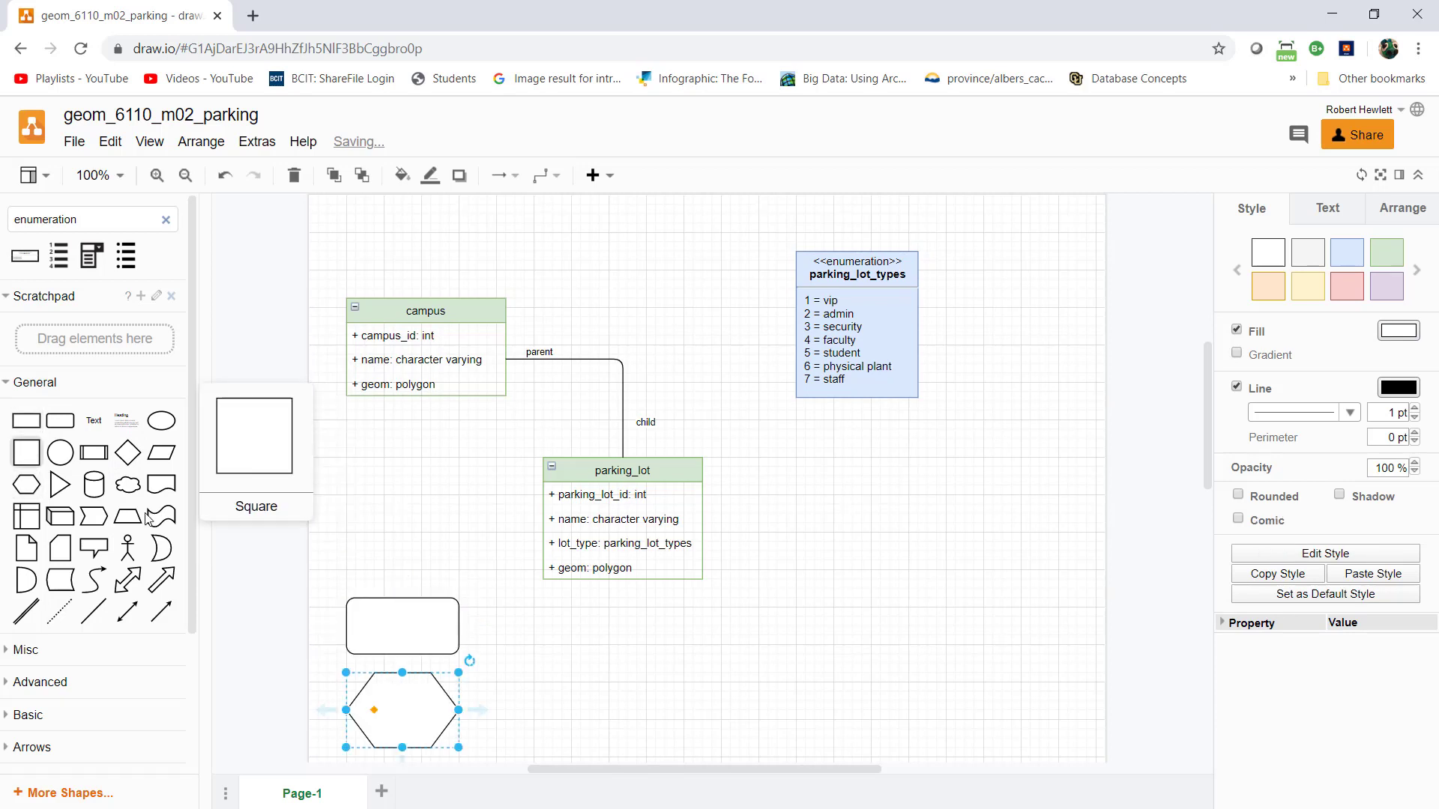
pyautogui.scroll(-3)
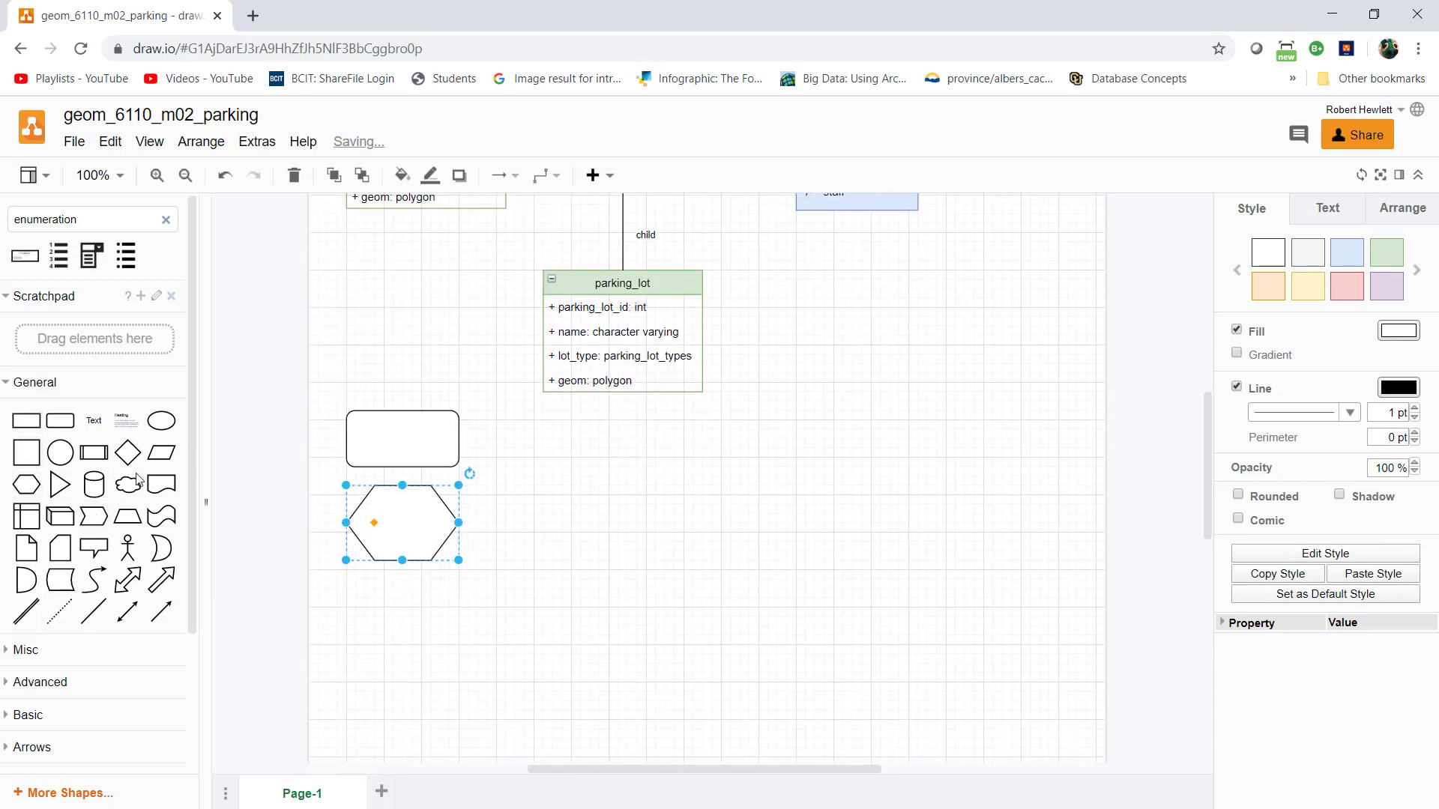
pyautogui.moveTo(26, 453)
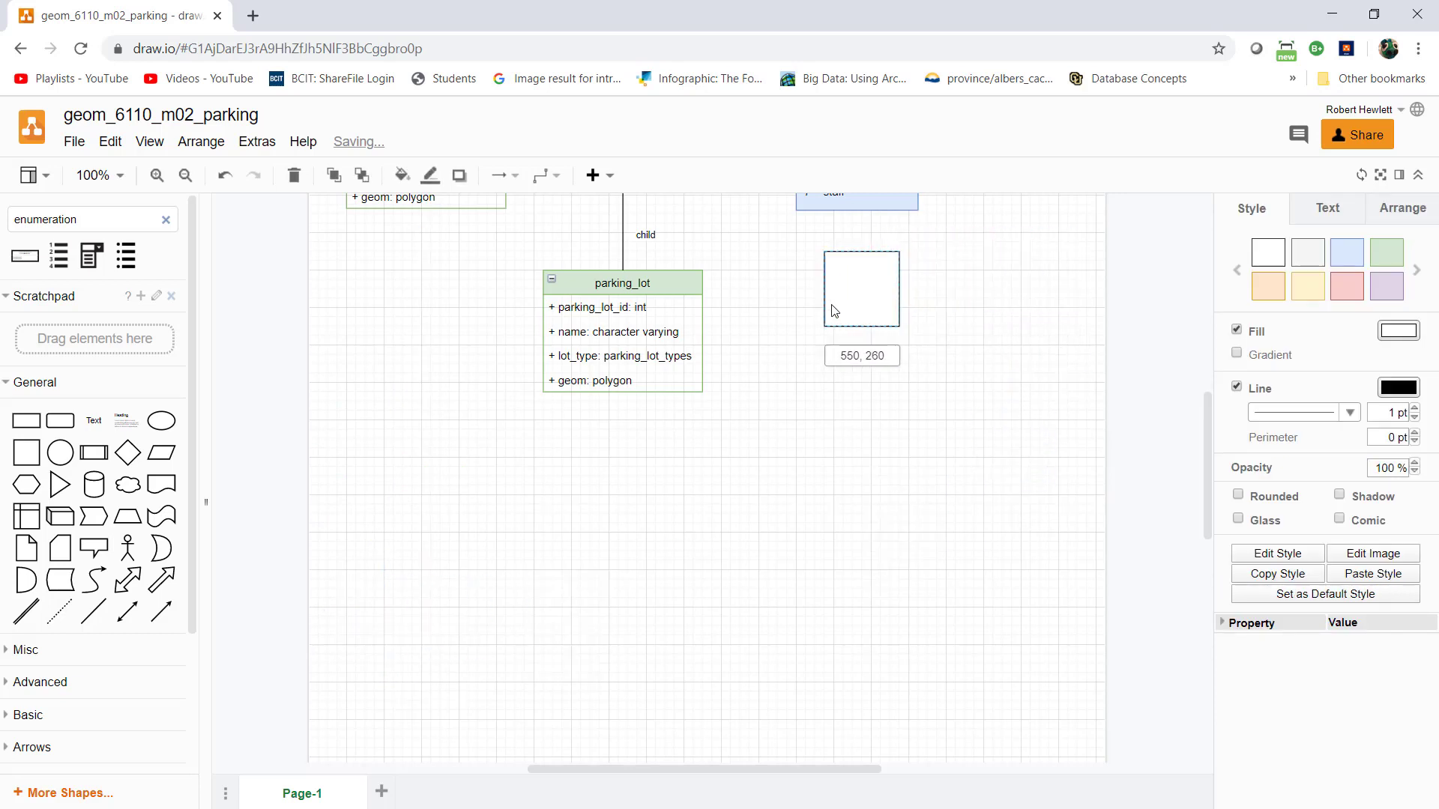
pyautogui.click(861, 287)
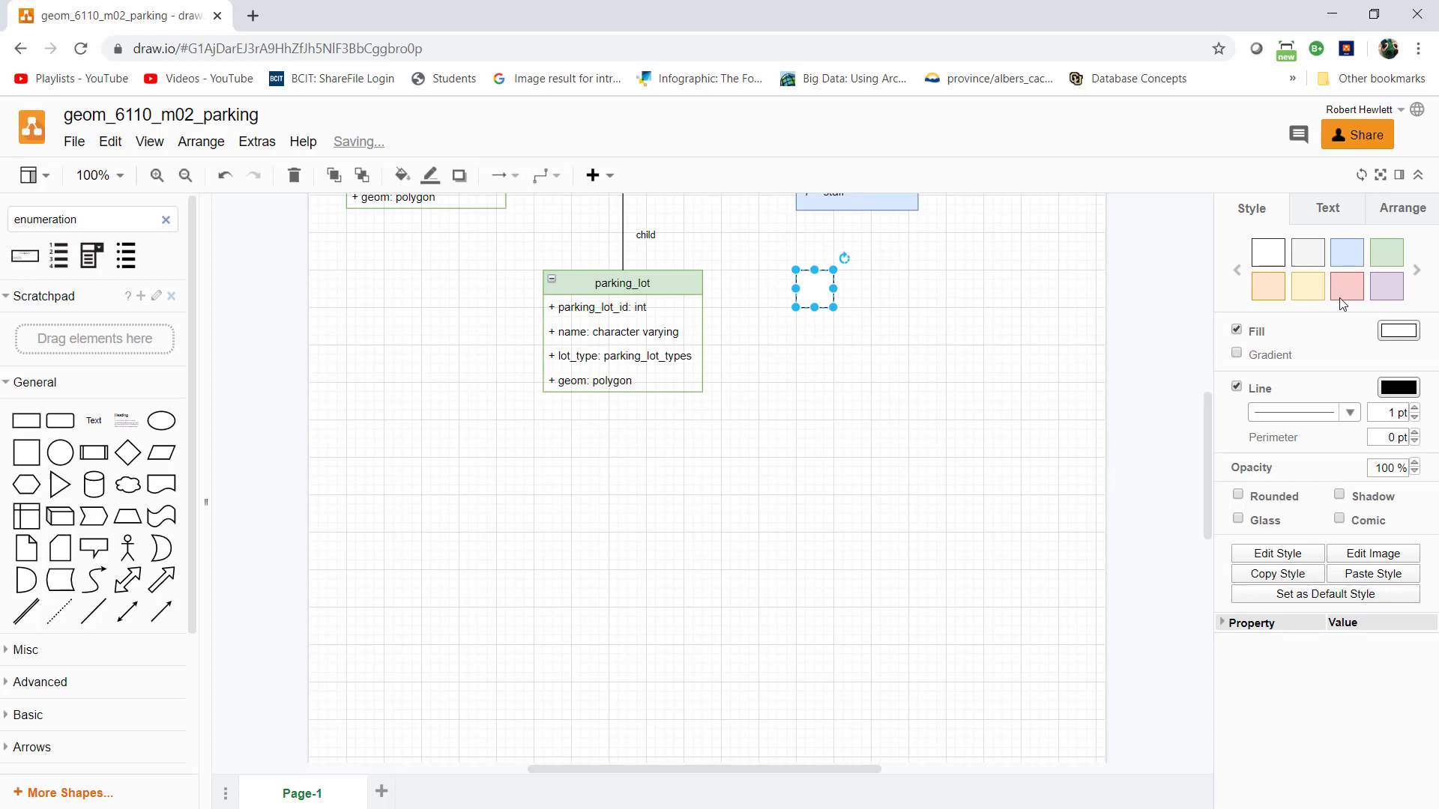
# - Colour three legend squares blue, green and yellow and add a text label
pyautogui.click(1346, 252)
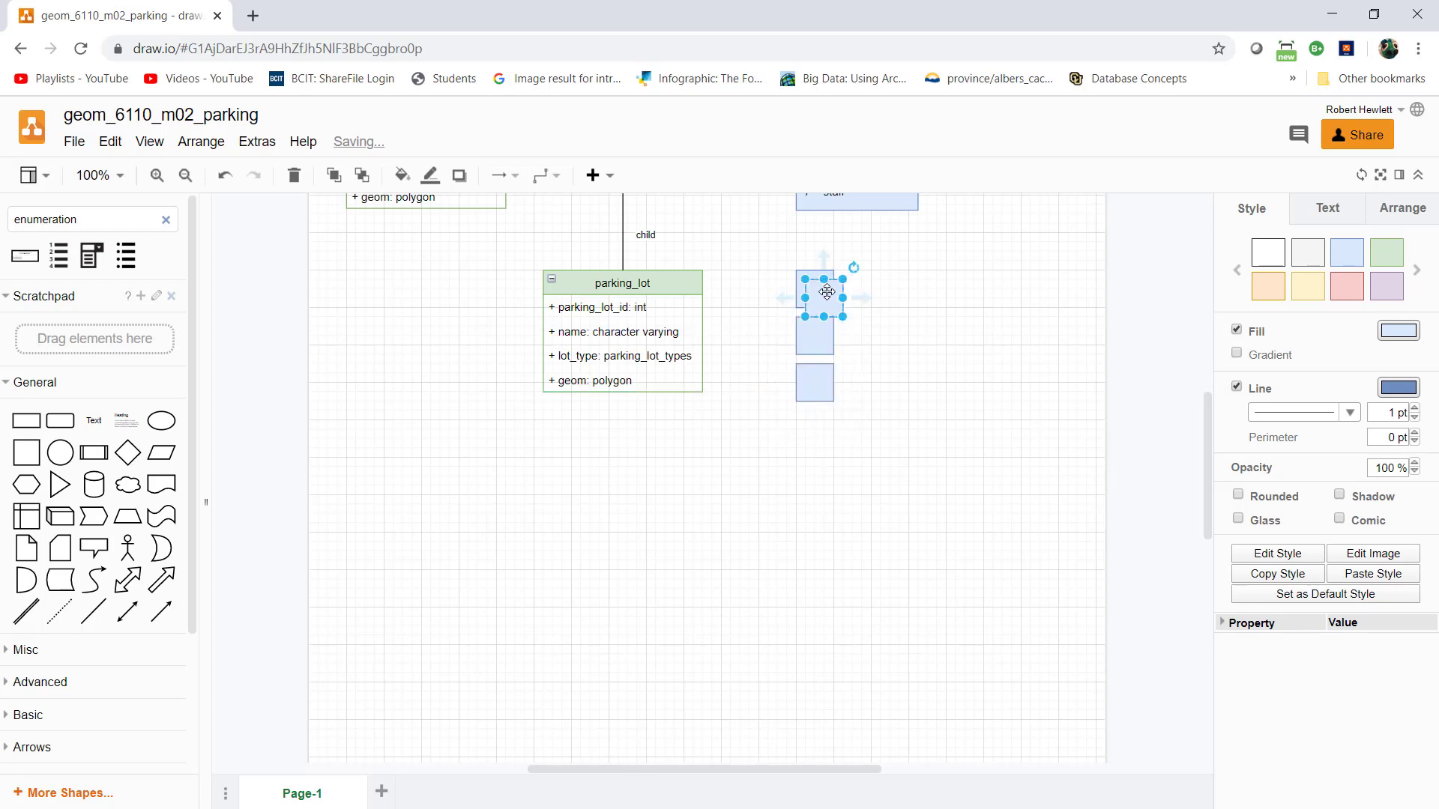
pyautogui.click(1029, 316)
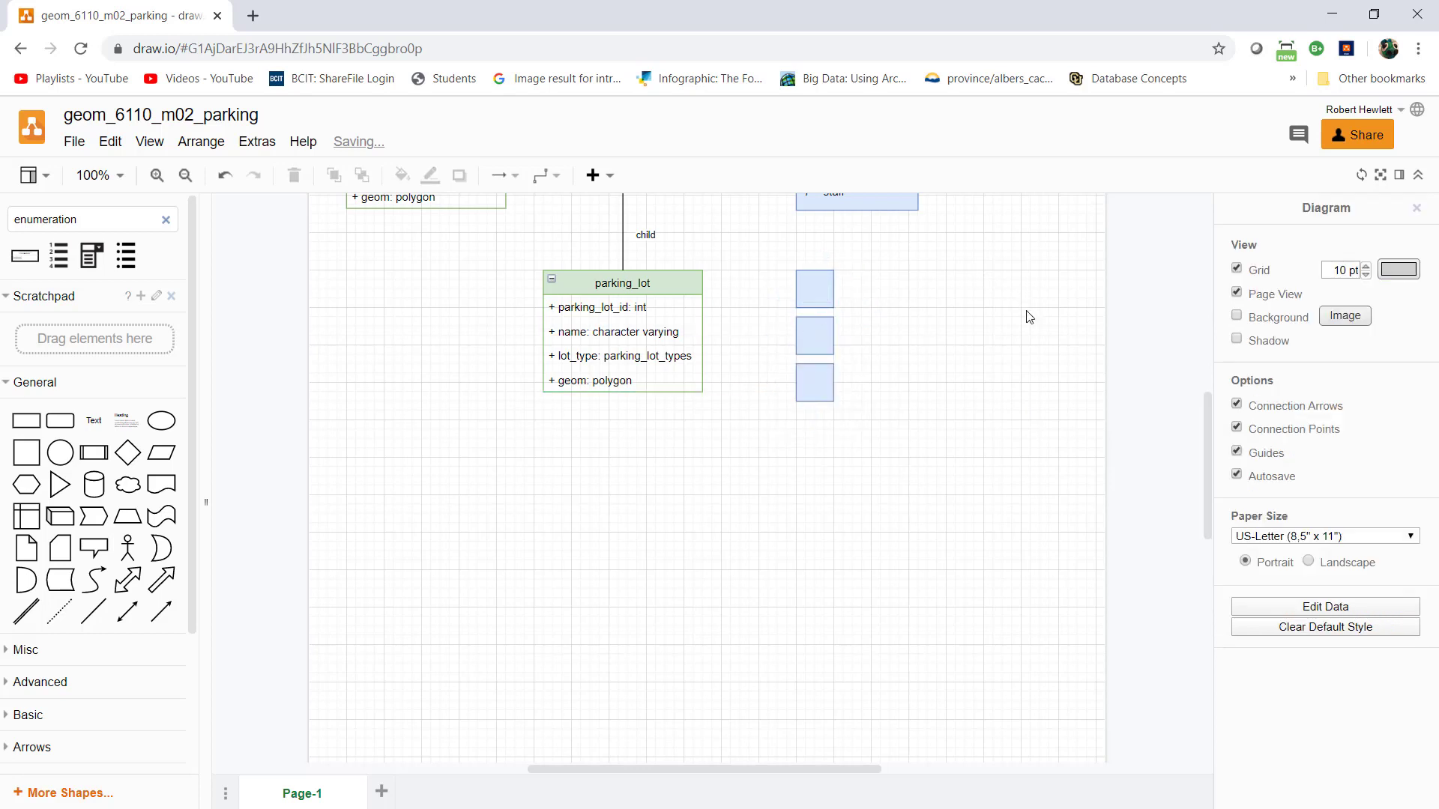
pyautogui.click(814, 336)
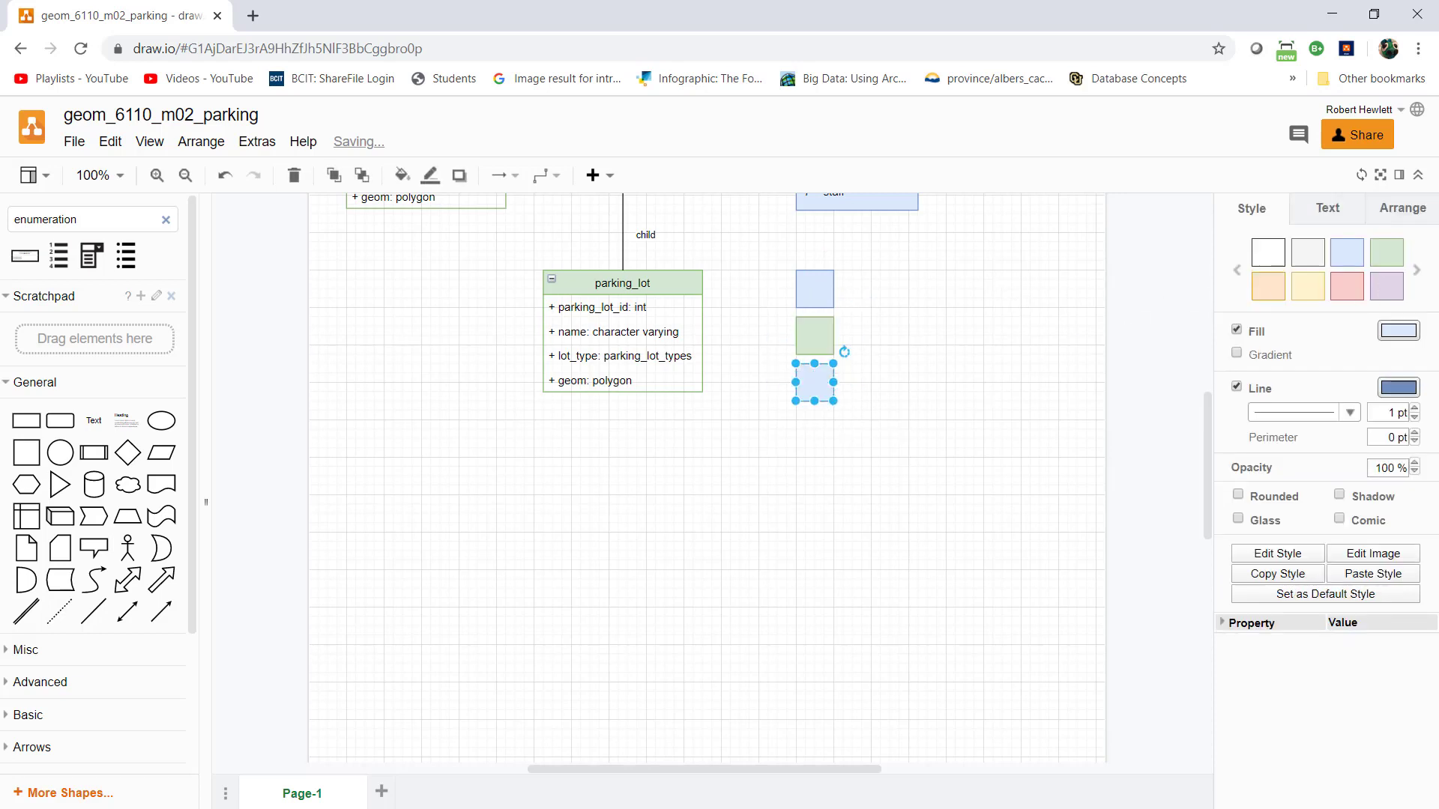
pyautogui.click(923, 410)
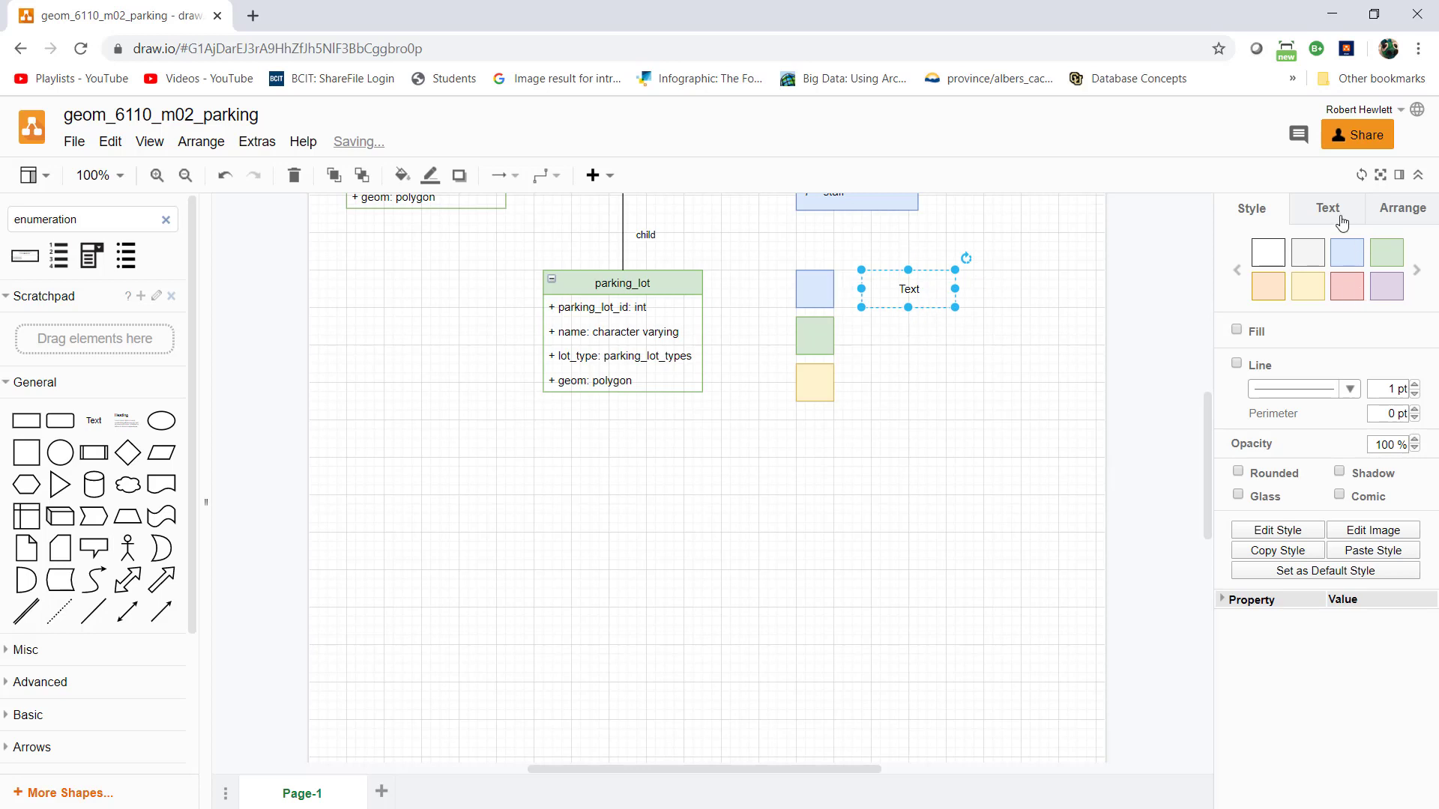
pyautogui.click(1328, 209)
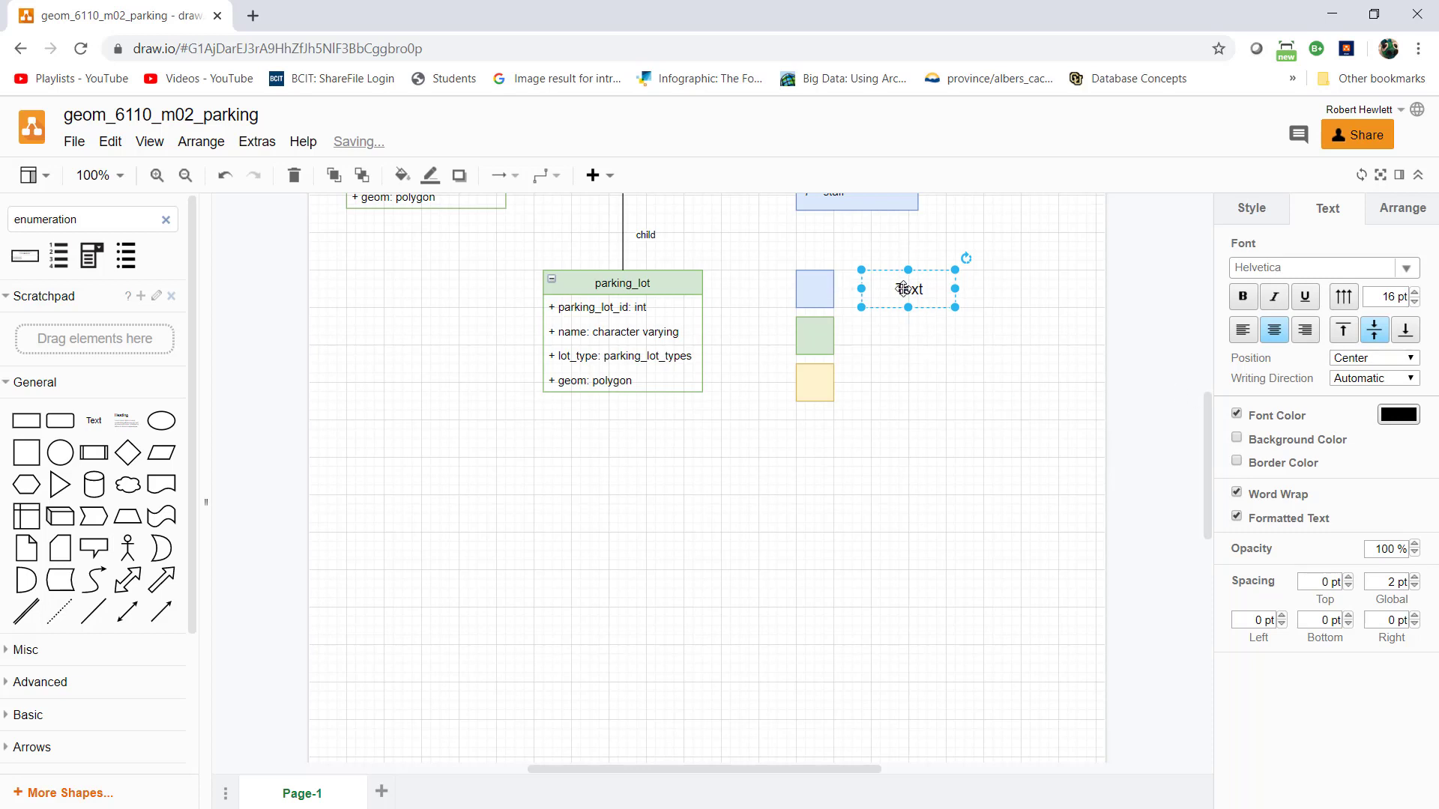
# - Label the first two legend swatches 'Enumerations' and 'Spatial'
pyautogui.doubleClick(908, 288)
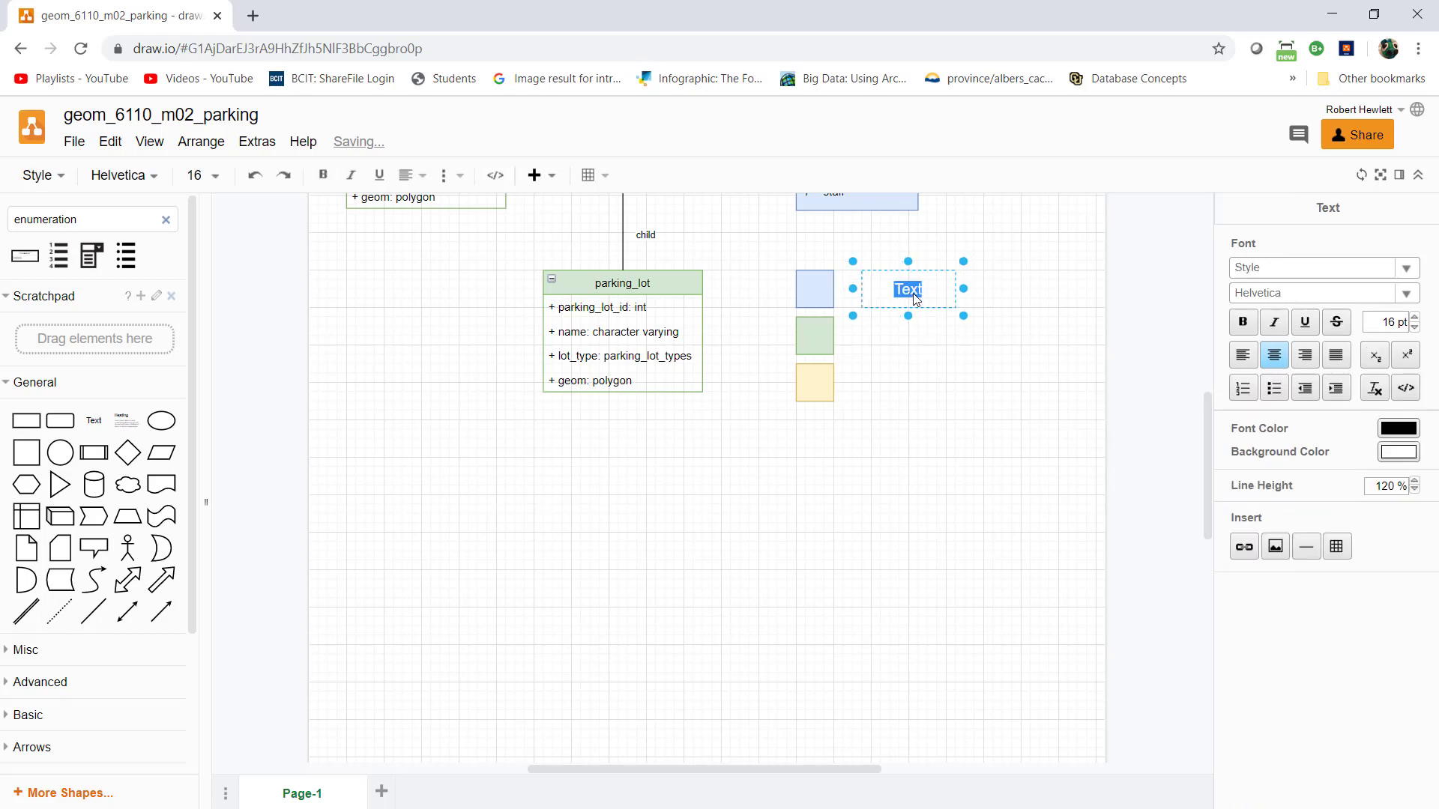
pyautogui.write('Enumerations')
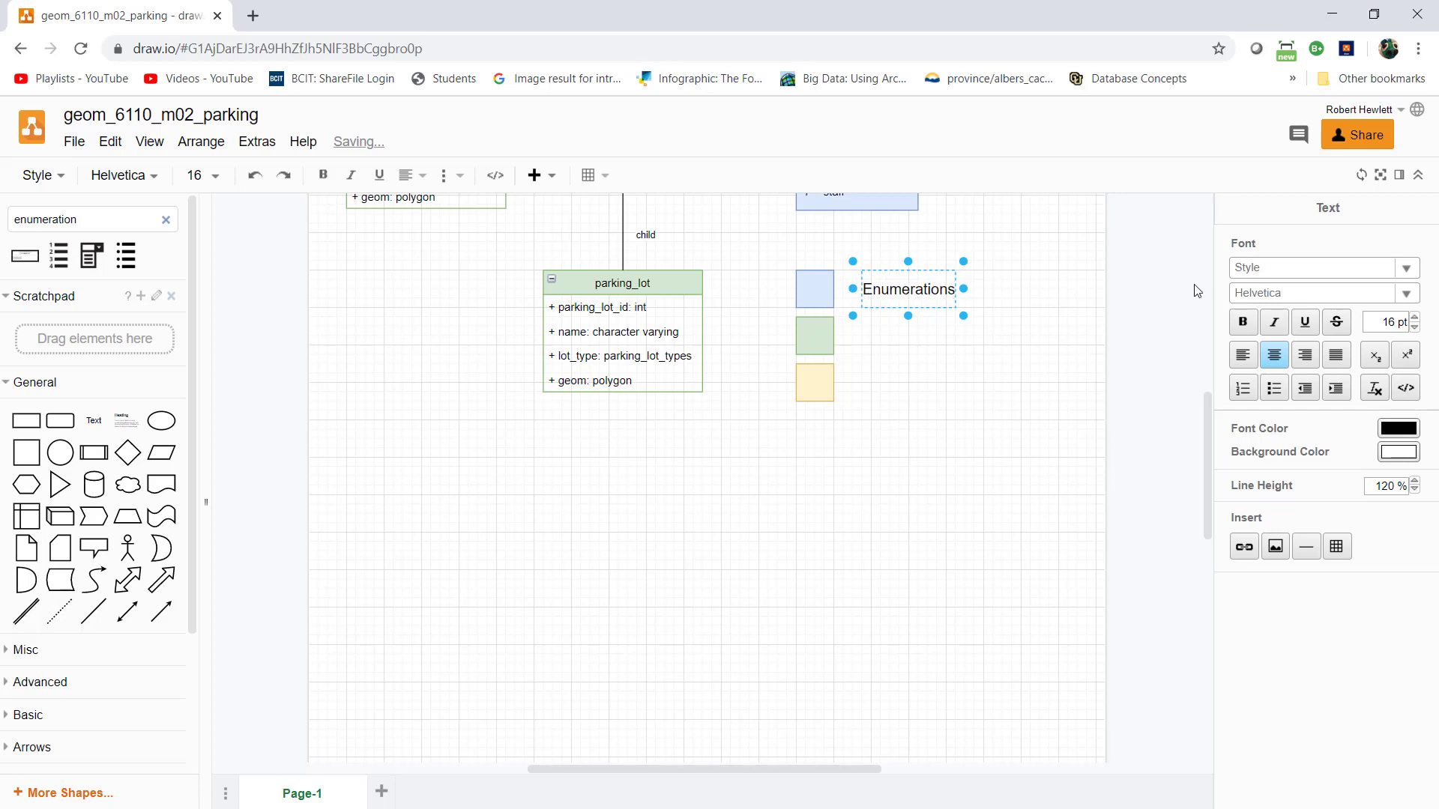
pyautogui.click(907, 289)
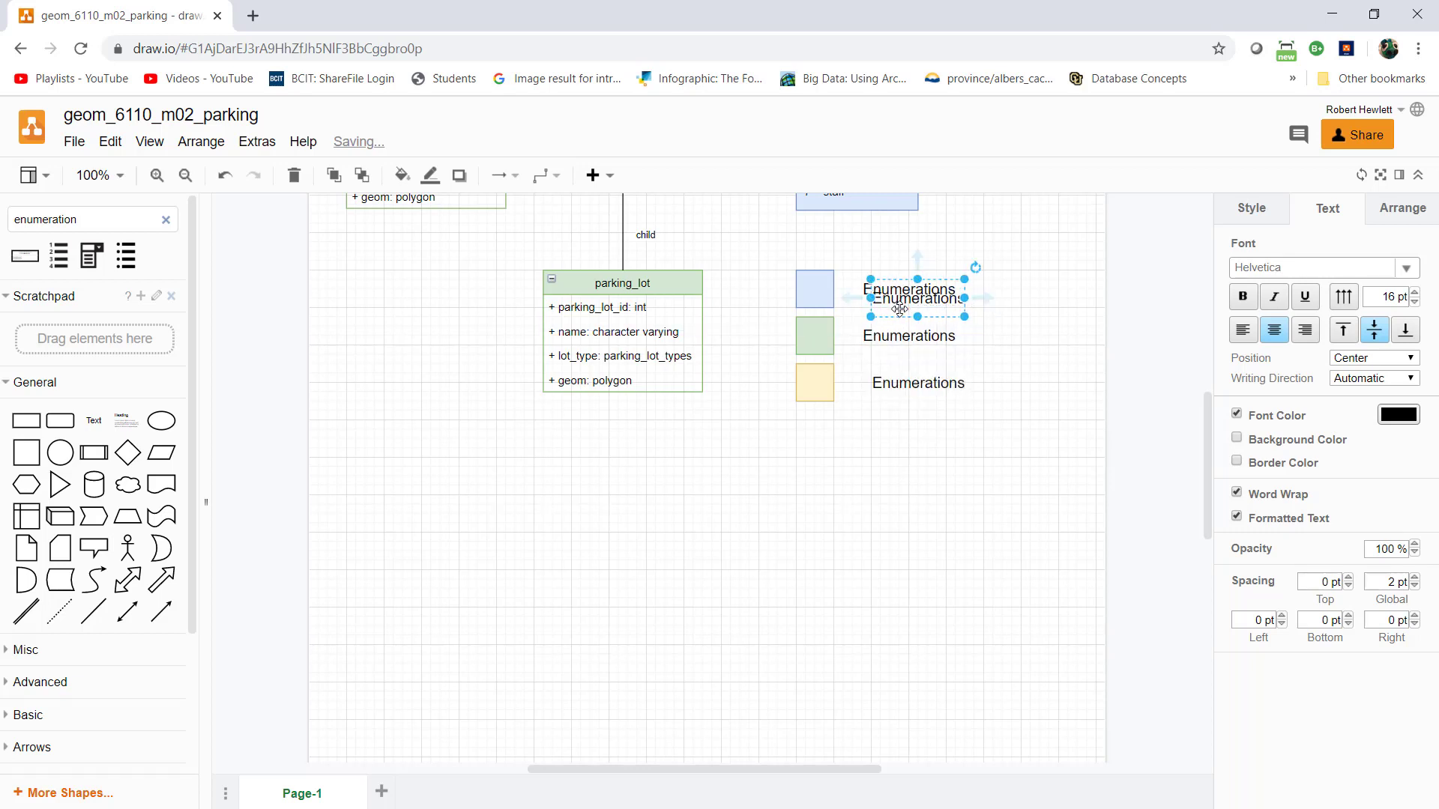
pyautogui.doubleClick(909, 336)
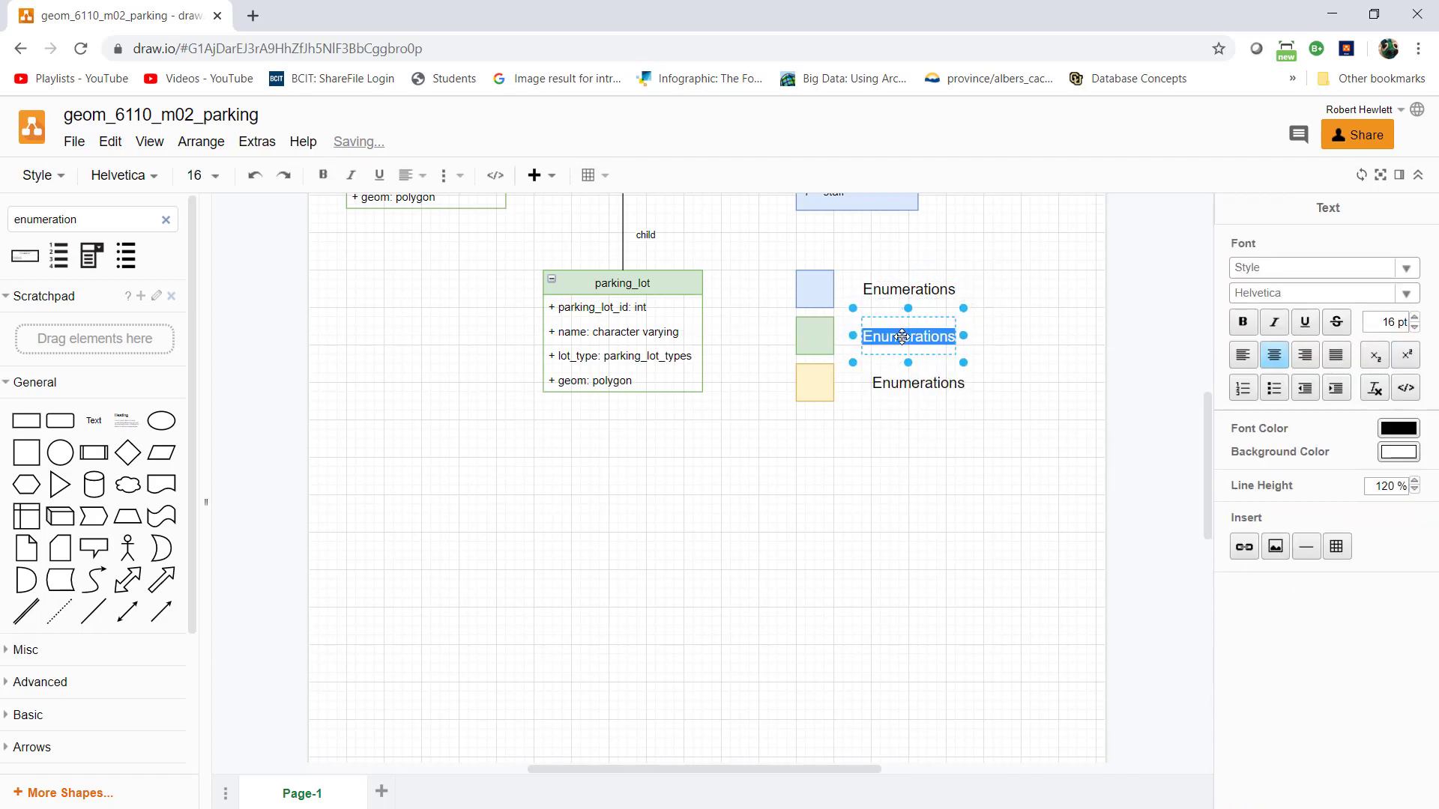
pyautogui.write('Spatial')
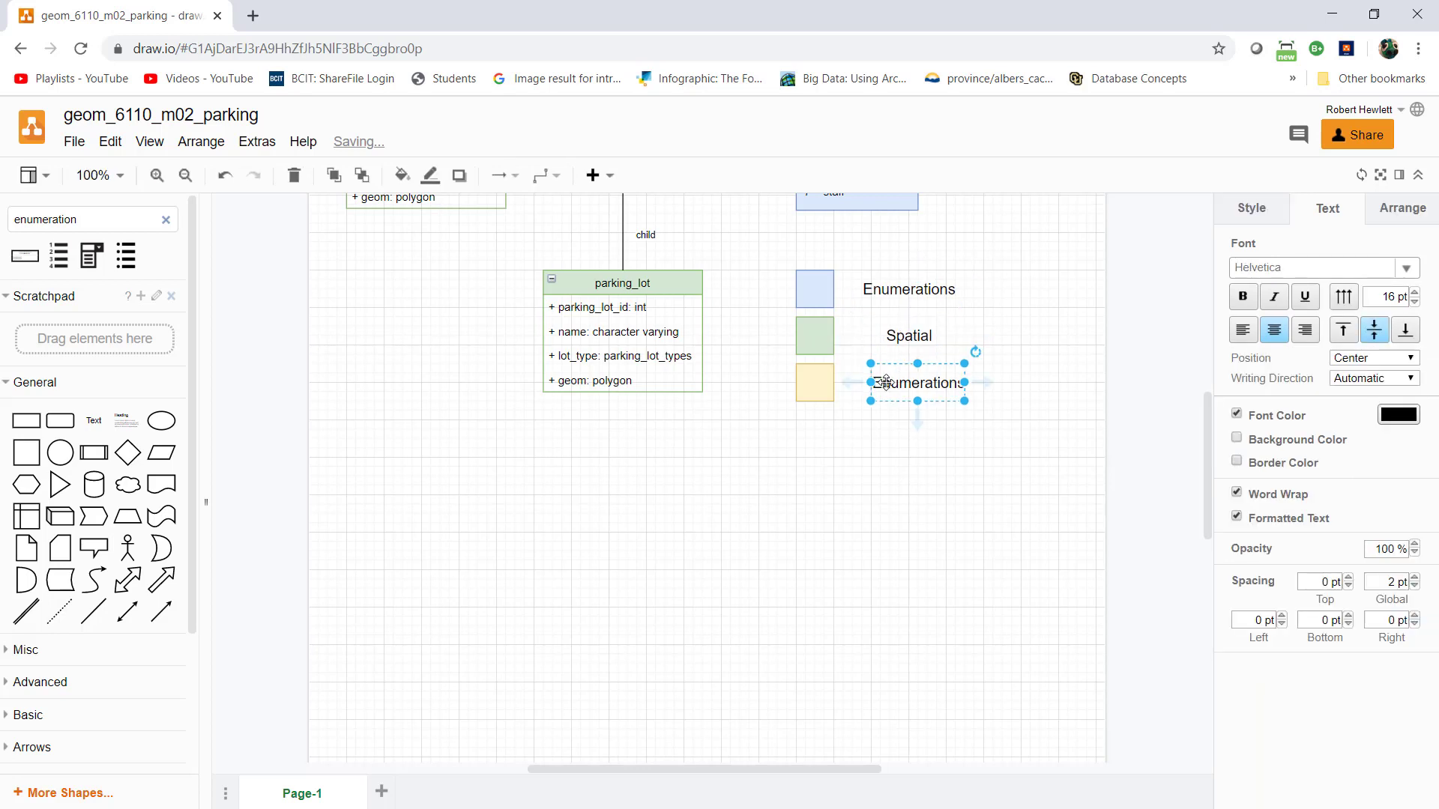
# - Finish the third label as 'Non spatial' and select all three labels
pyautogui.doubleClick(916, 383)
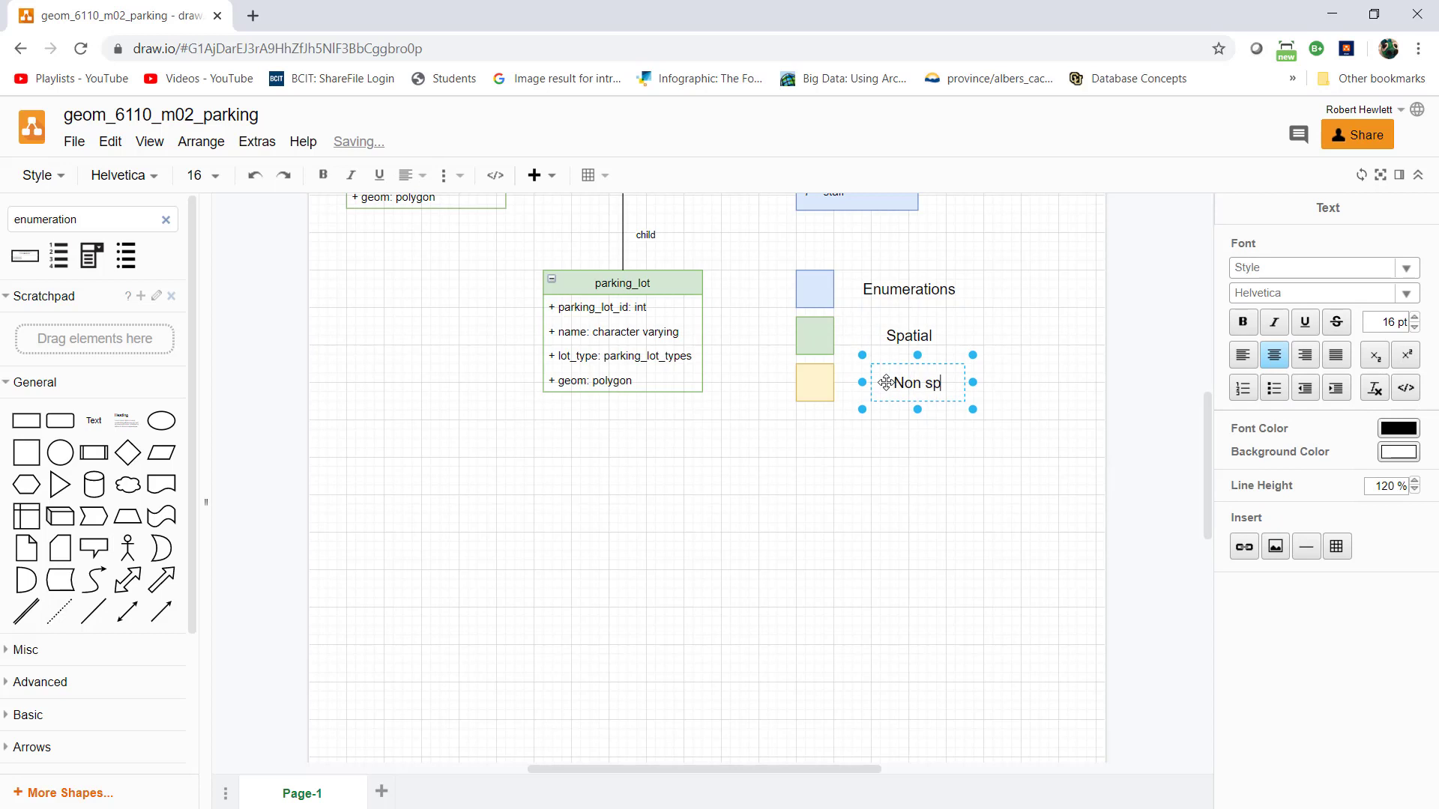
pyautogui.write('atial')
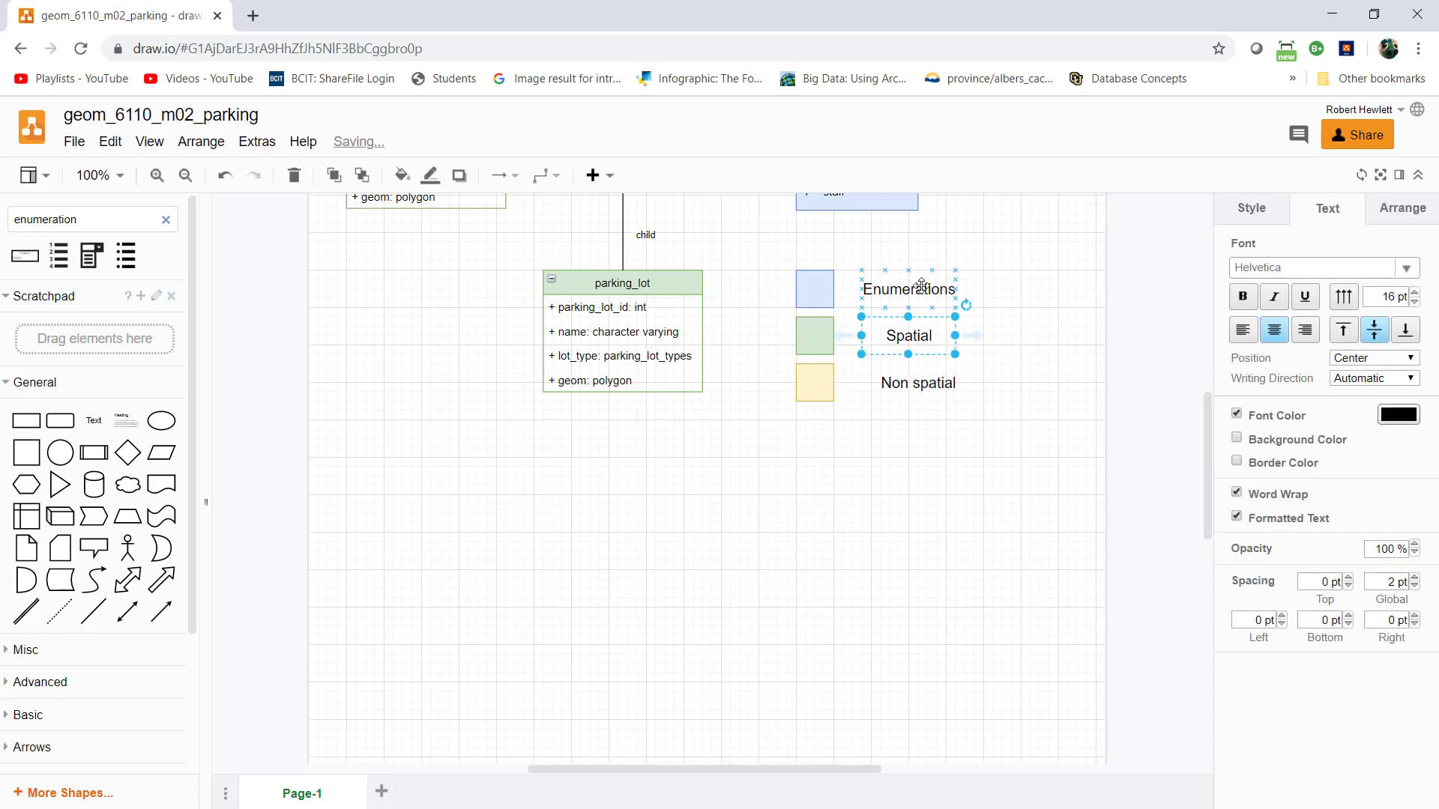
pyautogui.click(916, 383)
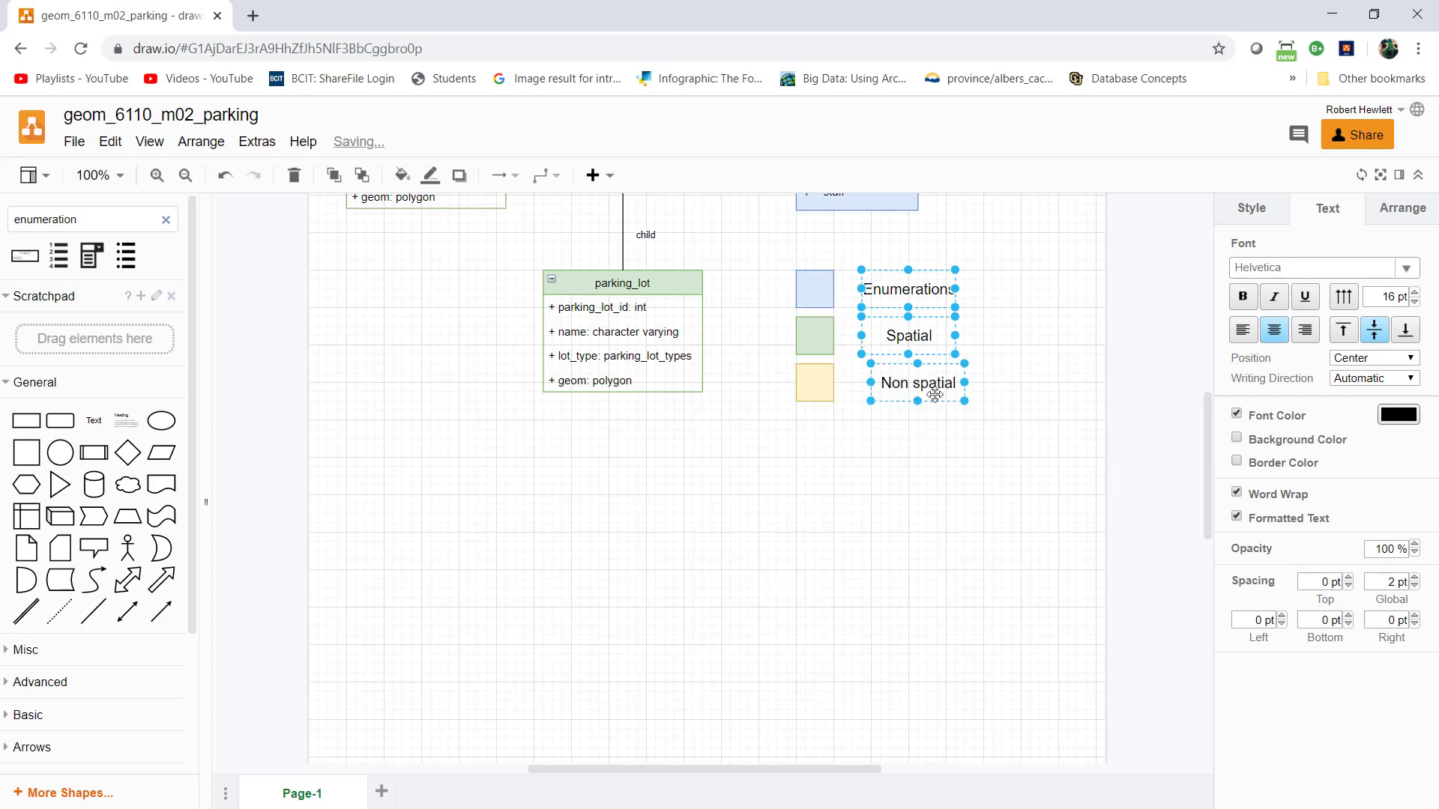
pyautogui.click(200, 142)
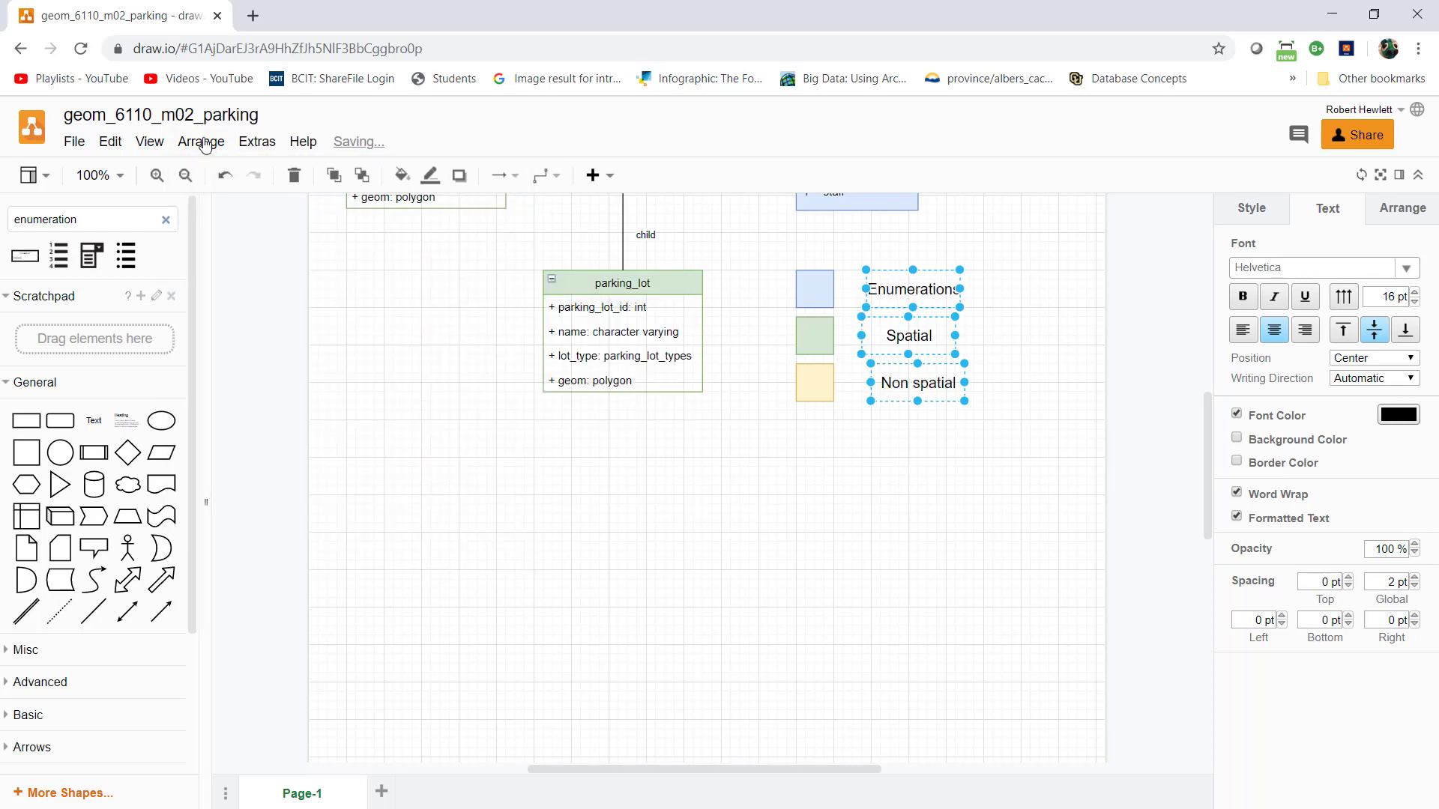
# - Open the Arrange options to right-align the three legend labels
pyautogui.click(200, 142)
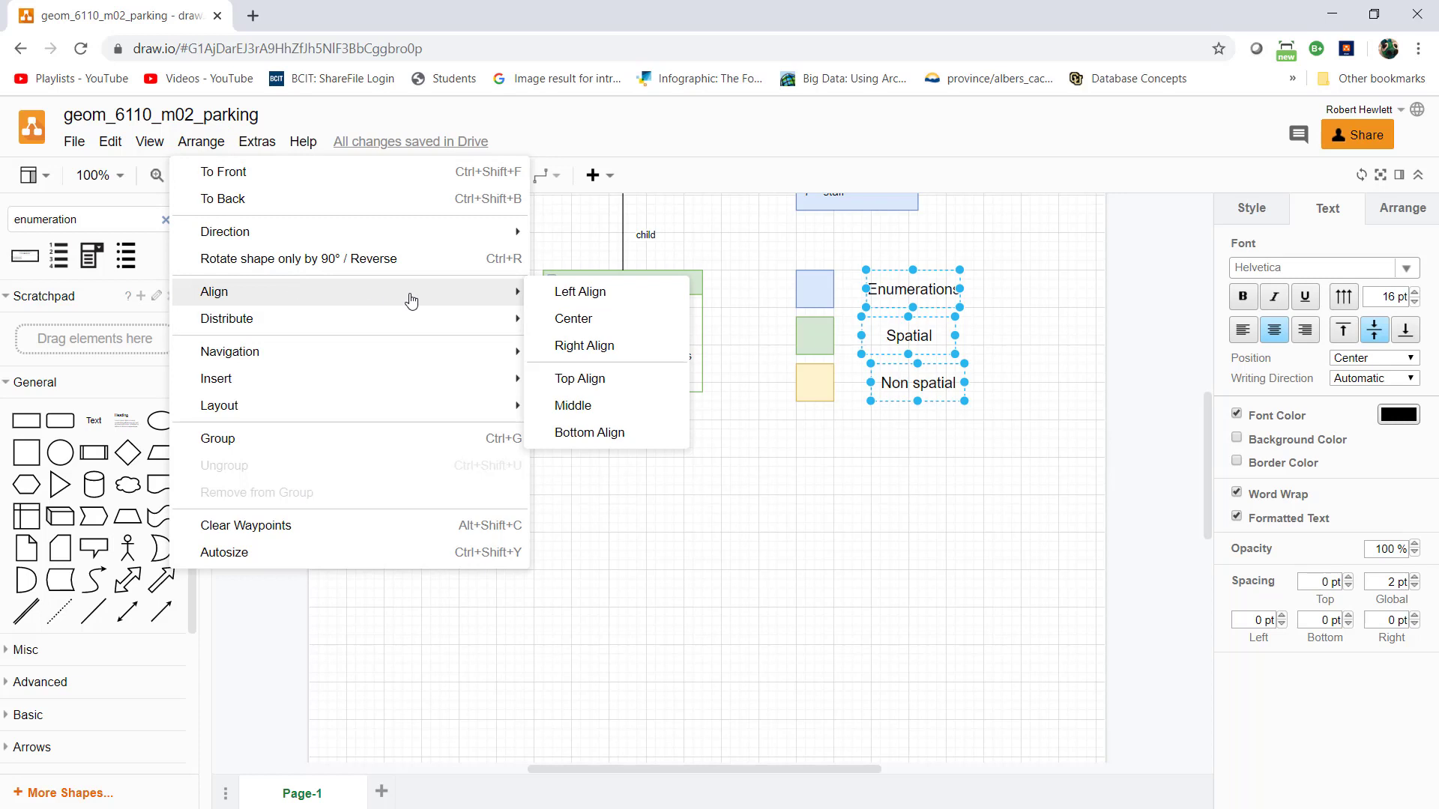
pyautogui.moveTo(651, 347)
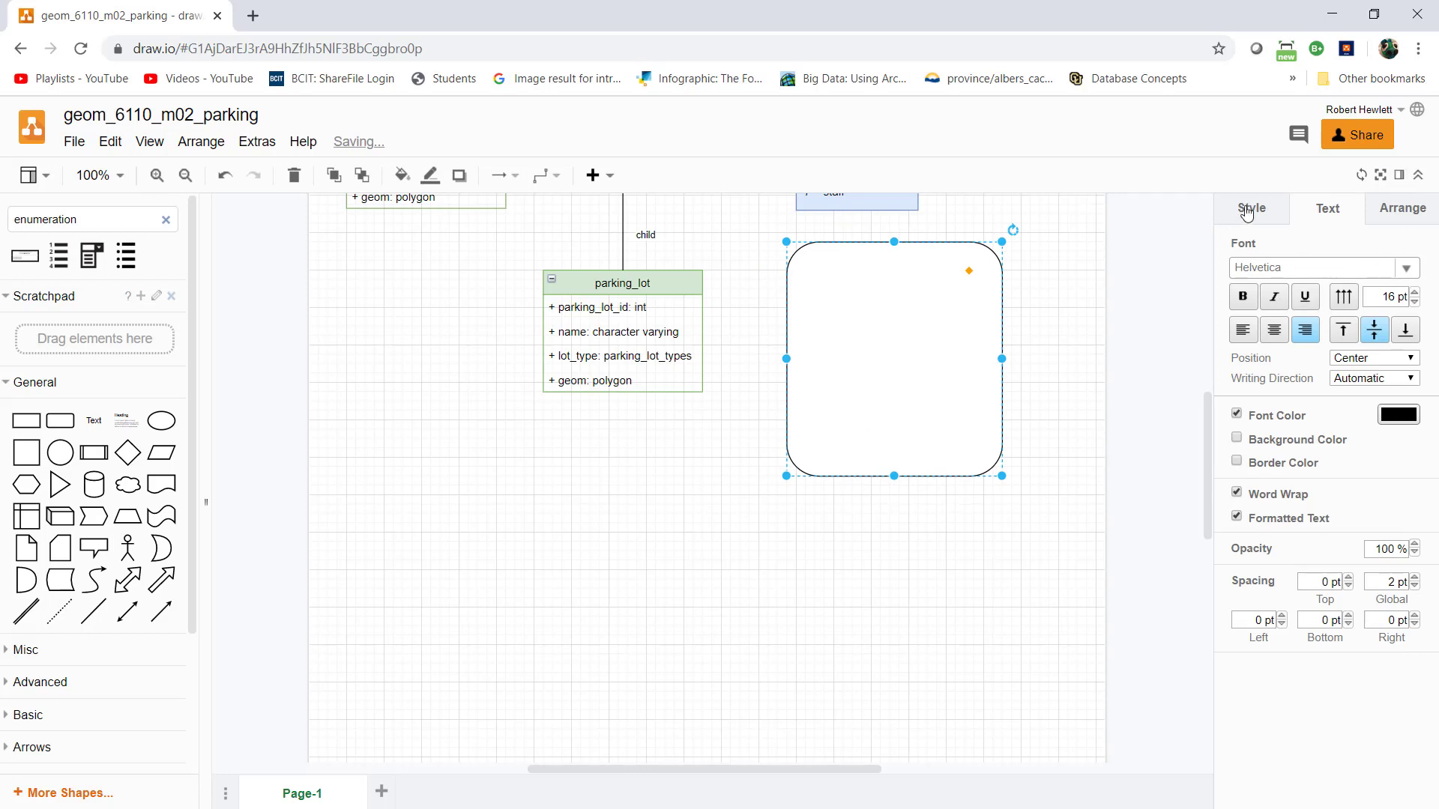
# - Give the legend's rounded box a light grey fill behind it and copy the Enumerations label
pyautogui.click(1251, 209)
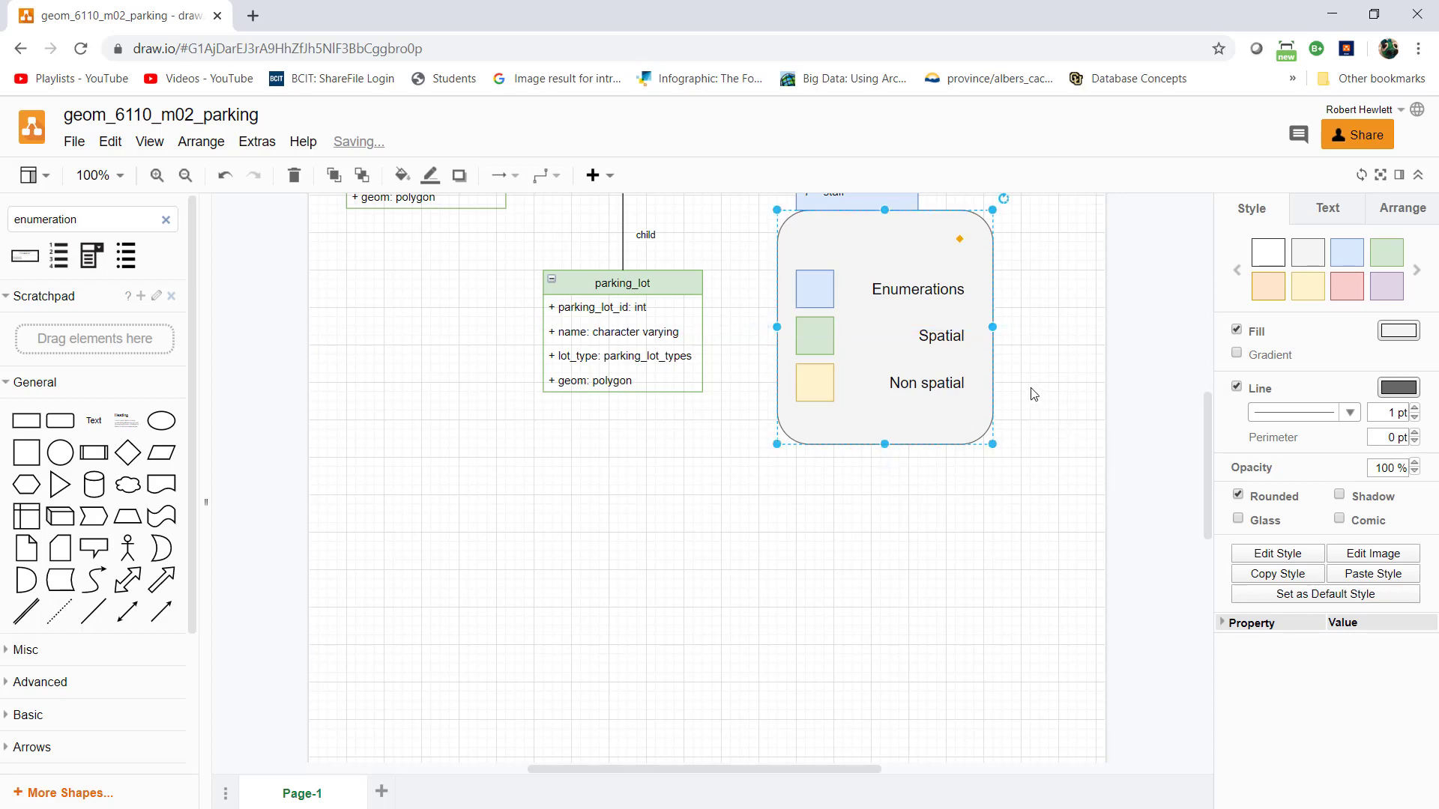
pyautogui.moveTo(170, 450)
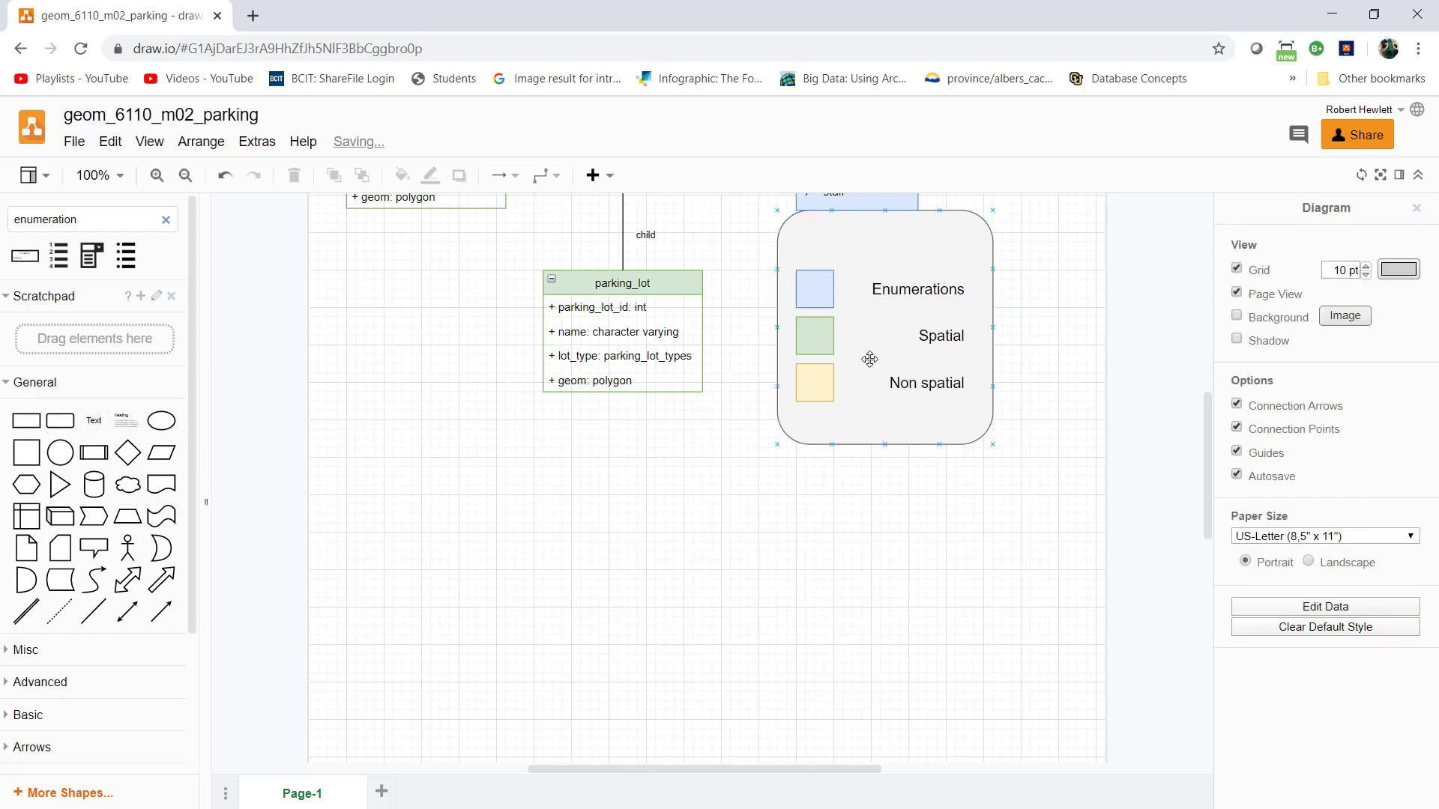
pyautogui.click(916, 290)
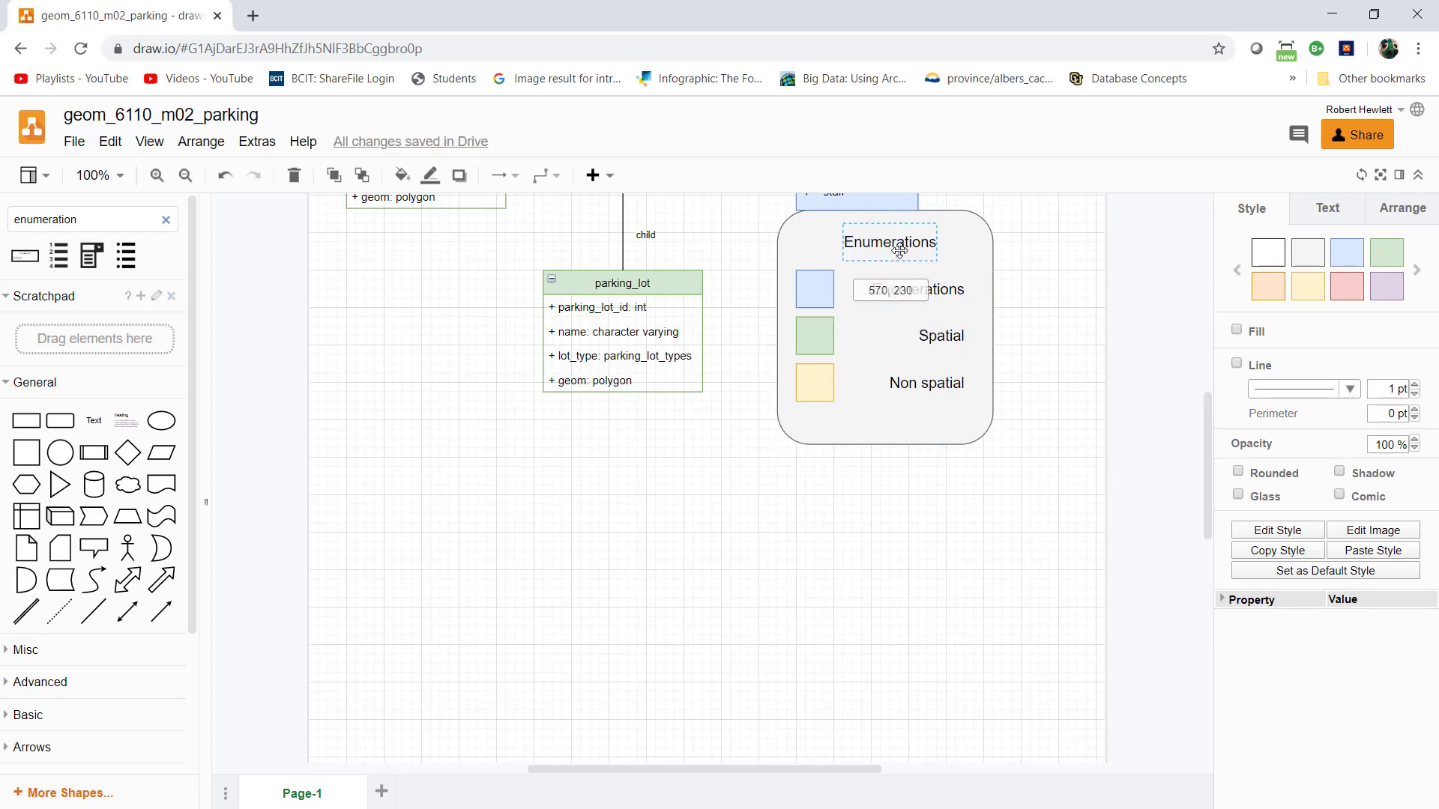
# - Retitle the copied label 'Legend' and enlarge its font size twice
pyautogui.doubleClick(888, 242)
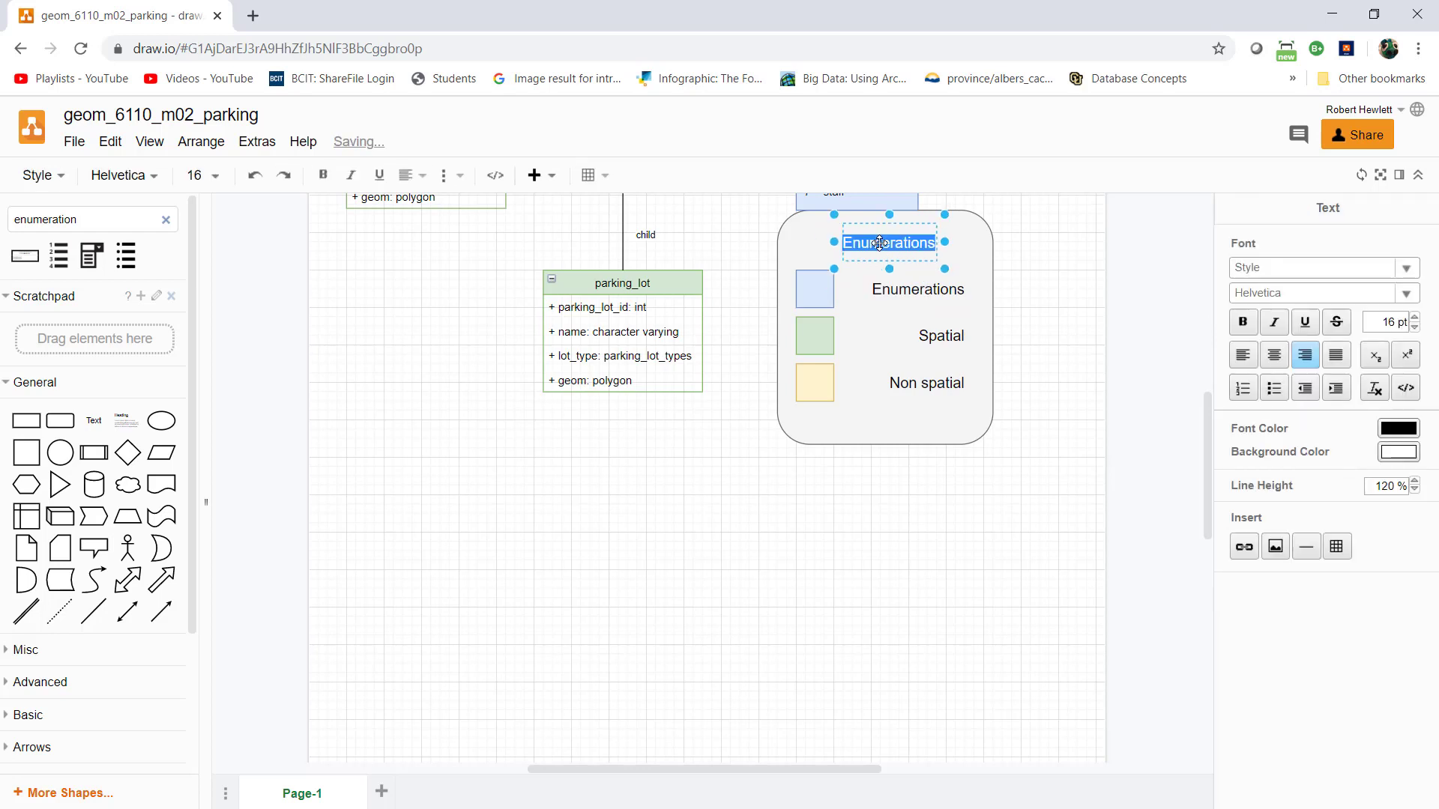
pyautogui.write('Legend')
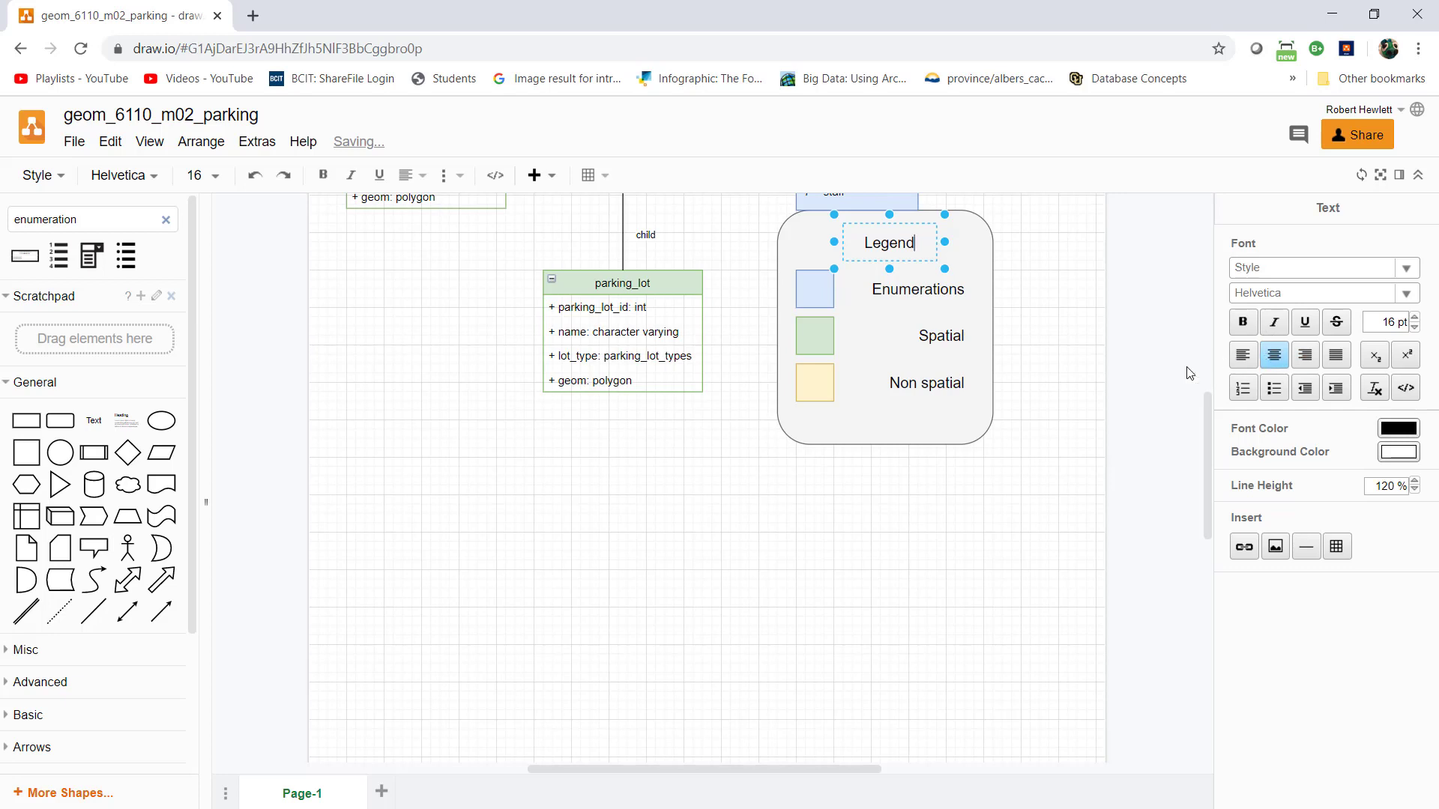
pyautogui.moveTo(1333, 217)
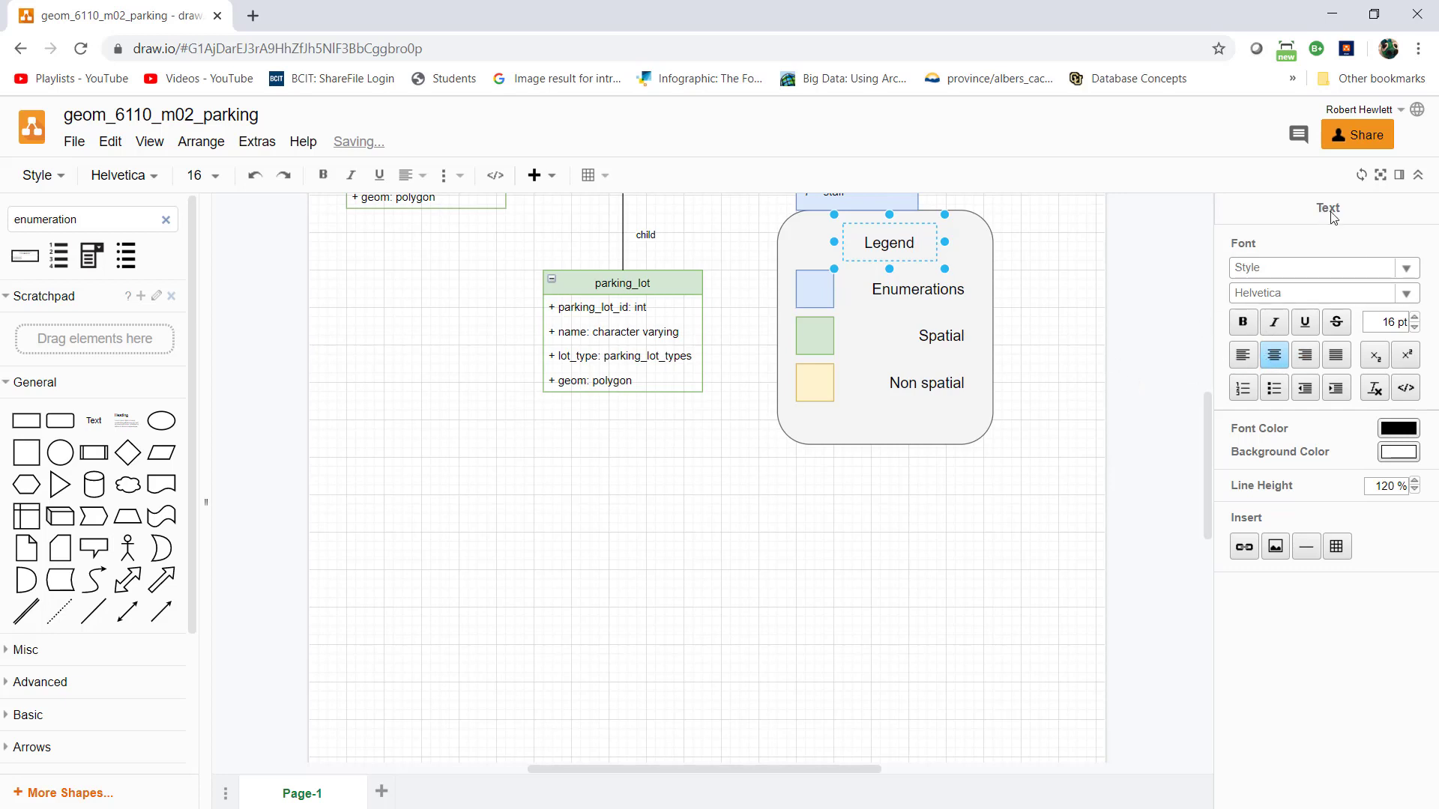
pyautogui.tripleClick(1389, 322)
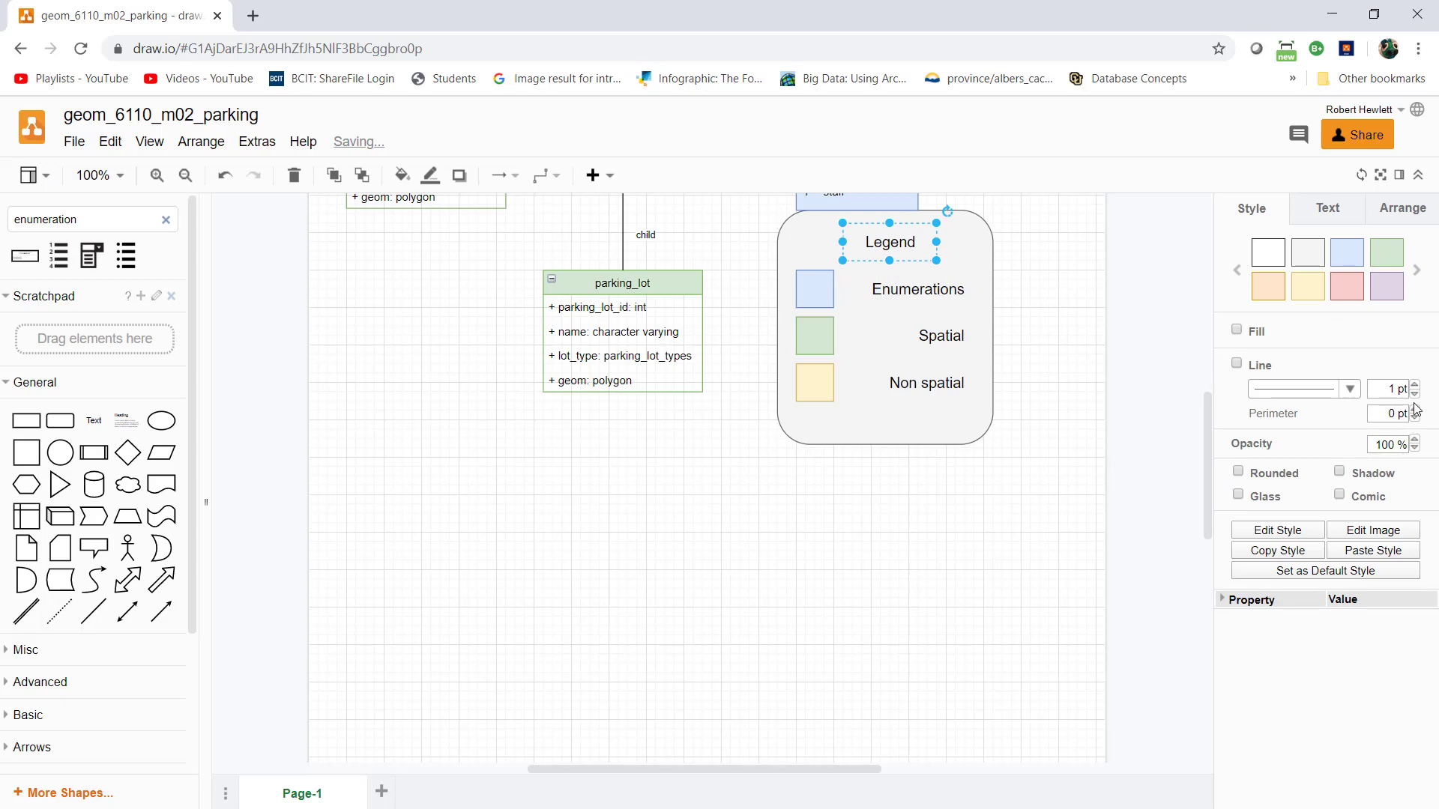
pyautogui.click(1327, 208)
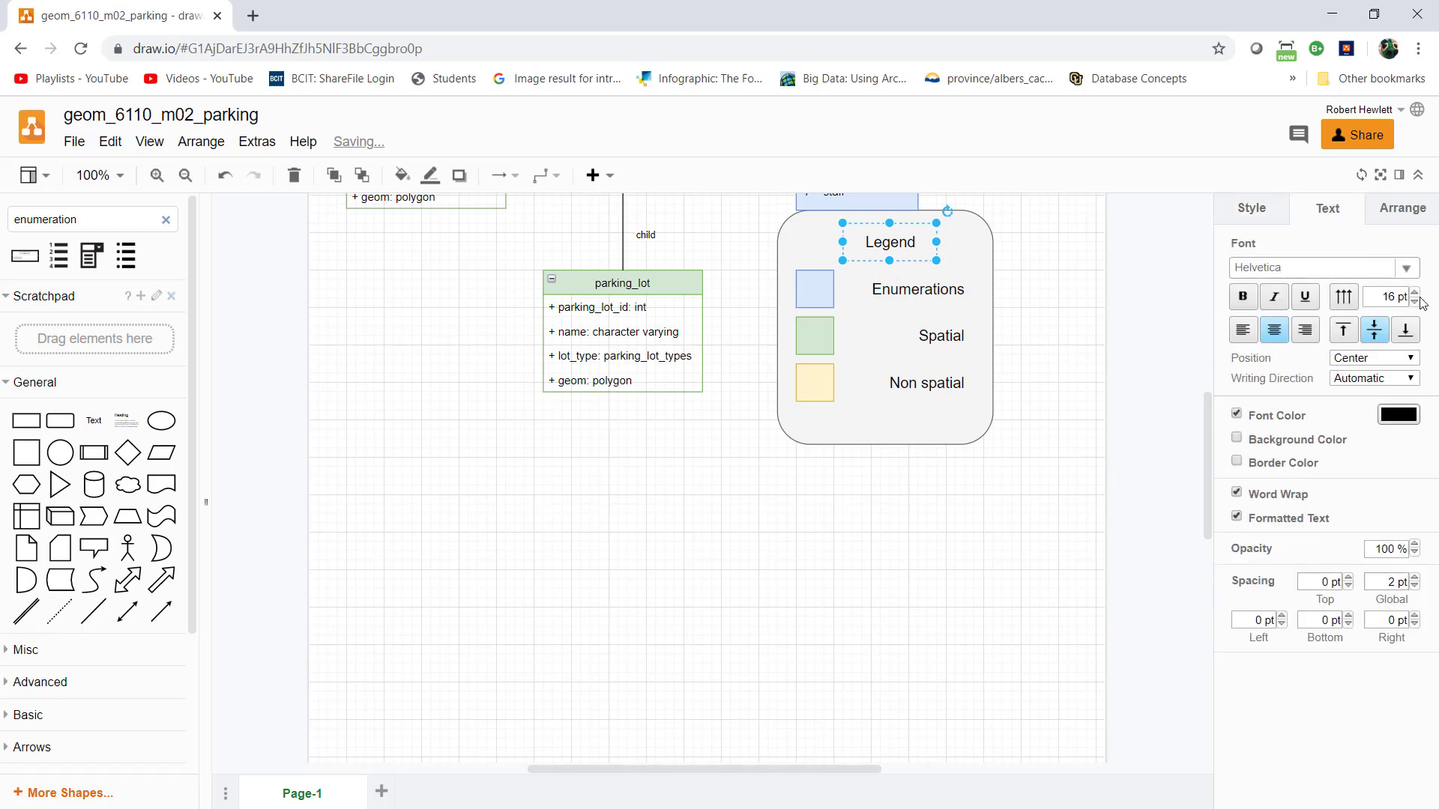
pyautogui.click(1415, 292)
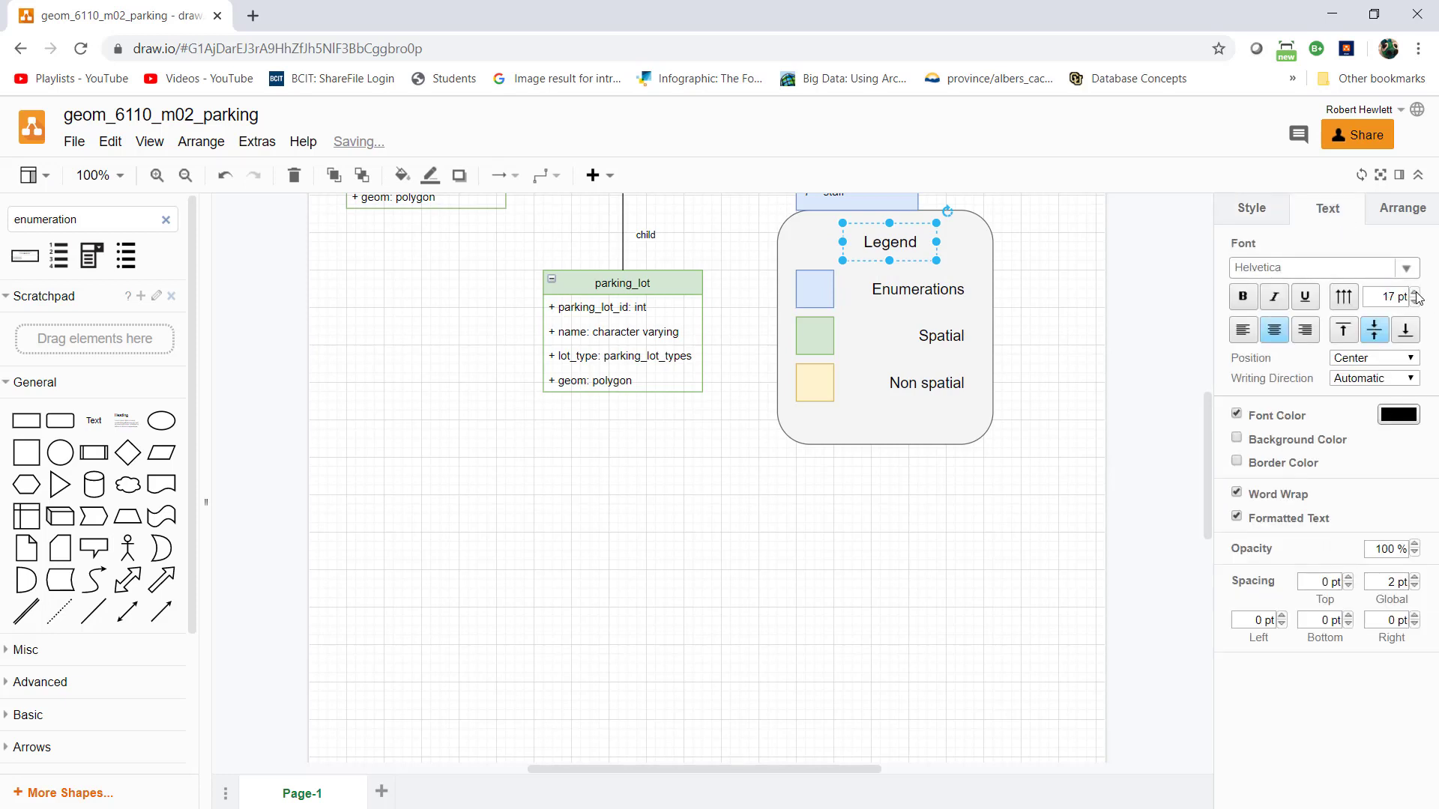
pyautogui.click(1242, 297)
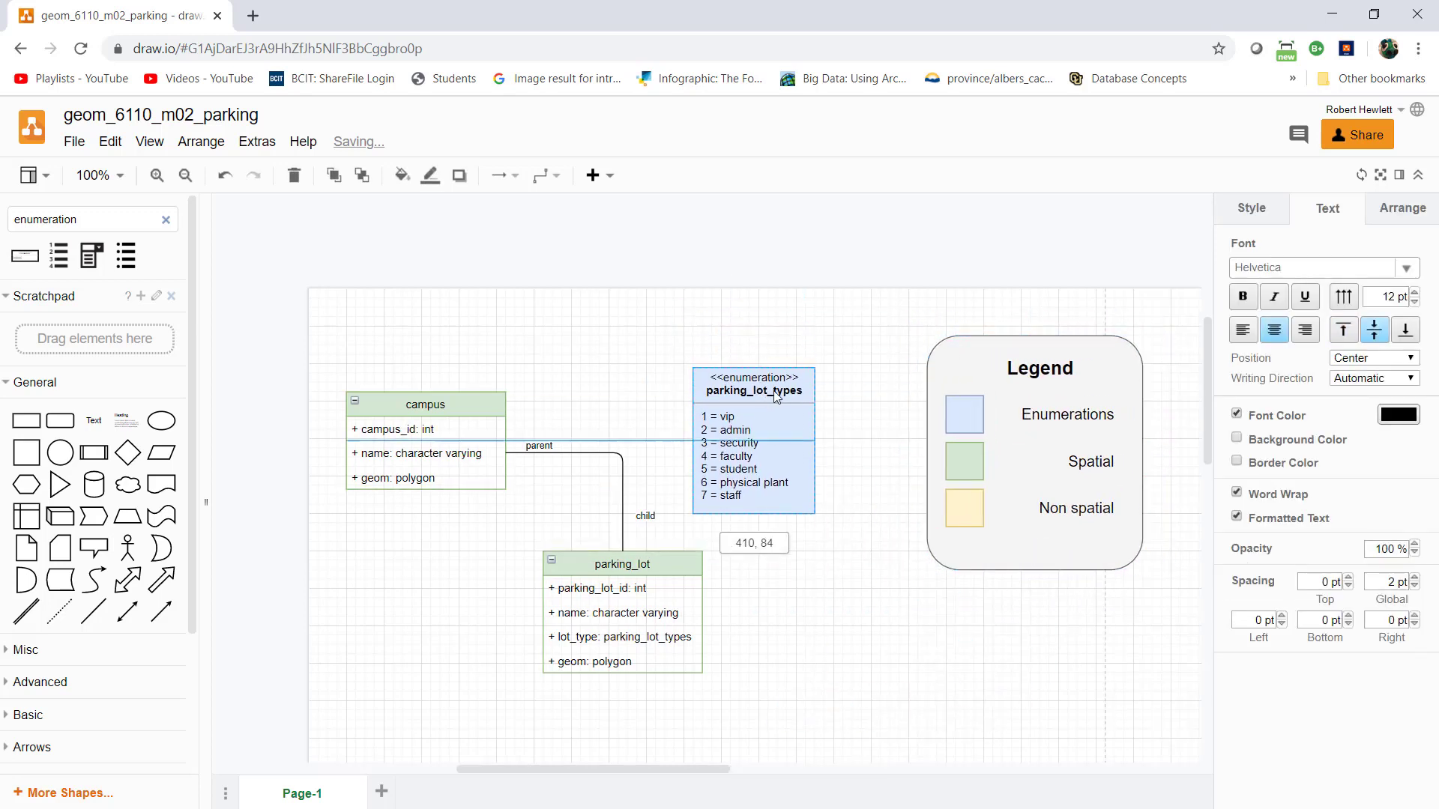
# - Reposition the parking_lot_types enumeration beside campus and parking_lot, left of the legend
pyautogui.click(493, 582)
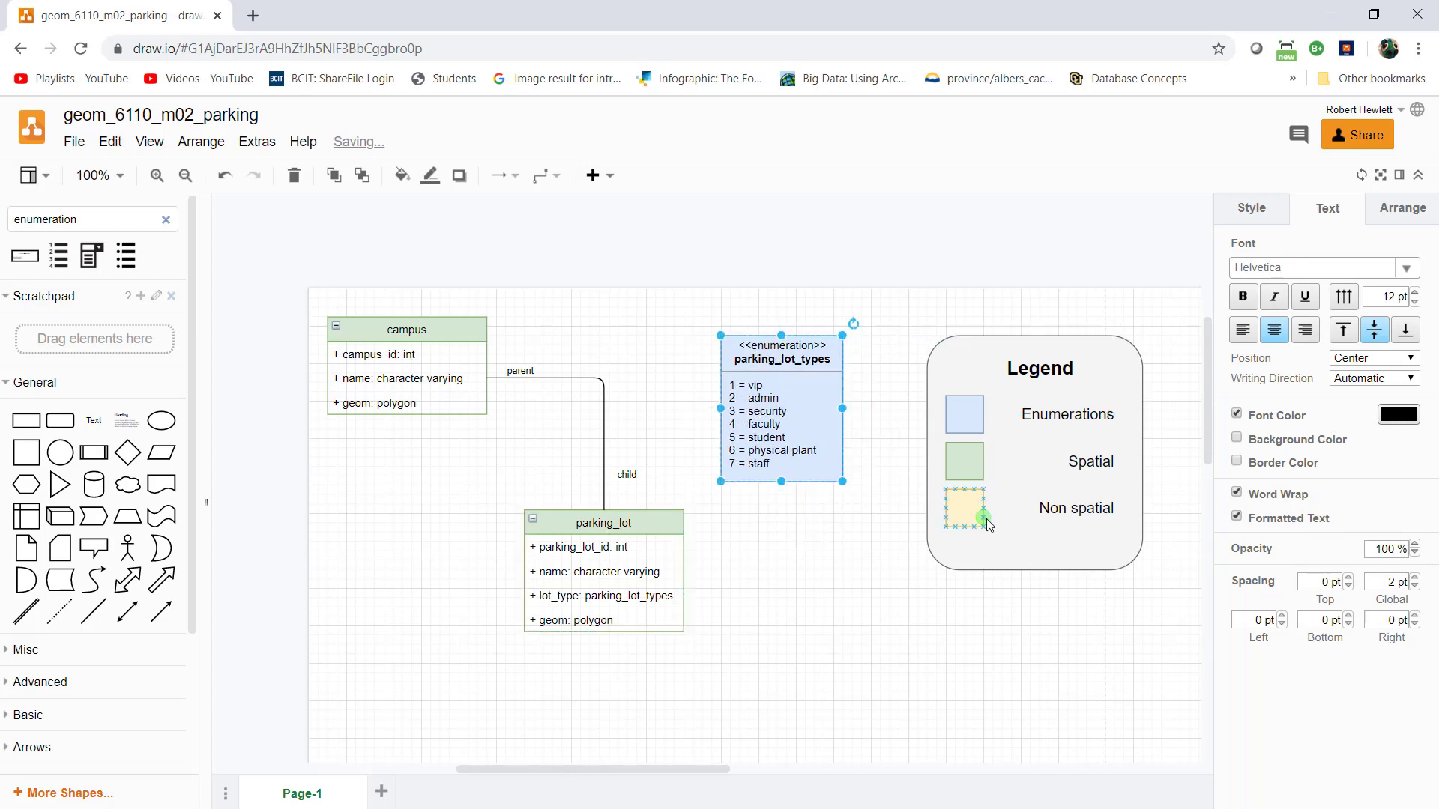
pyautogui.click(814, 651)
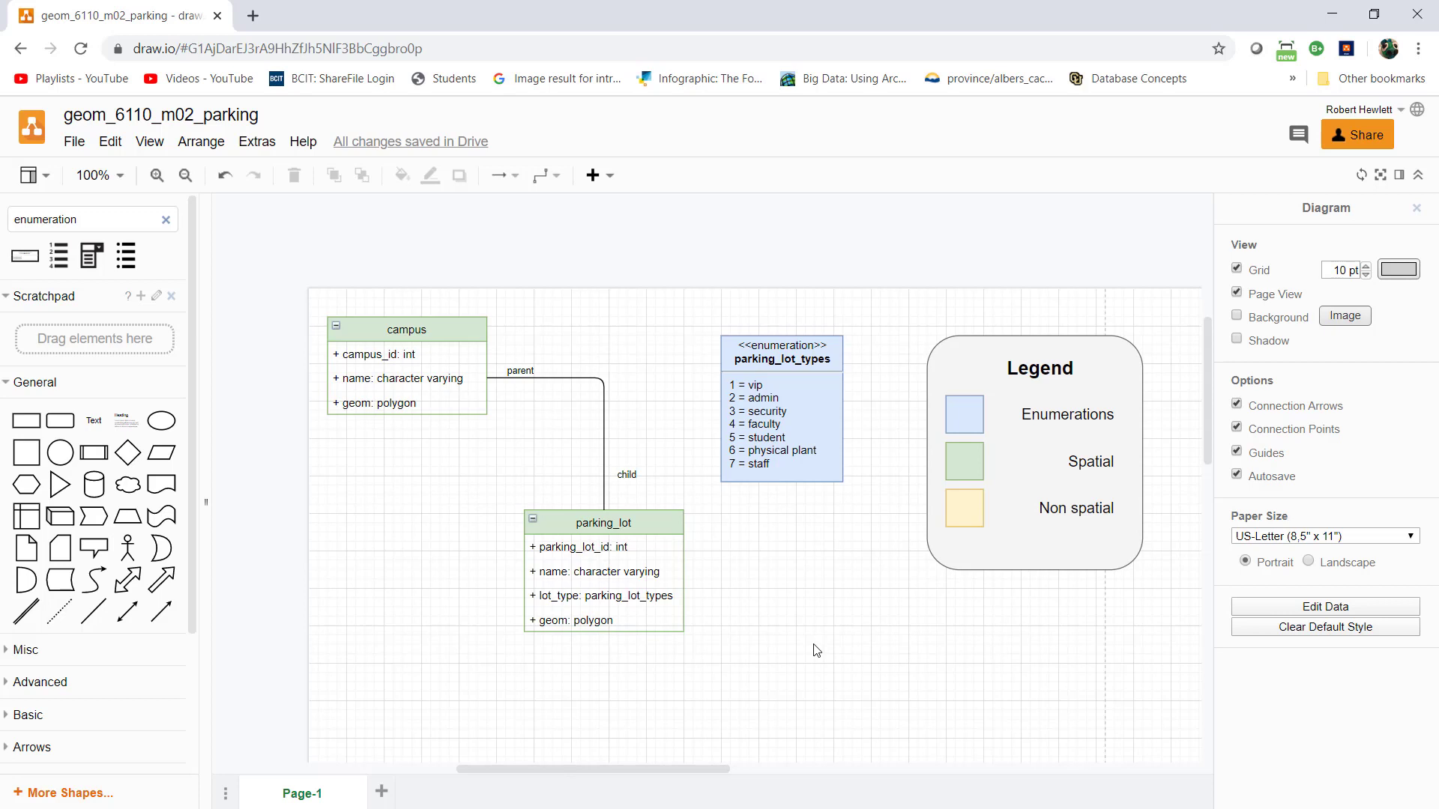
pyautogui.moveTo(924, 761)
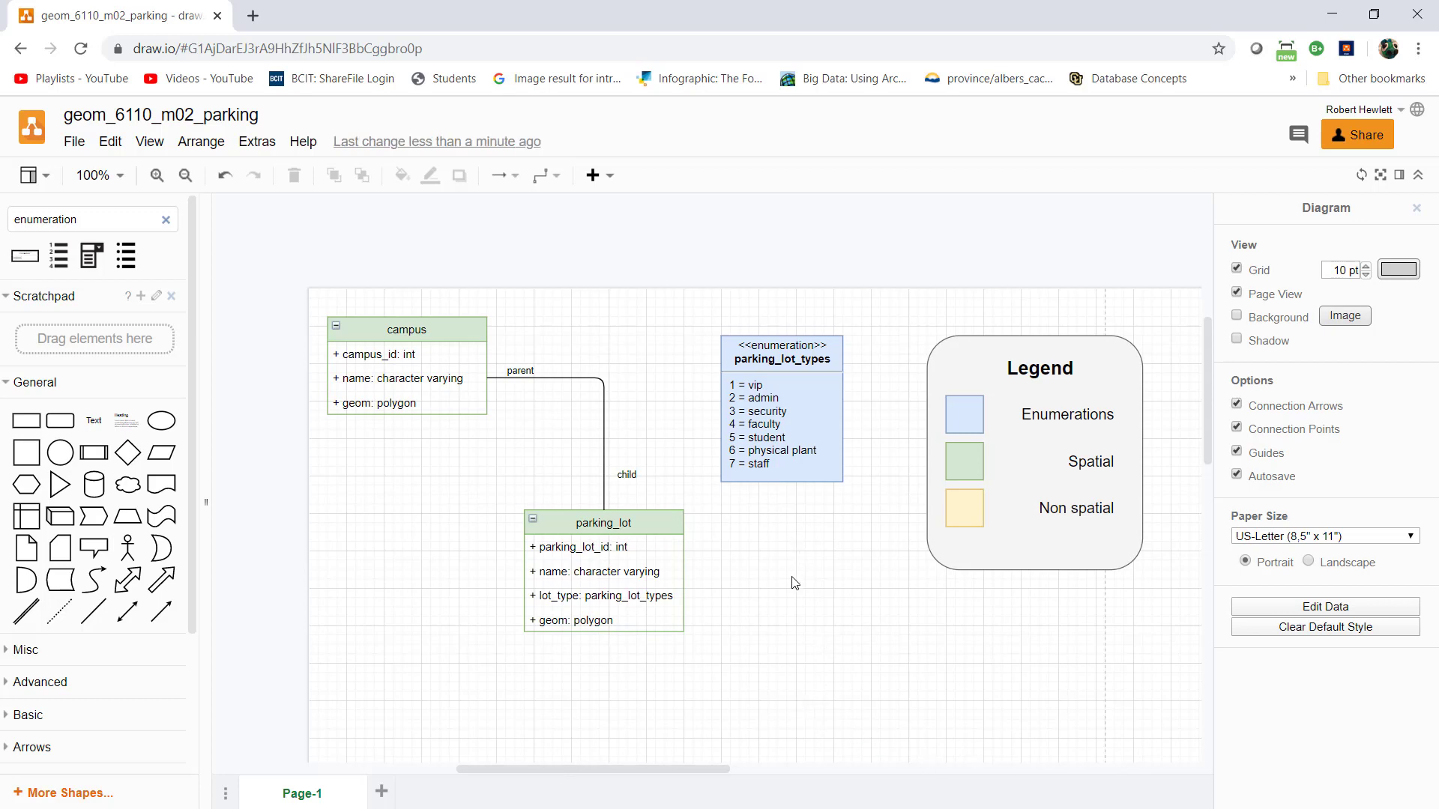
pyautogui.moveTo(785, 616)
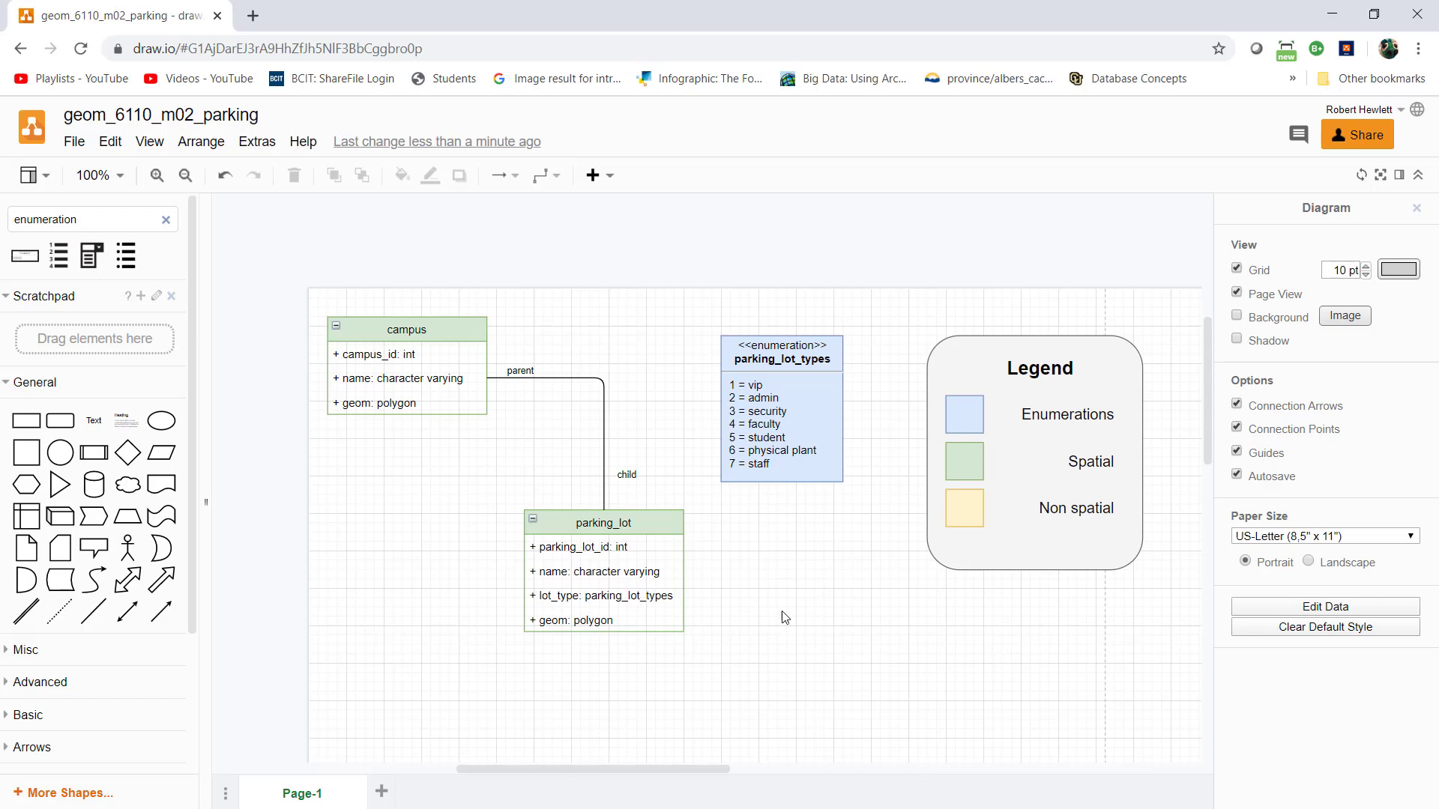
pyautogui.moveTo(817, 620)
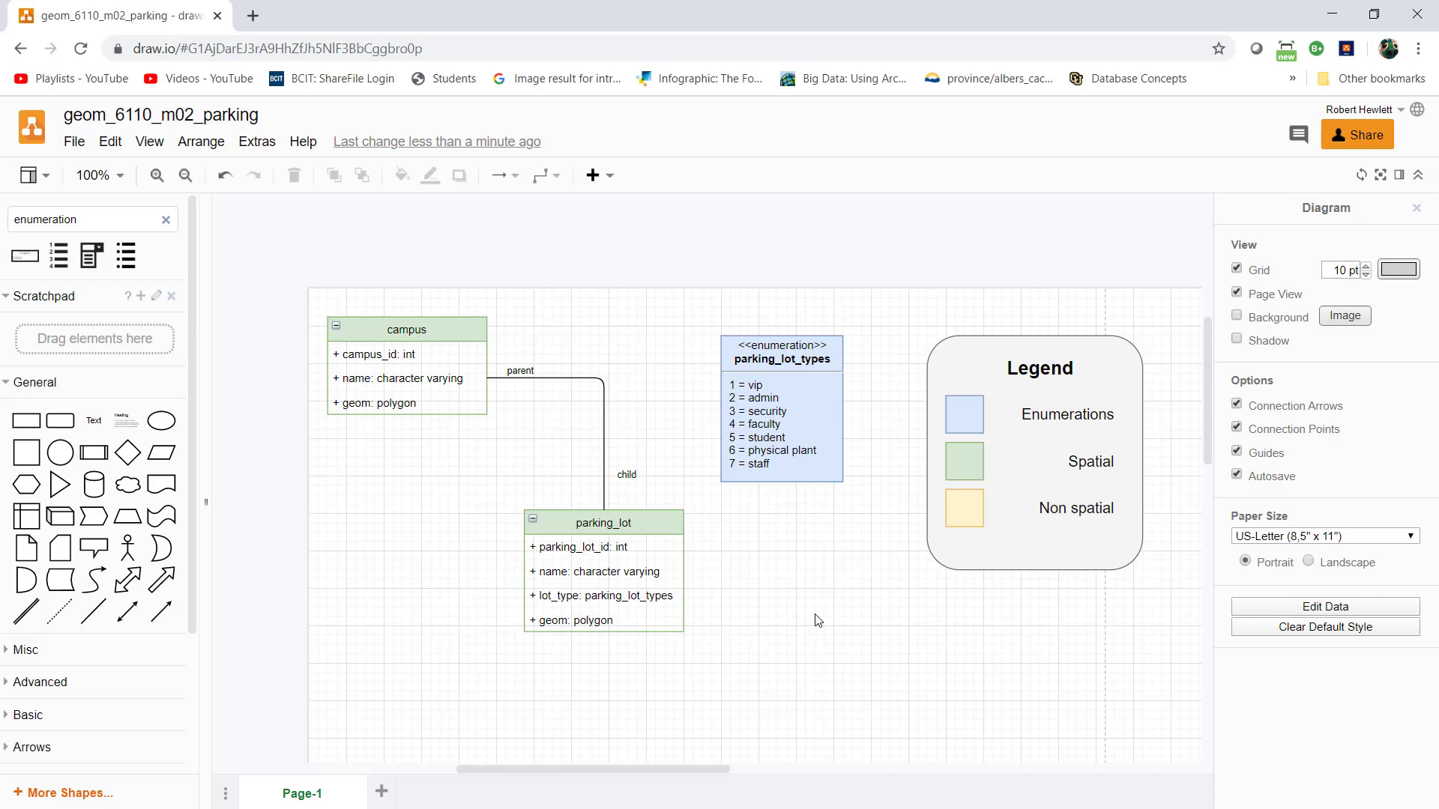
# - Collapse the General shapes group and clear the 'enumeration' shape search
pyautogui.click(35, 383)
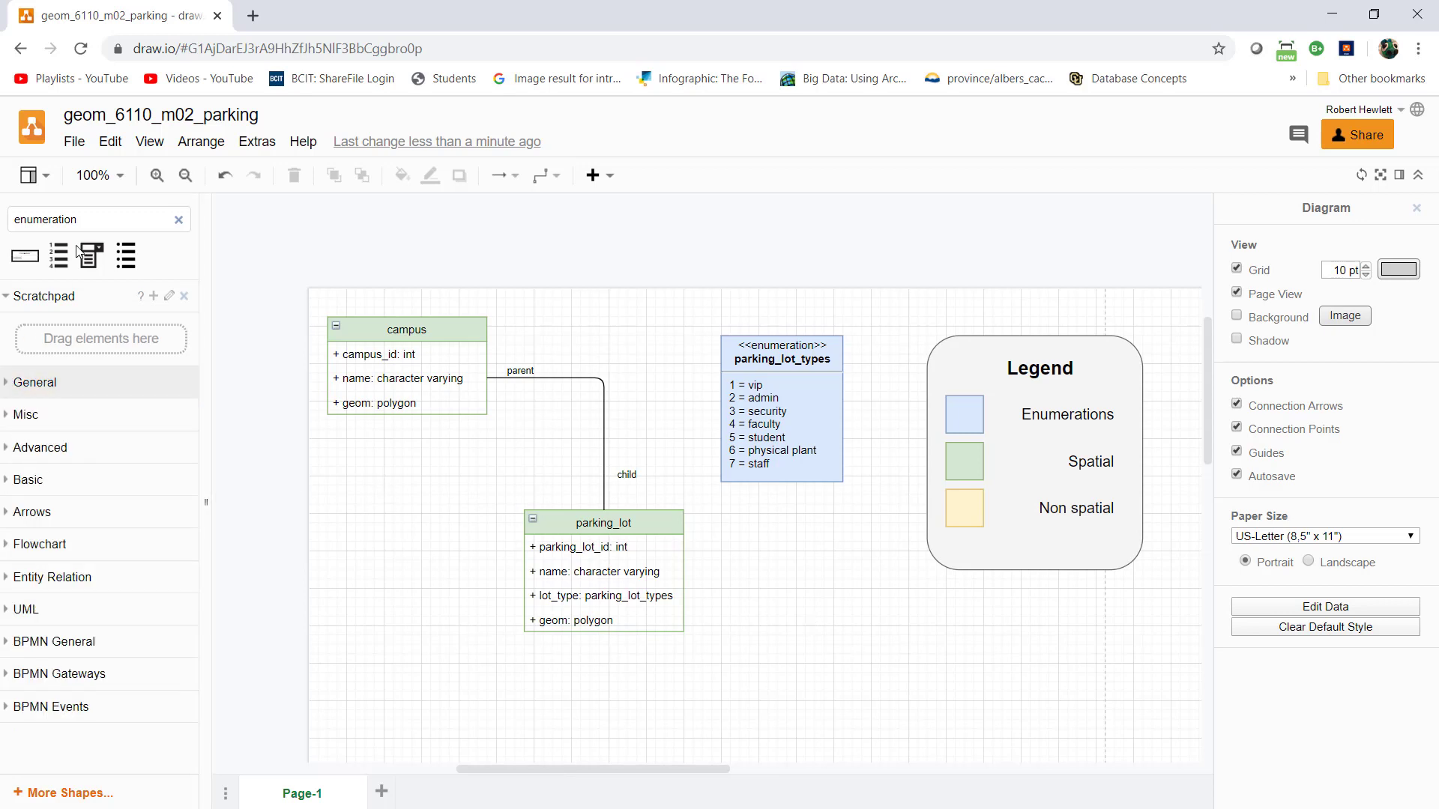
pyautogui.tripleClick(87, 218)
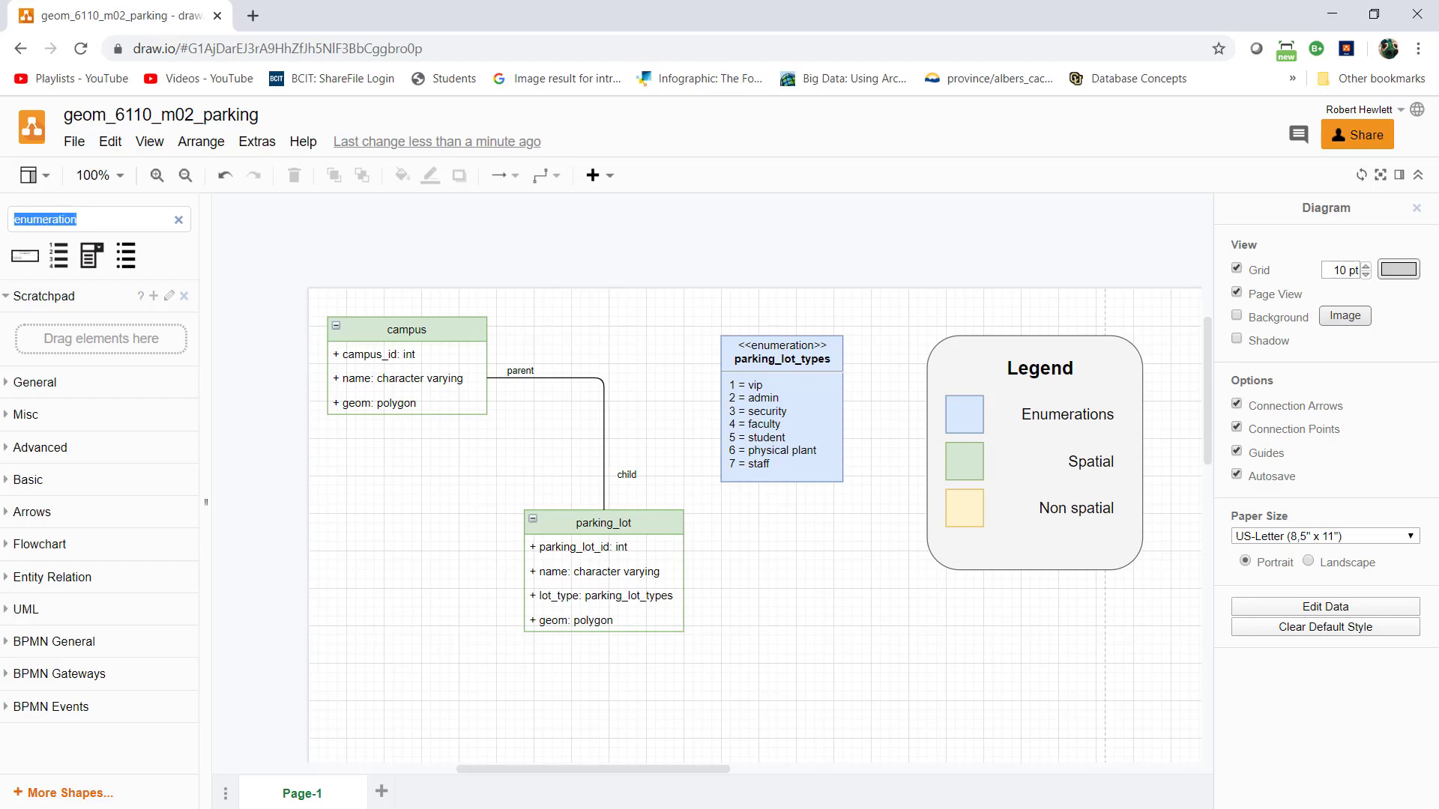
pyautogui.click(179, 219)
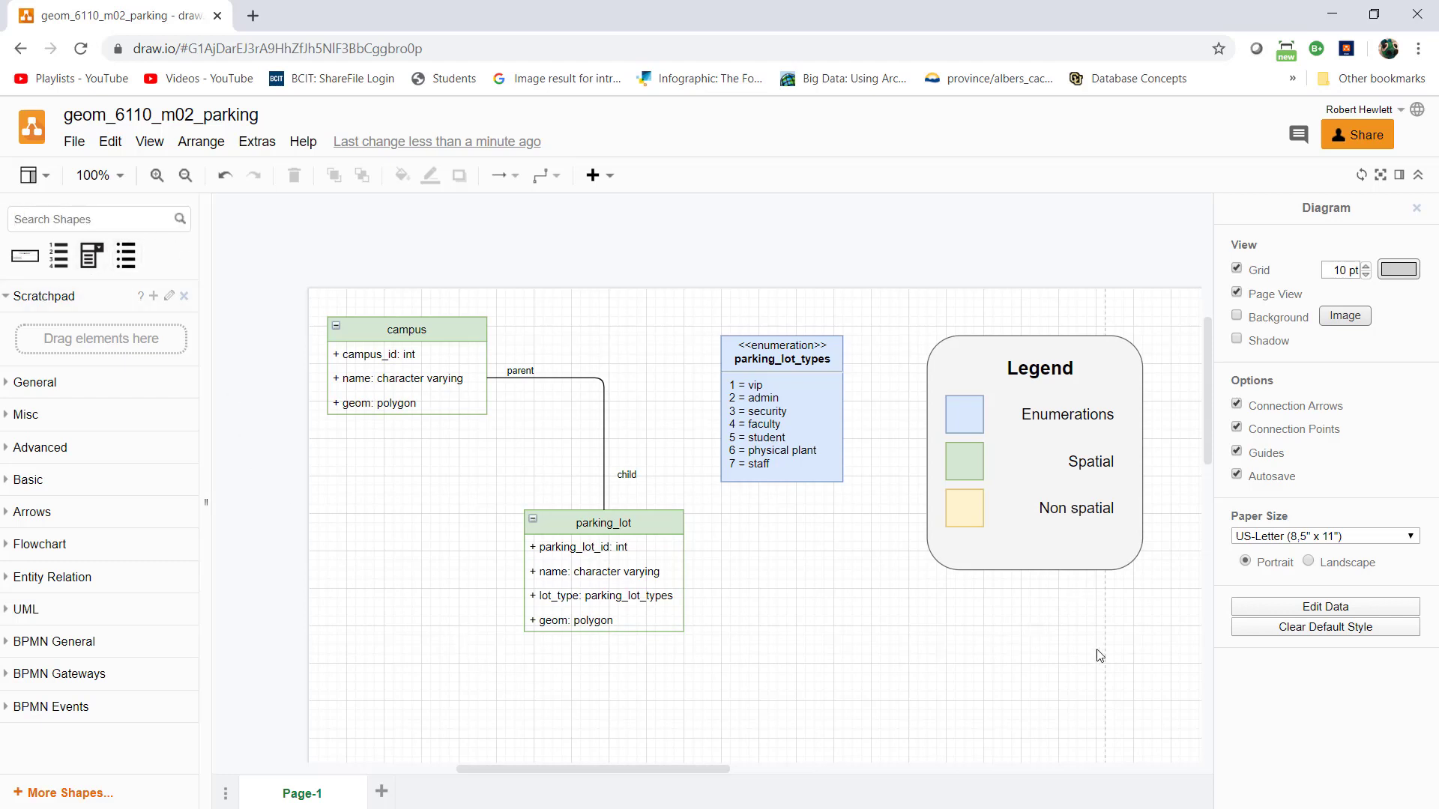
pyautogui.moveTo(819, 503)
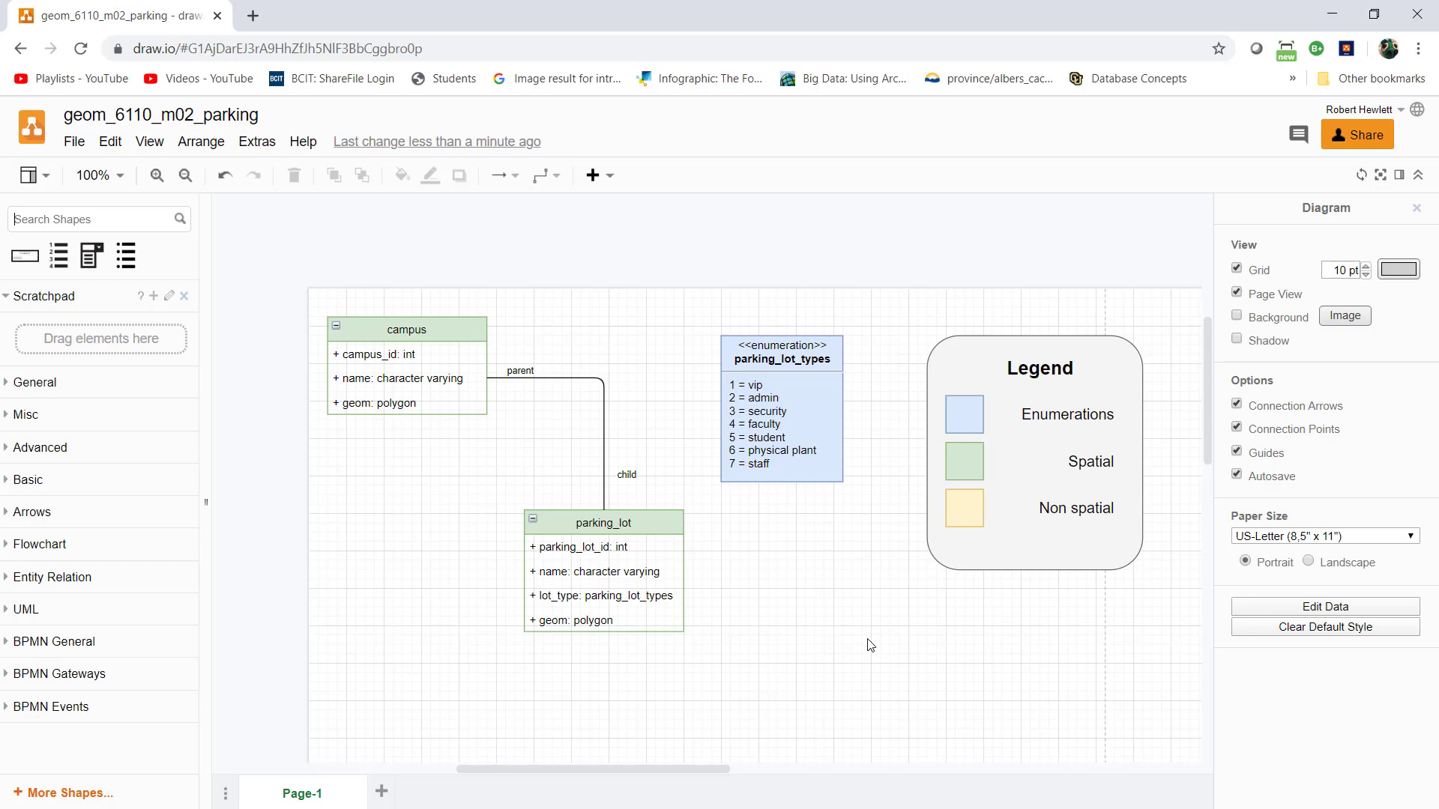
pyautogui.moveTo(835, 634)
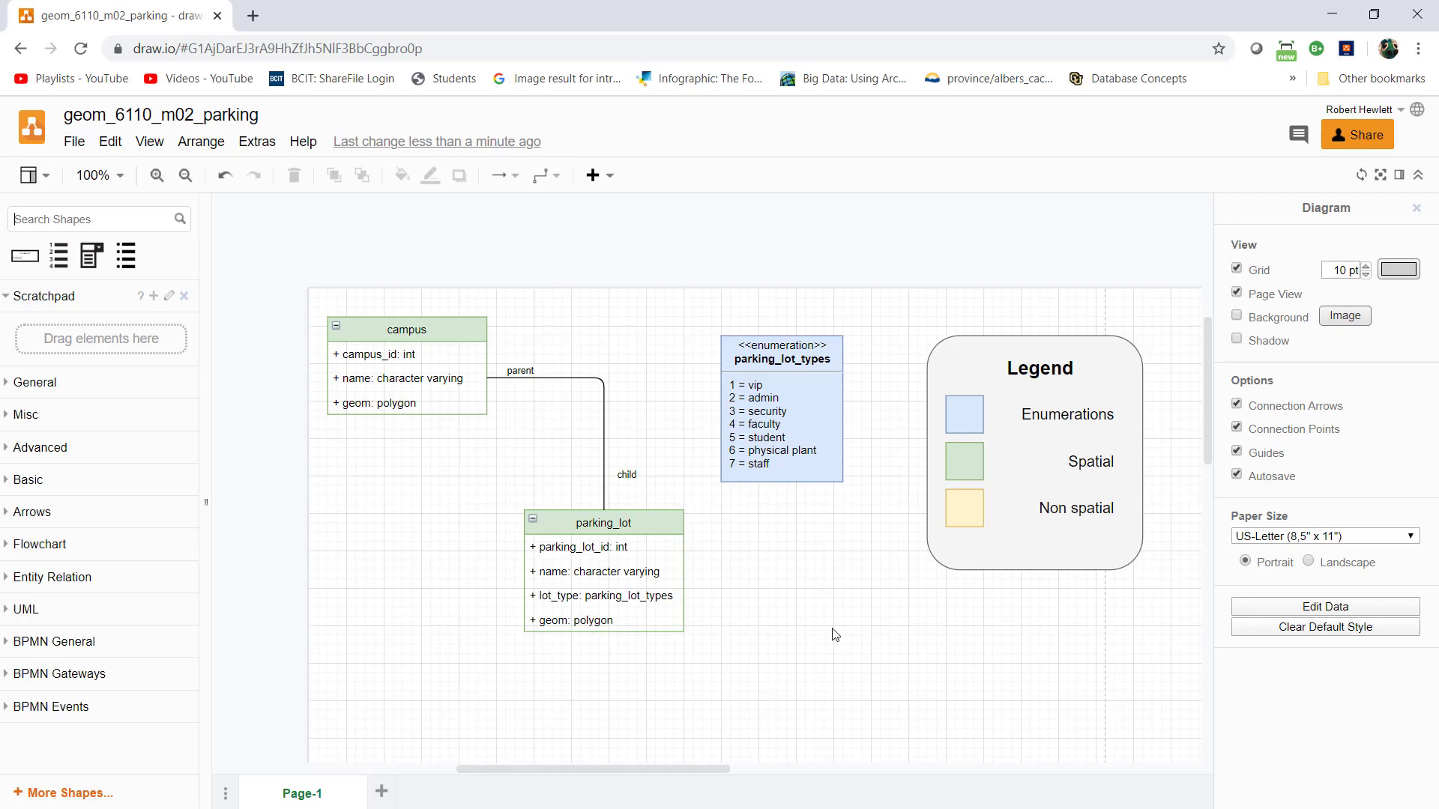